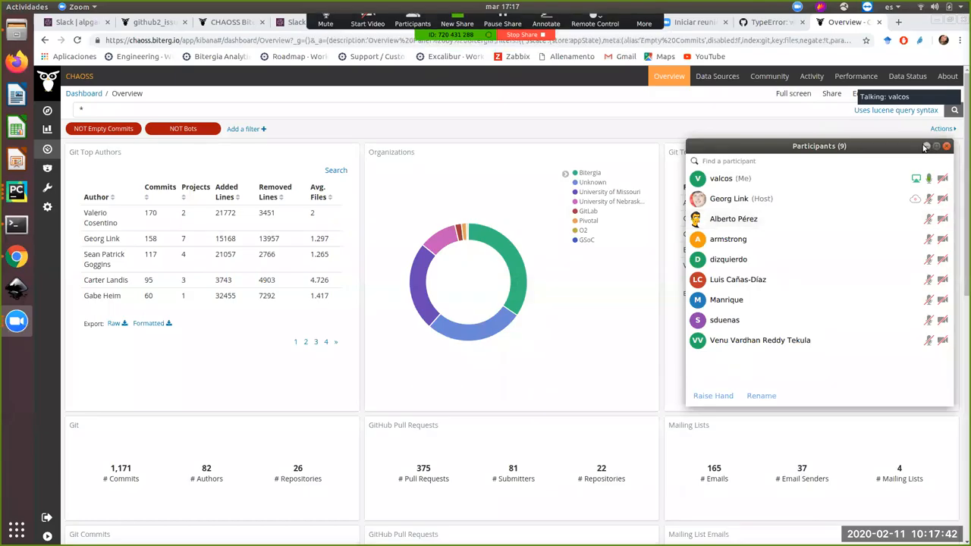
# Go to Discover to explore the raw git documents and list the available index patterns.
pyautogui.click(947, 146)
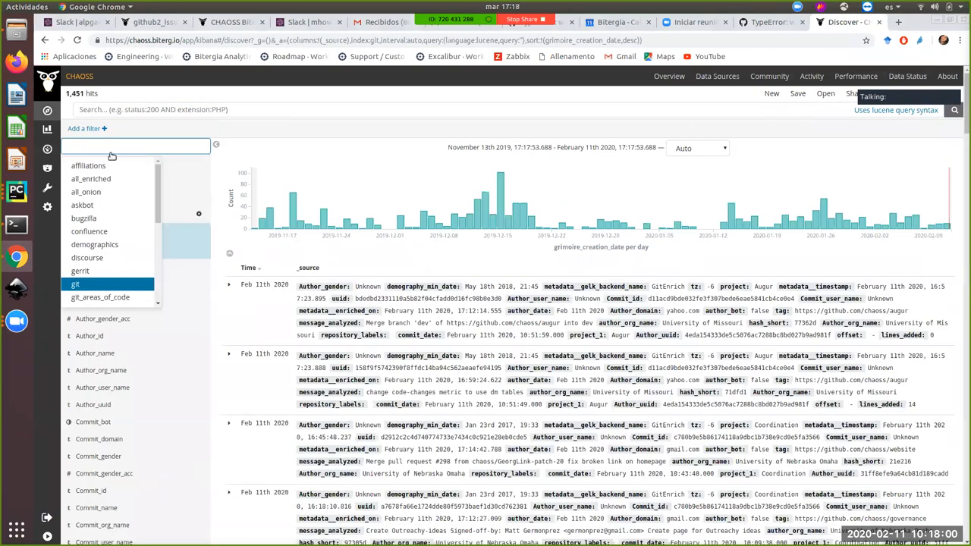
pyautogui.scroll(-3)
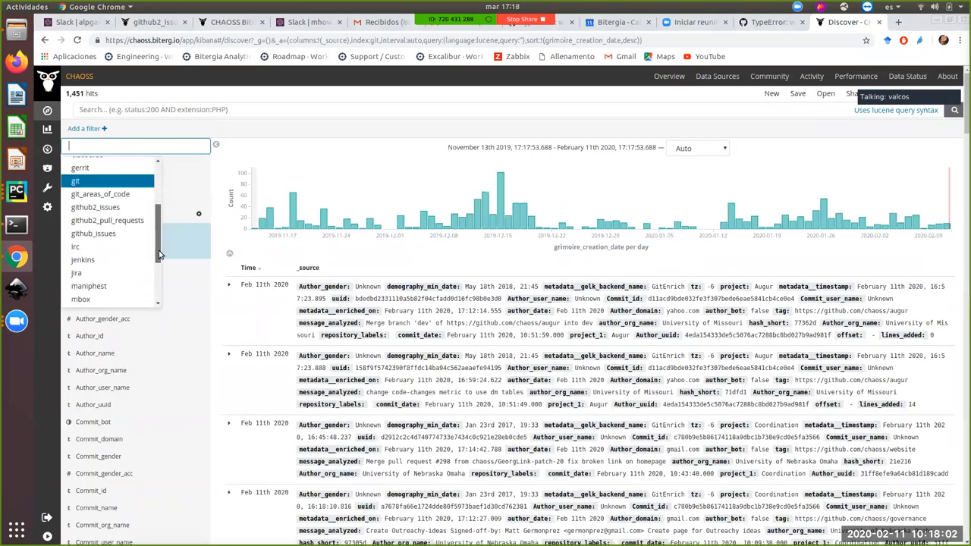
pyautogui.scroll(-3)
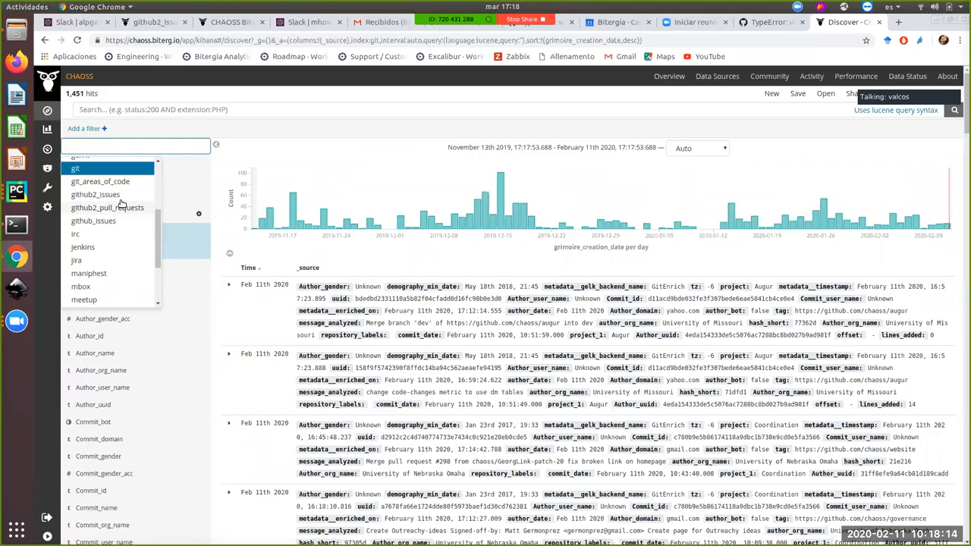
# Switch Discover to the github2_issues index pattern and browse its sentiment and emotion fields.
pyautogui.click(96, 194)
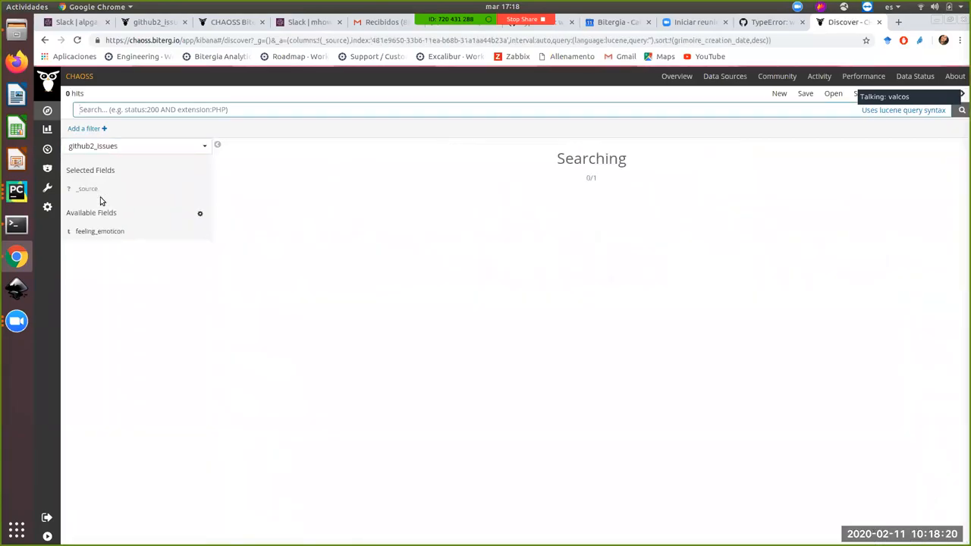
pyautogui.moveTo(240, 222)
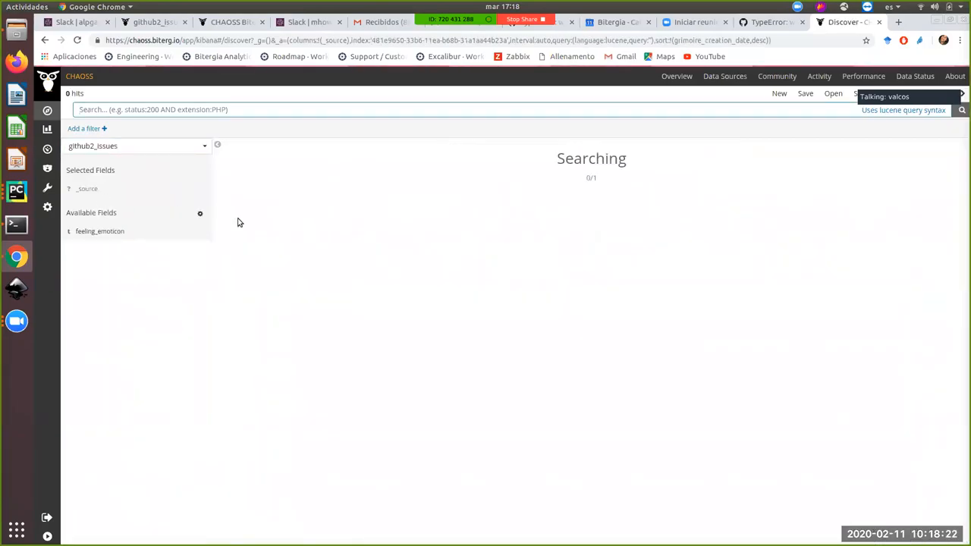
pyautogui.moveTo(182, 212)
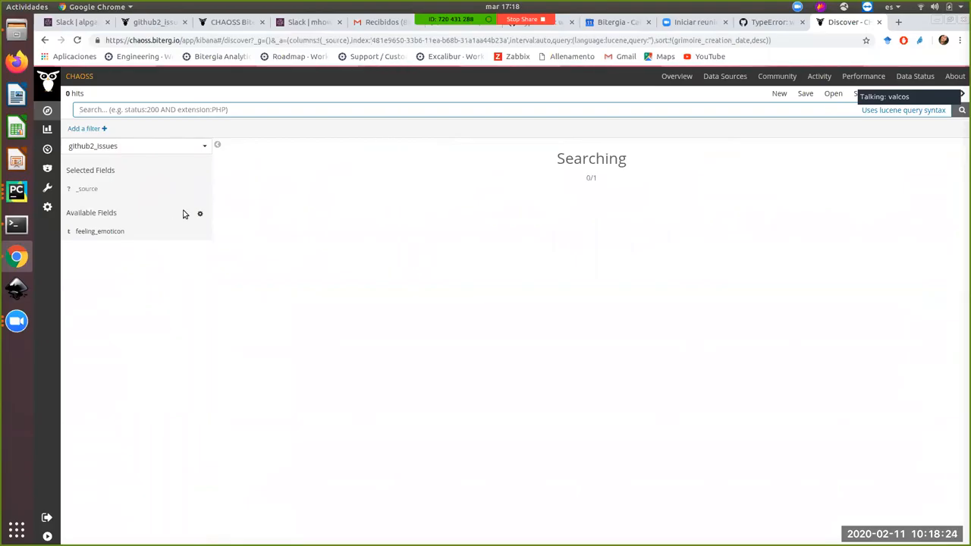
pyautogui.moveTo(127, 178)
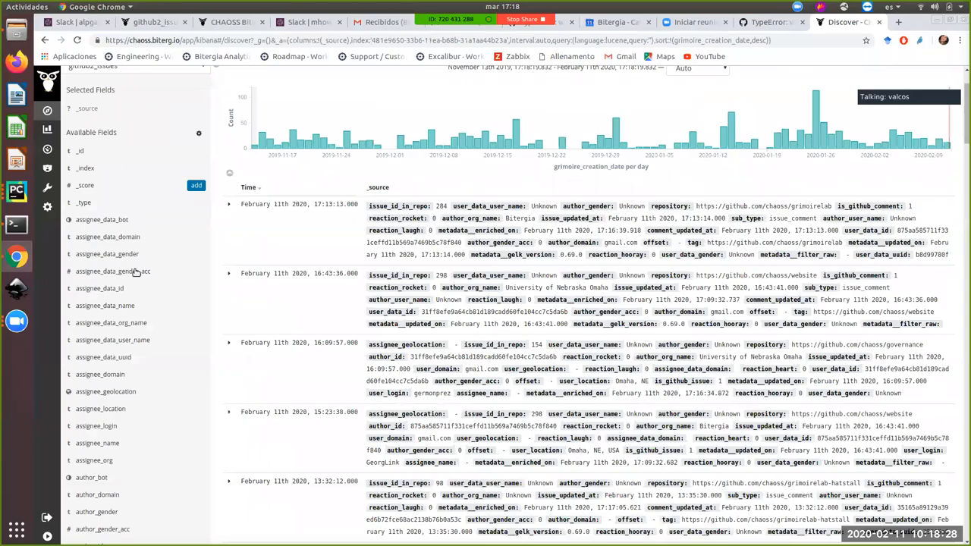
pyautogui.scroll(-3)
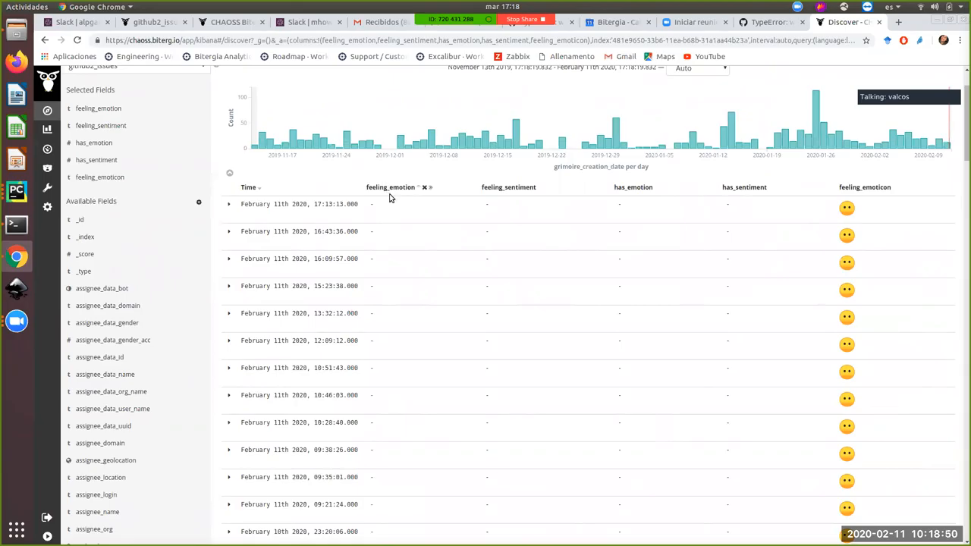
pyautogui.moveTo(522, 188)
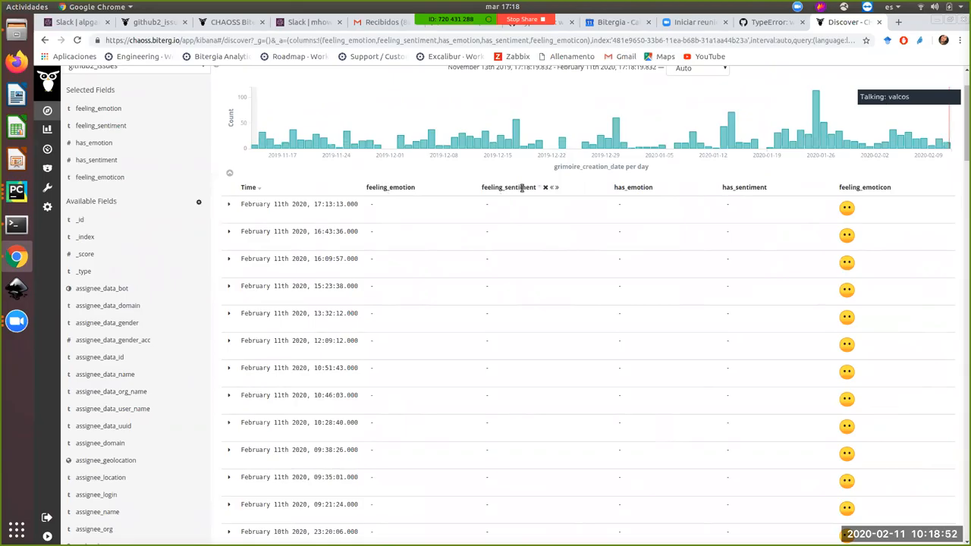
pyautogui.moveTo(665, 191)
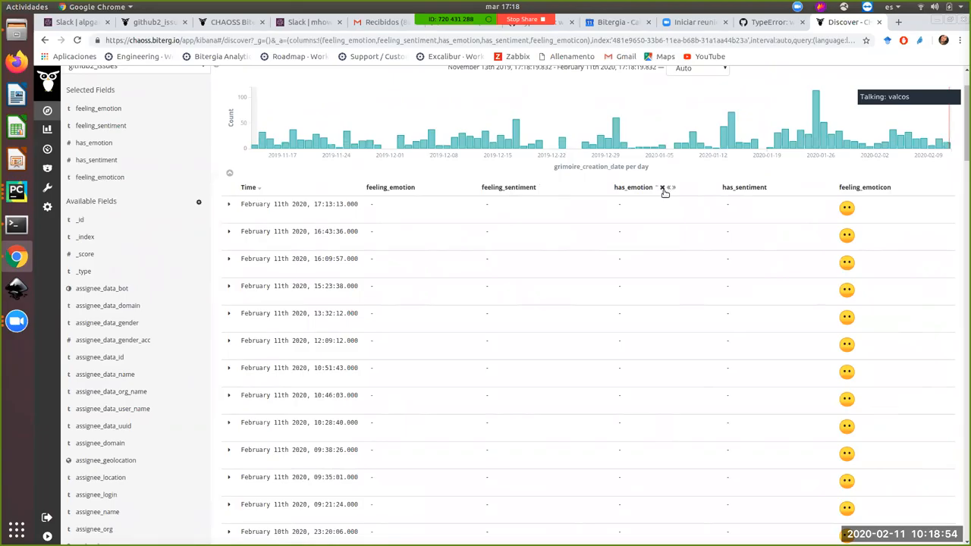
pyautogui.moveTo(624, 196)
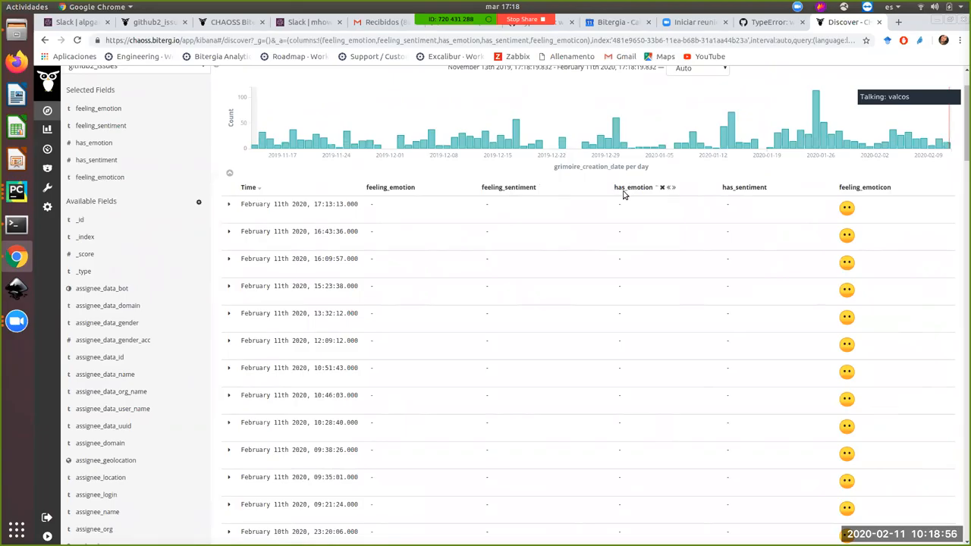
pyautogui.moveTo(634, 192)
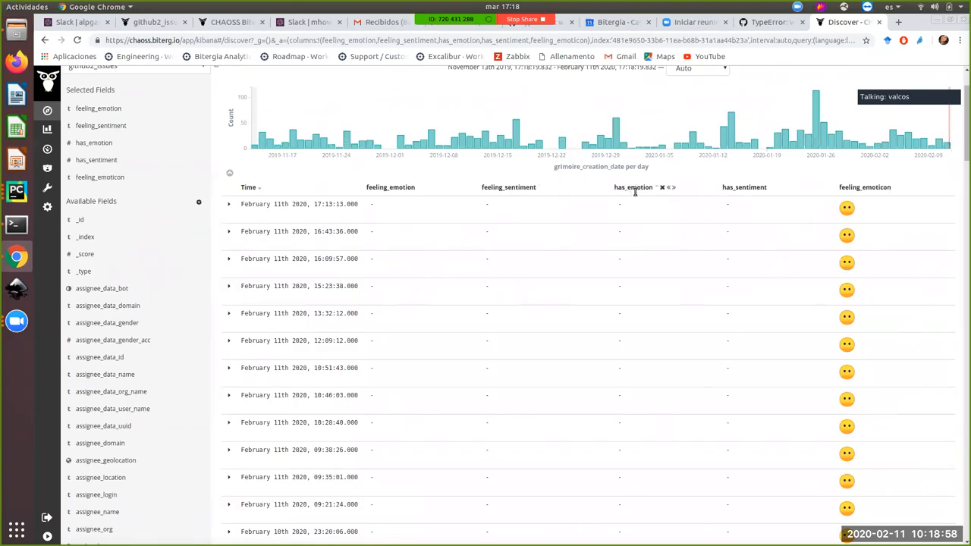
pyautogui.moveTo(635, 205)
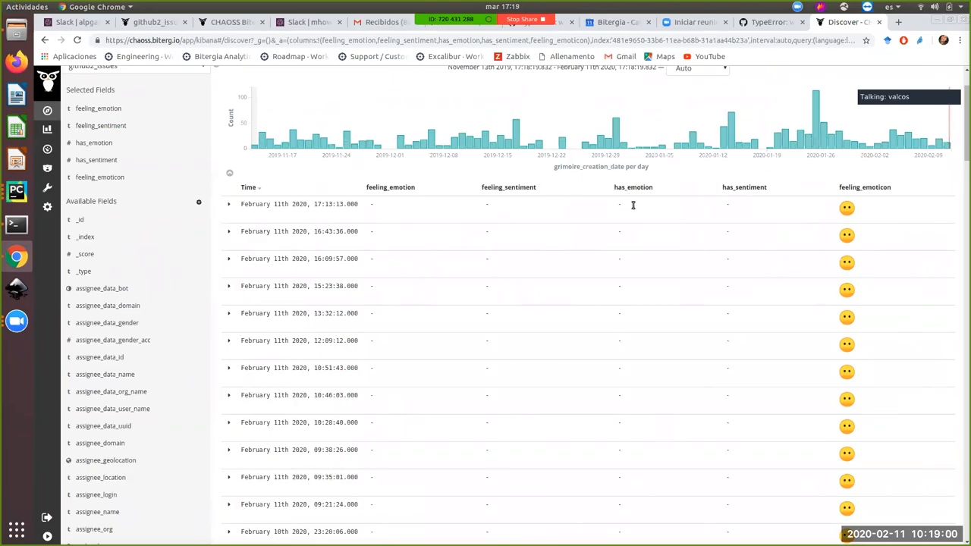
pyautogui.moveTo(538, 254)
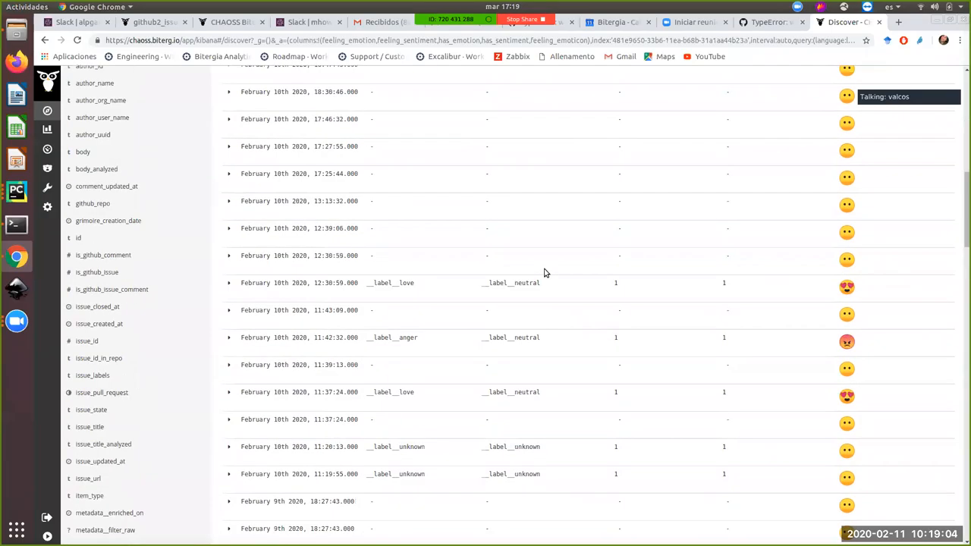
# Show each comment's body text beside its feeling labels, inspecting comments like 'Fixed with #291'.
pyautogui.scroll(-3)
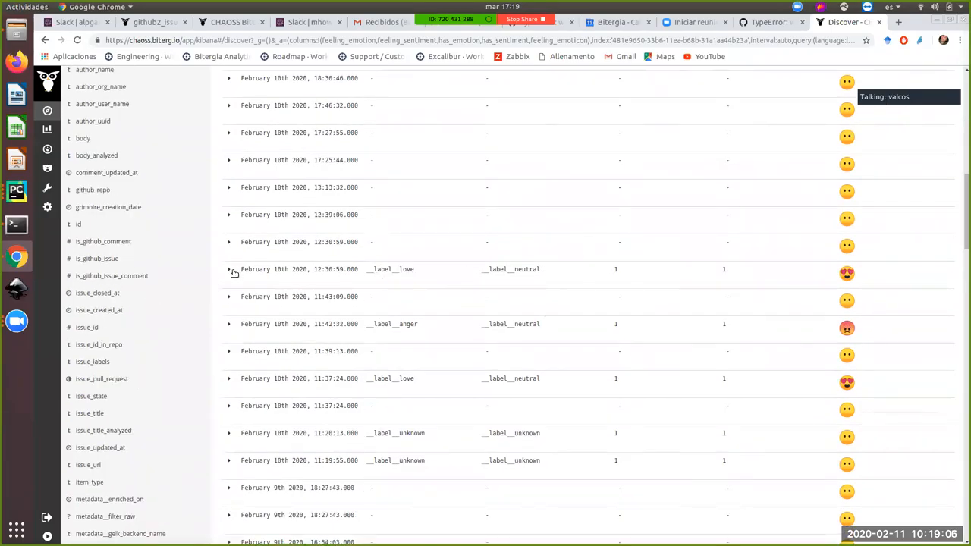
pyautogui.scroll(-3)
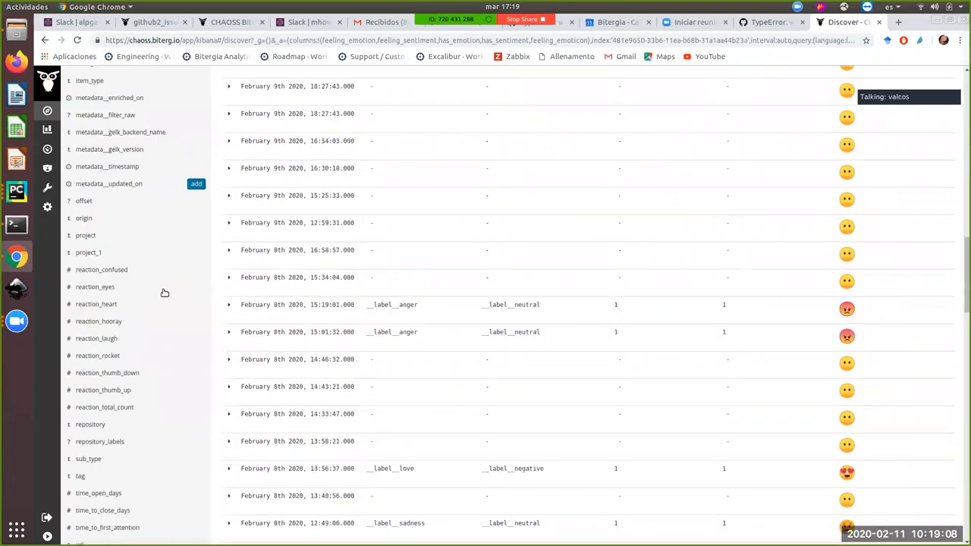
pyautogui.scroll(-3)
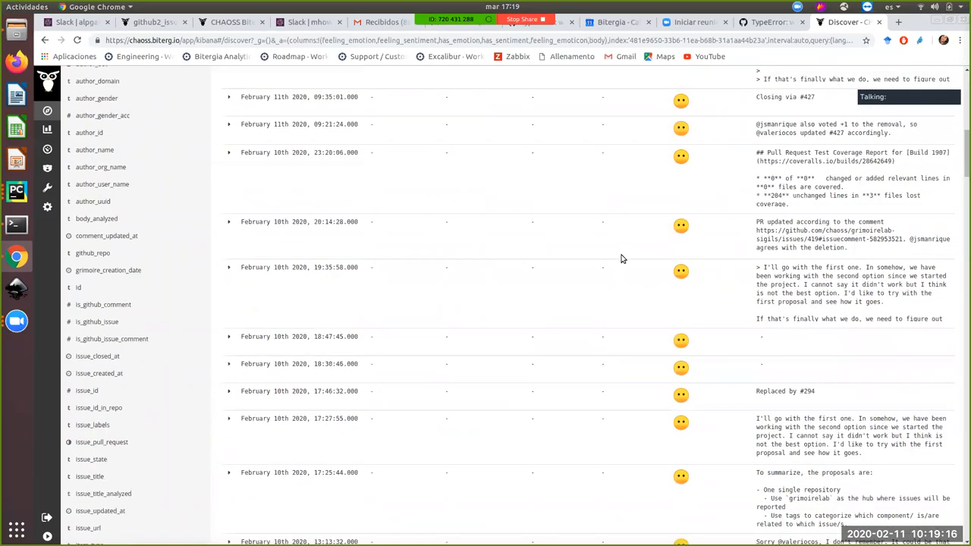
pyautogui.scroll(-3)
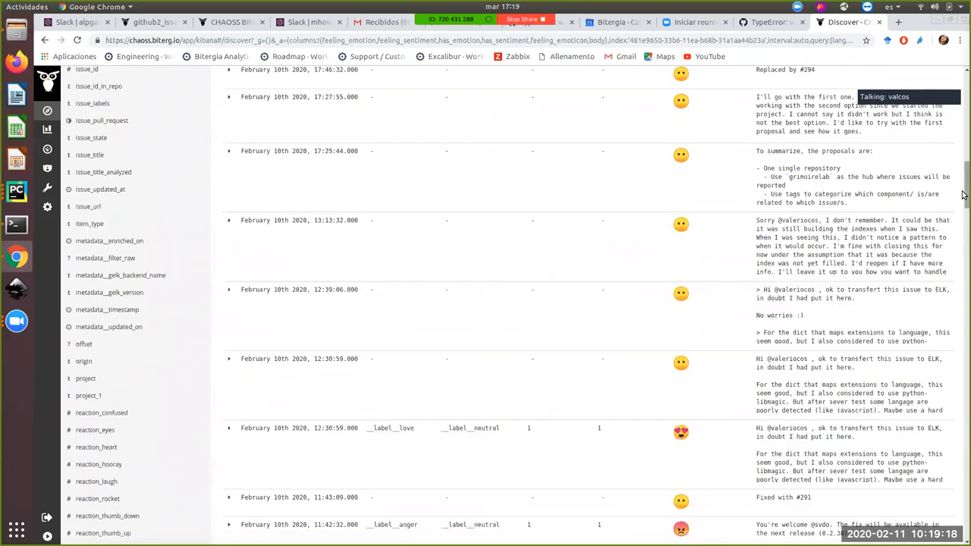
pyautogui.scroll(-3)
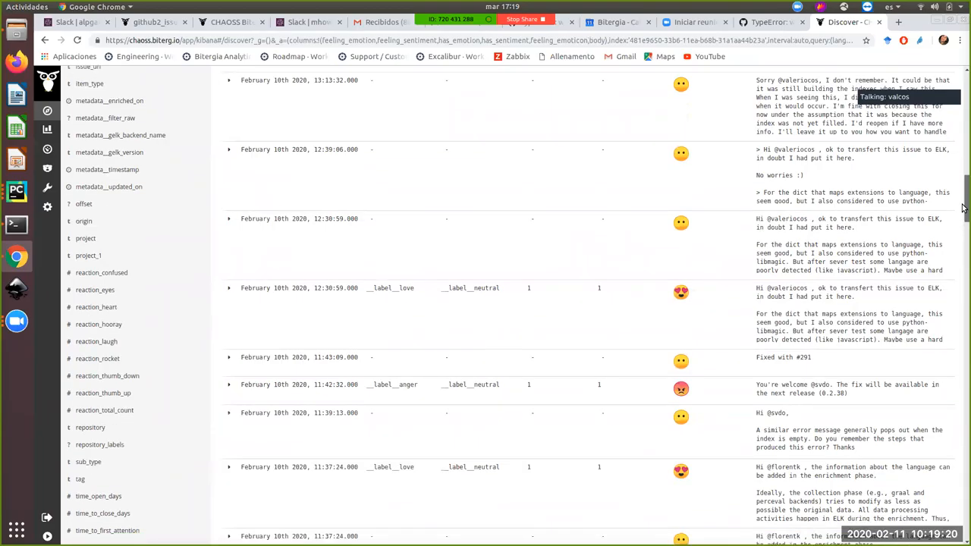
pyautogui.scroll(-3)
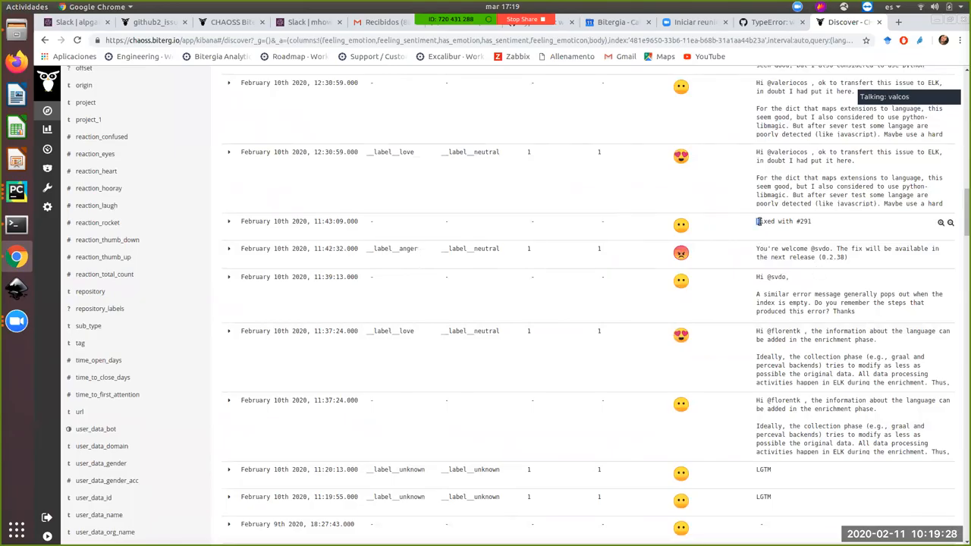
pyautogui.doubleClick(784, 221)
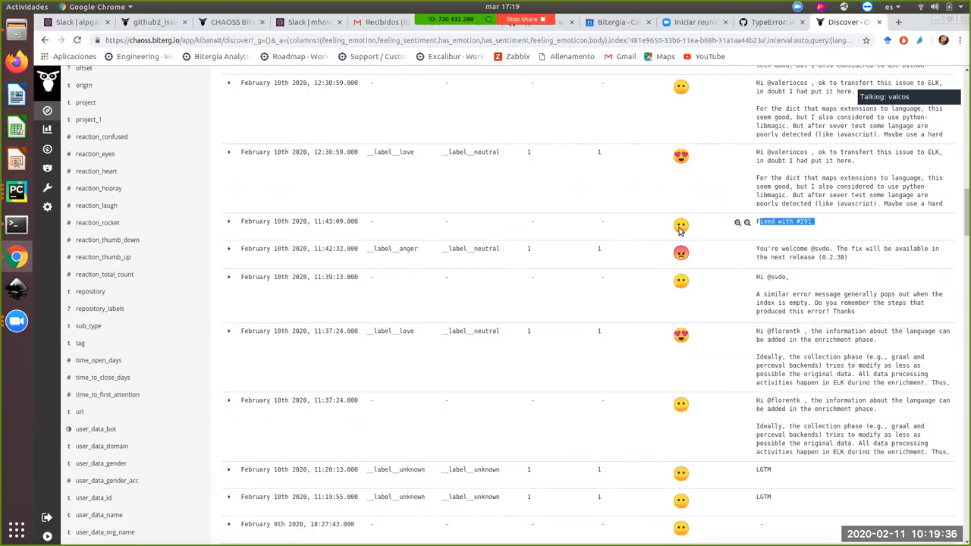
pyautogui.moveTo(478, 218)
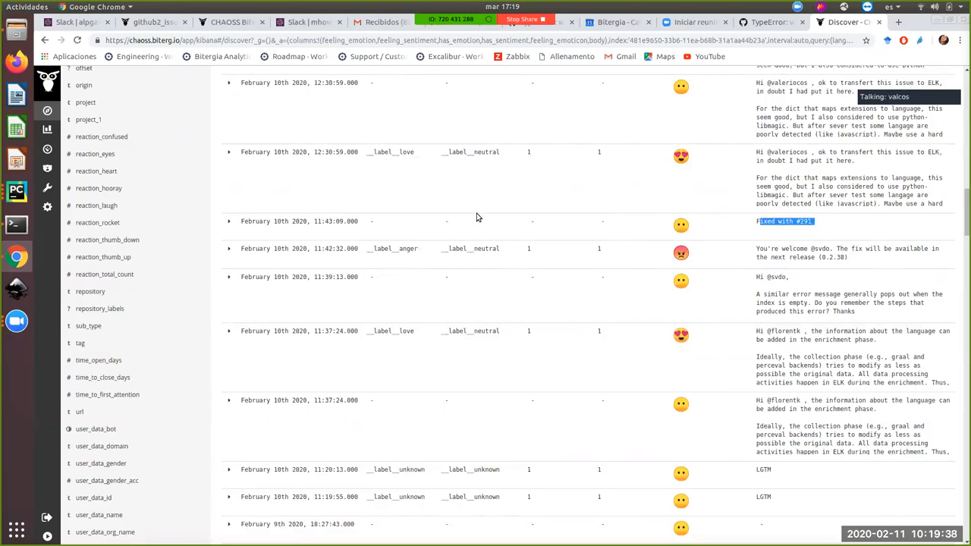
pyautogui.scroll(-3)
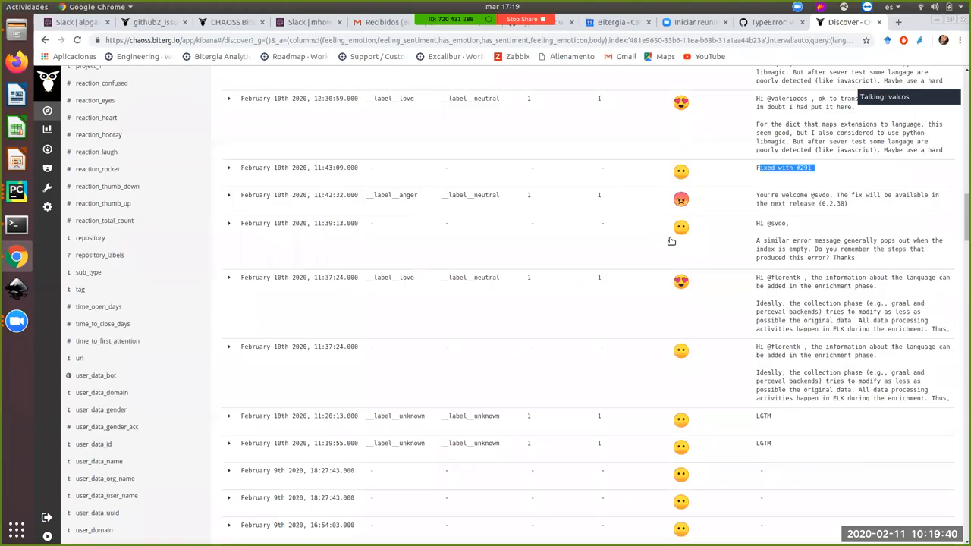
pyautogui.moveTo(786, 212)
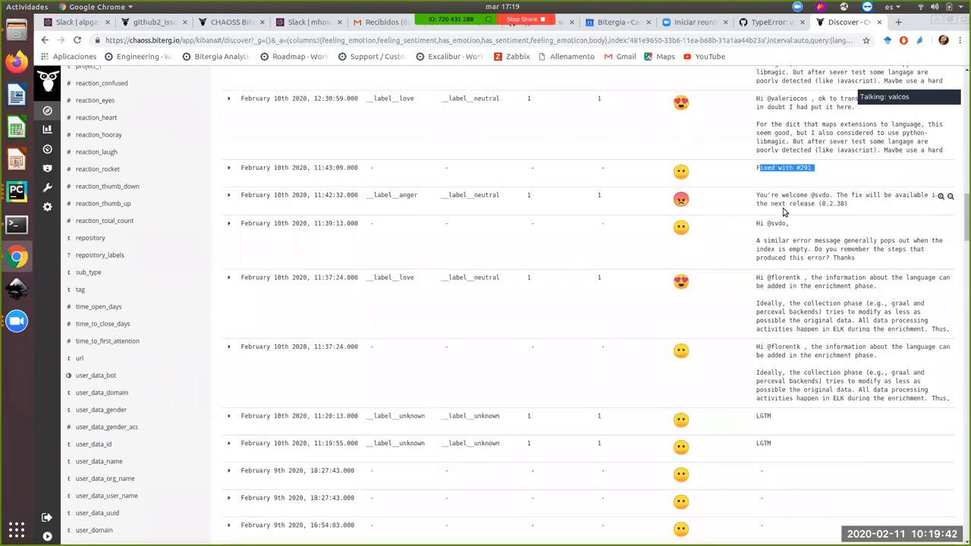
pyautogui.moveTo(659, 213)
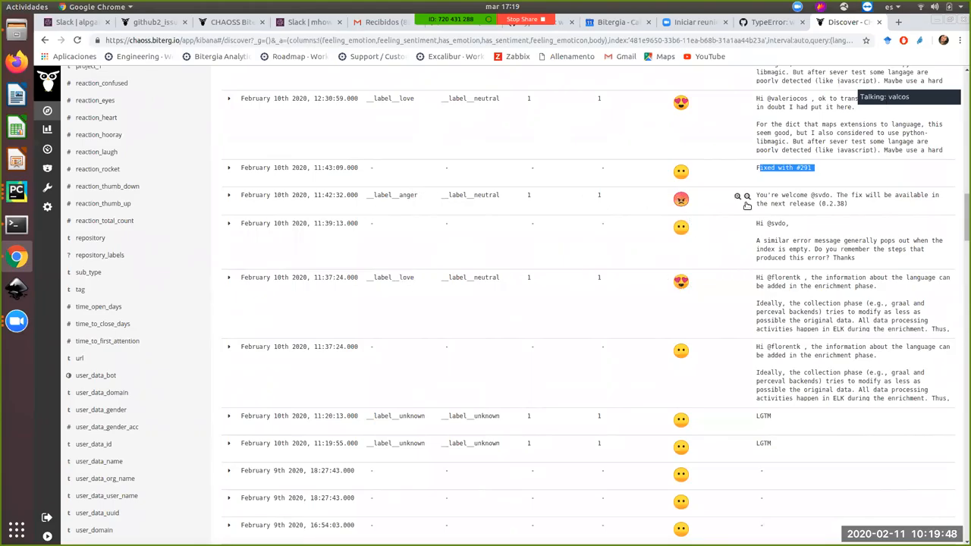
pyautogui.moveTo(839, 215)
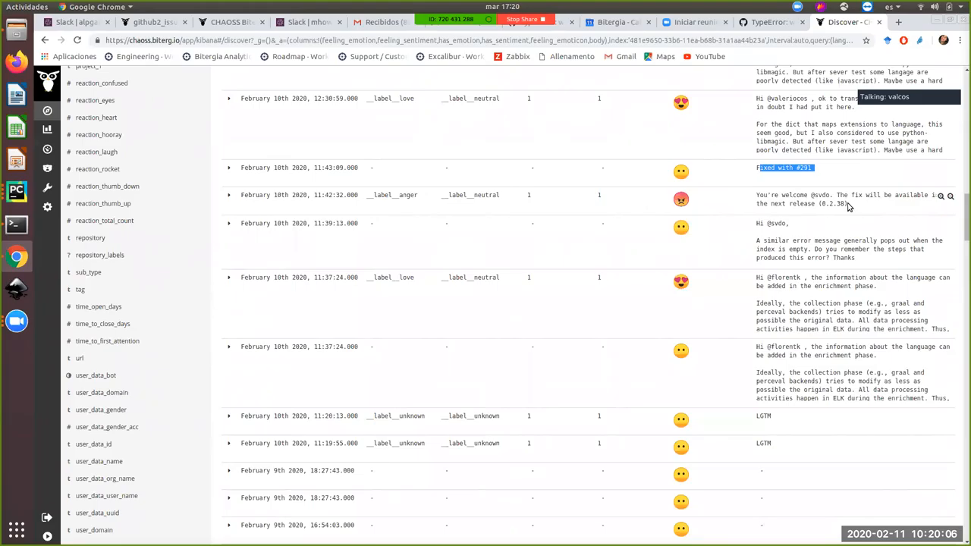
pyautogui.moveTo(874, 202)
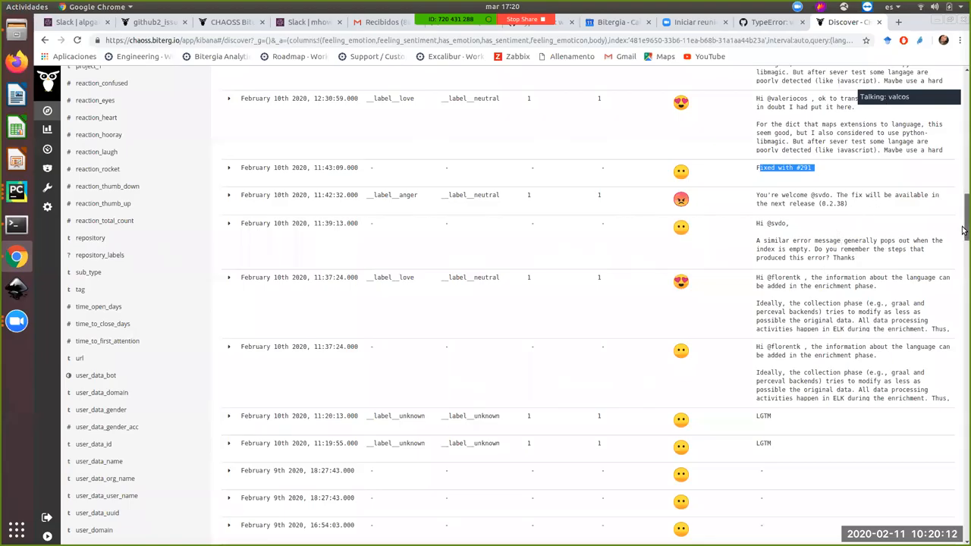
pyautogui.scroll(-3)
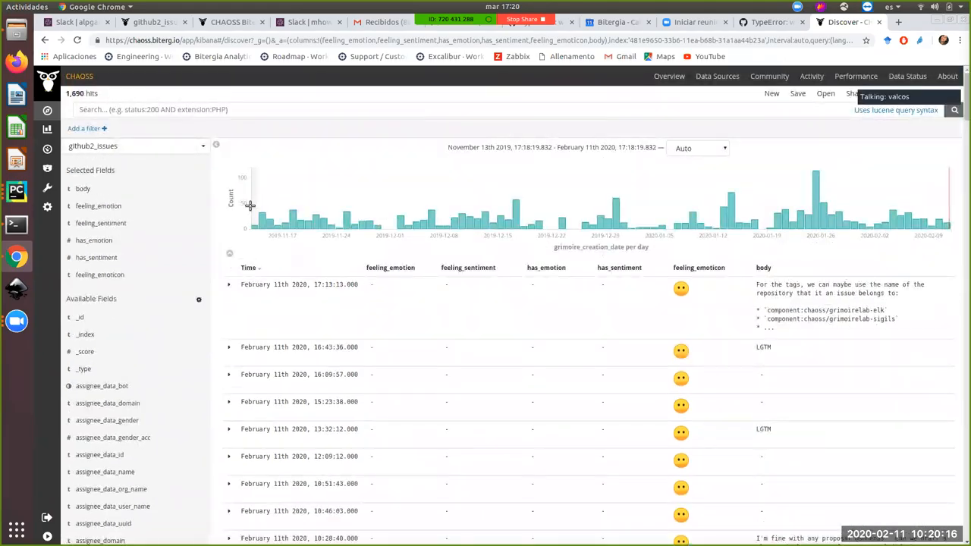
# Switch Discover to github2_pull_requests and review its comment bodies and sentiment fields.
pyautogui.click(135, 146)
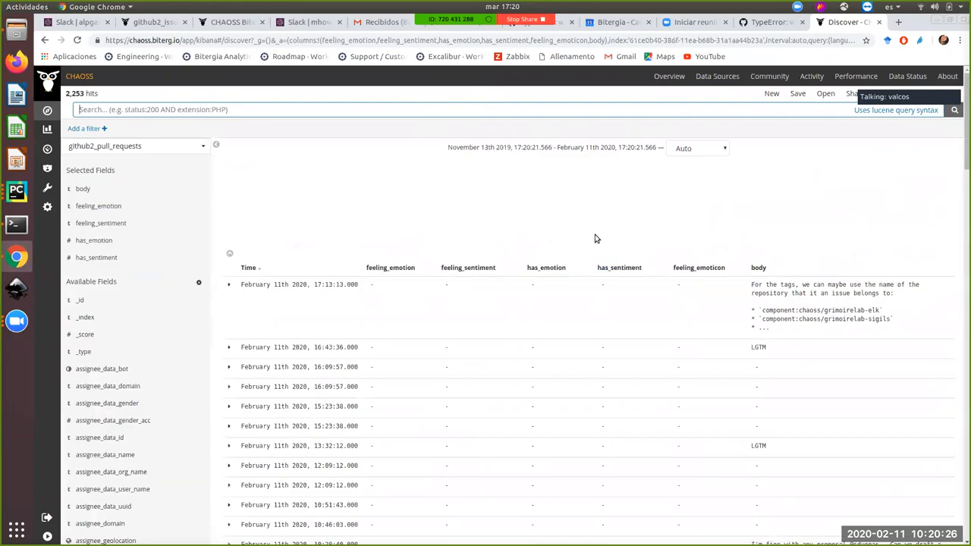
pyautogui.scroll(-3)
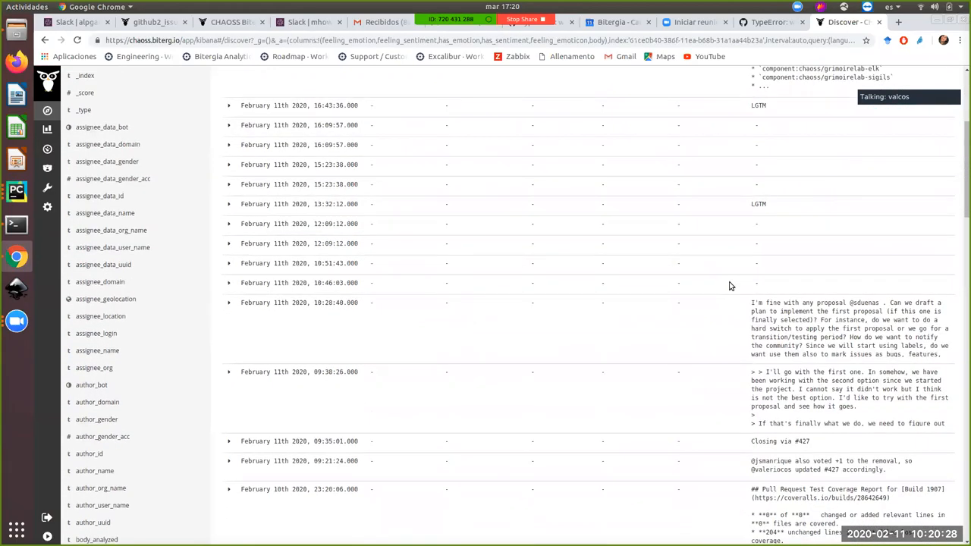
pyautogui.scroll(-3)
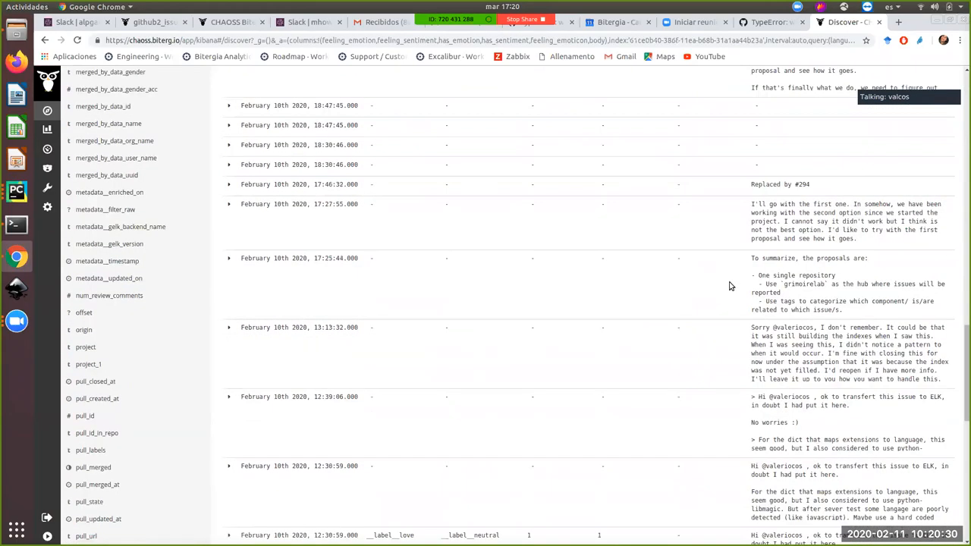
pyautogui.scroll(-3)
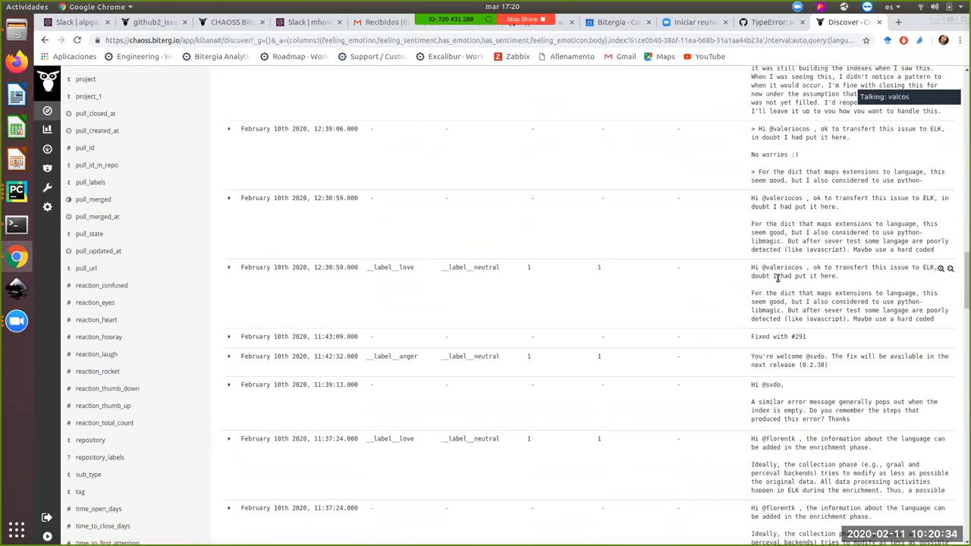
pyautogui.scroll(-3)
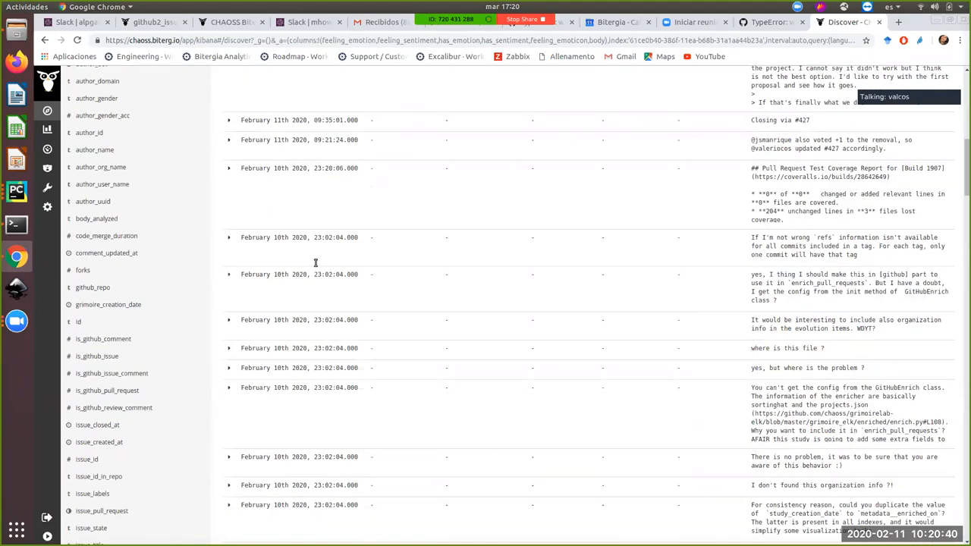
pyautogui.scroll(3)
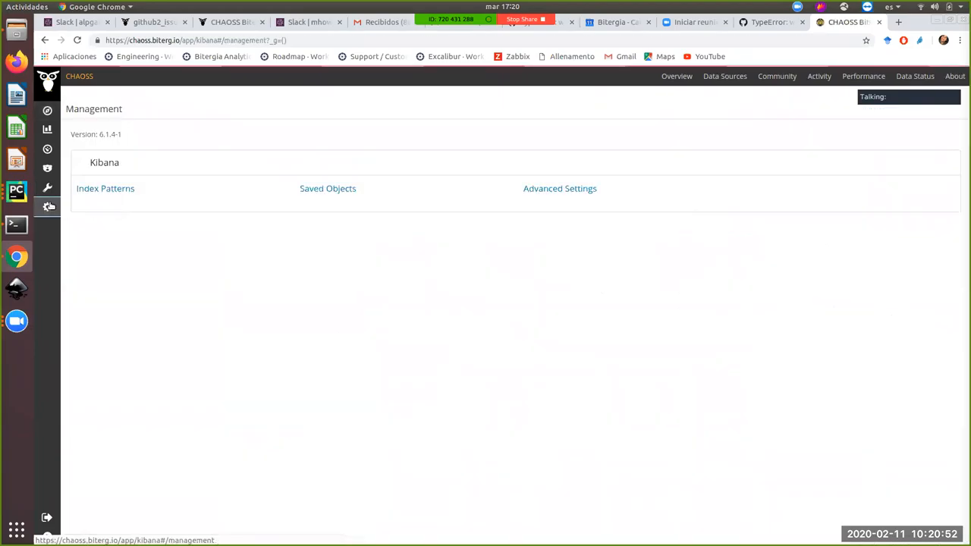
# Show the scripted fields of the github2_issues index pattern, revealing feeling_emoticon.
pyautogui.click(105, 189)
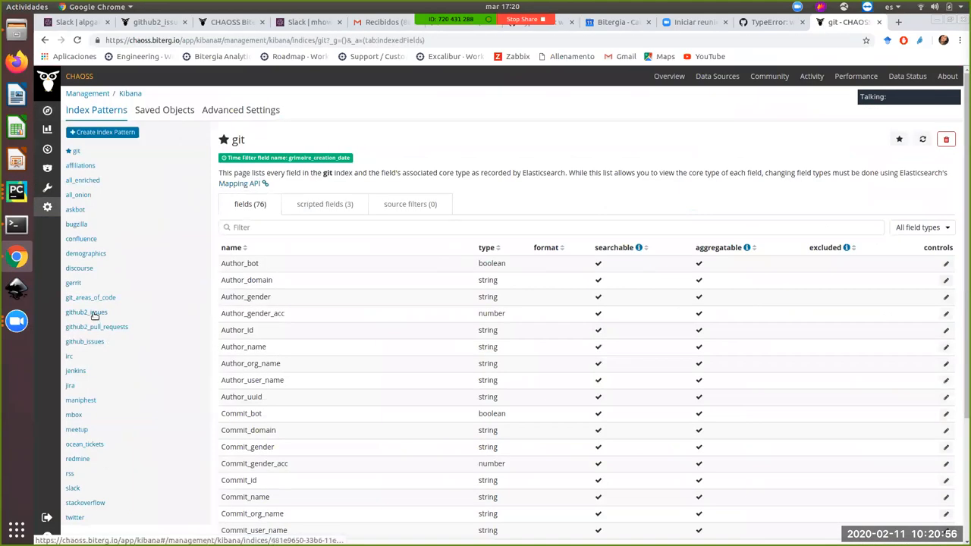
pyautogui.click(87, 313)
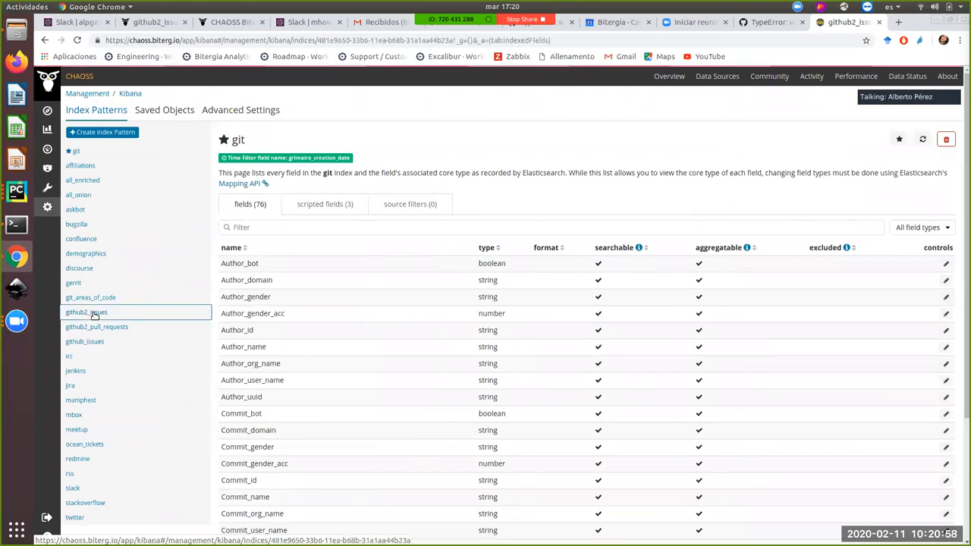
pyautogui.click(87, 313)
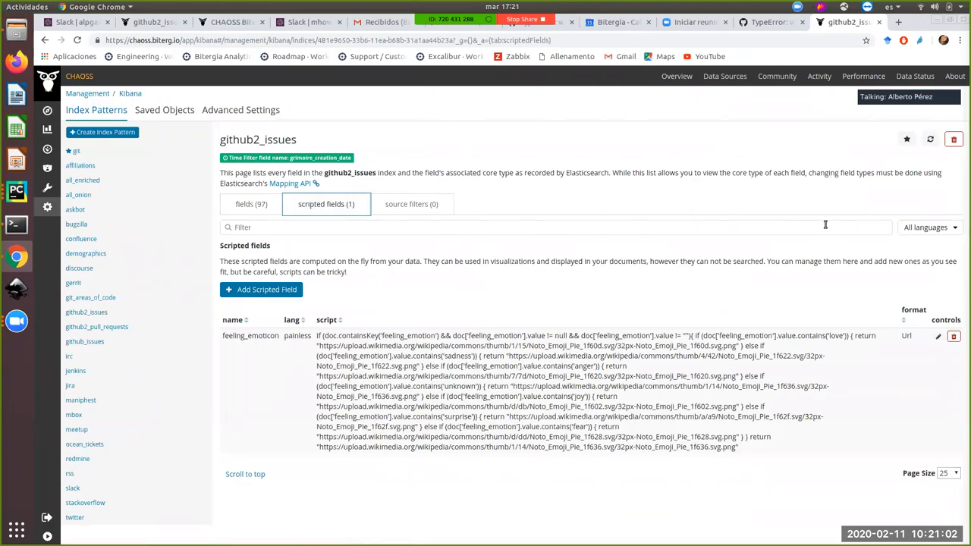
pyautogui.moveTo(754, 243)
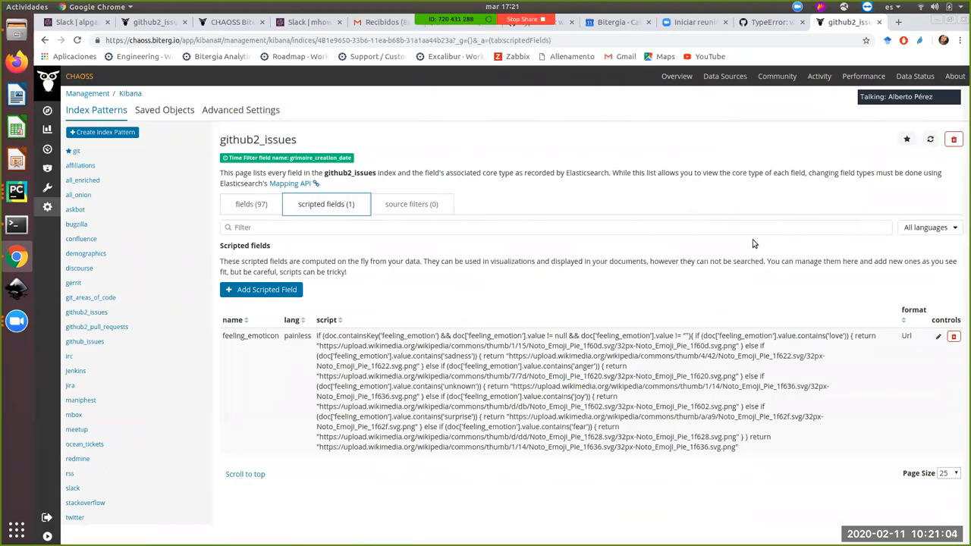
pyautogui.moveTo(671, 264)
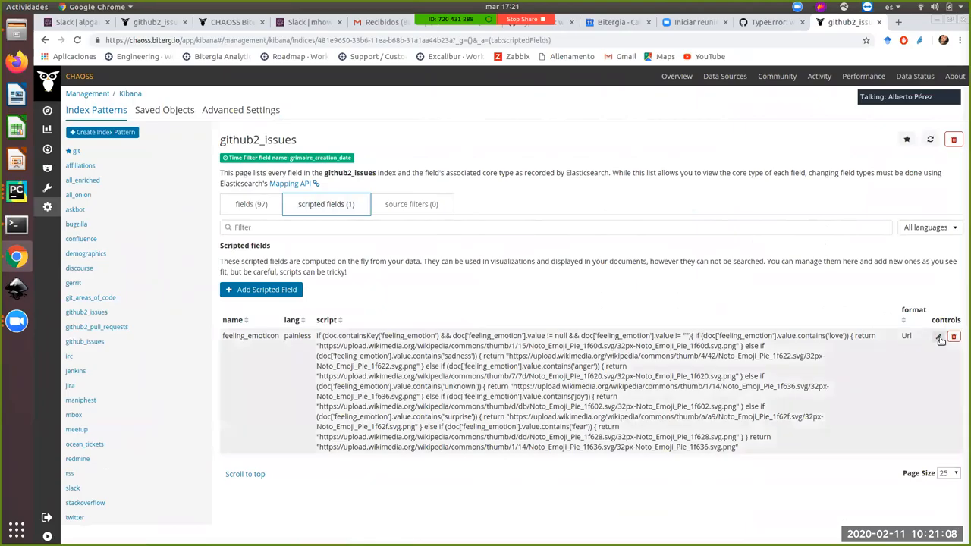
# Edit the feeling_emoticon scripted field to review its image URL format and Painless script.
pyautogui.click(939, 337)
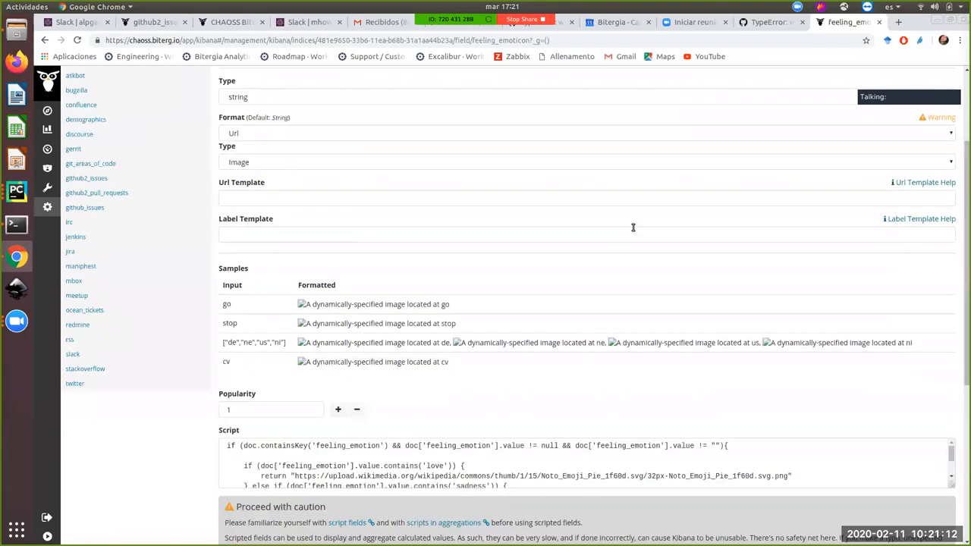
pyautogui.scroll(-3)
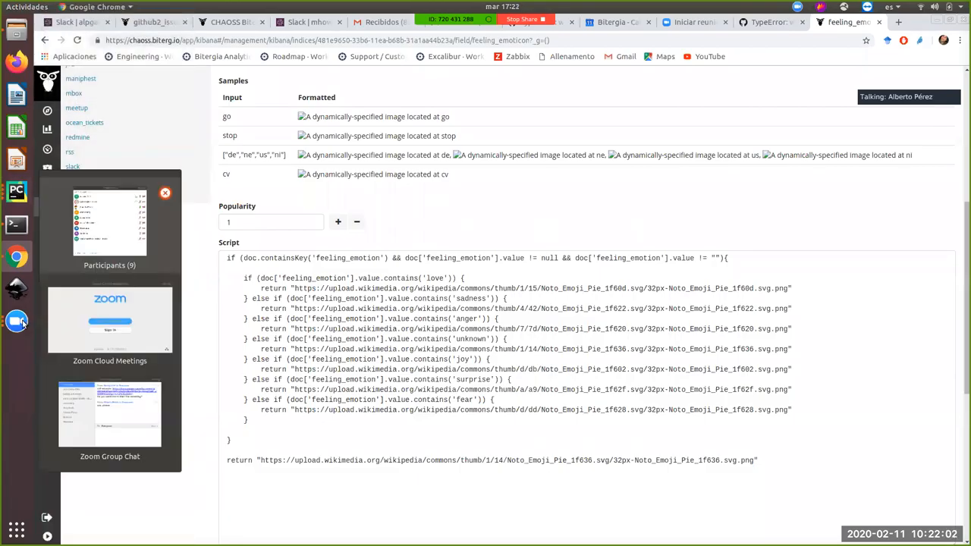
pyautogui.moveTo(43, 286)
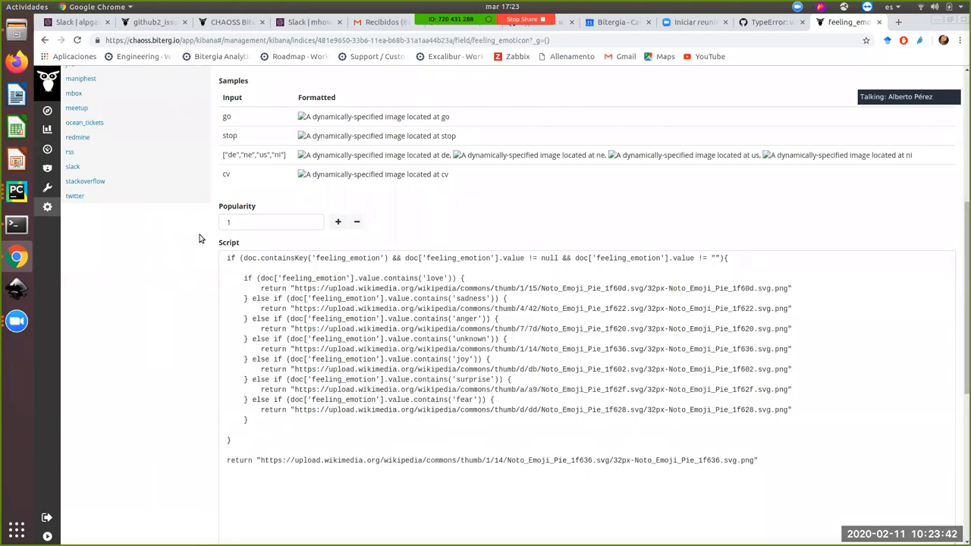
pyautogui.moveTo(200, 243)
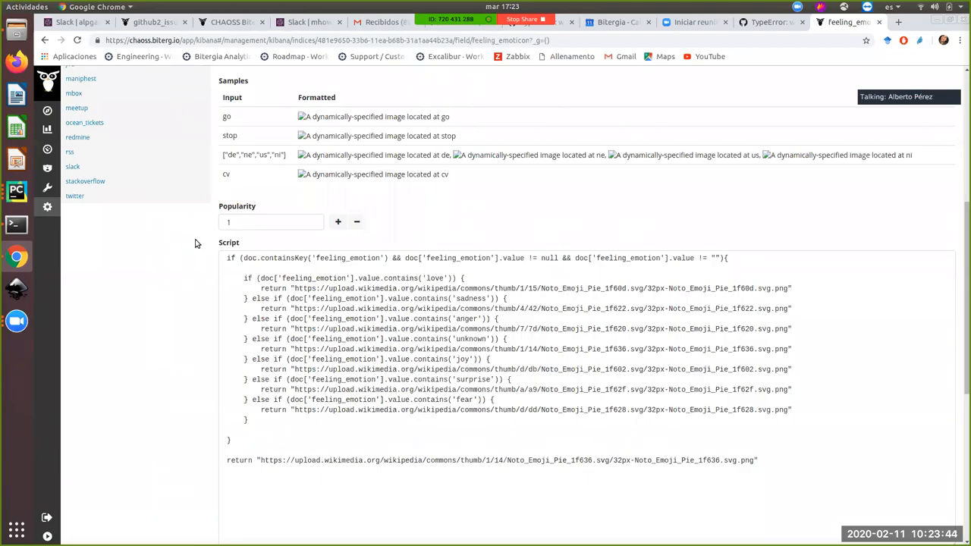
pyautogui.scroll(3)
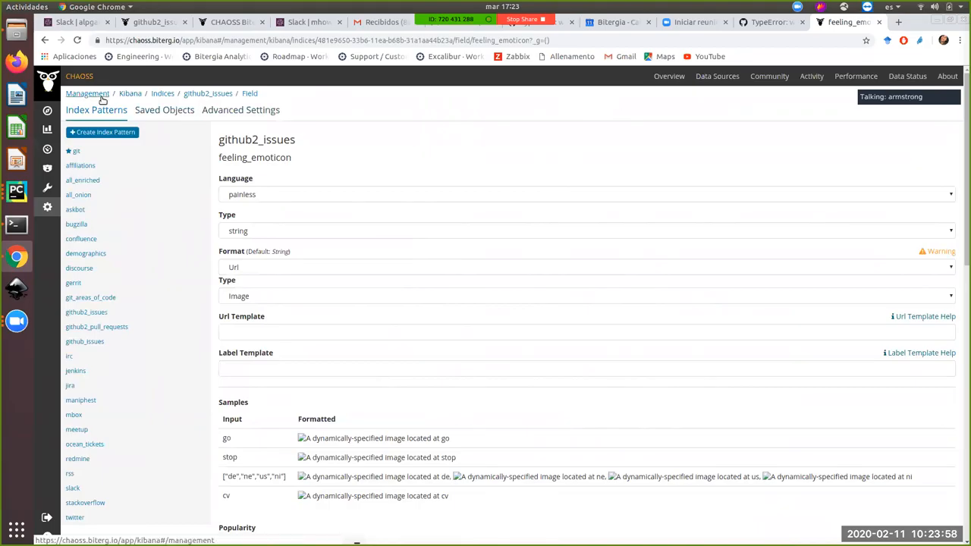
pyautogui.moveTo(159, 287)
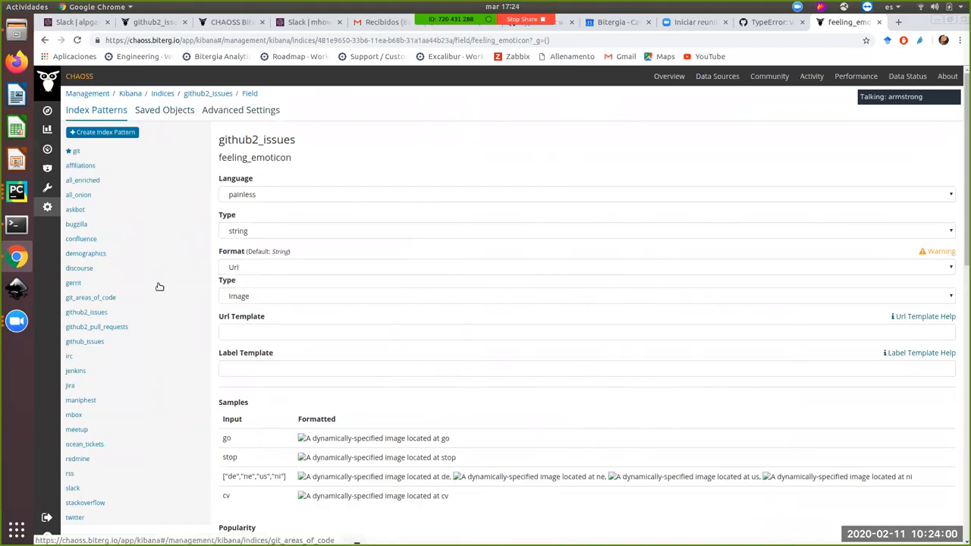
pyautogui.moveTo(176, 283)
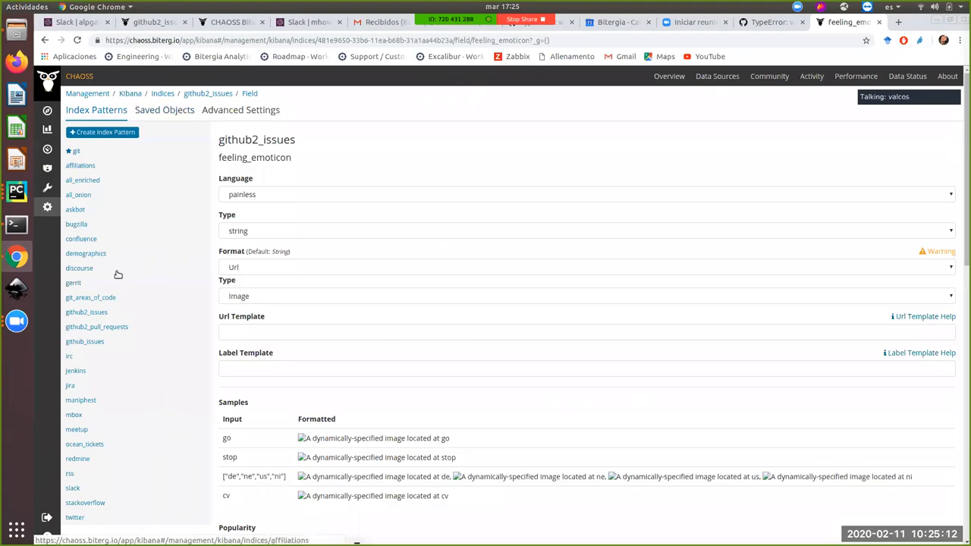
# List the saved dashboards filtered by the search term 'github'.
pyautogui.click(47, 129)
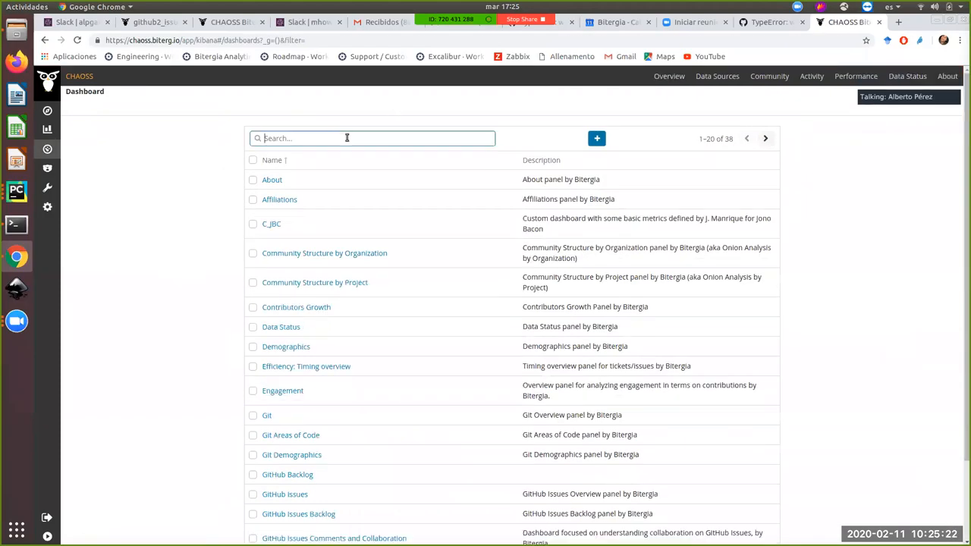
pyautogui.write('github')
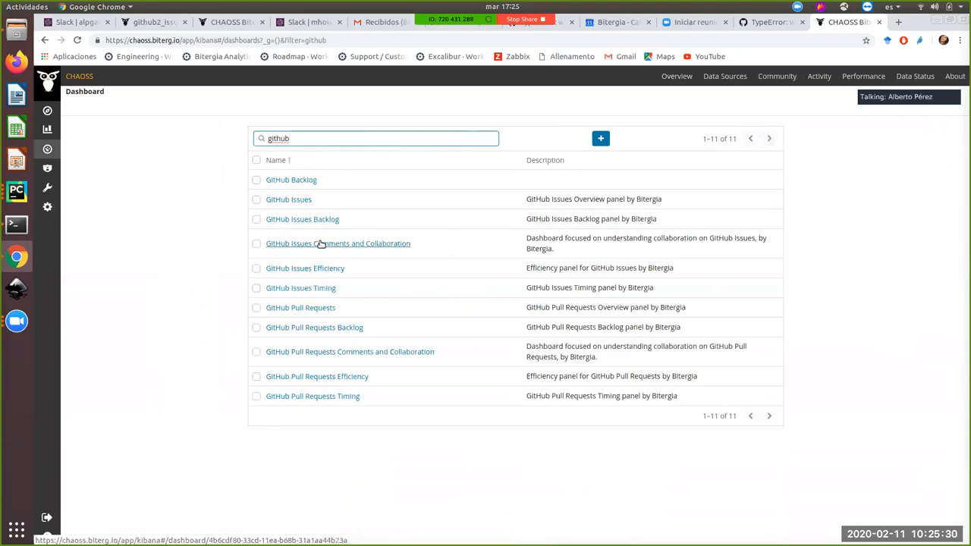
# Load the GitHub Issues Comments and Collaboration dashboard and look over its panels.
pyautogui.click(337, 243)
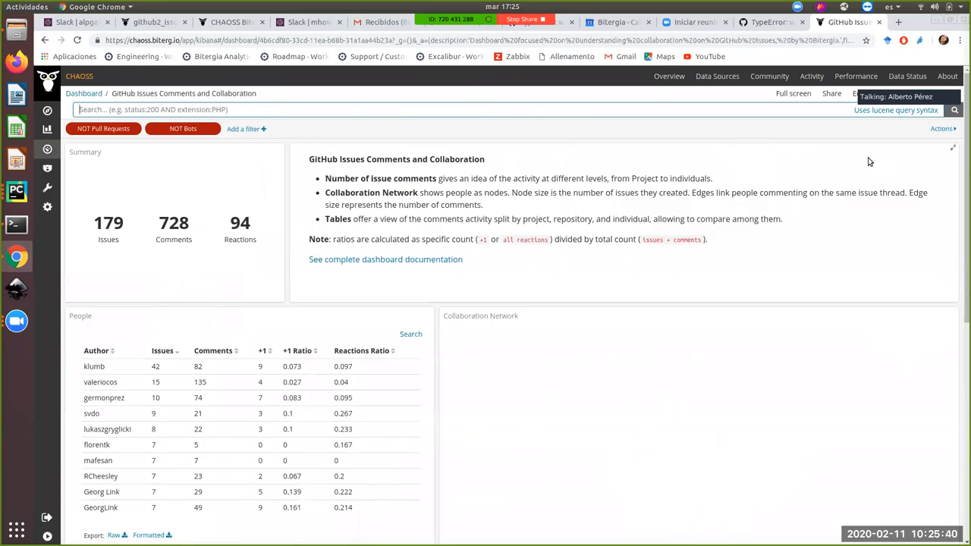
pyautogui.scroll(-3)
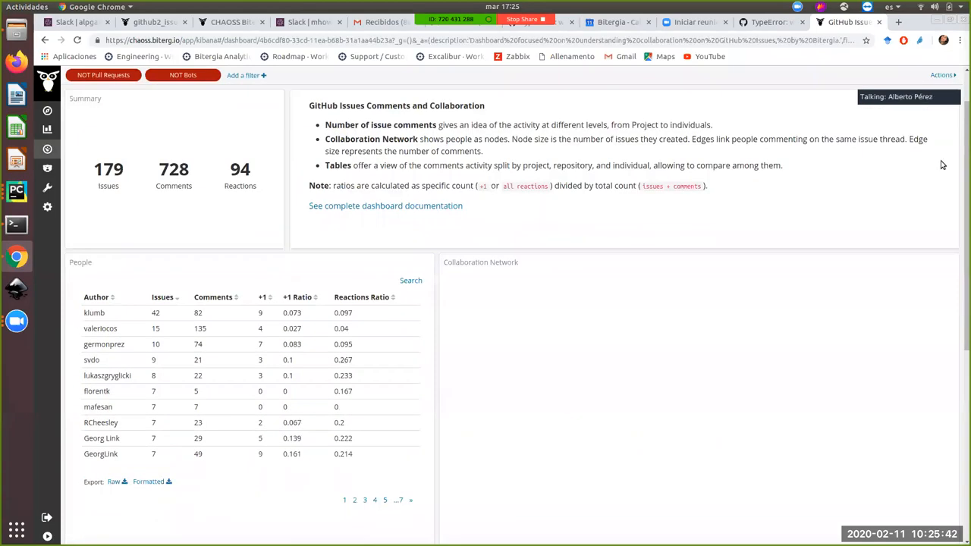
pyautogui.scroll(-3)
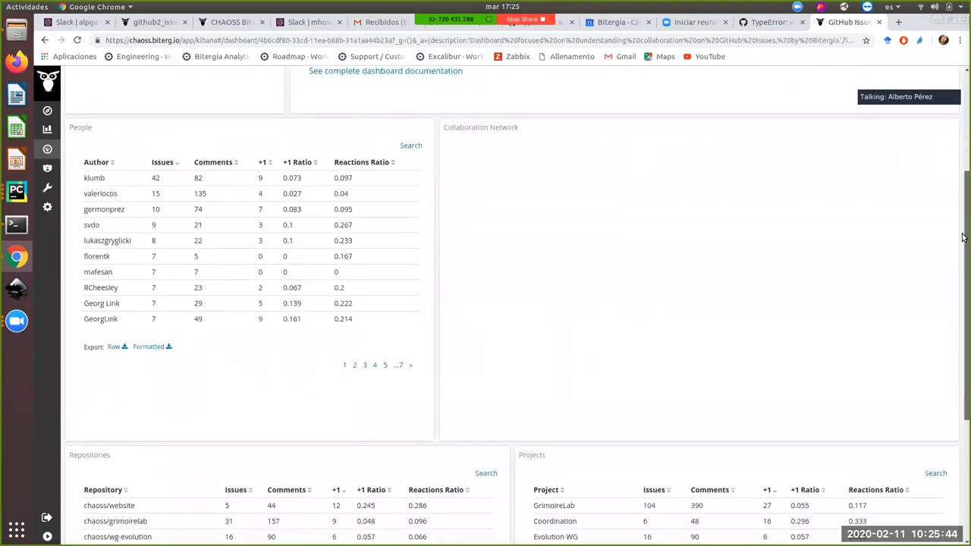
pyautogui.scroll(3)
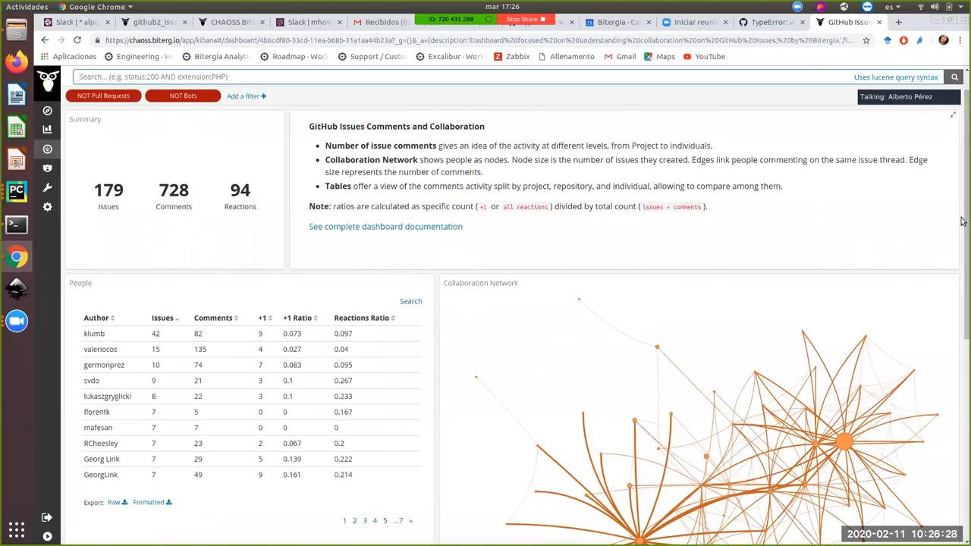
pyautogui.scroll(-3)
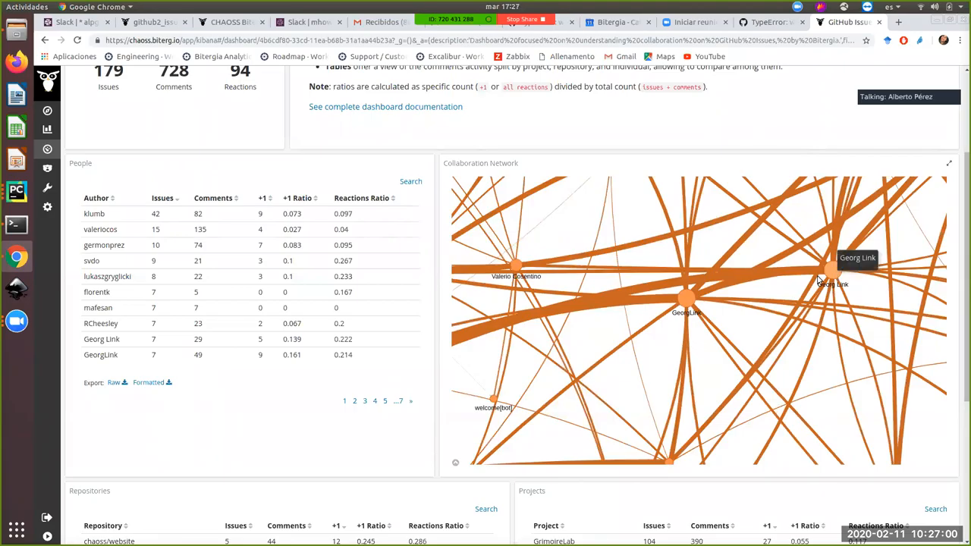
pyautogui.moveTo(735, 296)
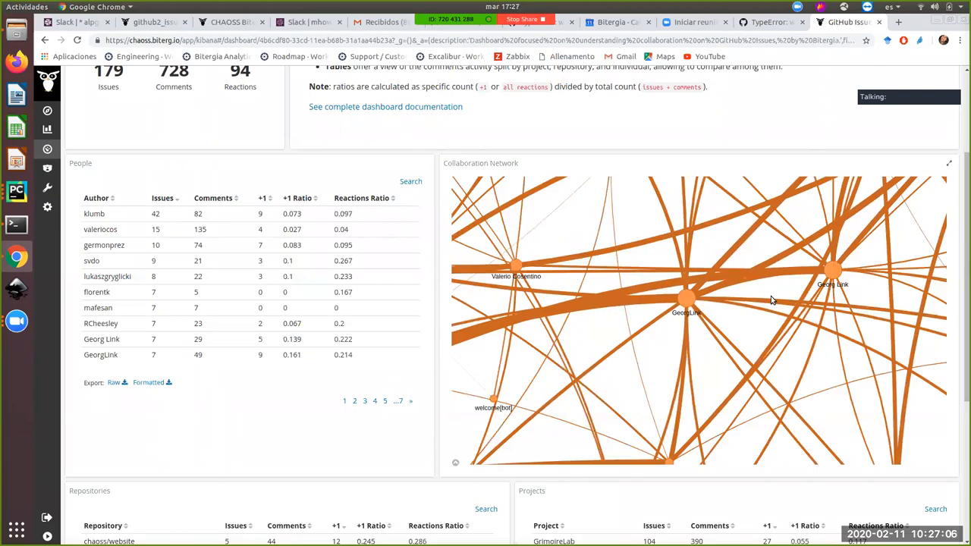
pyautogui.moveTo(631, 340)
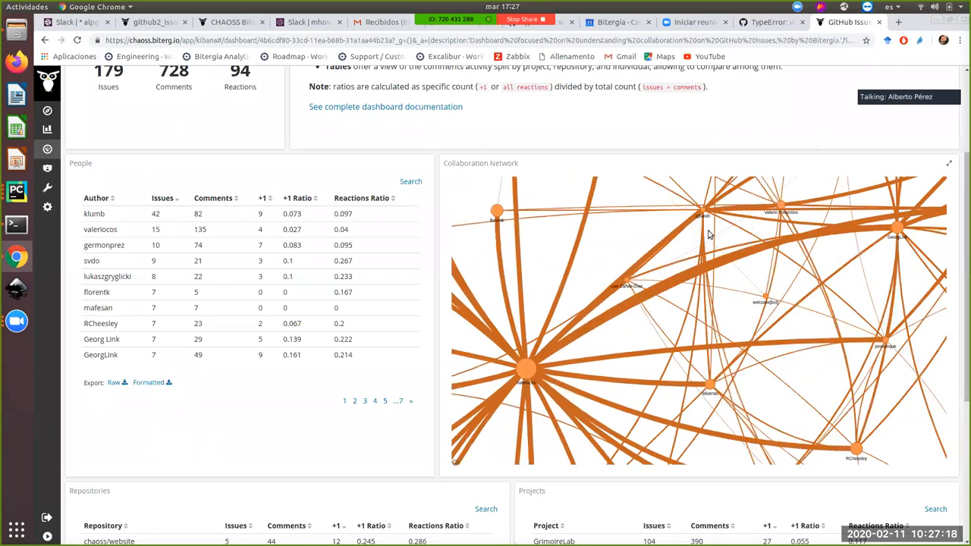
pyautogui.scroll(-3)
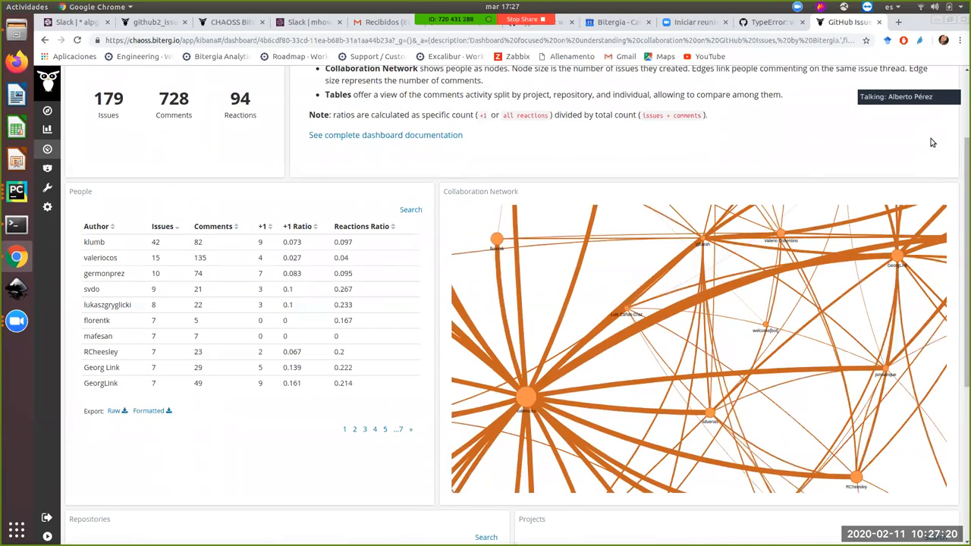
pyautogui.scroll(3)
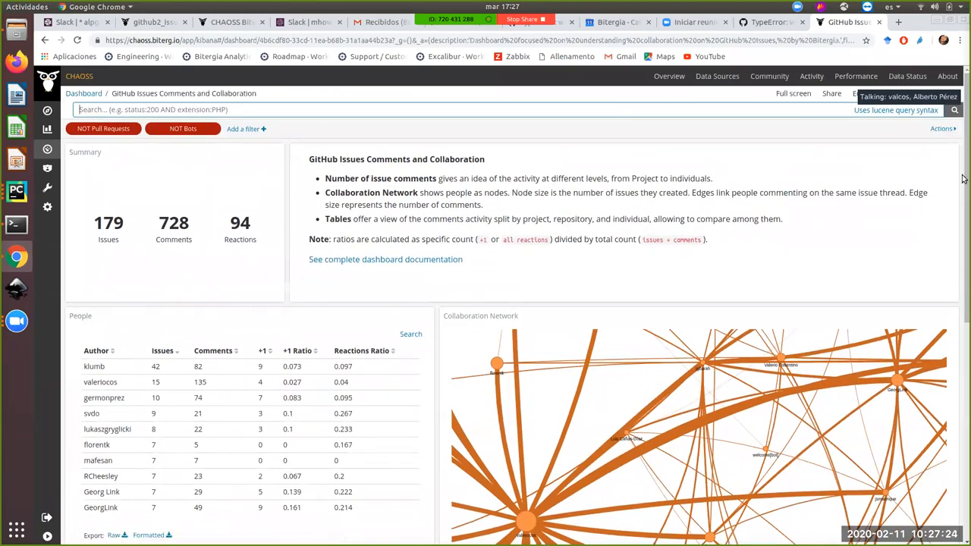
pyautogui.scroll(-3)
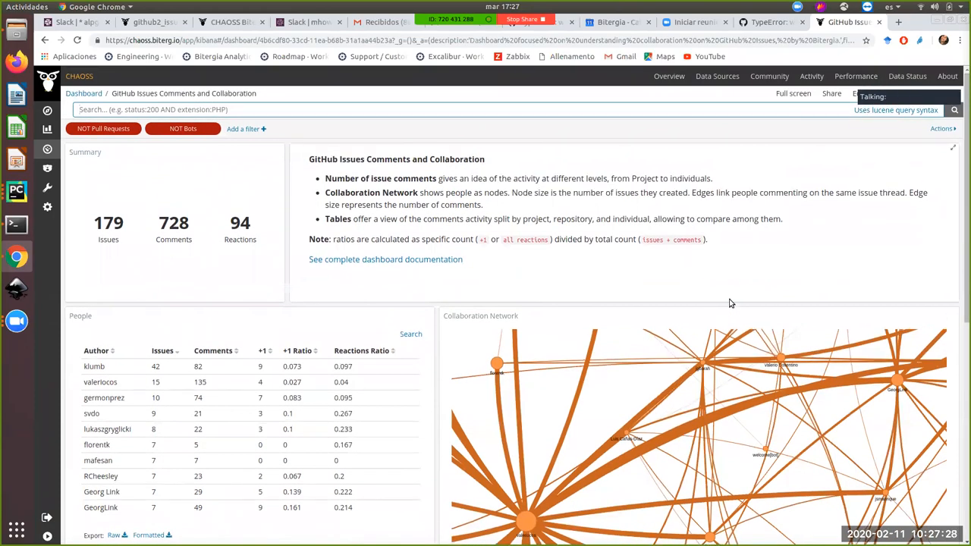
pyautogui.scroll(-3)
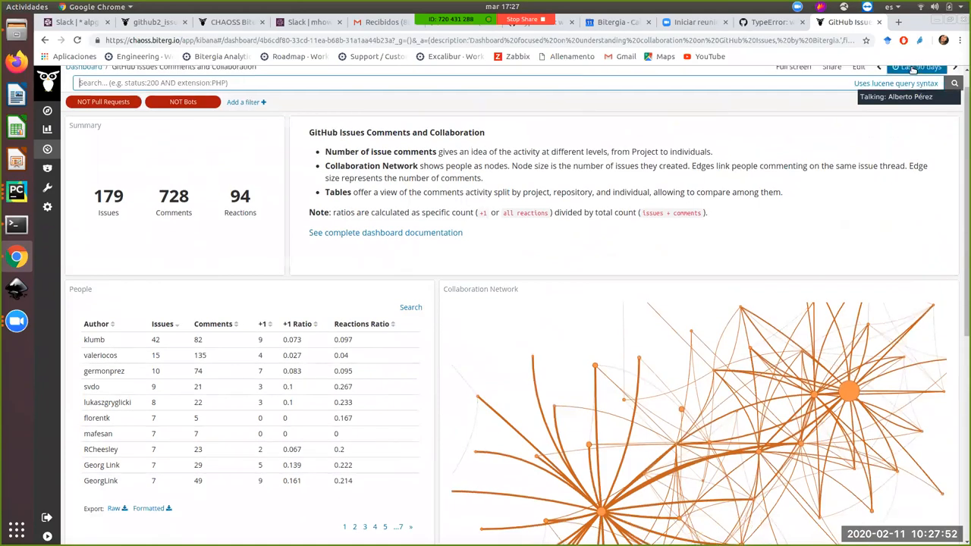
# Set the dashboard's time range to Last 2 years and let the Collaboration Network load.
pyautogui.click(920, 67)
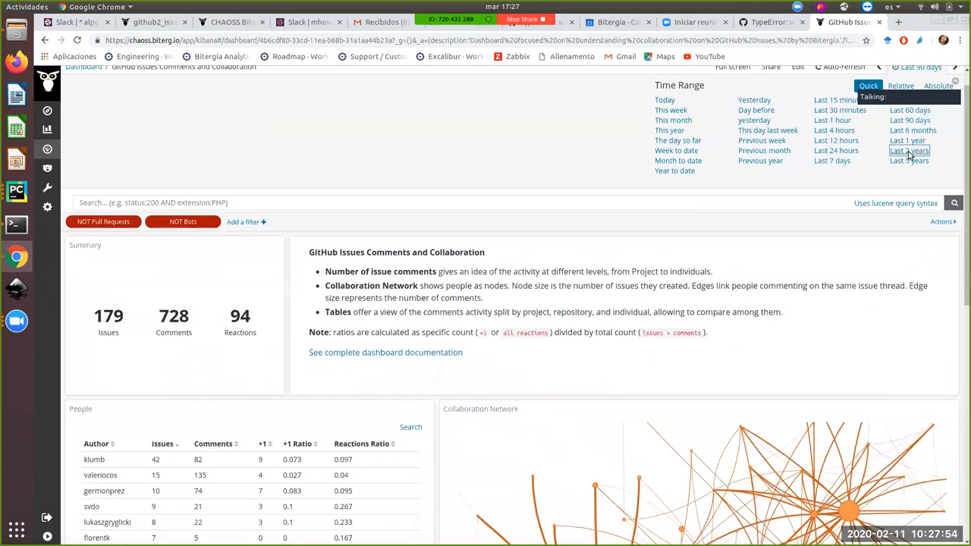
pyautogui.click(909, 161)
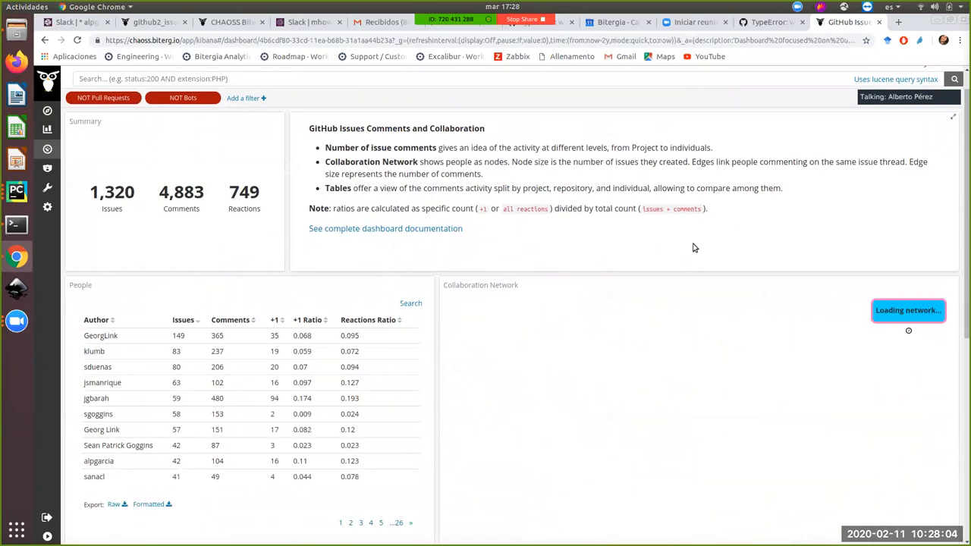
pyautogui.scroll(-3)
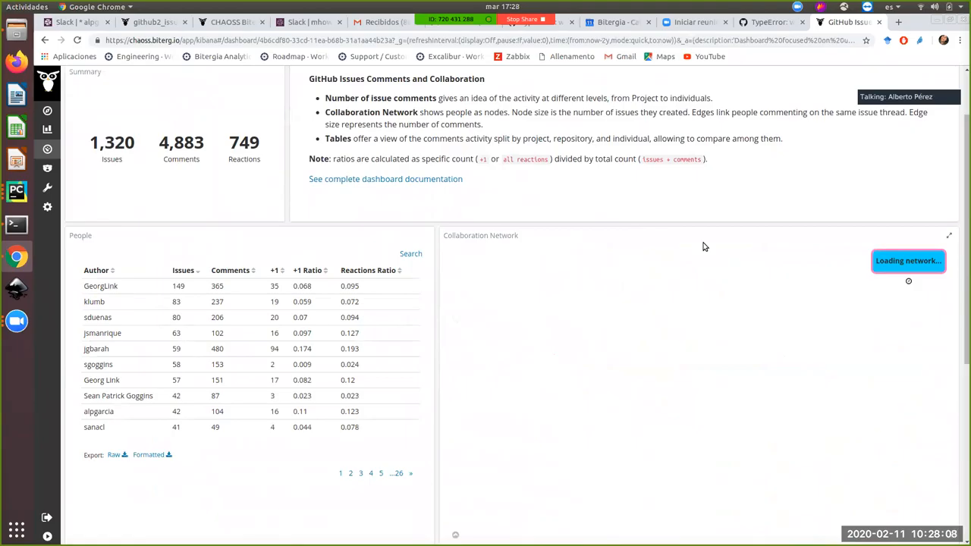
pyautogui.moveTo(670, 331)
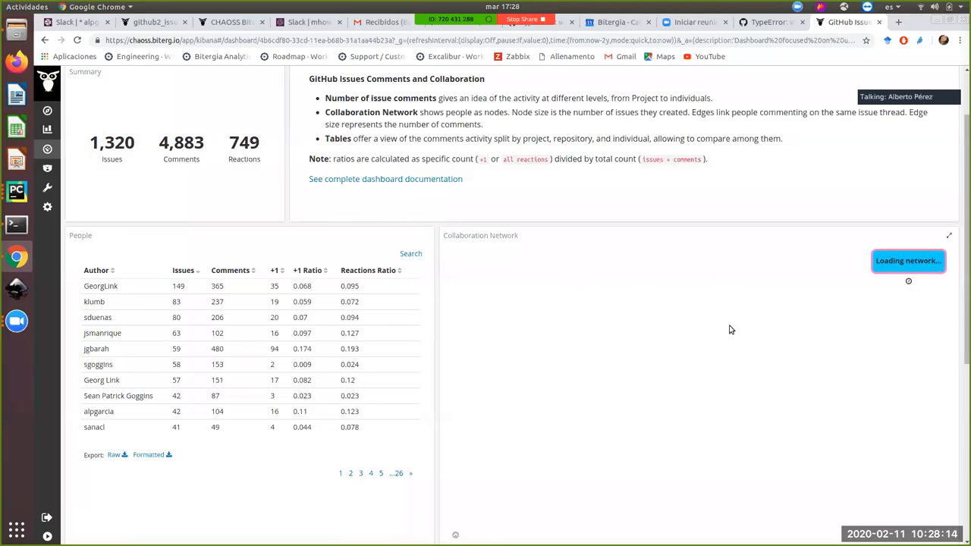
pyautogui.moveTo(964, 340)
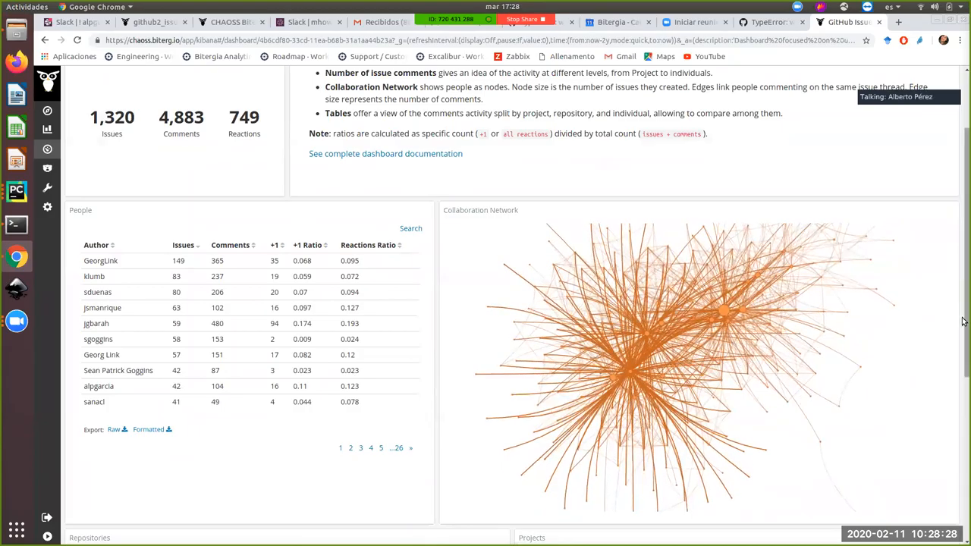
pyautogui.scroll(-3)
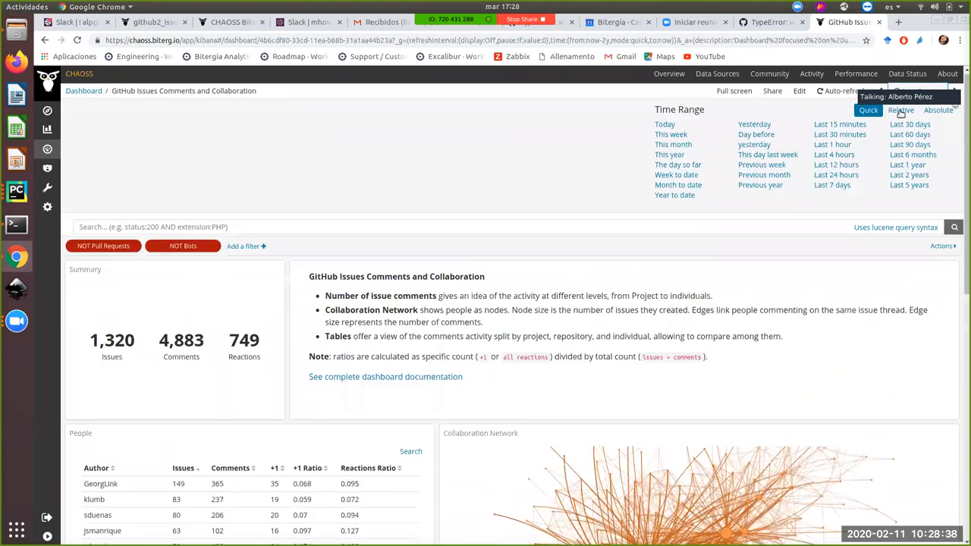
# Use an absolute time range with the start date set to 2018-01-01.
pyautogui.click(938, 109)
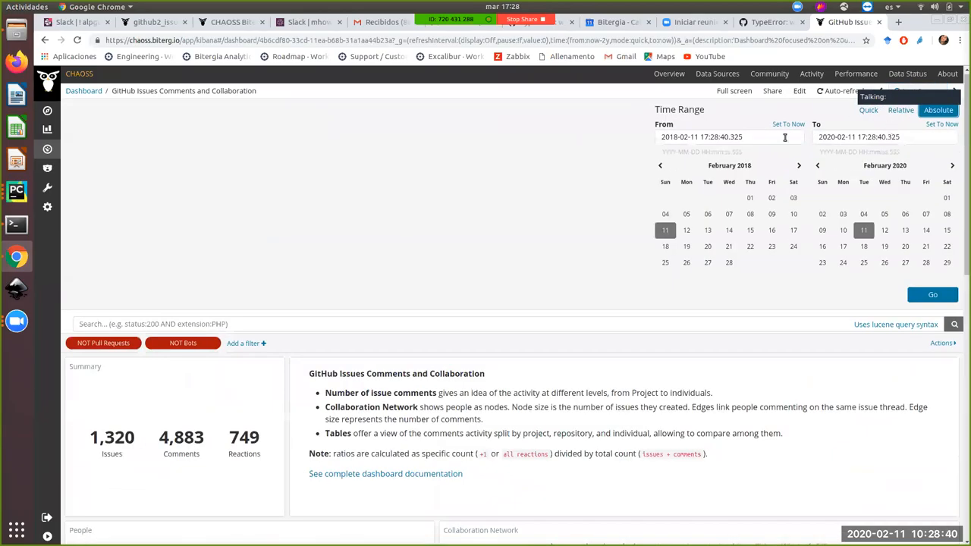
pyautogui.click(728, 137)
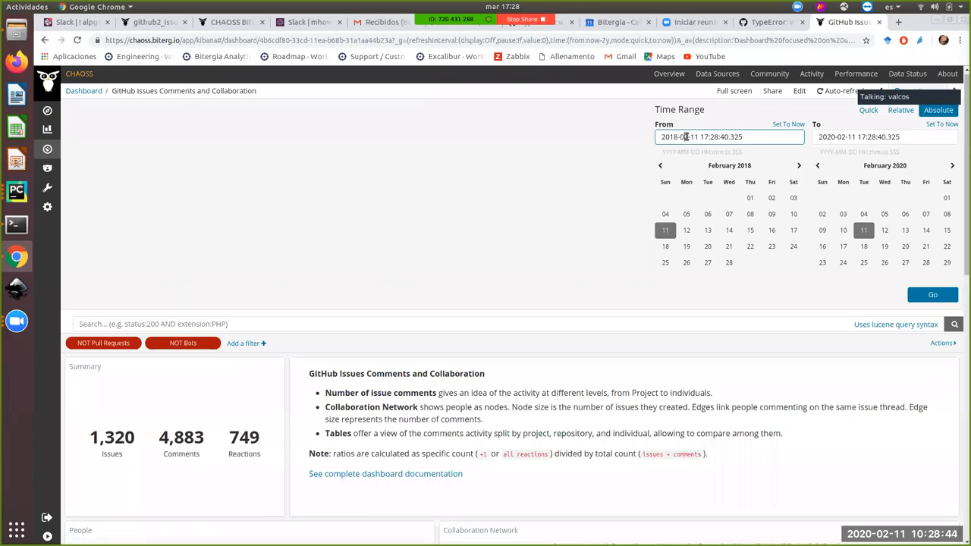
pyautogui.click(660, 166)
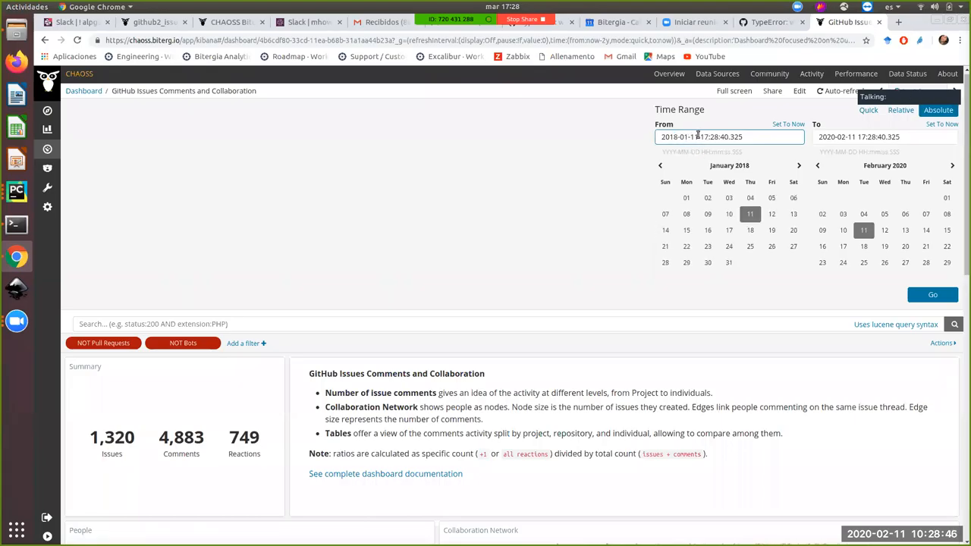
pyautogui.write('2018-01-0')
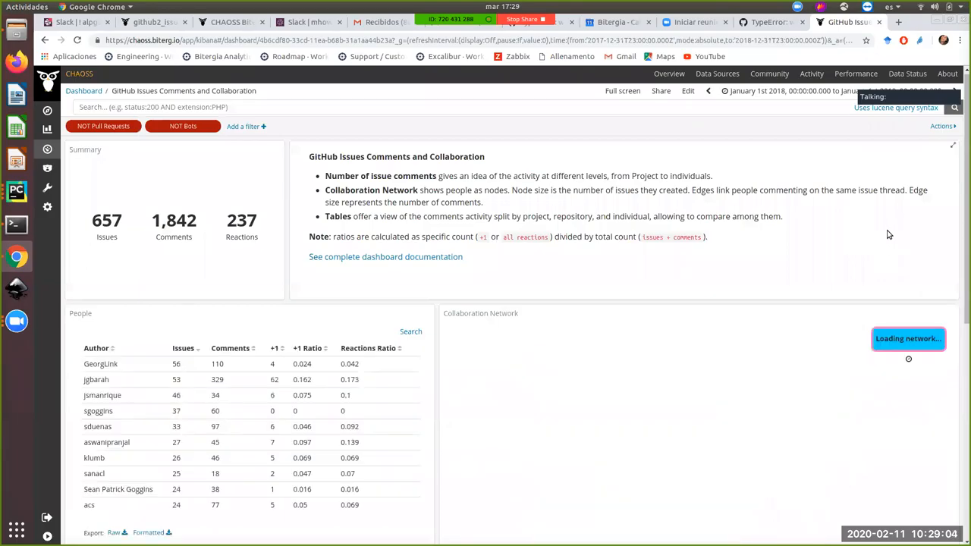
pyautogui.moveTo(868, 173)
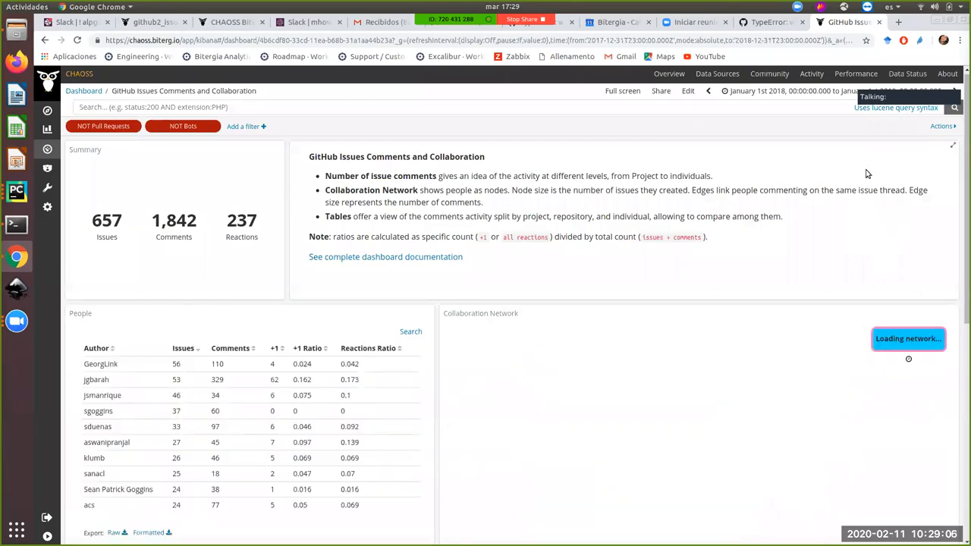
pyautogui.moveTo(847, 270)
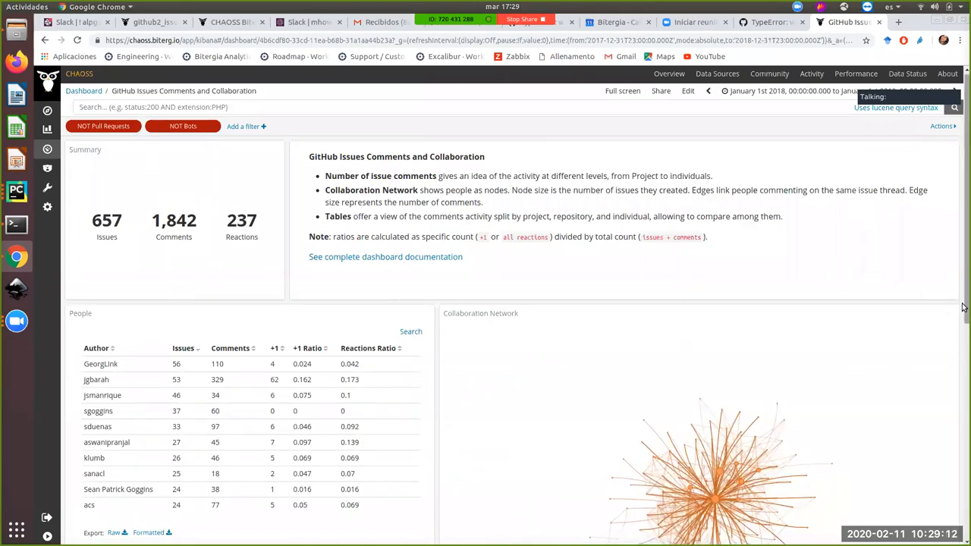
pyautogui.scroll(-3)
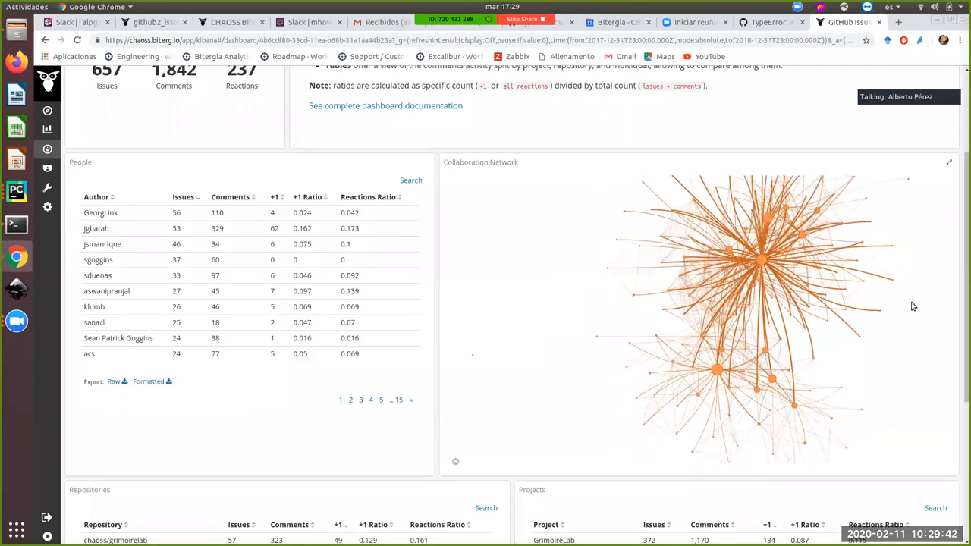
# Scroll down to the Repositories and Projects tables led by chaoss/grimoirelab with 372 issues.
pyautogui.scroll(-3)
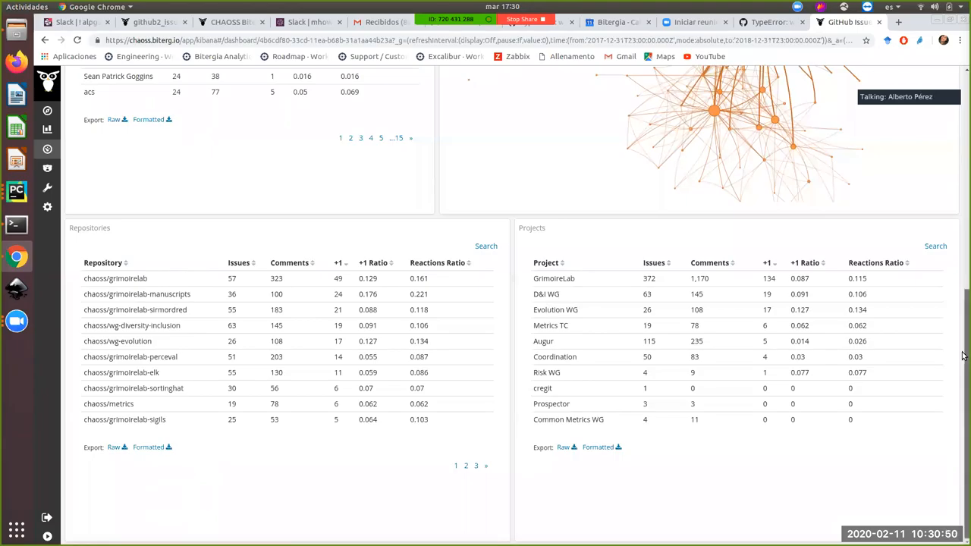
# Scroll back to the dashboard top with the 2018 summary counts, people table and network graph.
pyautogui.scroll(-3)
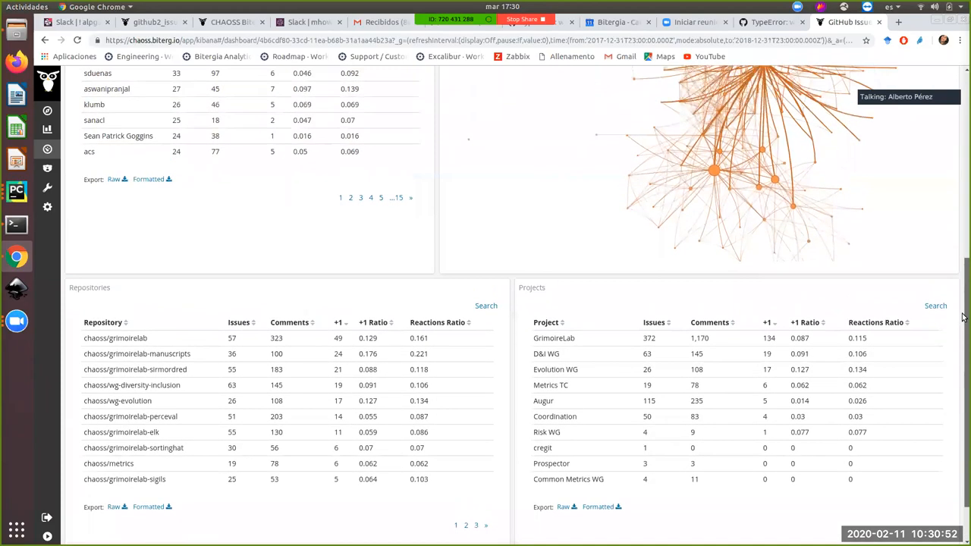
pyautogui.scroll(3)
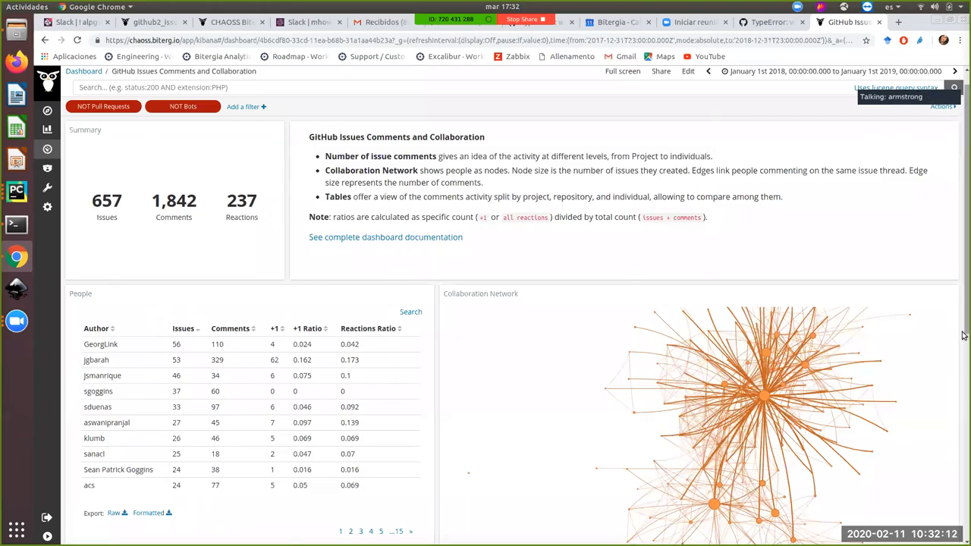
pyautogui.scroll(-3)
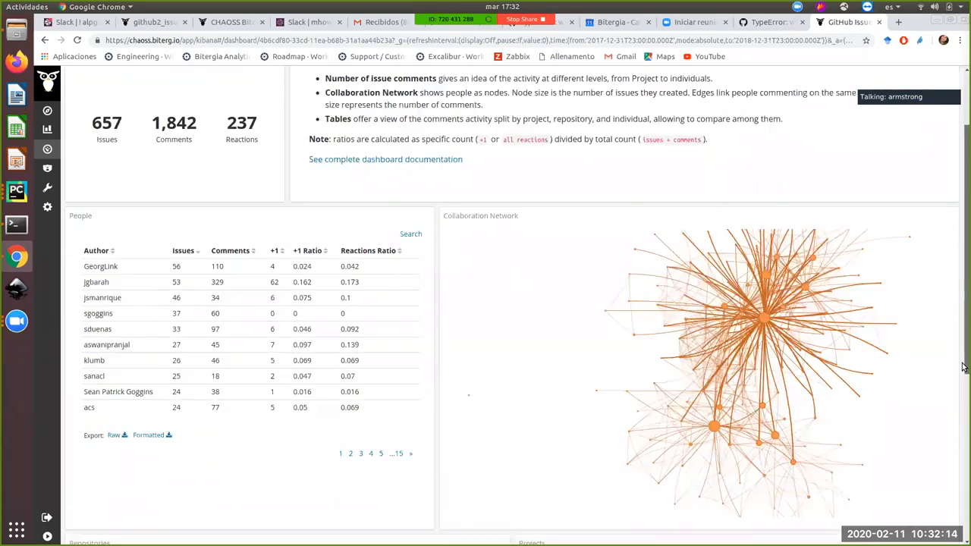
pyautogui.scroll(-3)
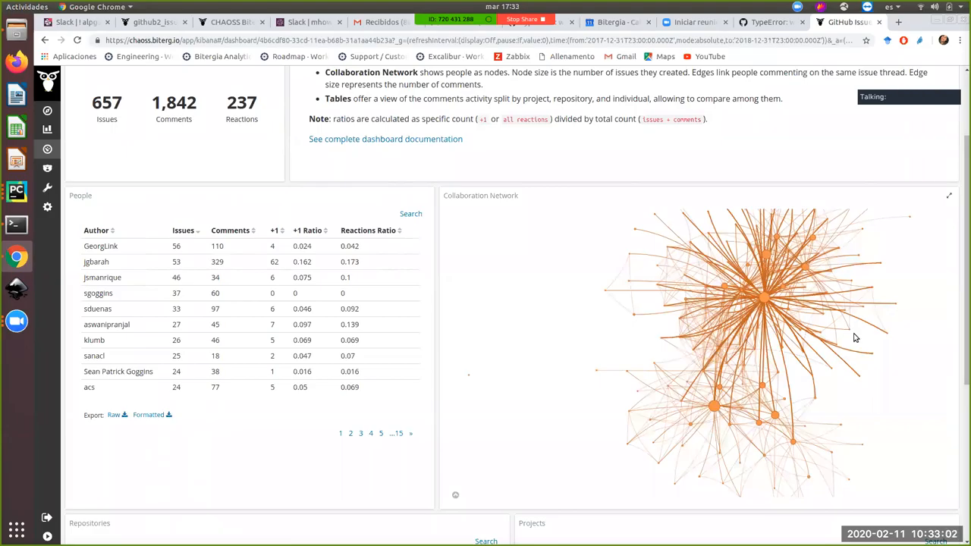
pyautogui.moveTo(886, 330)
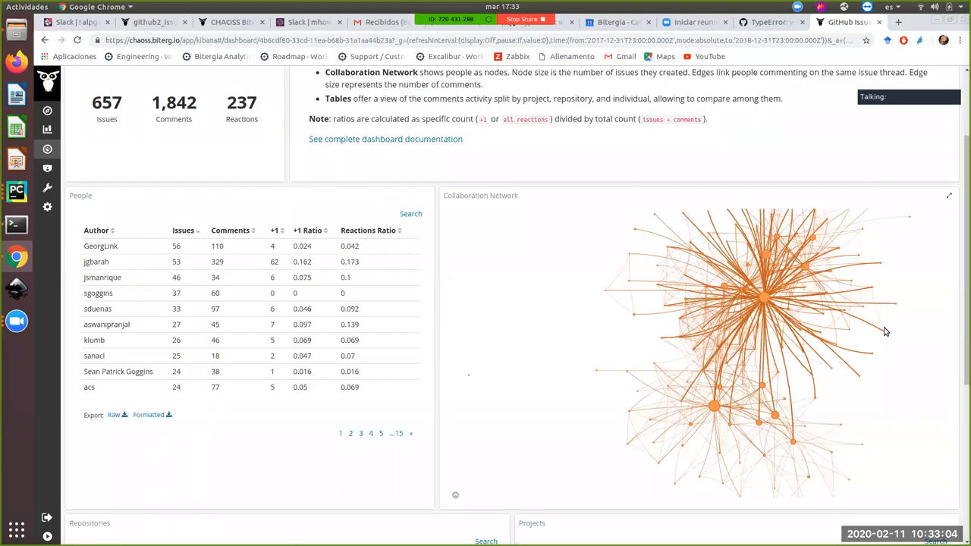
pyautogui.moveTo(964, 264)
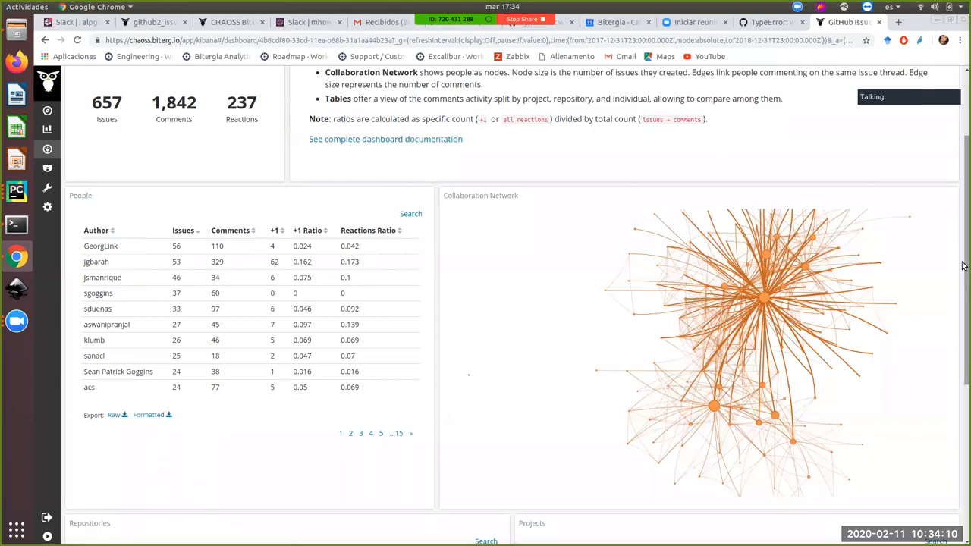
# Scroll the dashboard back toward its header with the 2018 time range and summary counts.
pyautogui.scroll(-3)
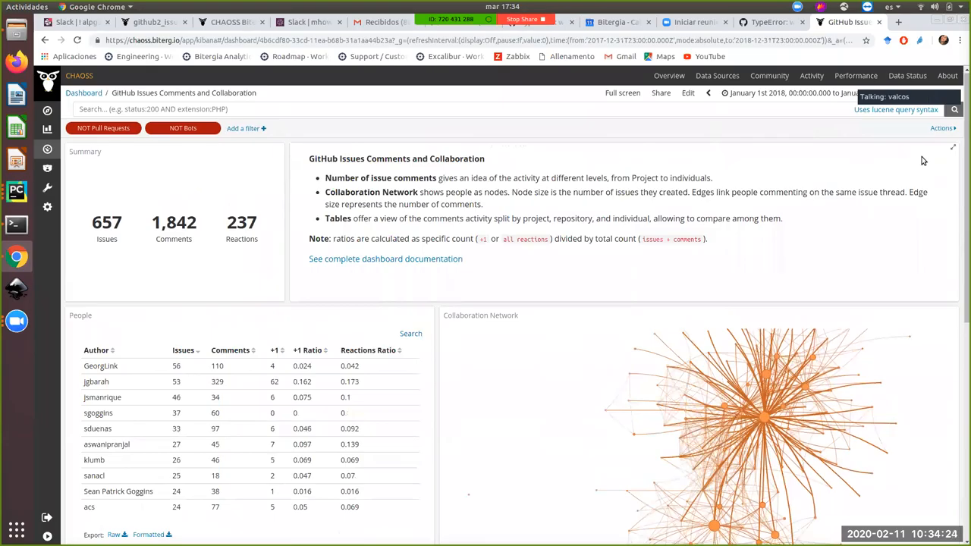
pyautogui.moveTo(964, 180)
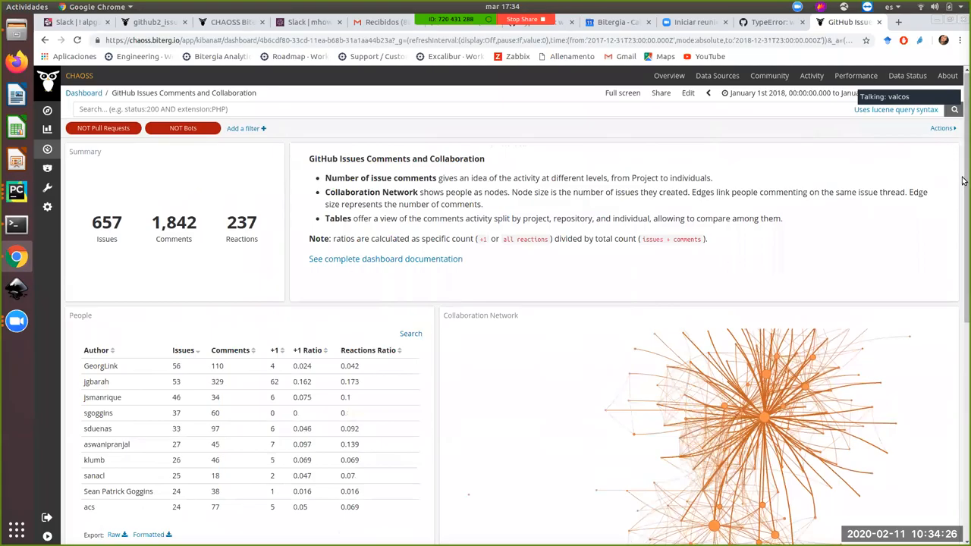
pyautogui.moveTo(936, 197)
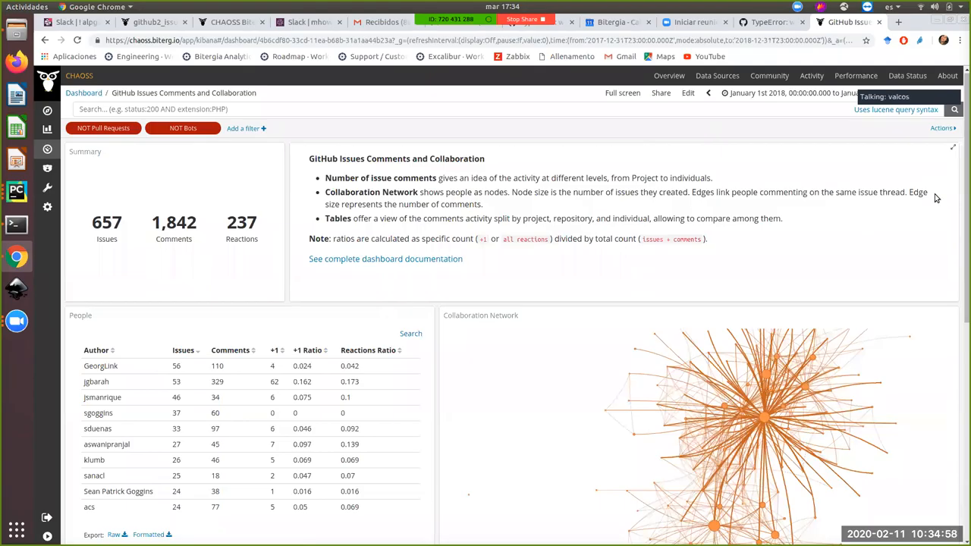
pyautogui.moveTo(910, 191)
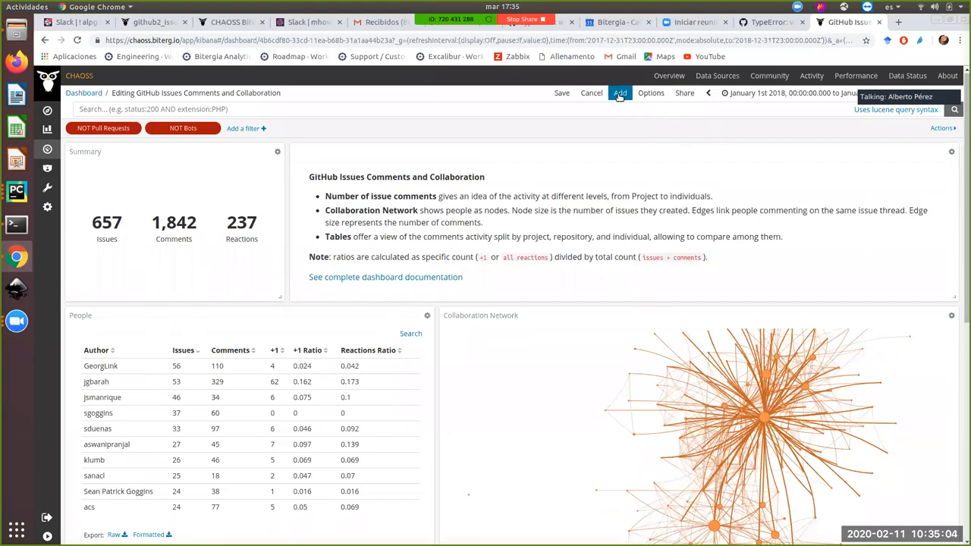
# Add a new Pie visualization to the dashboard based on the github2_issues index.
pyautogui.click(619, 92)
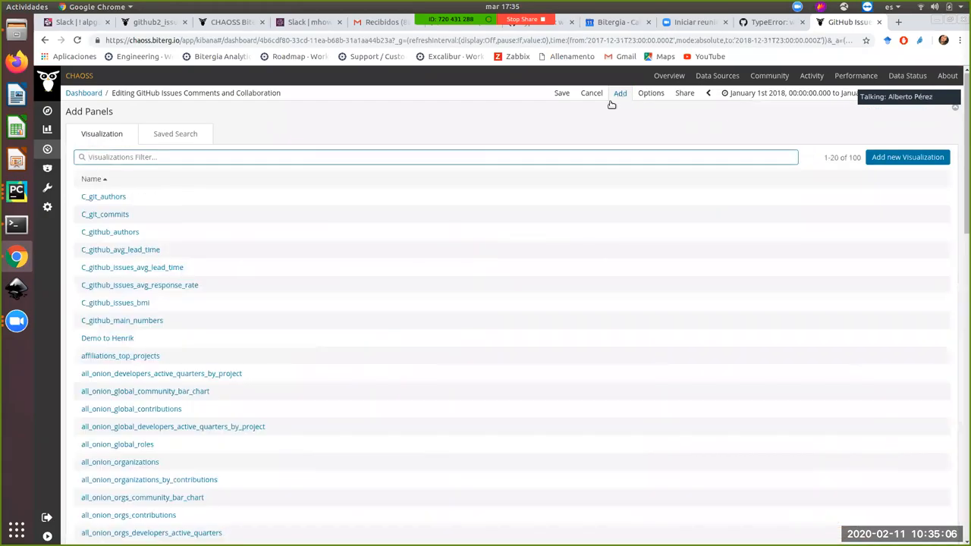
pyautogui.click(908, 156)
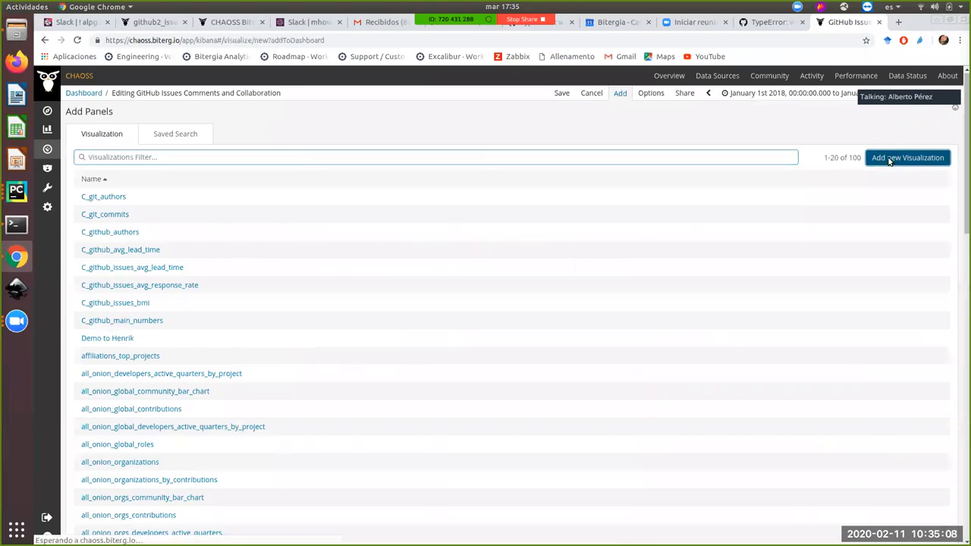
pyautogui.click(908, 156)
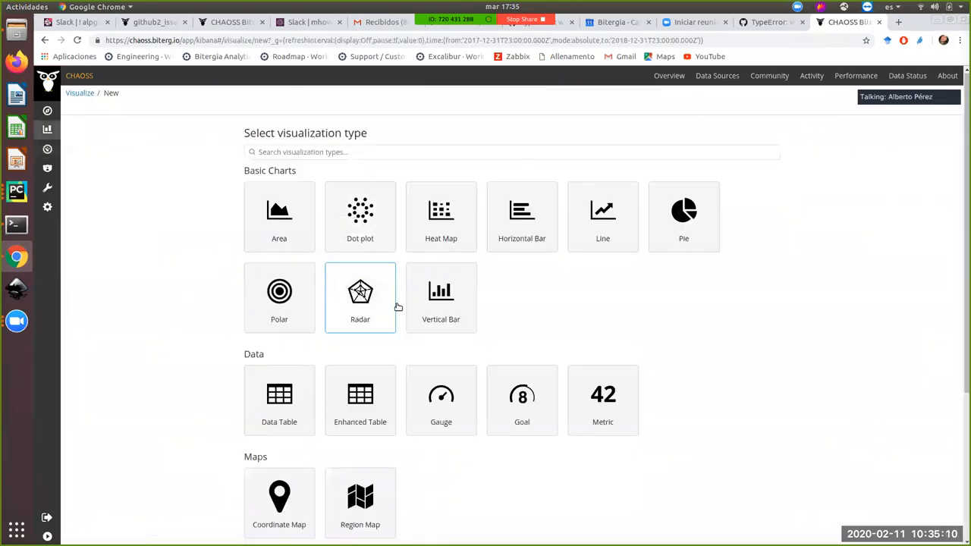
pyautogui.click(683, 216)
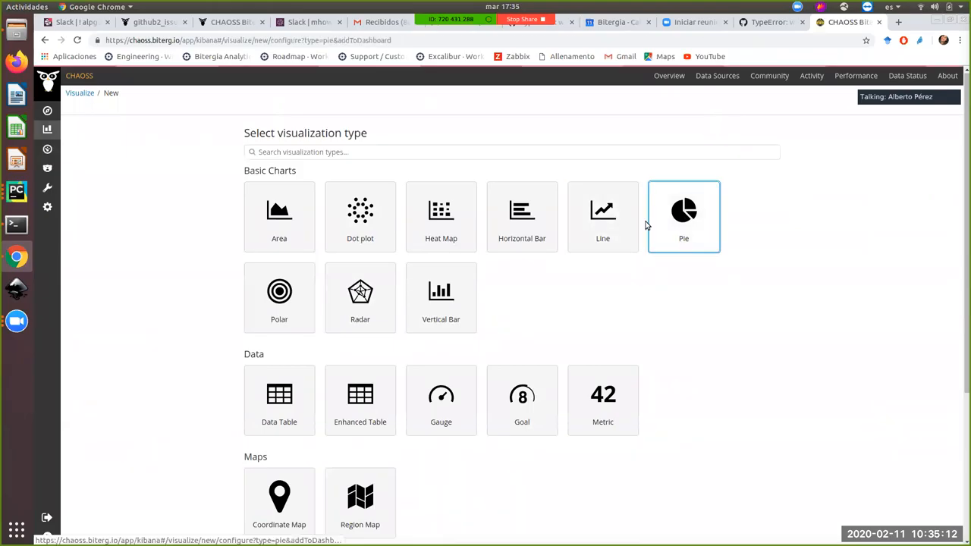
pyautogui.click(683, 216)
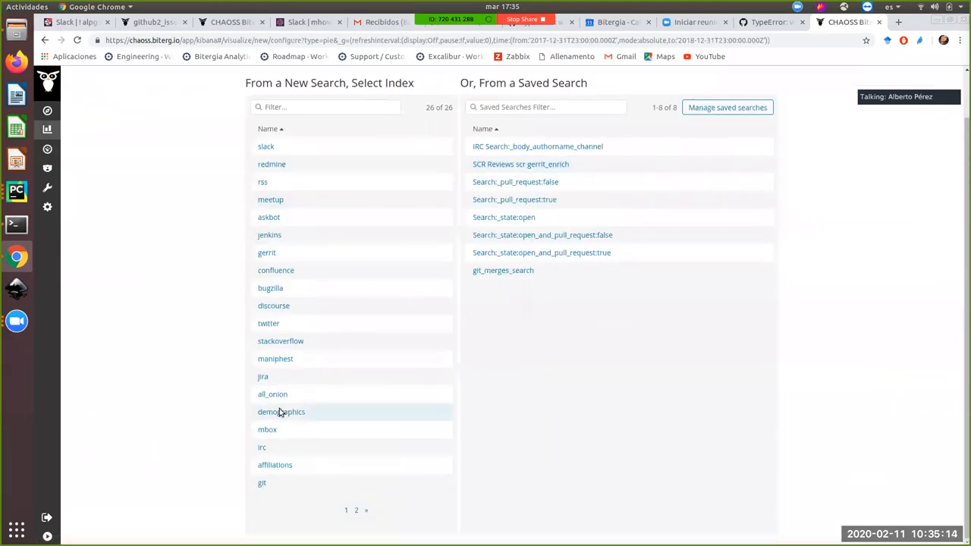
pyautogui.click(355, 510)
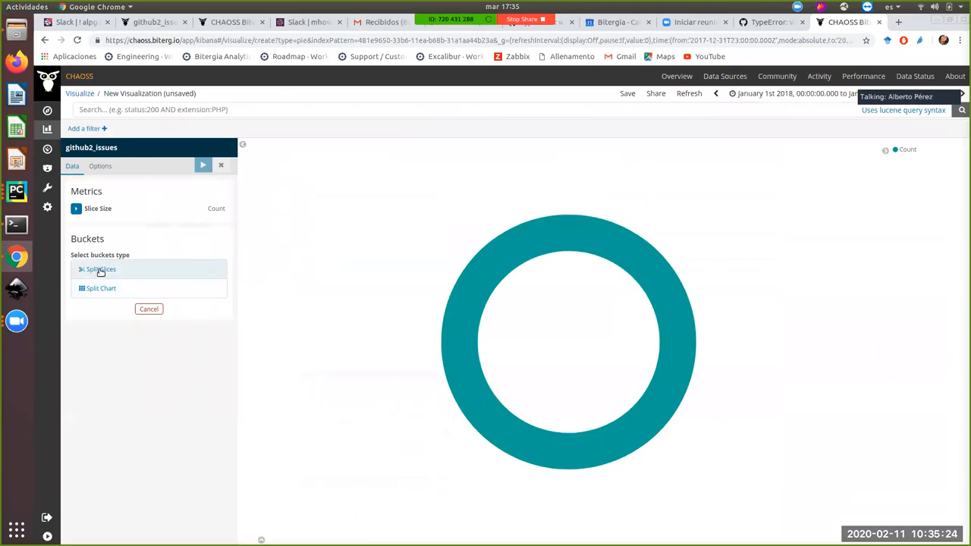
# Split slices by Terms on feeling_emotion with size 10 and apply, showing love, anger, sadness and more.
pyautogui.click(101, 269)
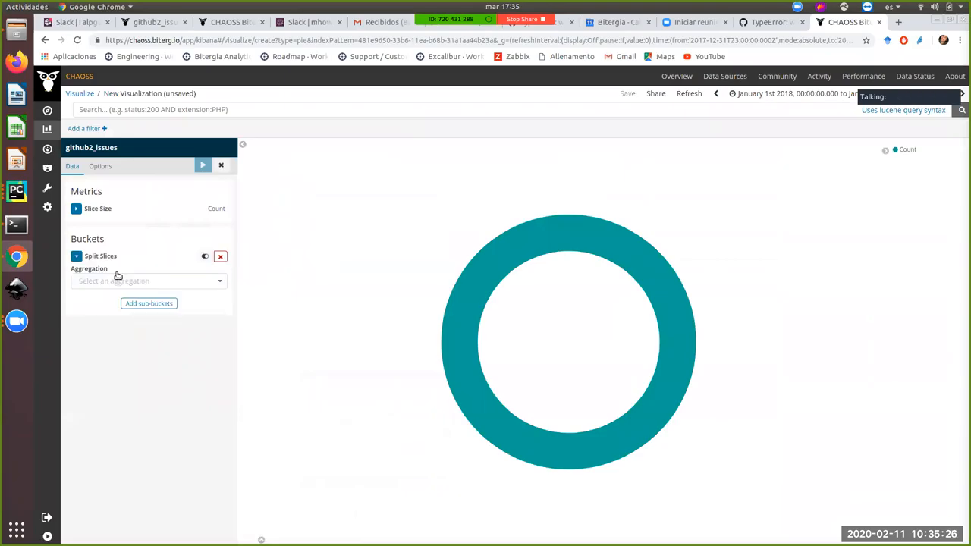
pyautogui.click(149, 281)
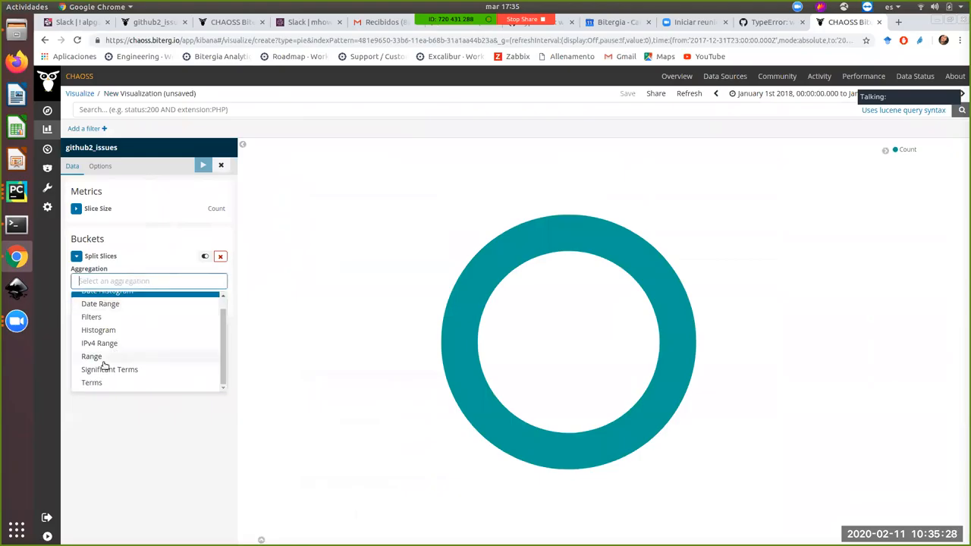
pyautogui.click(91, 382)
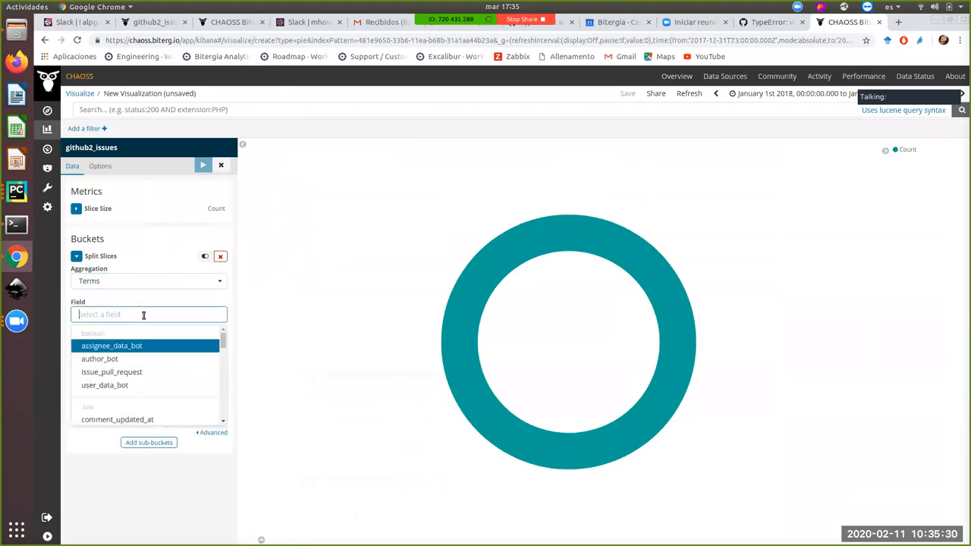
pyautogui.write('h')
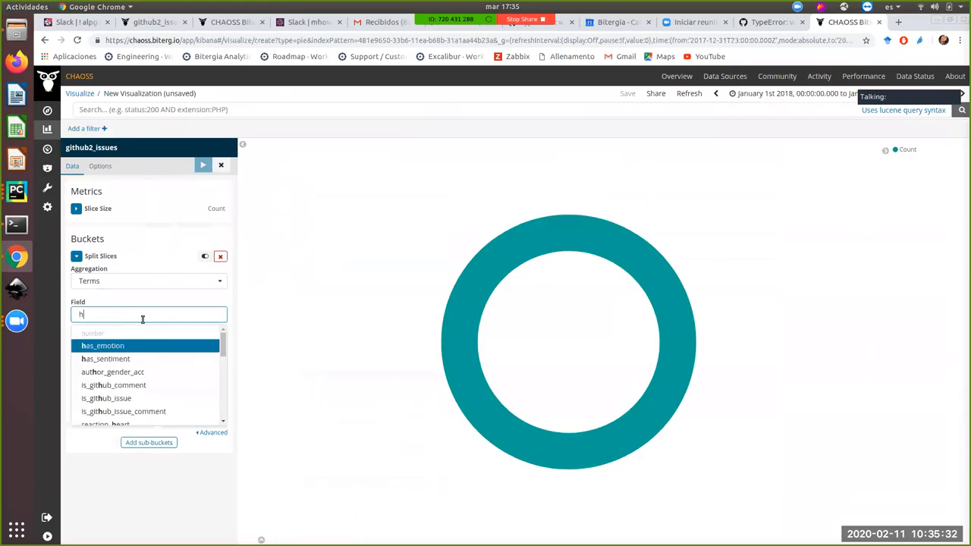
pyautogui.write('fee')
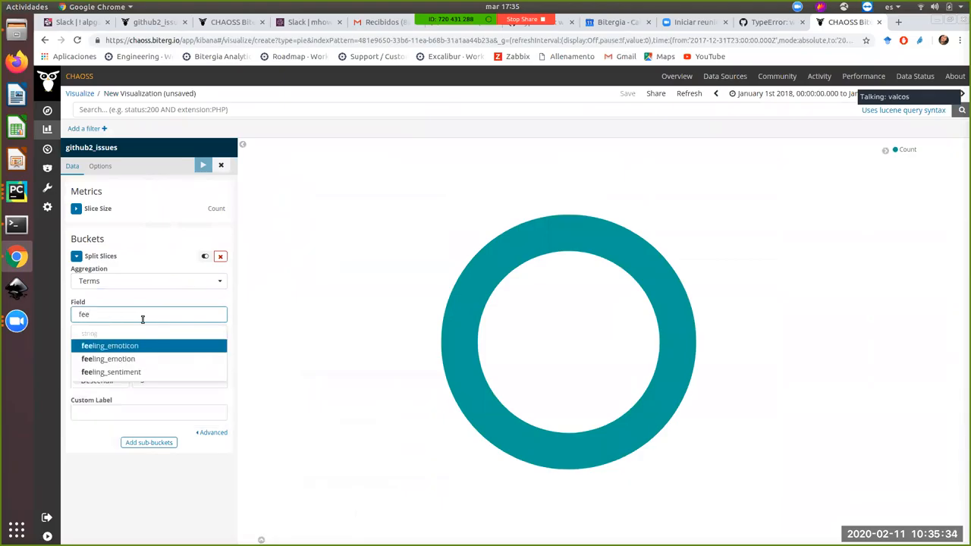
pyautogui.moveTo(108, 358)
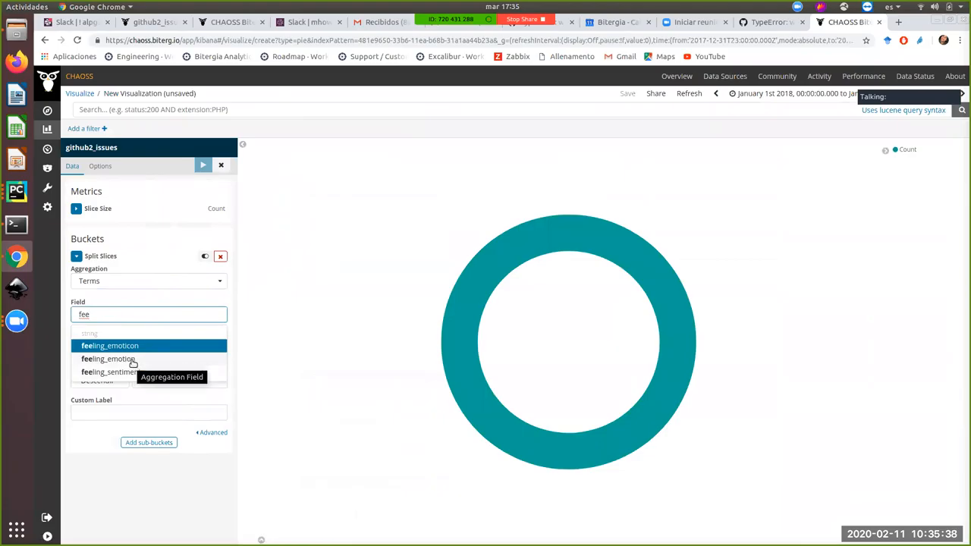
pyautogui.click(109, 358)
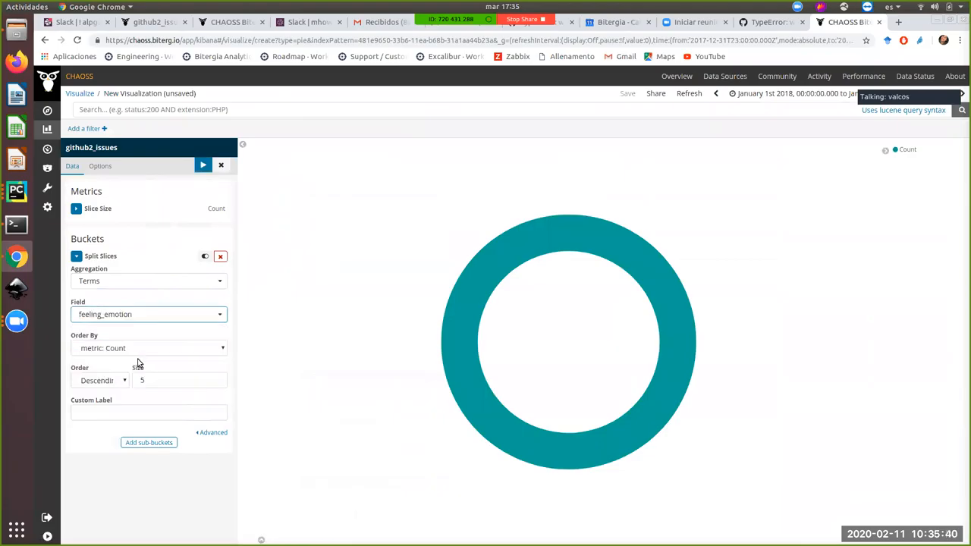
pyautogui.click(203, 166)
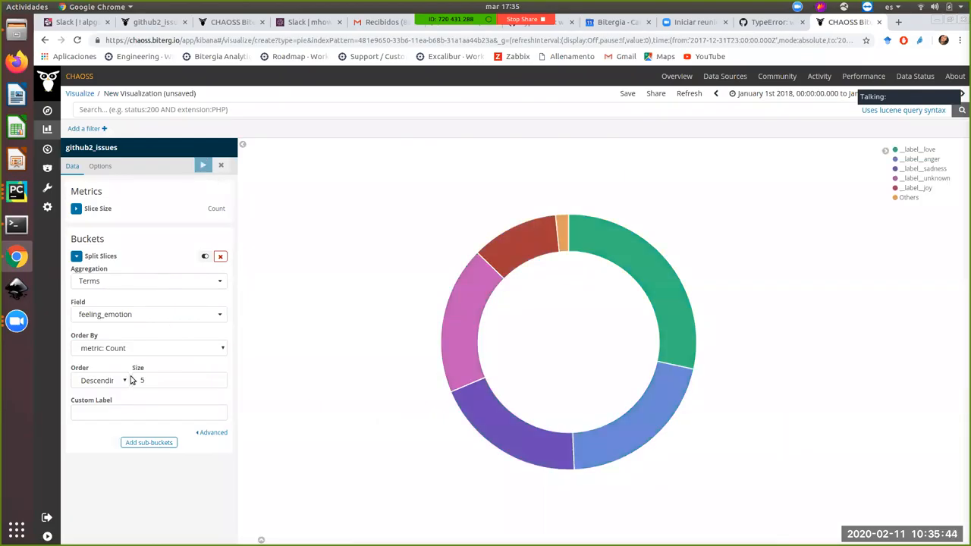
pyautogui.write('10')
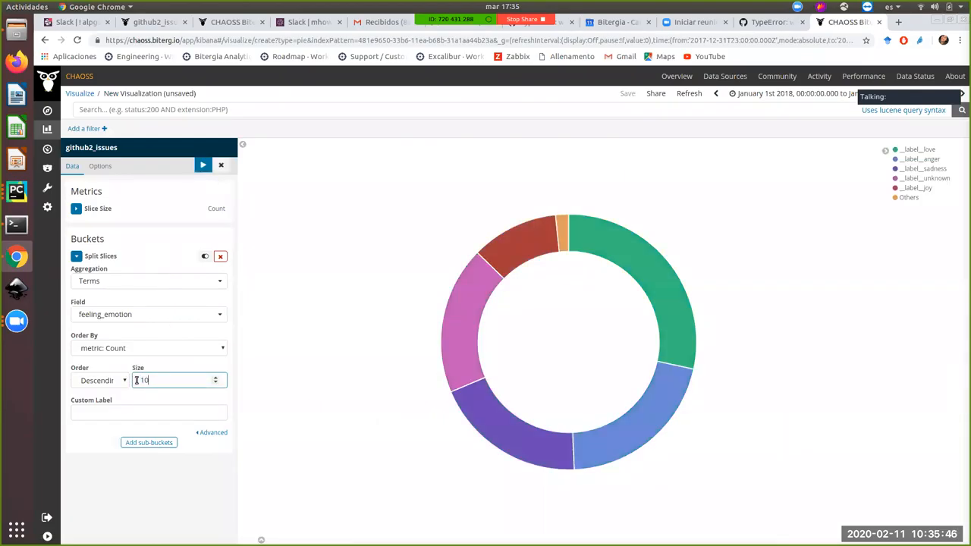
pyautogui.click(203, 166)
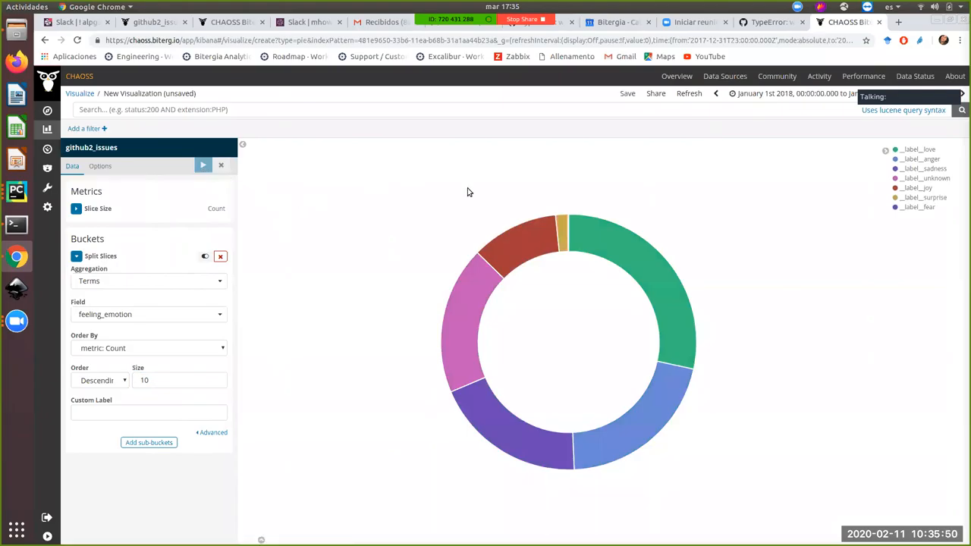
pyautogui.moveTo(407, 342)
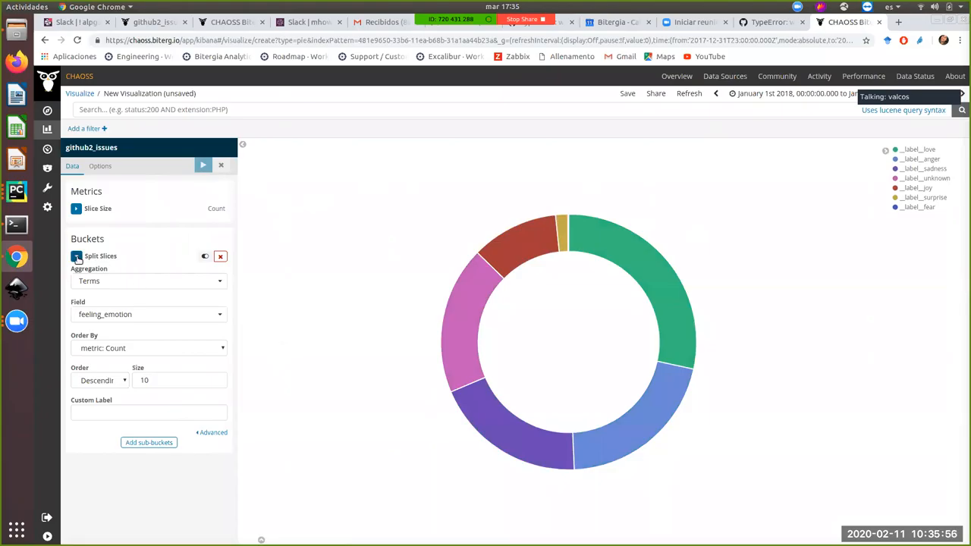
# Add a Terms sub-slice ring on feeling_sentiment, apply it, and filter out the unknown emotion.
pyautogui.click(100, 255)
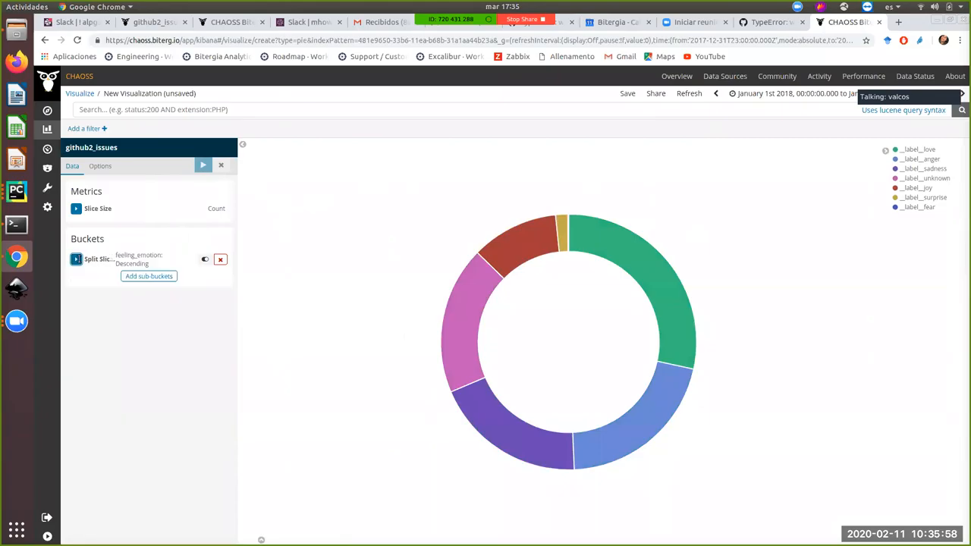
pyautogui.click(149, 276)
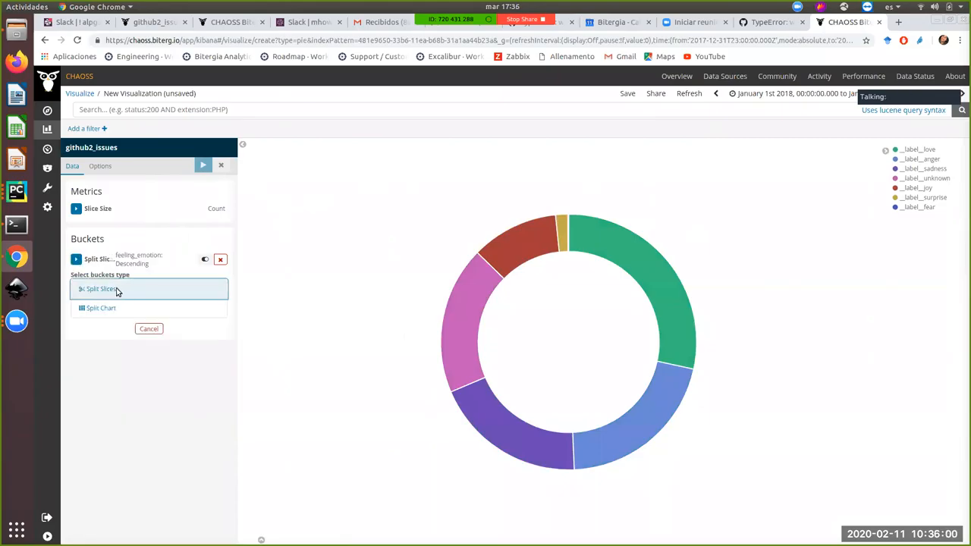
pyautogui.click(100, 288)
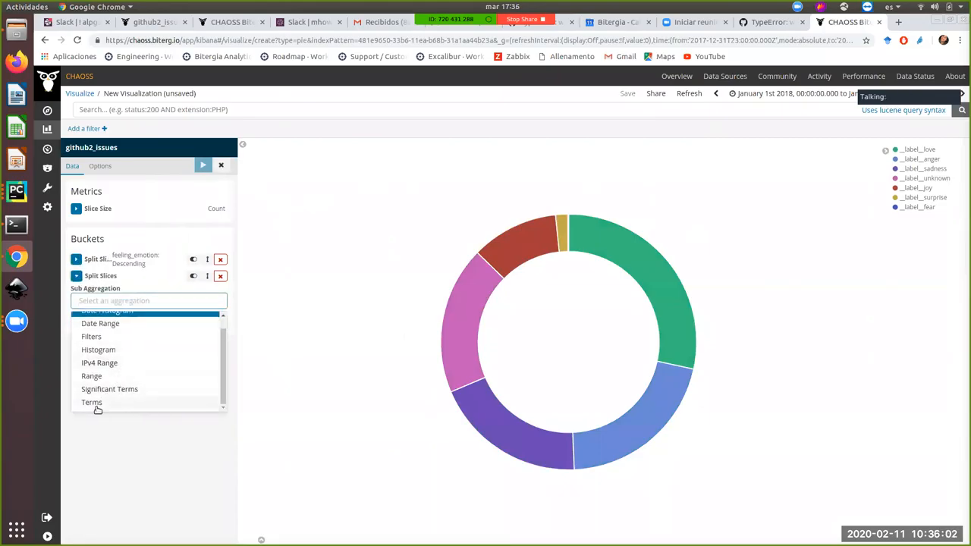
pyautogui.click(91, 402)
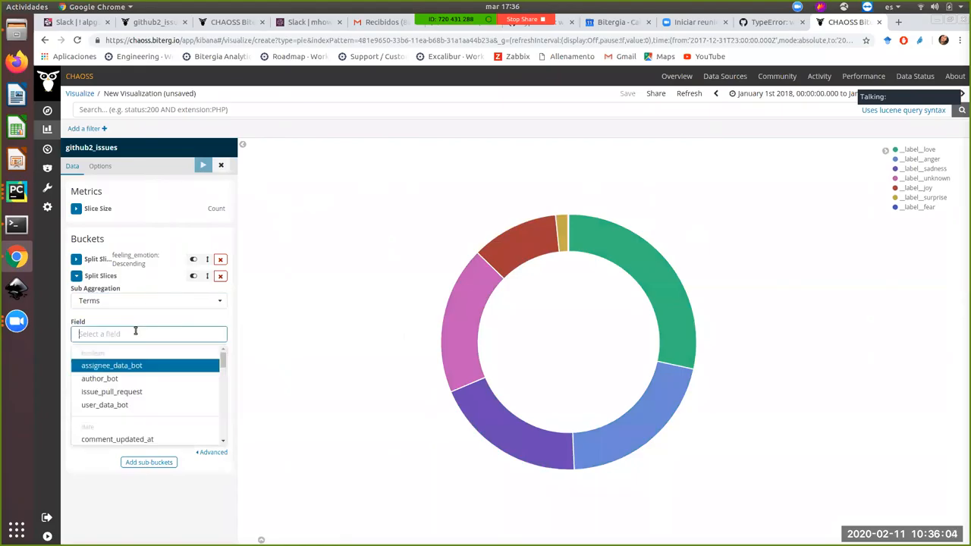
pyautogui.write('fe')
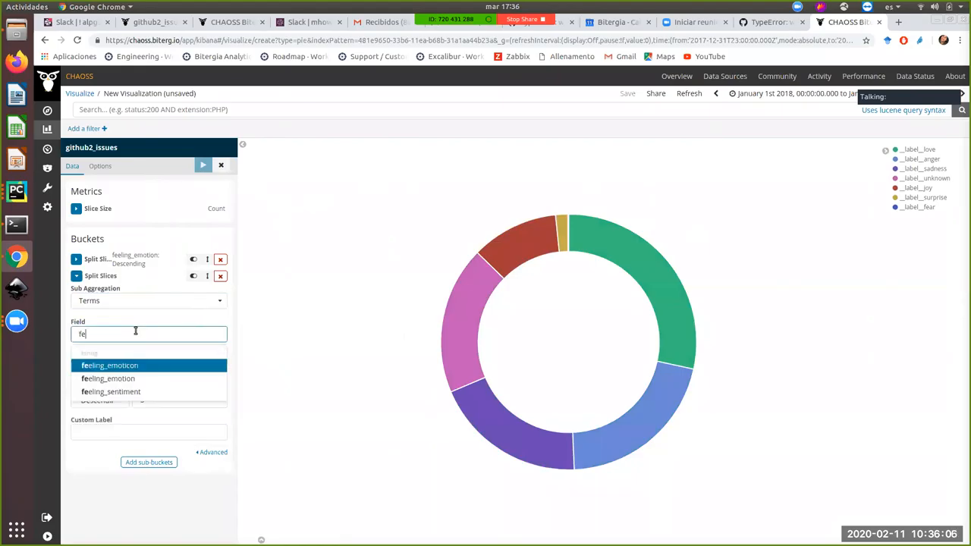
pyautogui.click(111, 392)
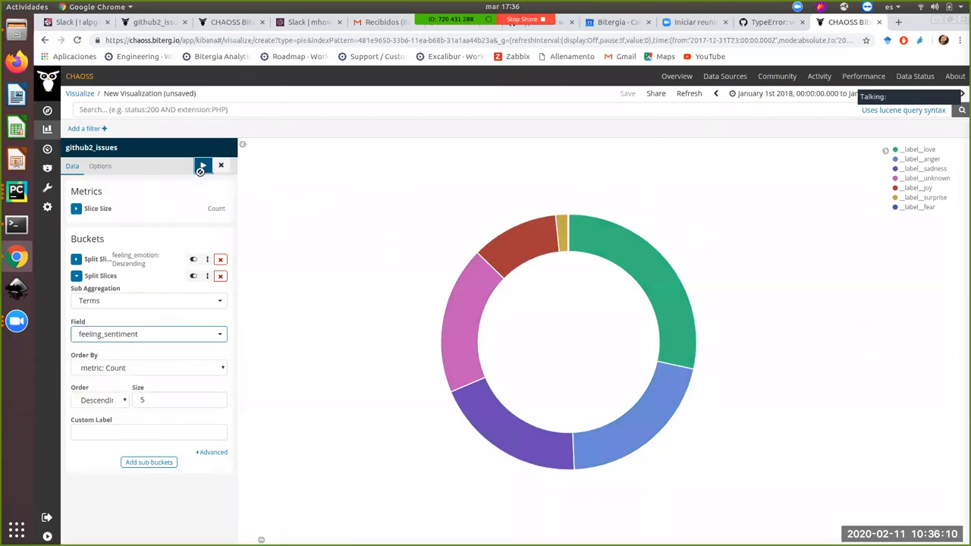
pyautogui.click(203, 165)
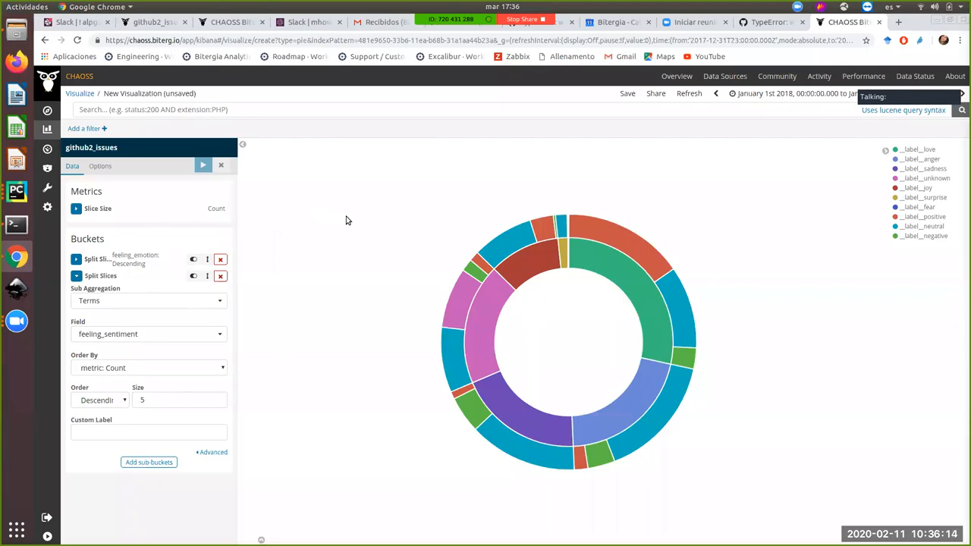
pyautogui.moveTo(409, 222)
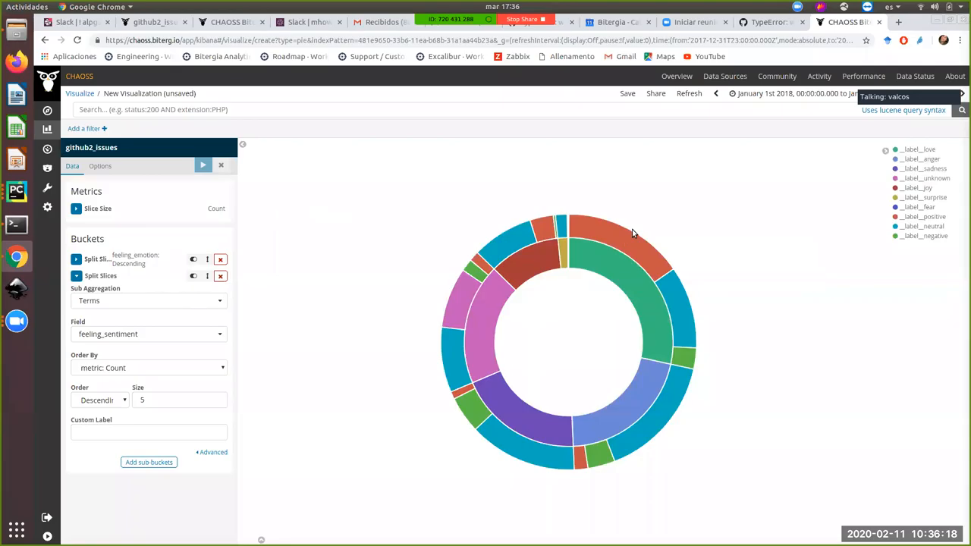
pyautogui.moveTo(640, 258)
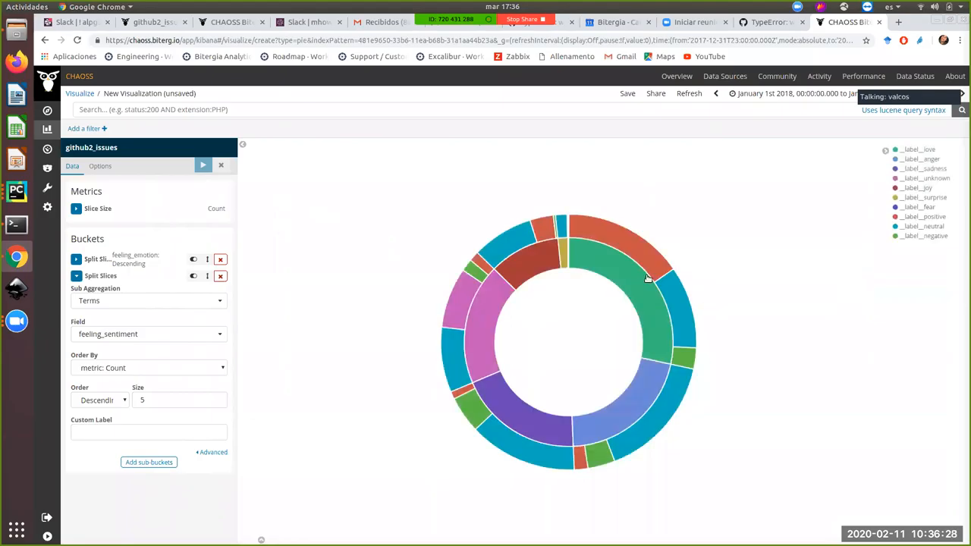
pyautogui.moveTo(665, 296)
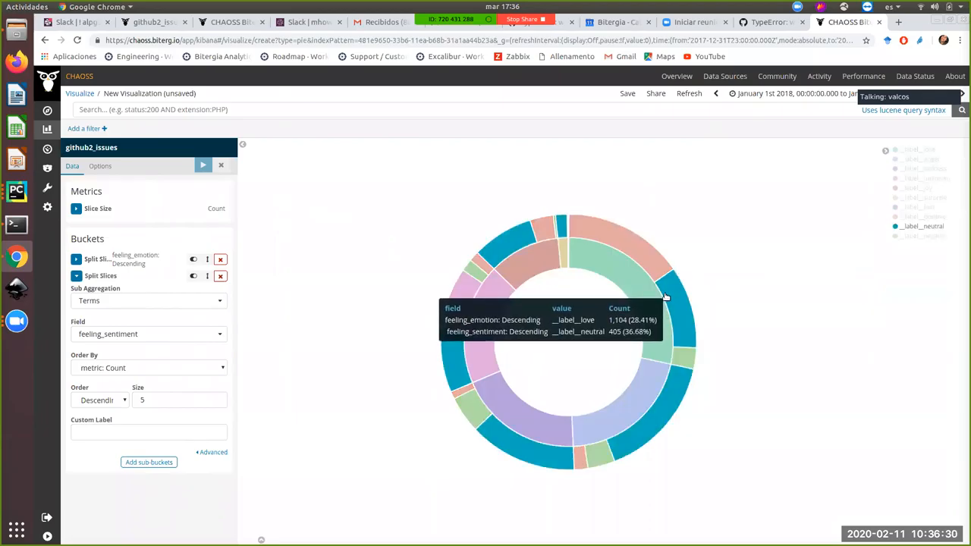
pyautogui.moveTo(640, 311)
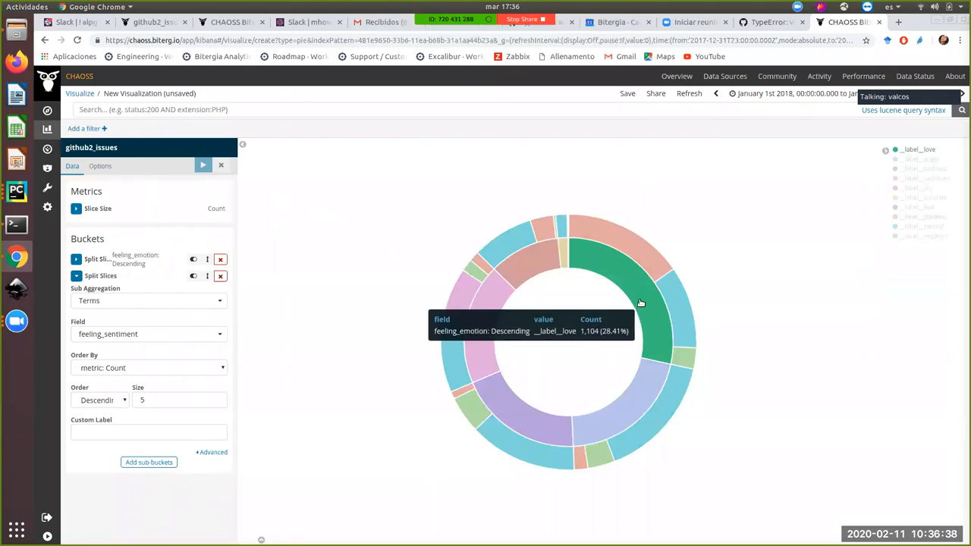
pyautogui.moveTo(639, 302)
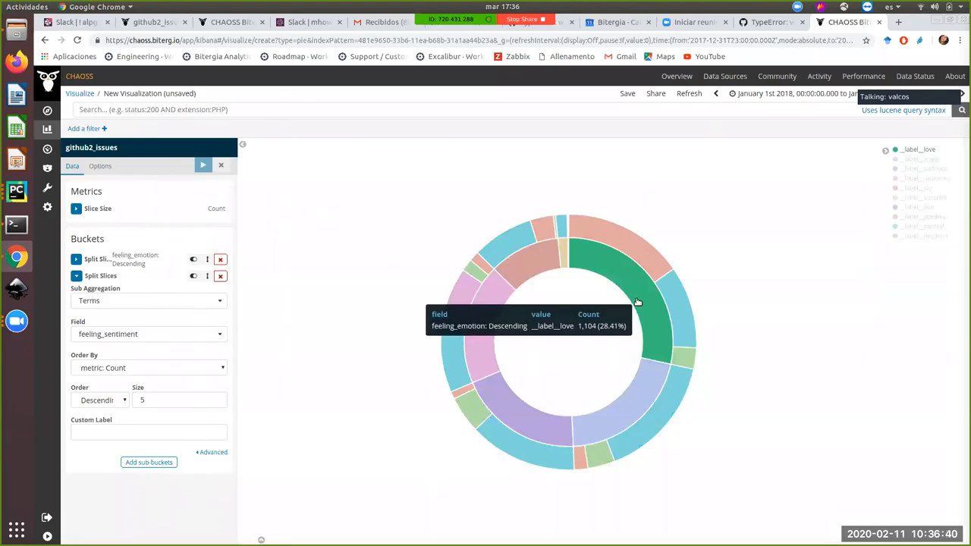
pyautogui.moveTo(634, 246)
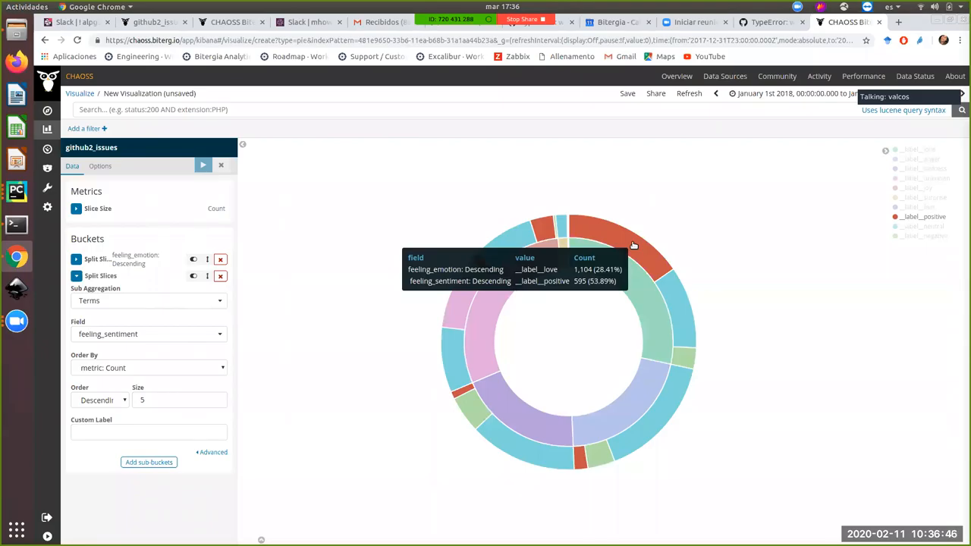
pyautogui.moveTo(673, 305)
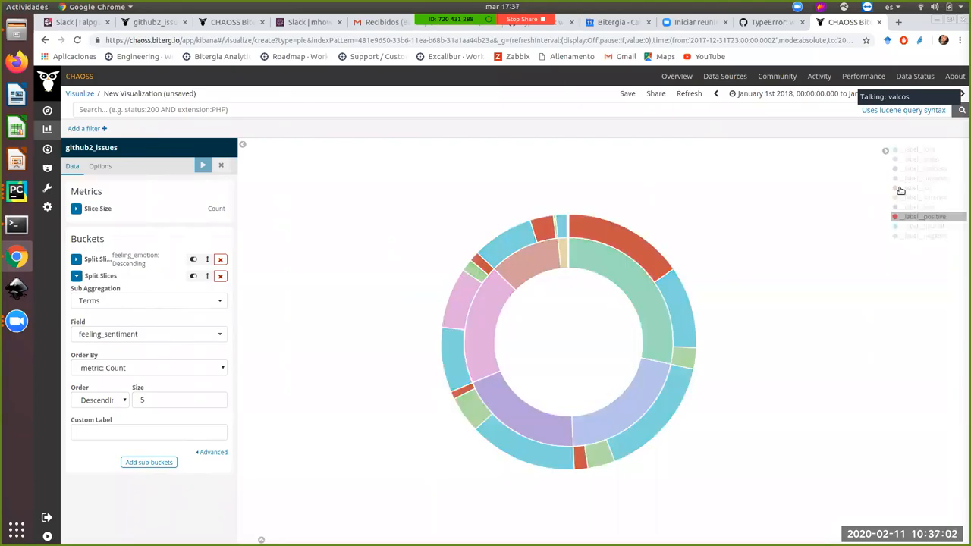
pyautogui.click(925, 179)
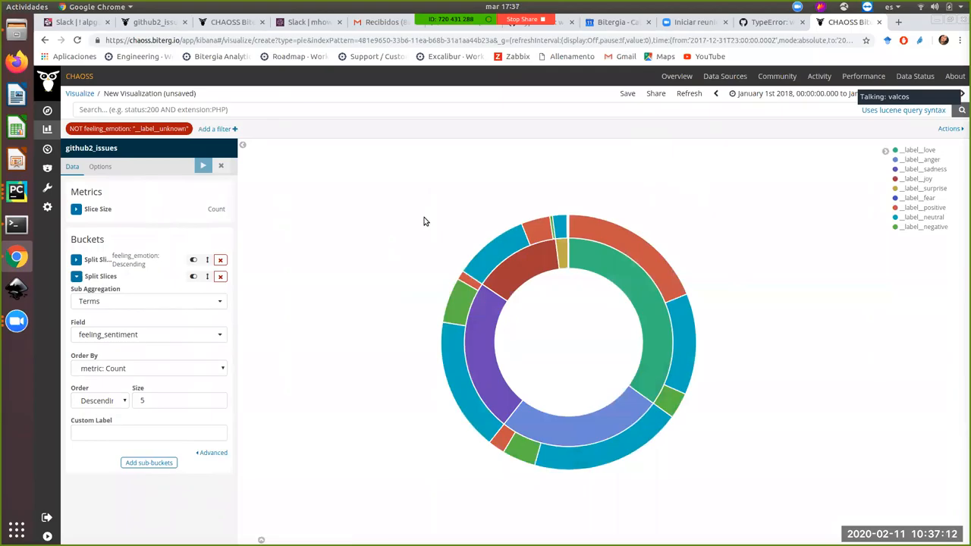
pyautogui.moveTo(437, 218)
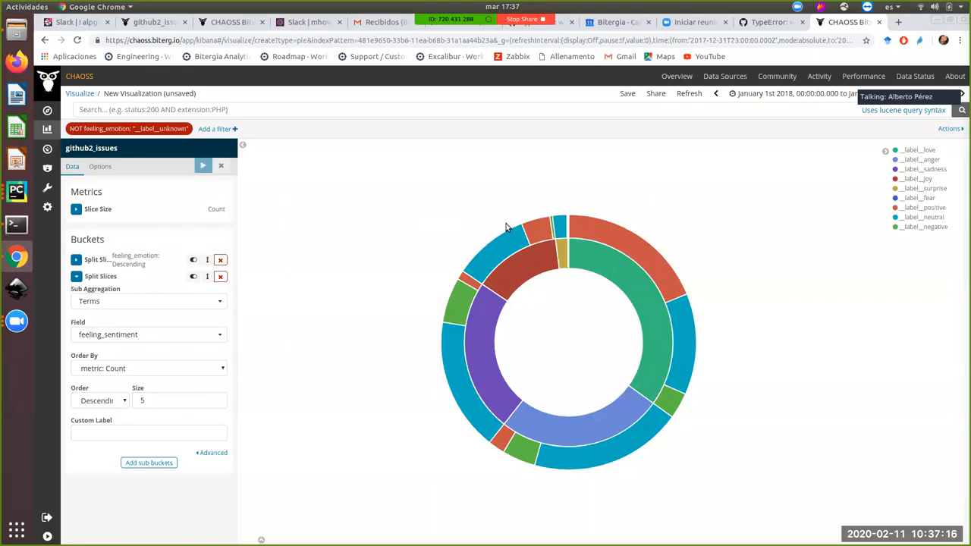
pyautogui.moveTo(519, 222)
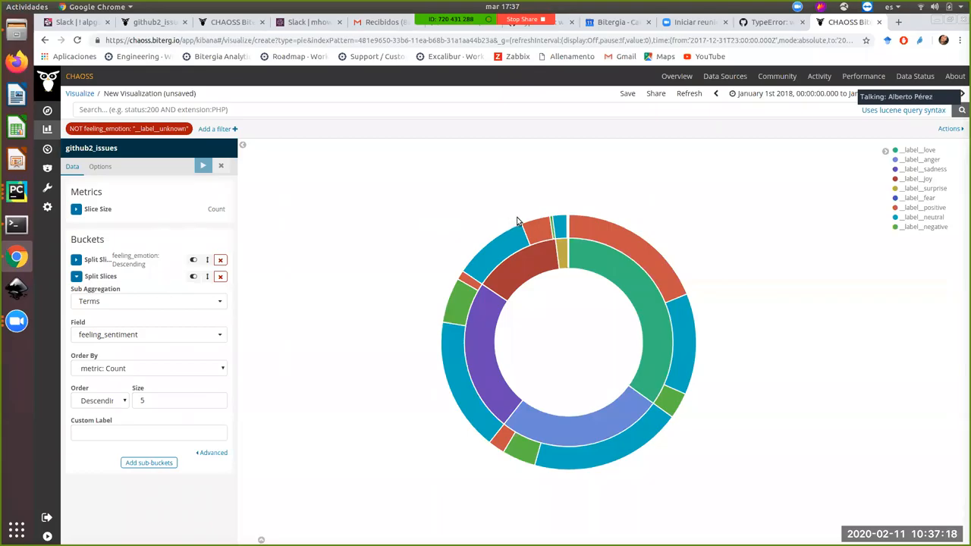
pyautogui.moveTo(467, 295)
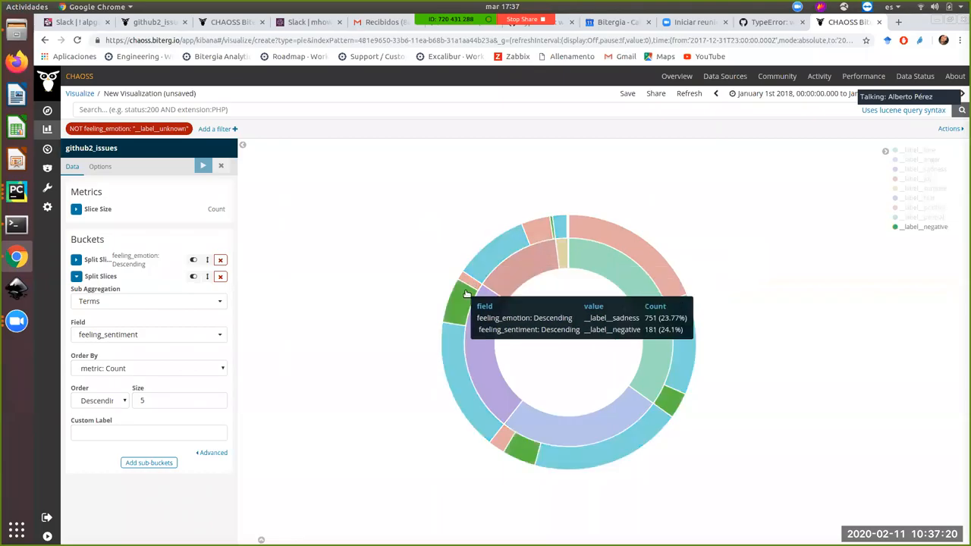
pyautogui.moveTo(392, 267)
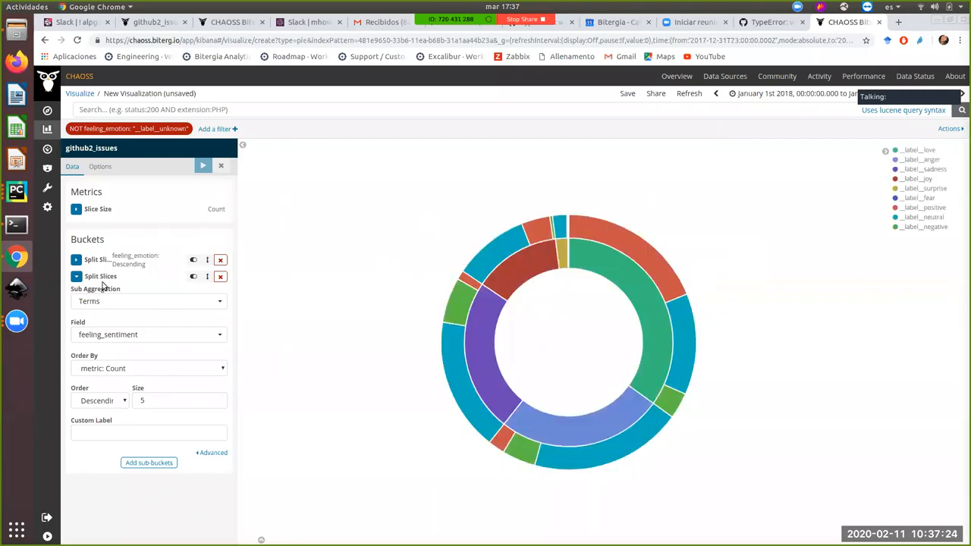
pyautogui.click(99, 279)
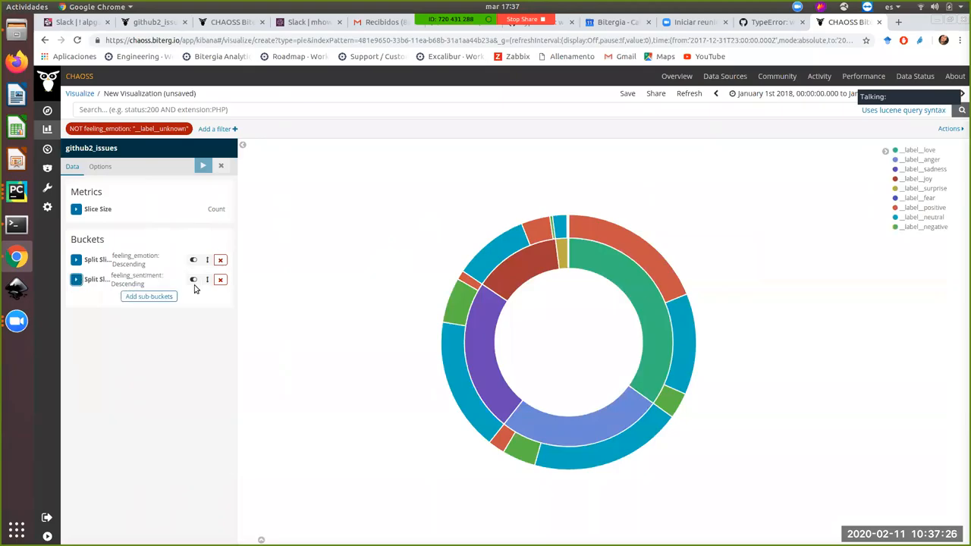
pyautogui.moveTo(220, 279)
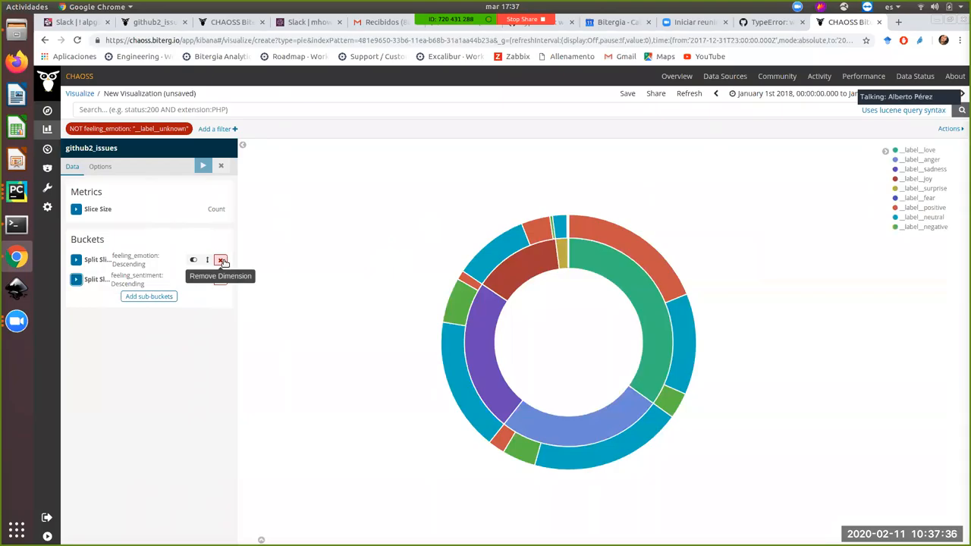
pyautogui.moveTo(223, 261)
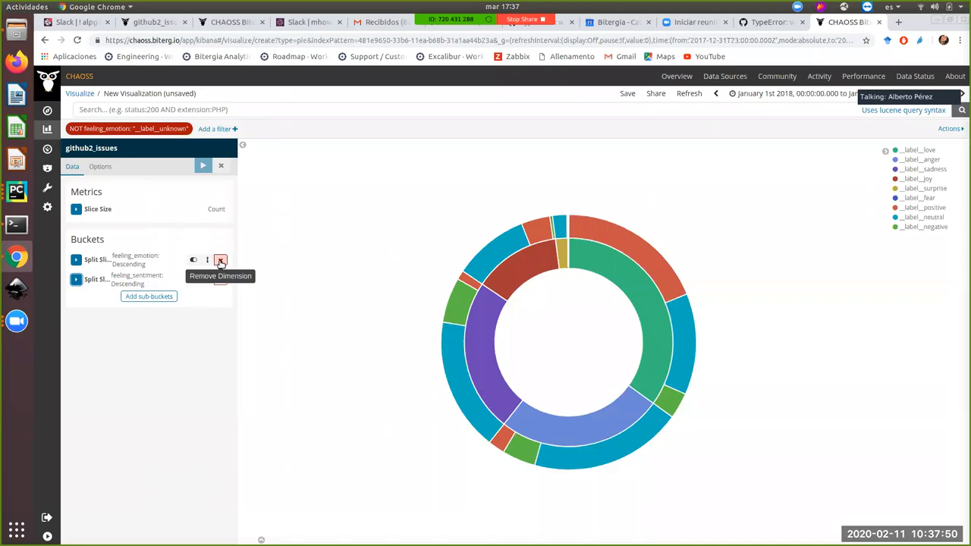
pyautogui.moveTo(220, 279)
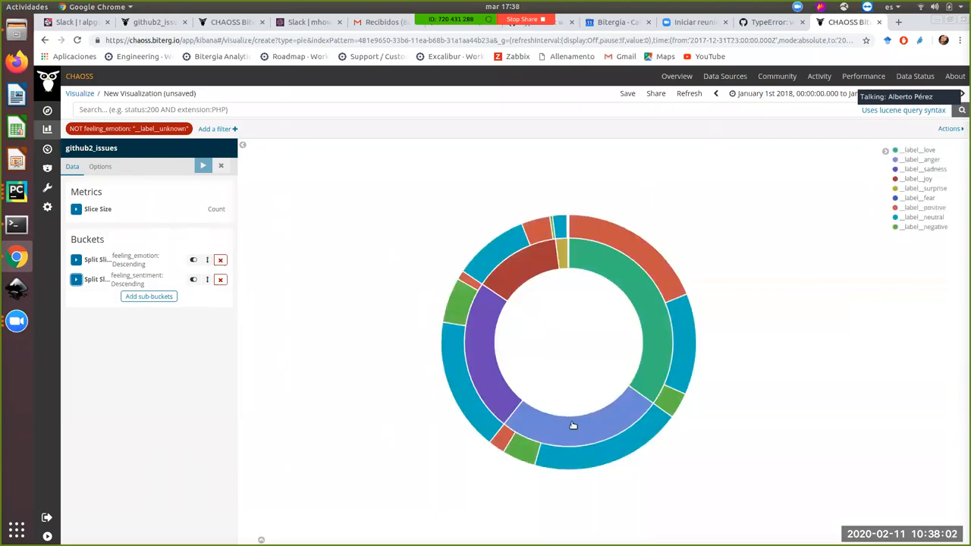
pyautogui.moveTo(580, 459)
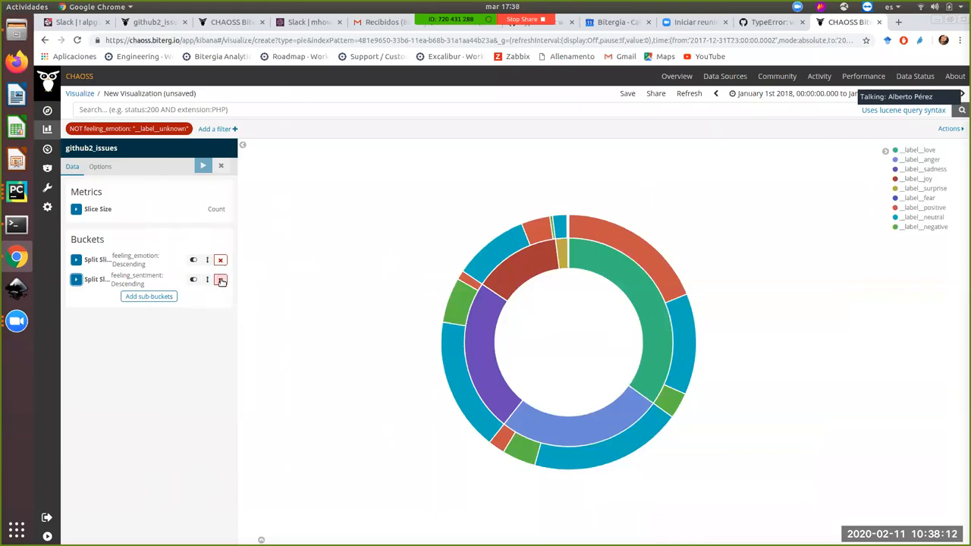
# Remove the feeling_sentiment sub-bucket so only feeling_emotion slices remain.
pyautogui.click(222, 280)
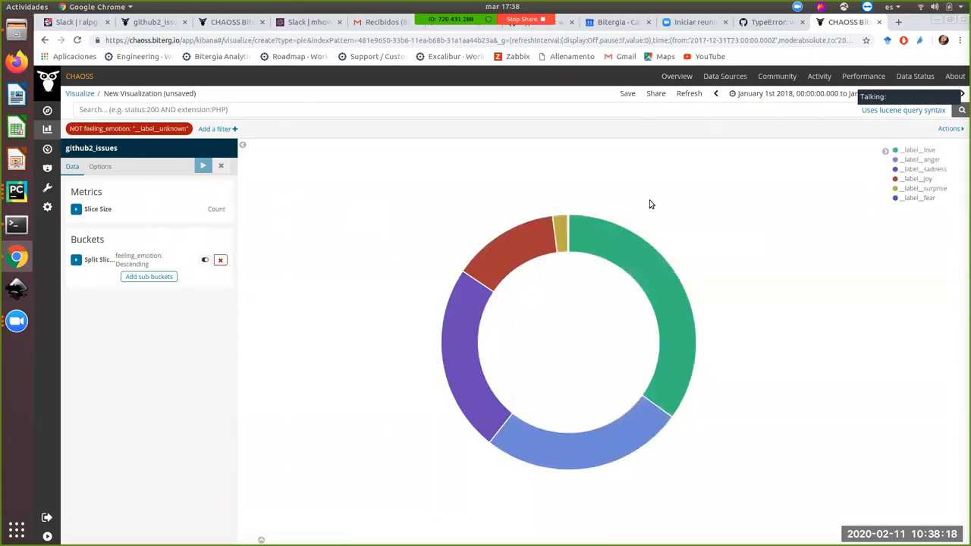
pyautogui.moveTo(681, 204)
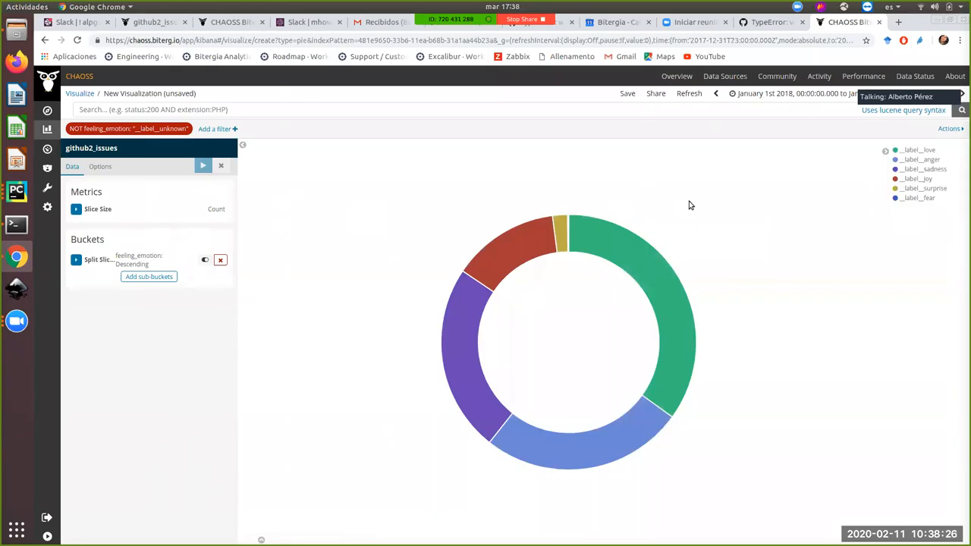
pyautogui.moveTo(808, 222)
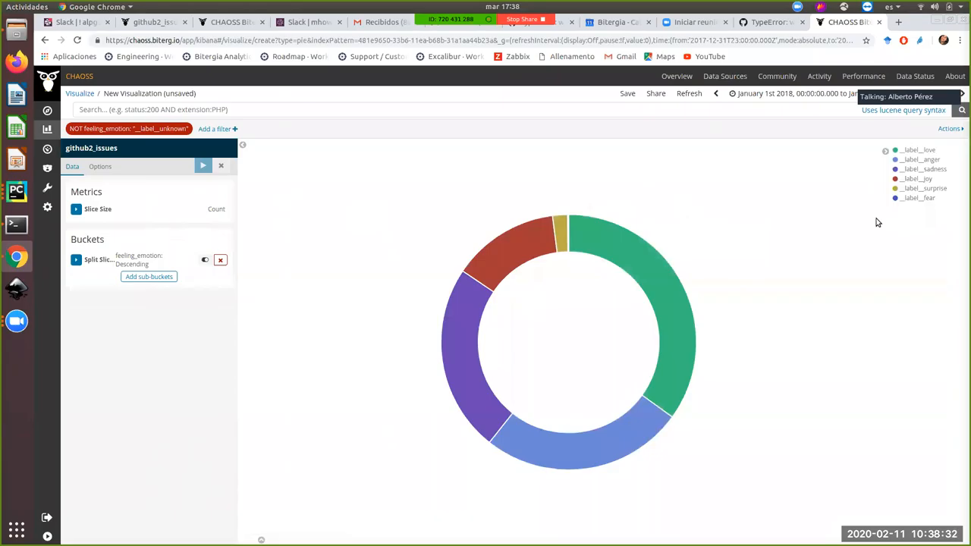
pyautogui.moveTo(640, 285)
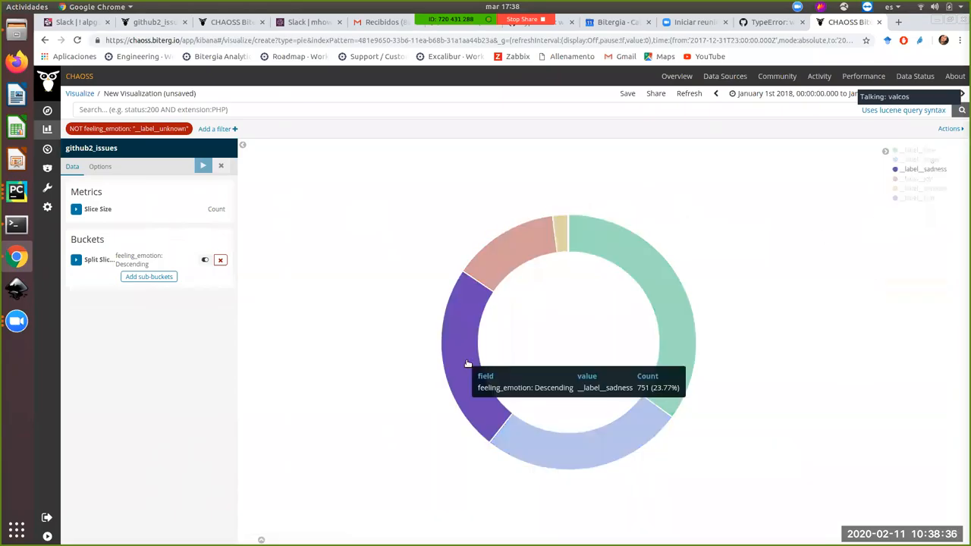
pyautogui.moveTo(561, 227)
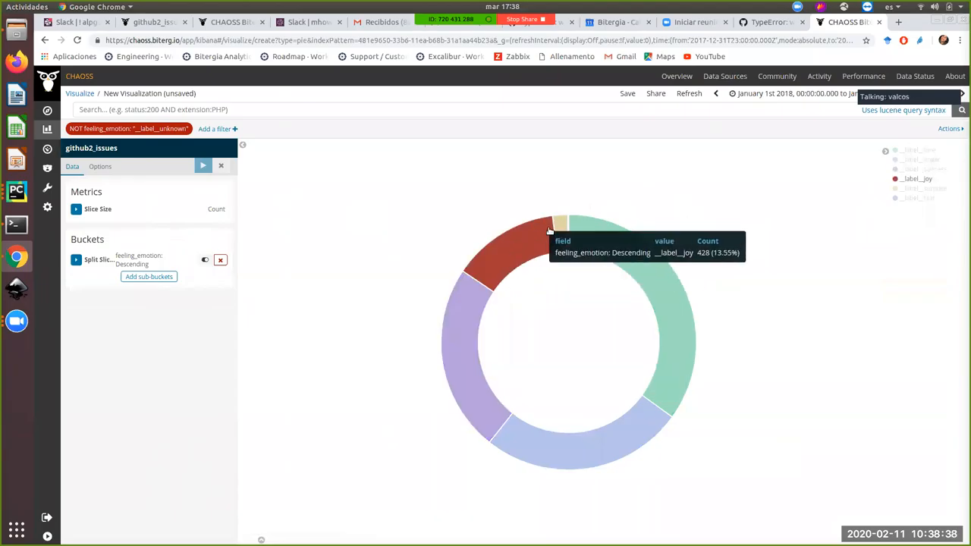
pyautogui.moveTo(560, 228)
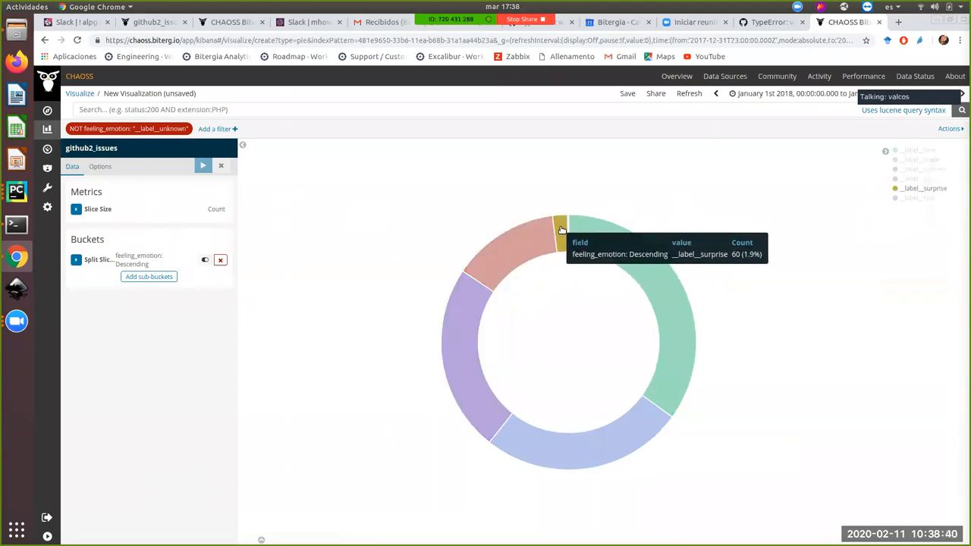
pyautogui.moveTo(563, 212)
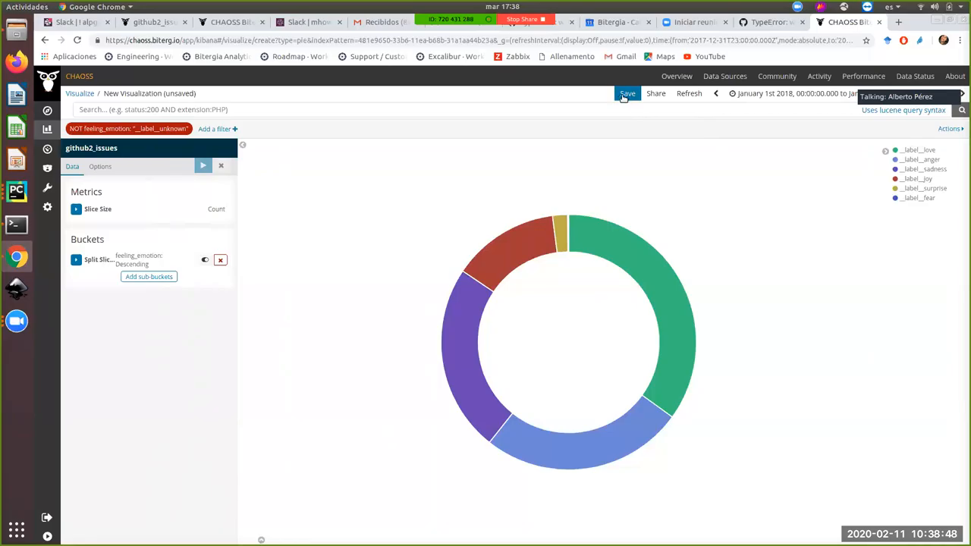
# Save the donut as 'feeling_emotion_viz' and add it to the collaboration dashboard.
pyautogui.click(628, 94)
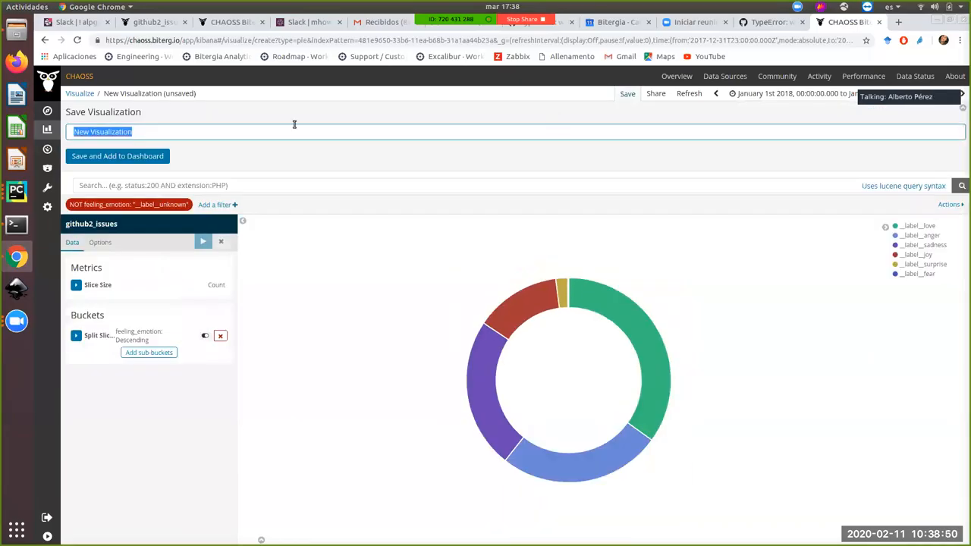
pyautogui.write('feeling')
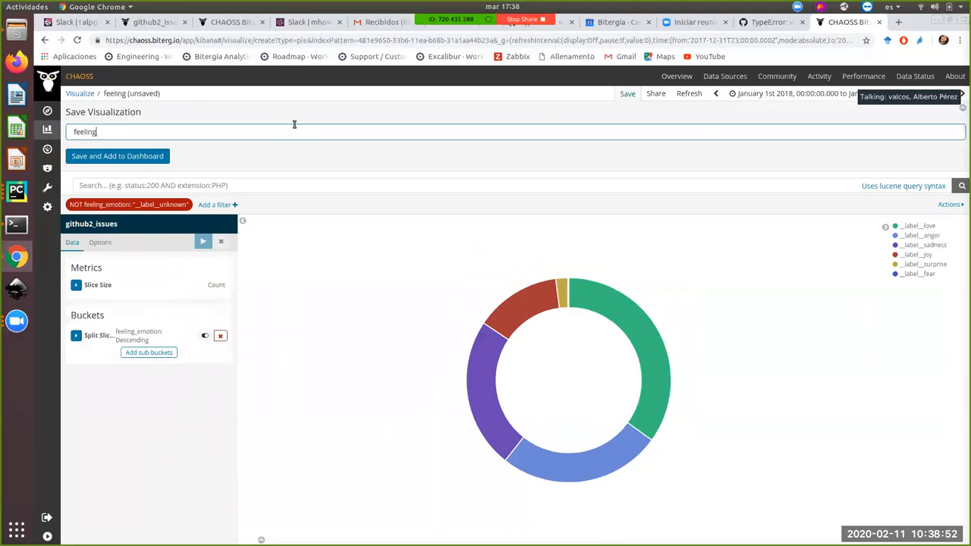
pyautogui.write('_emotion')
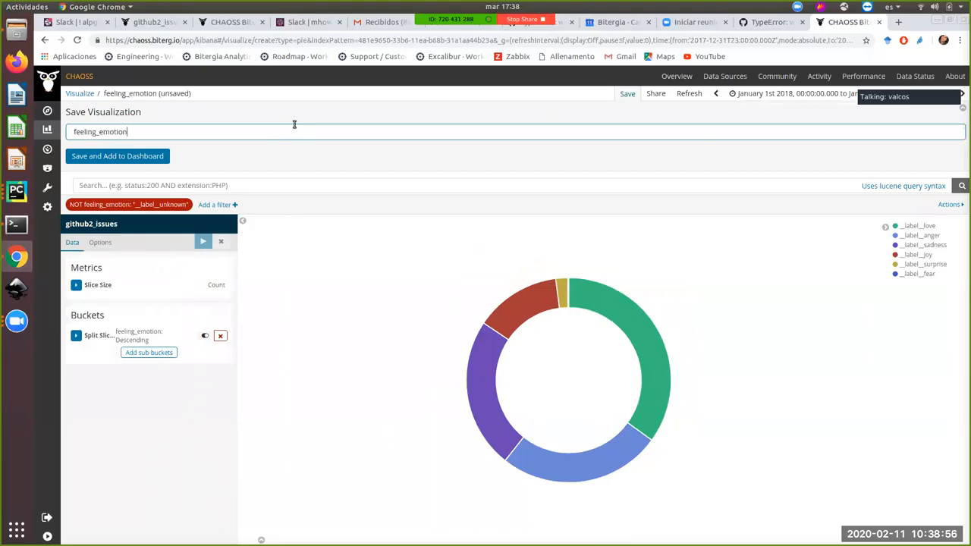
pyautogui.write('_viz')
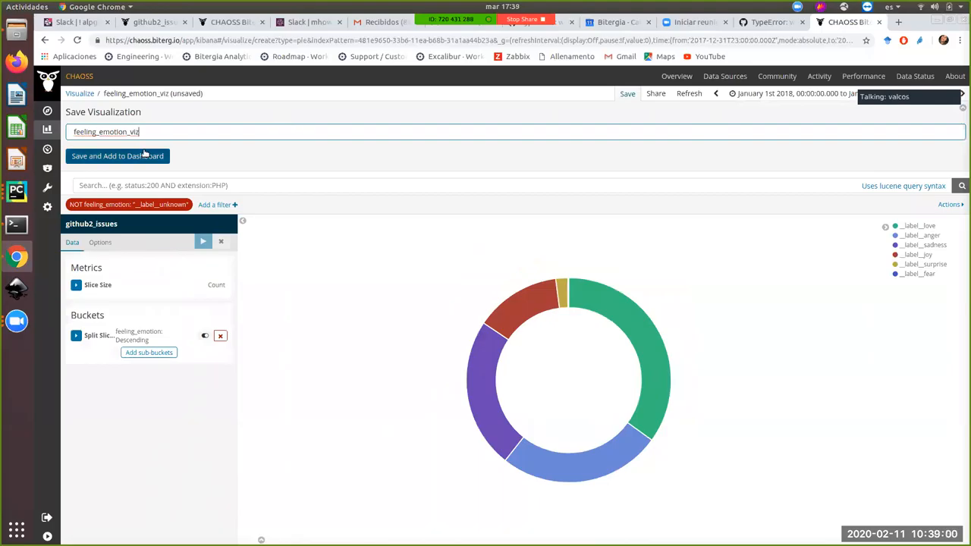
pyautogui.click(117, 155)
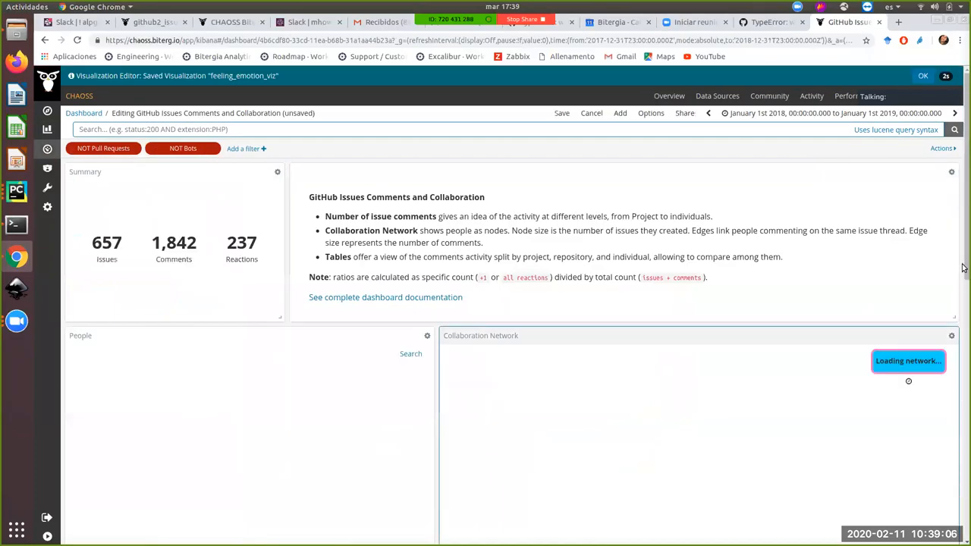
# Scroll down to the new donut panel and the Repositories table to filter on chaoss/grimoirelab.
pyautogui.scroll(-3)
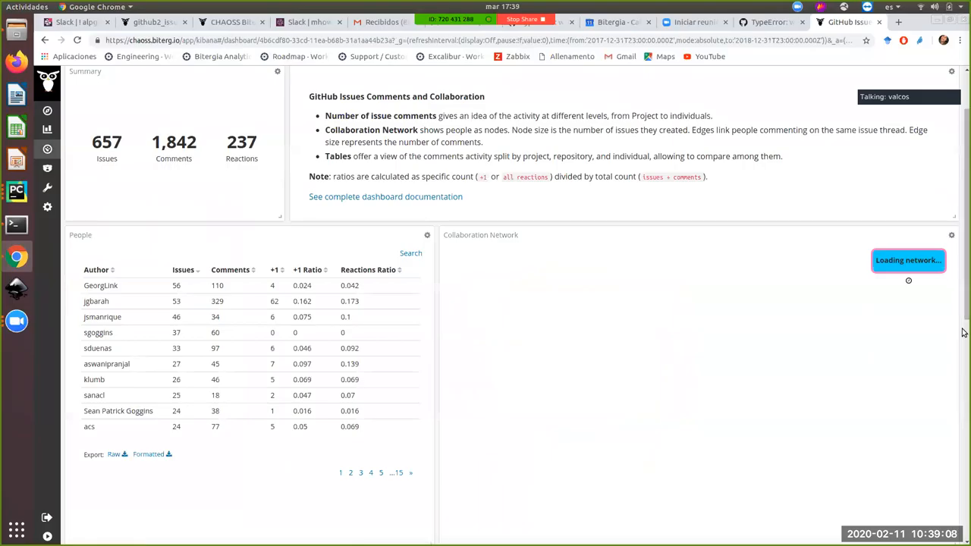
pyautogui.scroll(-3)
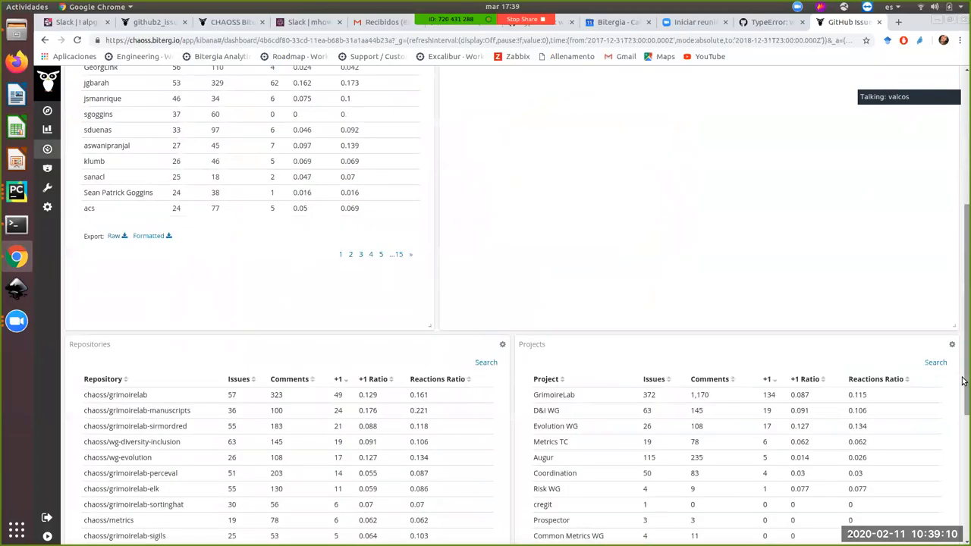
pyautogui.scroll(-3)
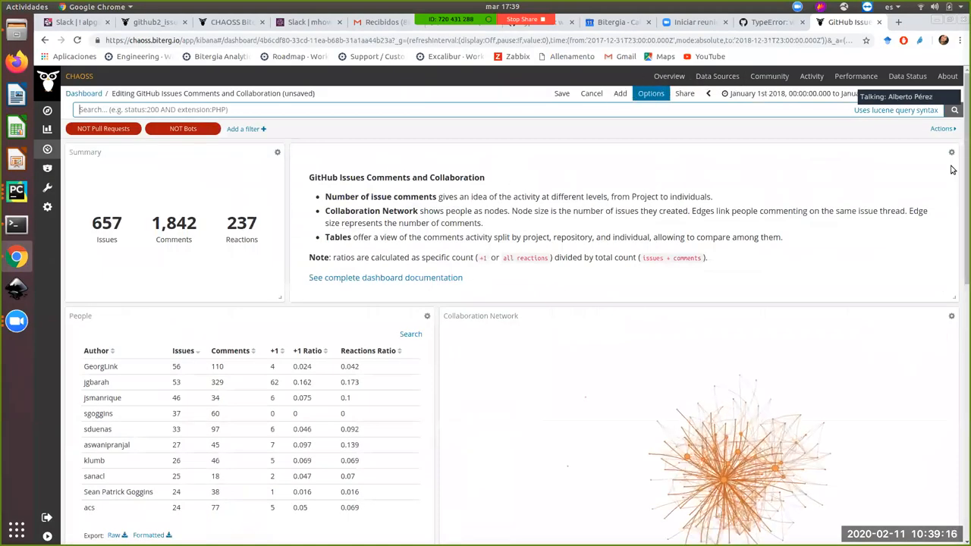
pyautogui.scroll(-3)
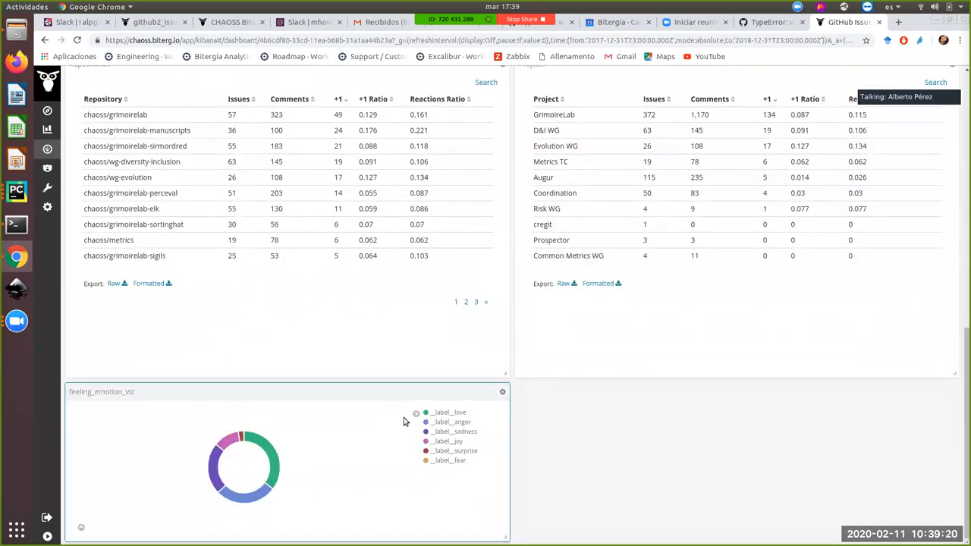
pyautogui.moveTo(473, 361)
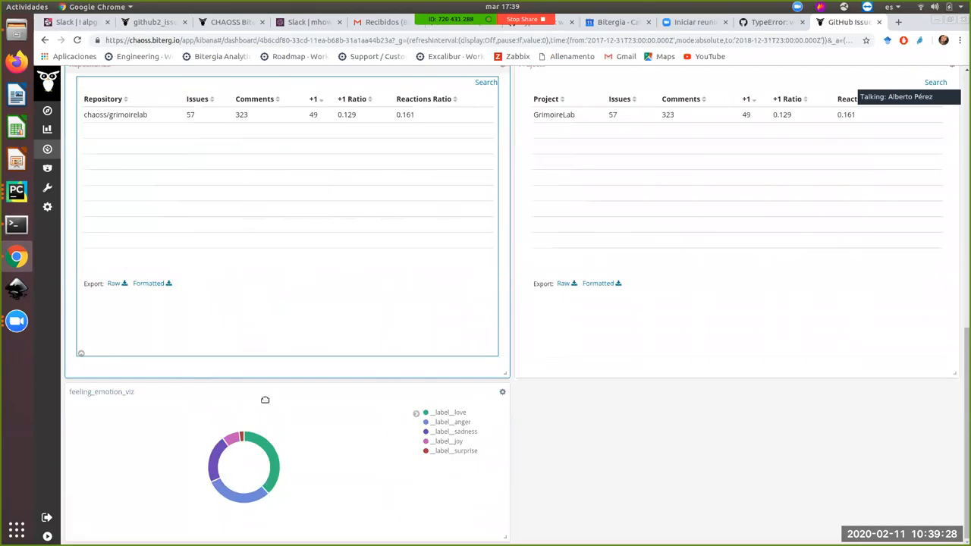
pyautogui.moveTo(270, 455)
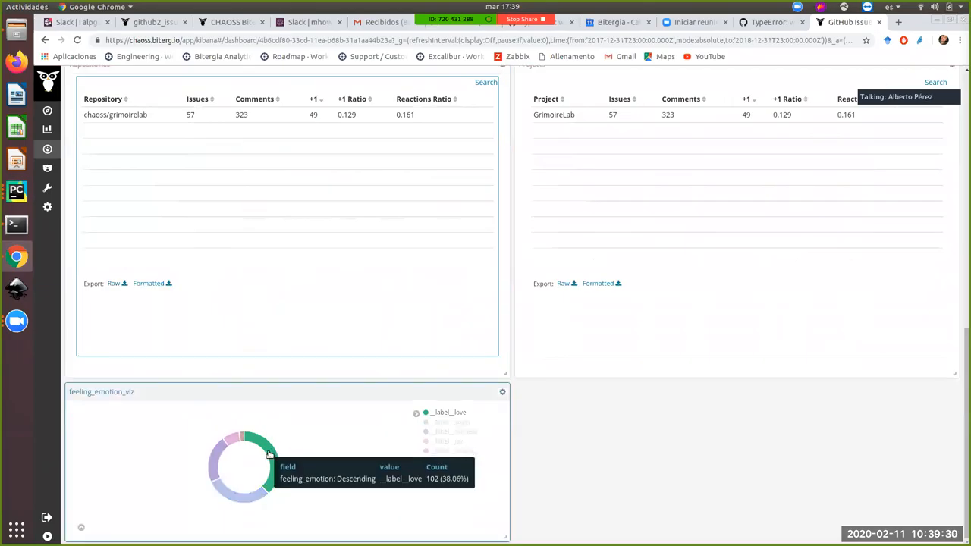
pyautogui.moveTo(246, 498)
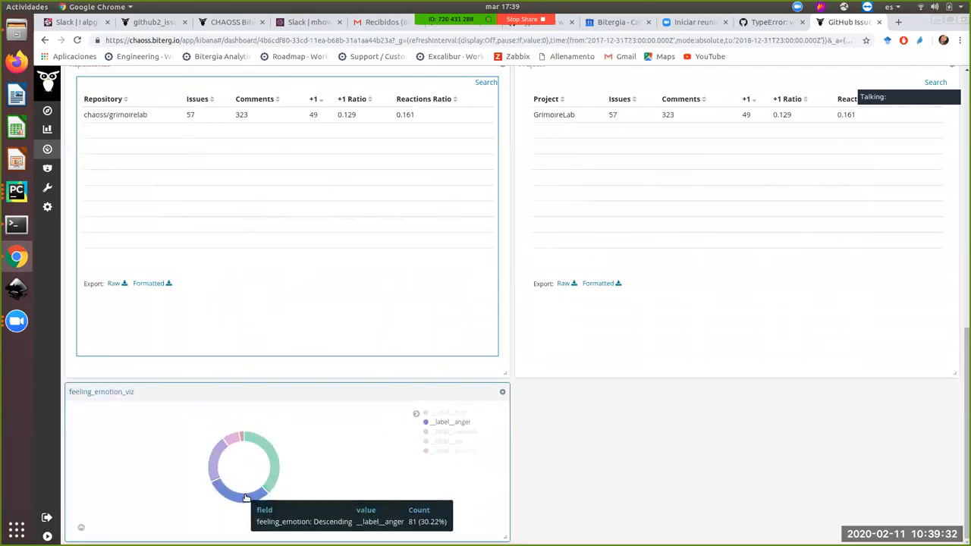
pyautogui.moveTo(216, 463)
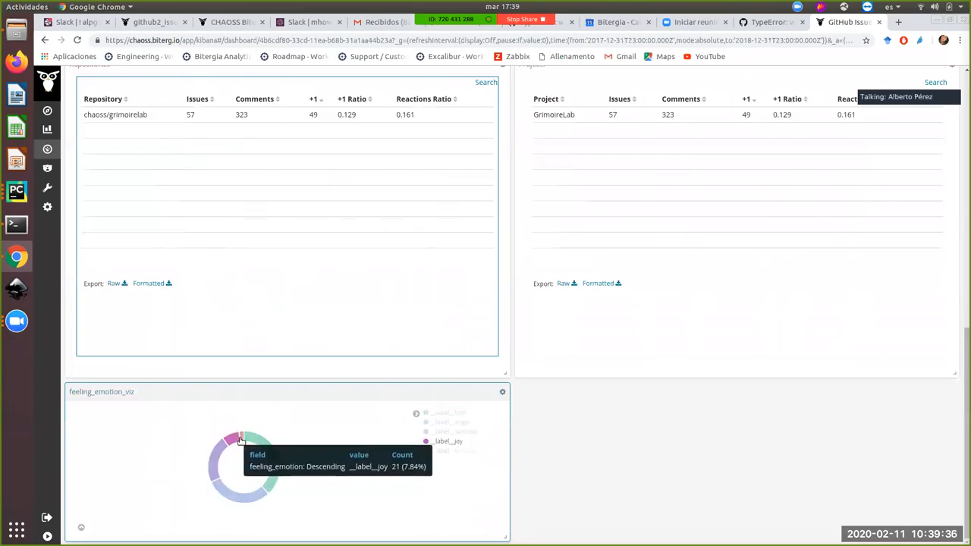
pyautogui.scroll(-3)
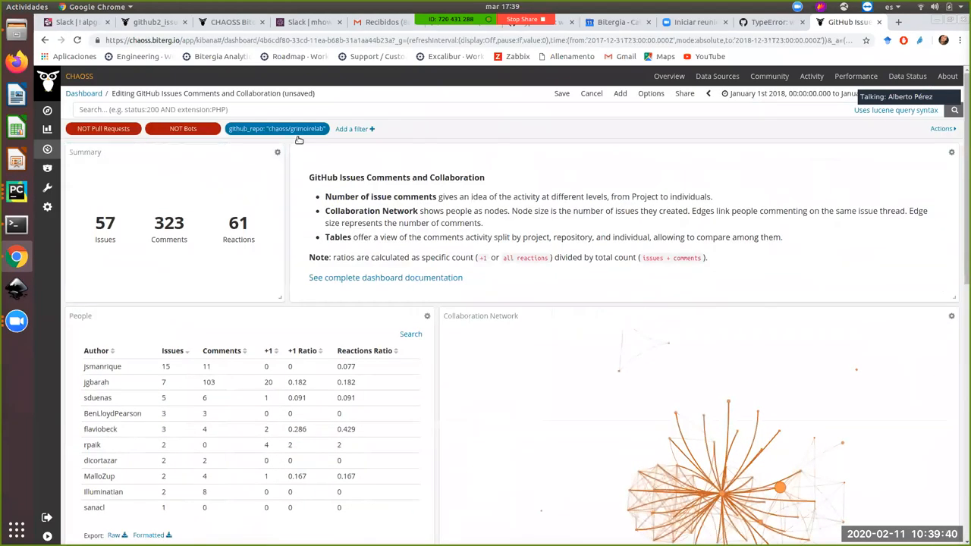
# Edit the github_repo filter pill to keep chaoss/augur and scroll down to the feelings donut.
pyautogui.click(276, 127)
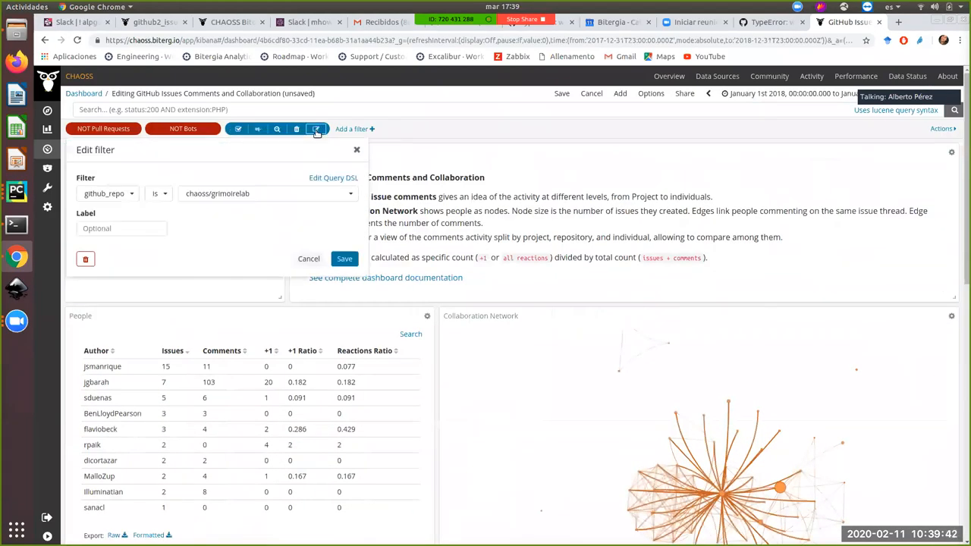
pyautogui.click(265, 195)
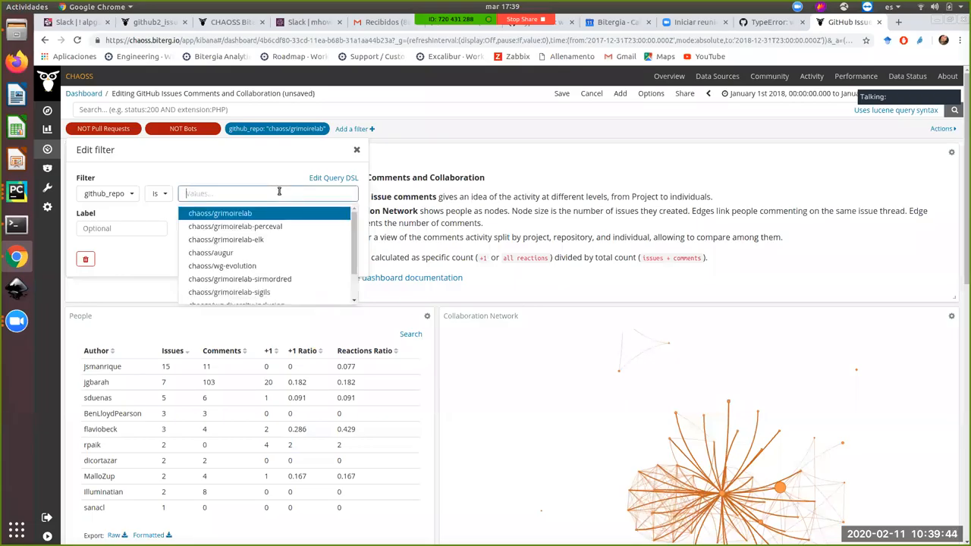
pyautogui.write('cha')
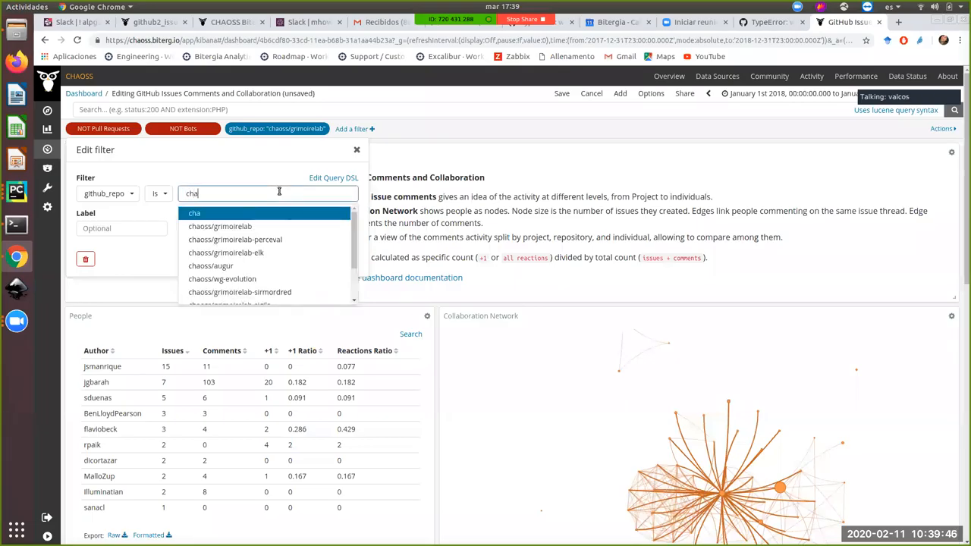
pyautogui.write('chaoss/au')
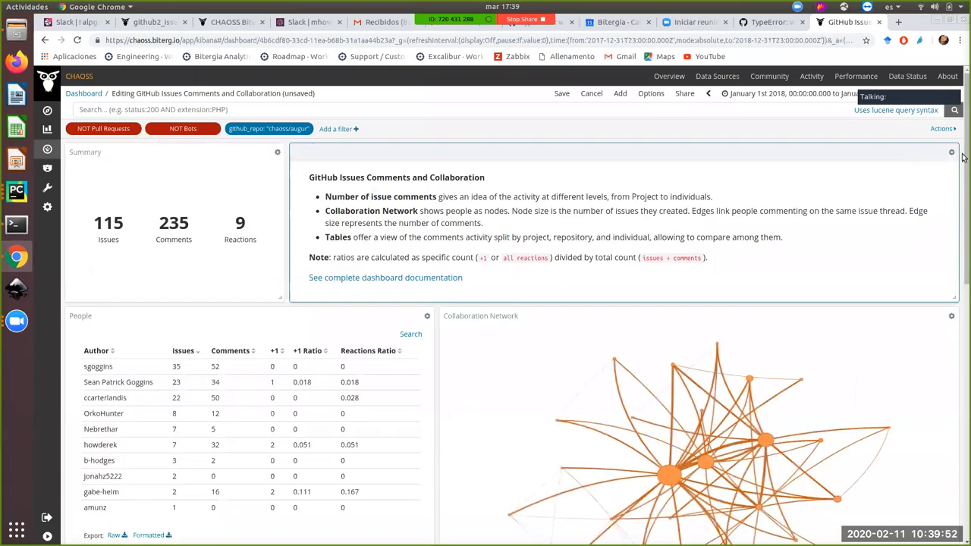
pyautogui.scroll(-3)
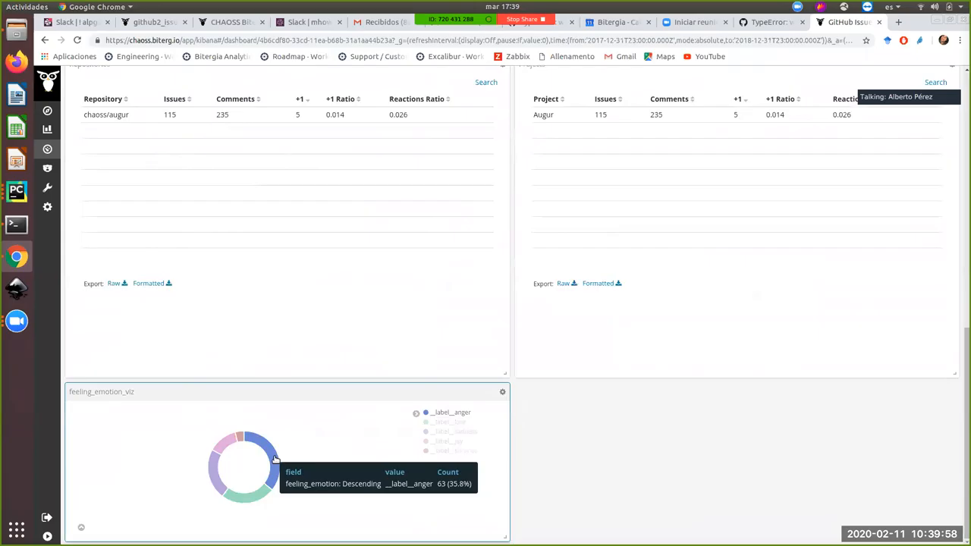
pyautogui.moveTo(271, 474)
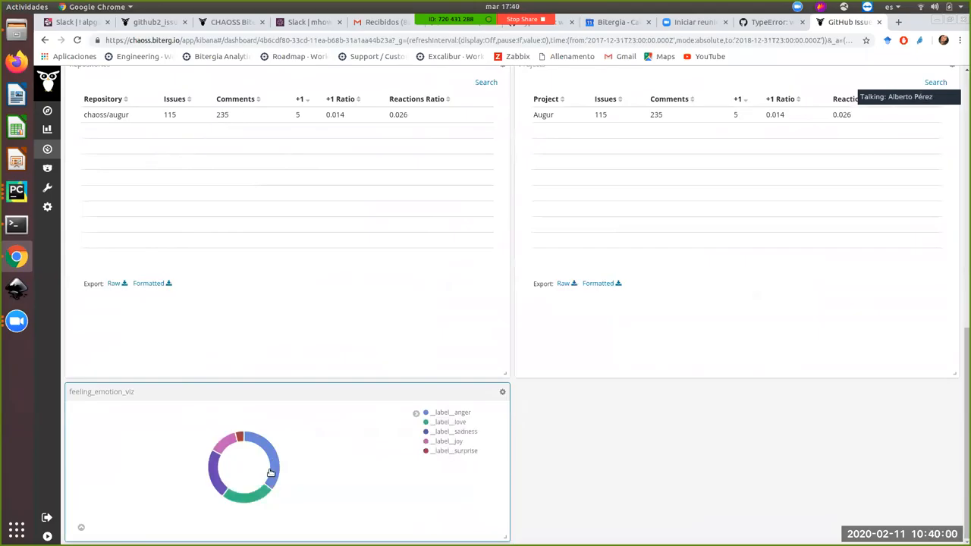
pyautogui.moveTo(331, 371)
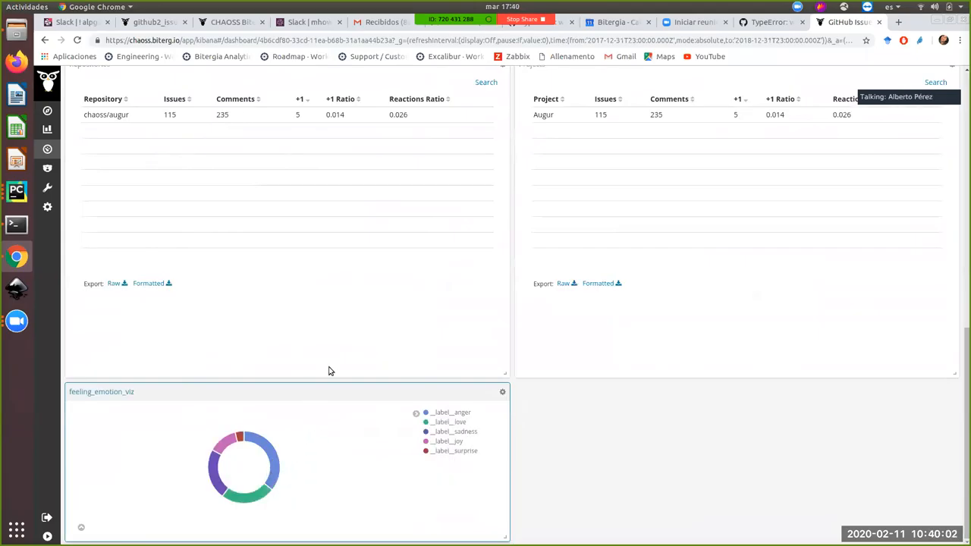
pyautogui.moveTo(956, 368)
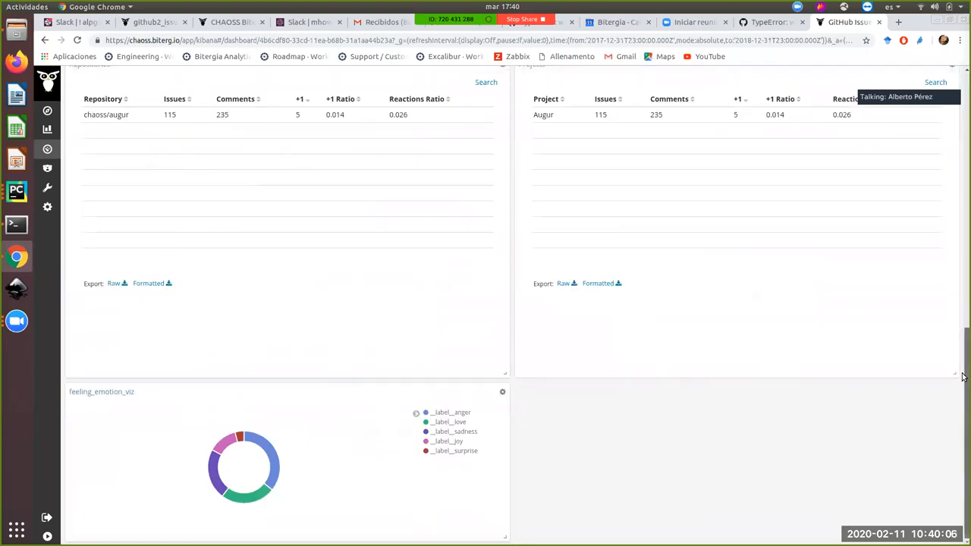
pyautogui.moveTo(265, 452)
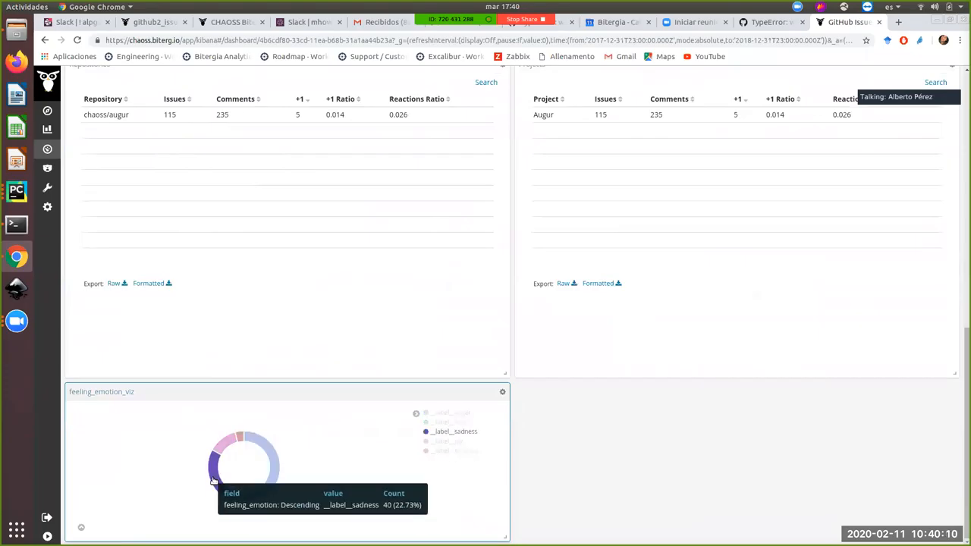
pyautogui.moveTo(238, 440)
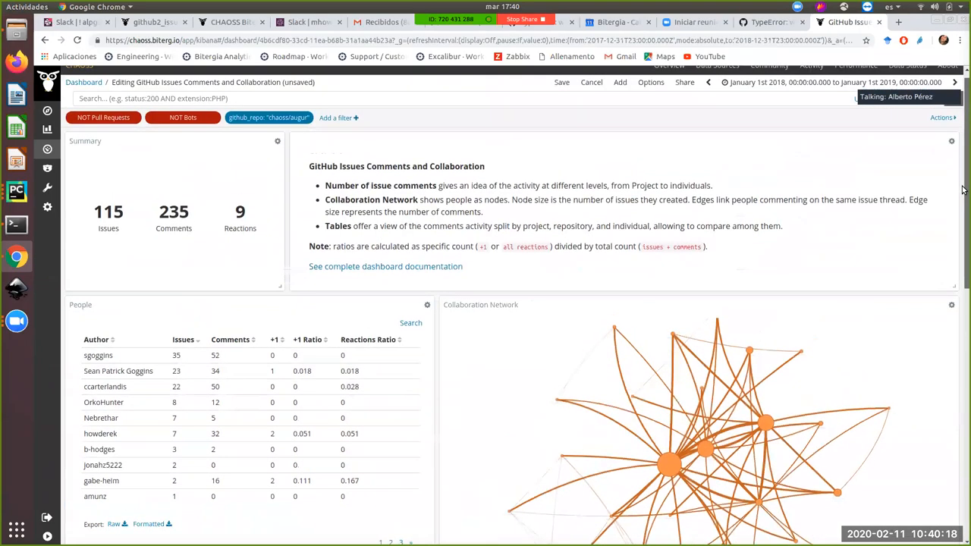
pyautogui.scroll(-3)
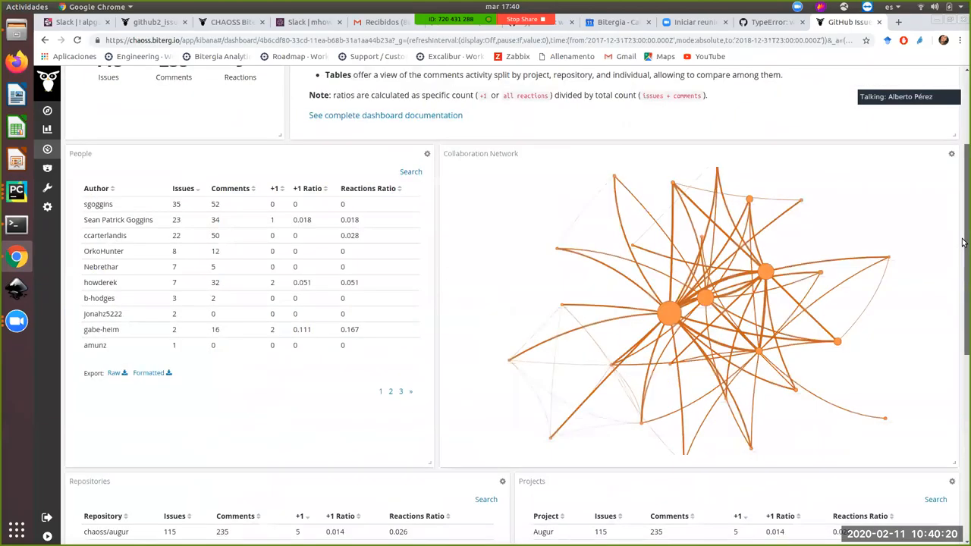
pyautogui.scroll(-3)
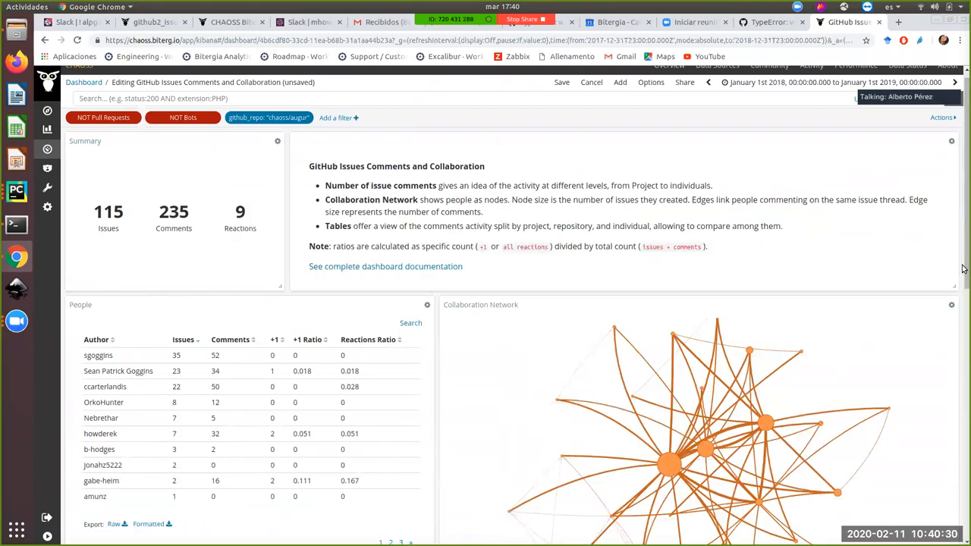
pyautogui.scroll(-3)
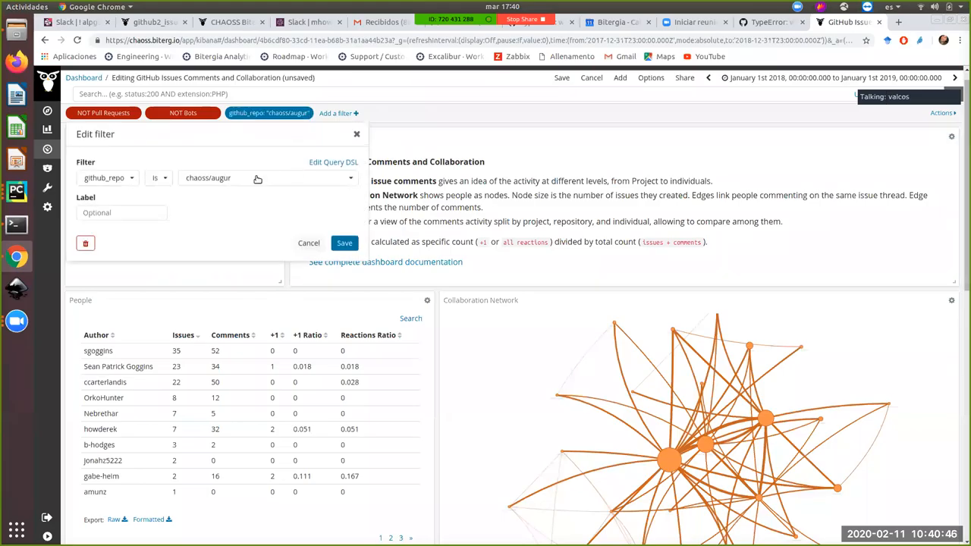
# Set the repository filter value to chaoss/wg-evolution and save it.
pyautogui.click(265, 178)
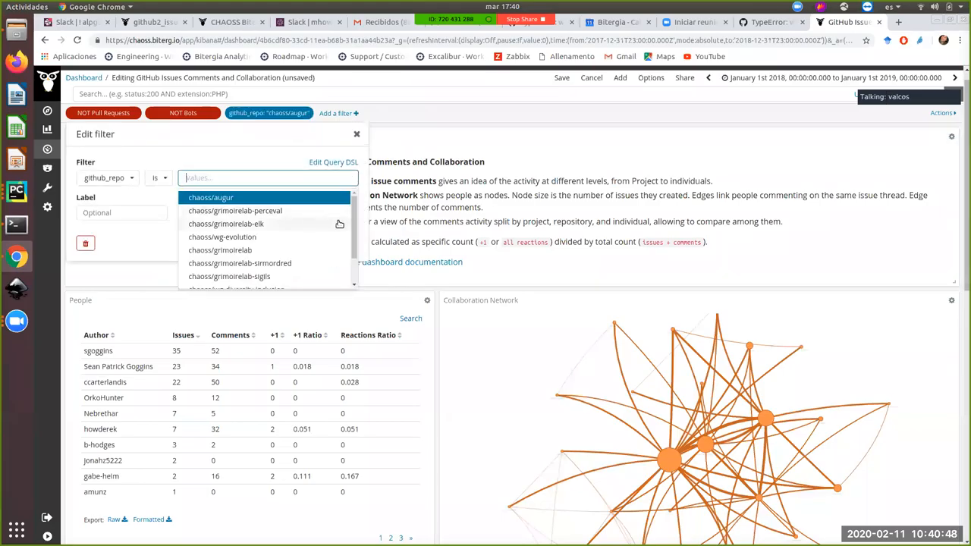
pyautogui.scroll(-3)
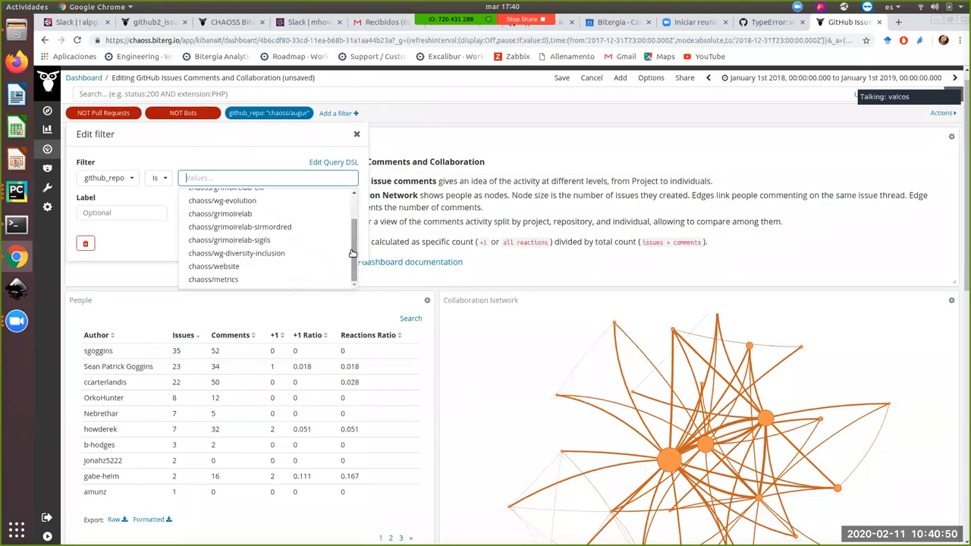
pyautogui.write('chaoss')
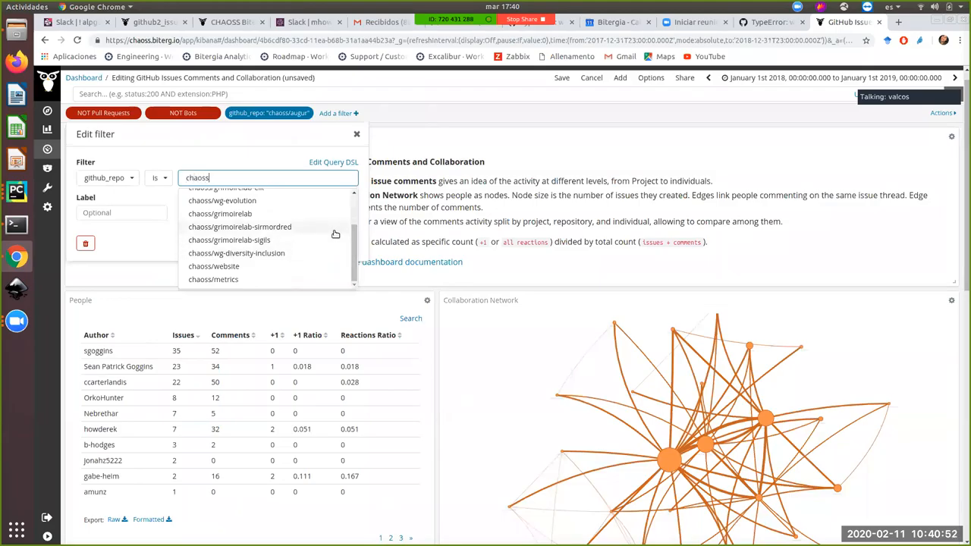
pyautogui.write('/')
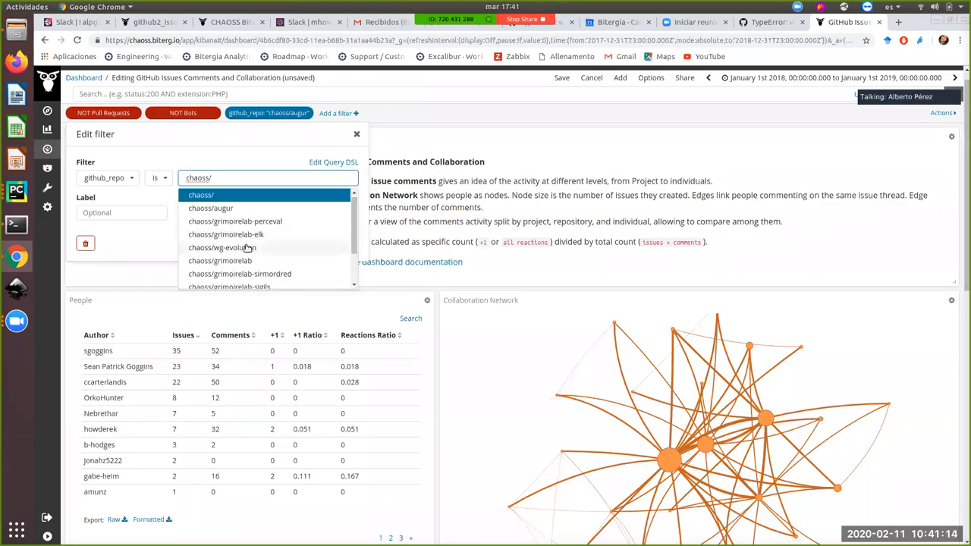
pyautogui.click(222, 247)
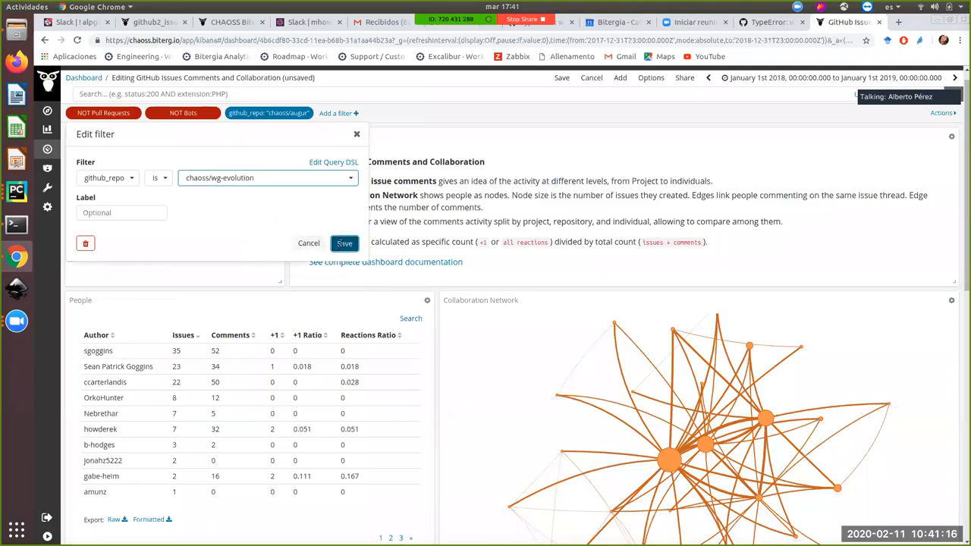
pyautogui.click(343, 243)
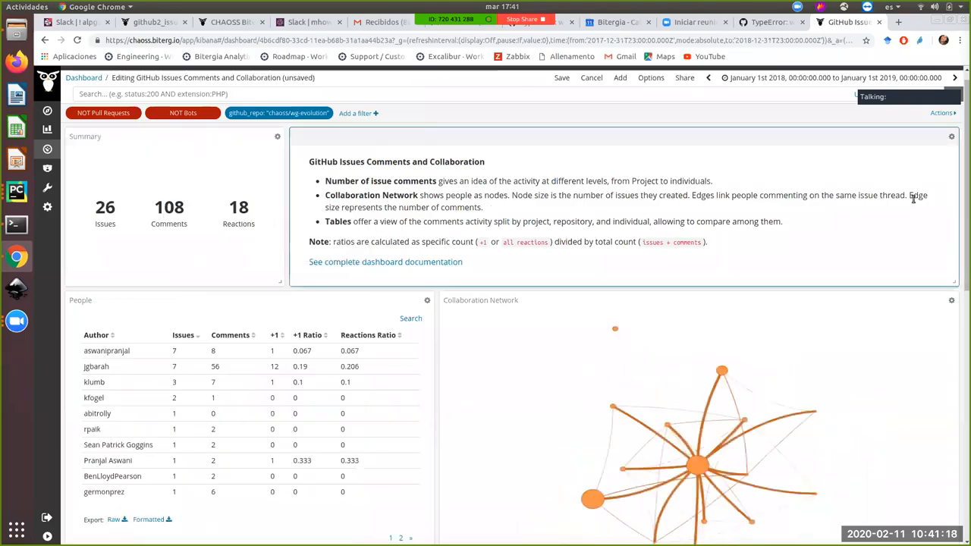
# Scroll down to the wg-evolution tables and the emotion donut.
pyautogui.scroll(-3)
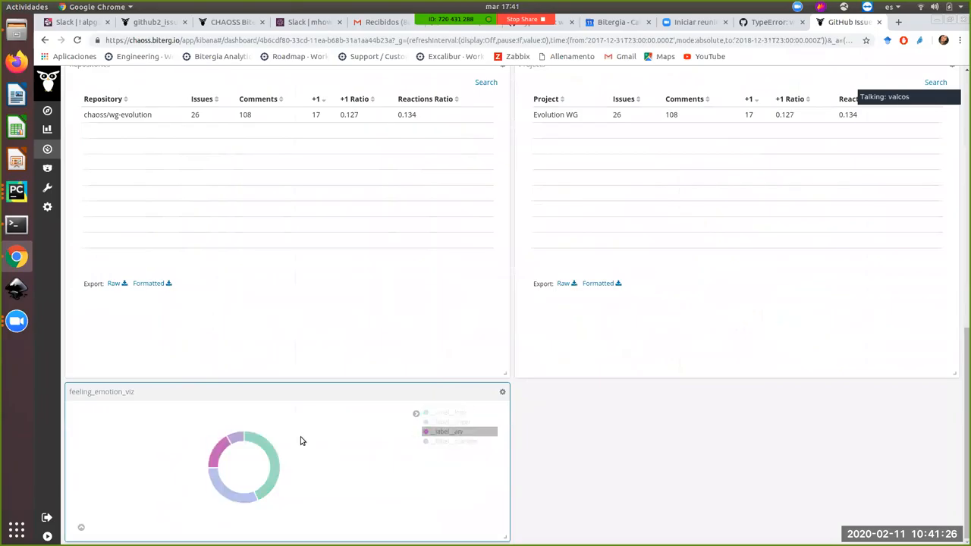
pyautogui.moveTo(264, 470)
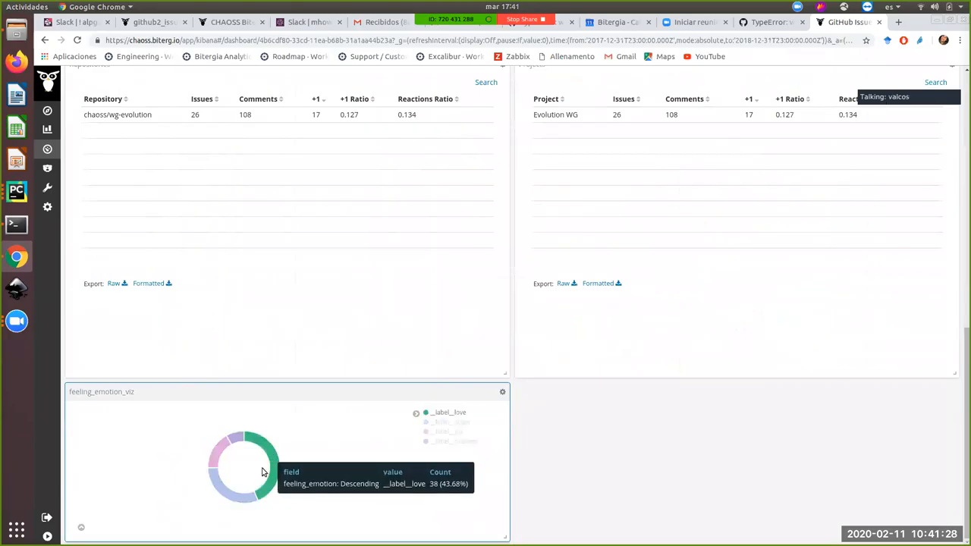
pyautogui.moveTo(228, 452)
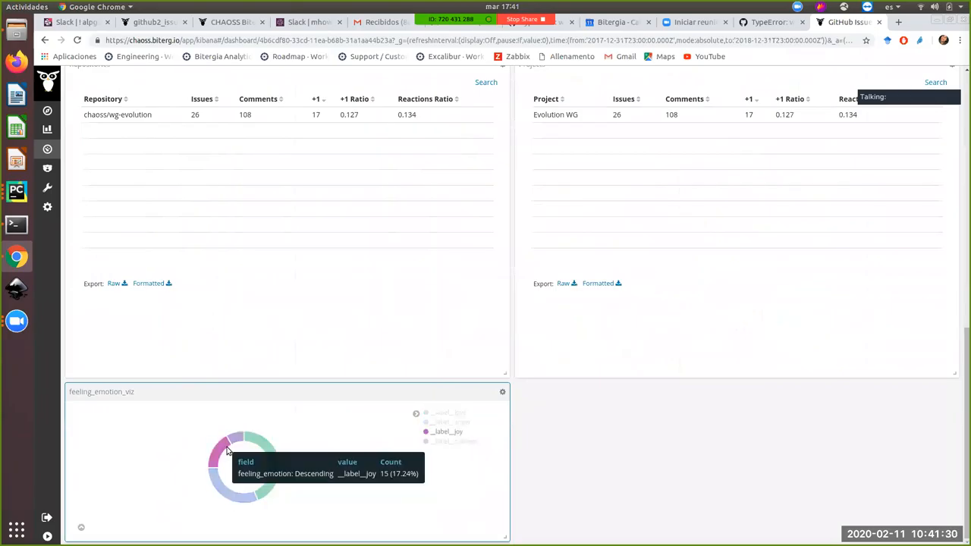
pyautogui.moveTo(859, 431)
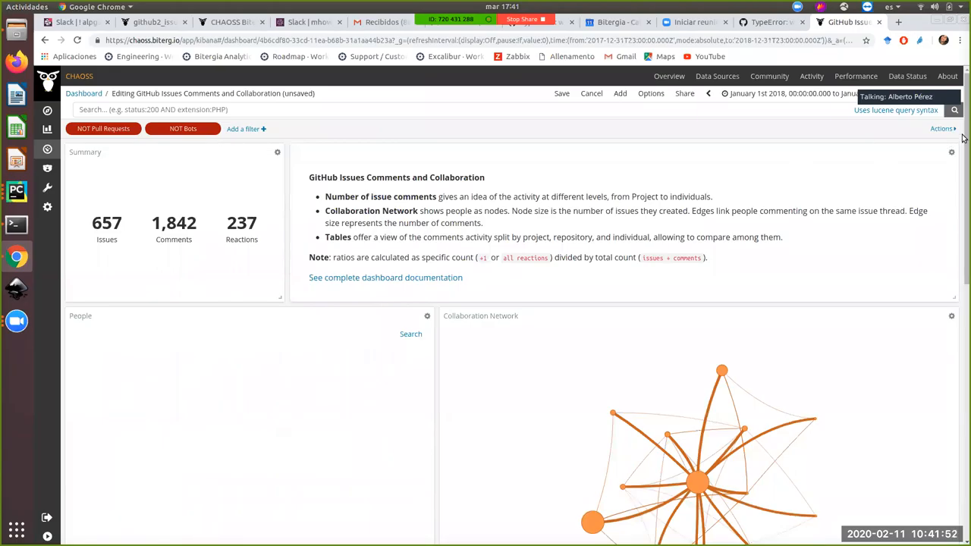
pyautogui.scroll(-3)
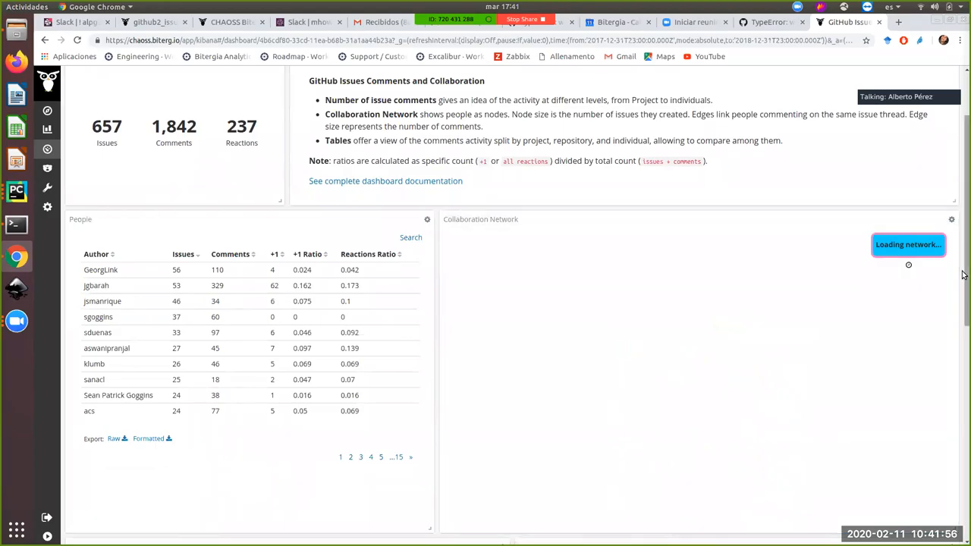
pyautogui.scroll(-3)
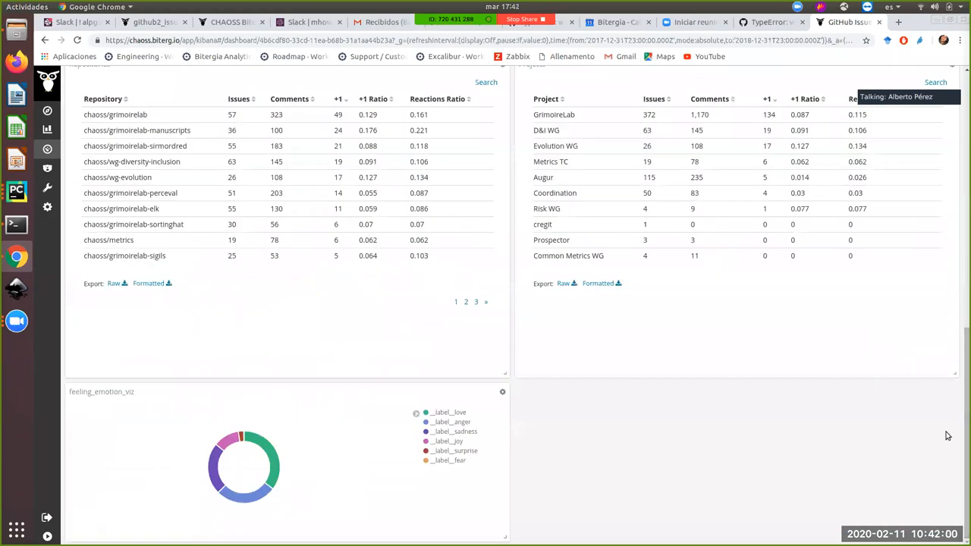
pyautogui.moveTo(964, 417)
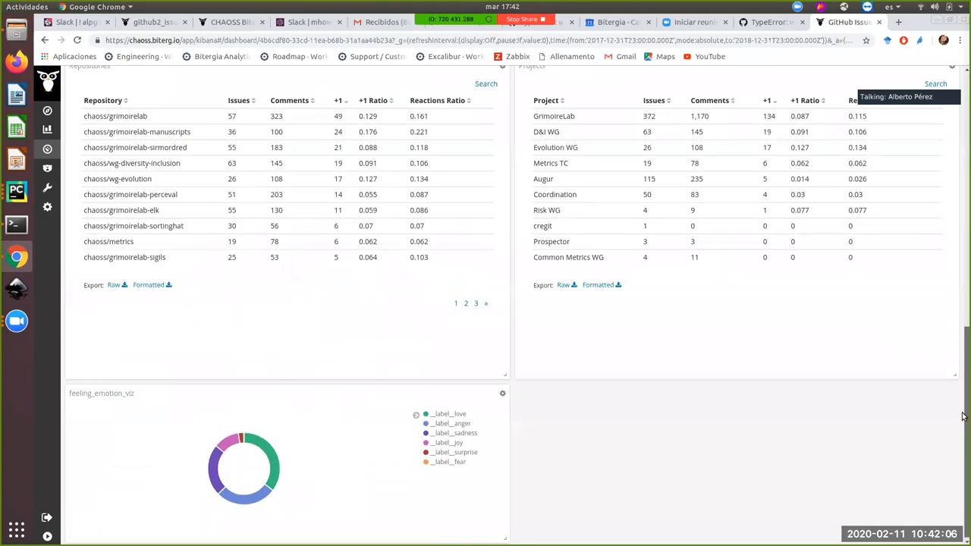
pyautogui.scroll(-3)
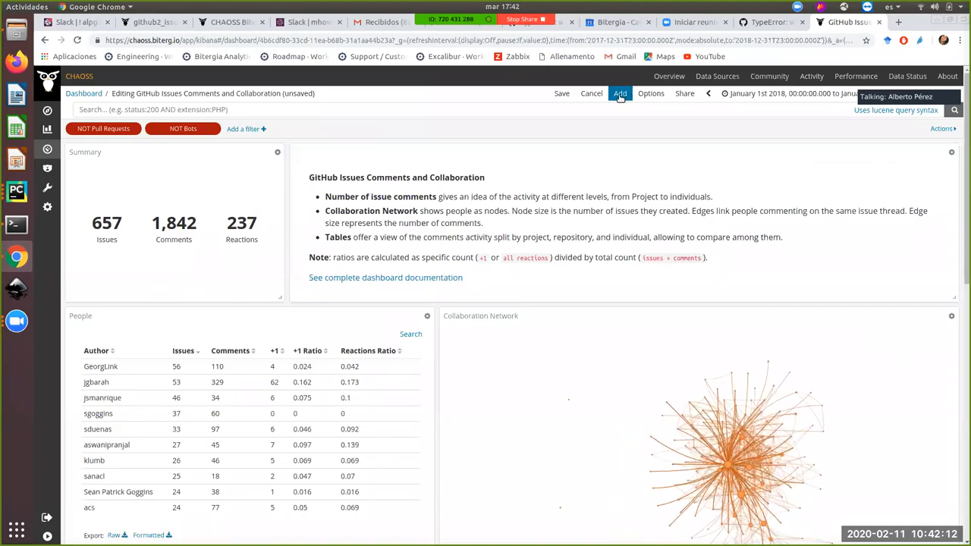
# Add a new Data Table visualization based on the github2_issues index.
pyautogui.click(619, 93)
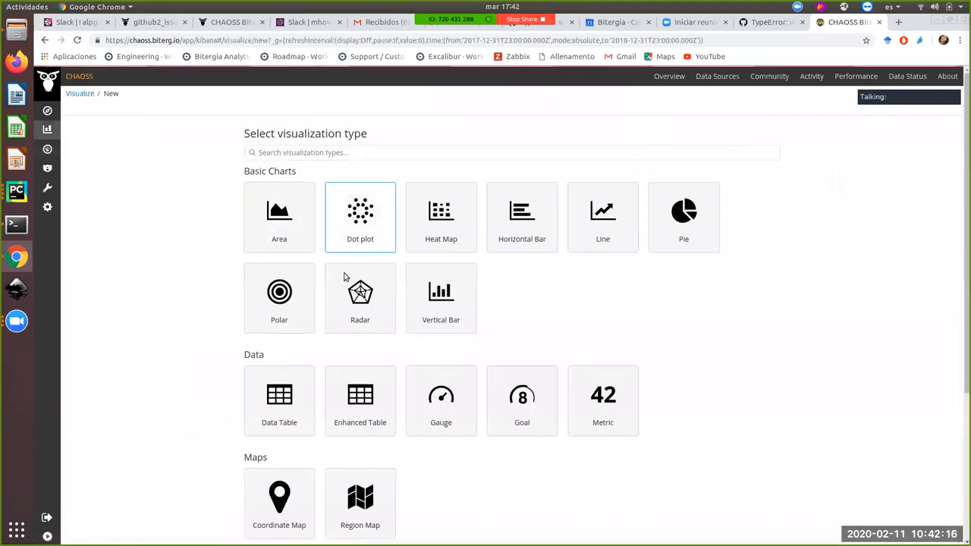
pyautogui.moveTo(280, 400)
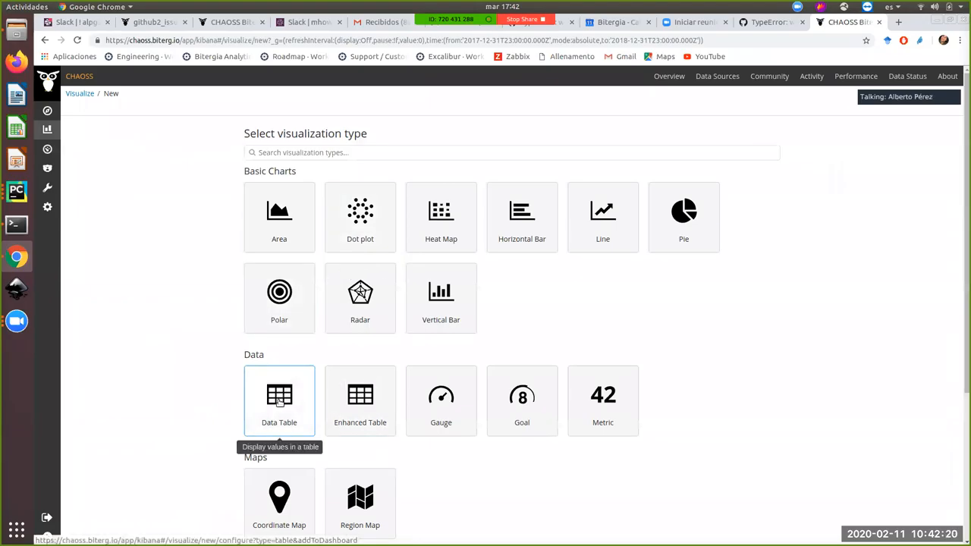
pyautogui.click(280, 401)
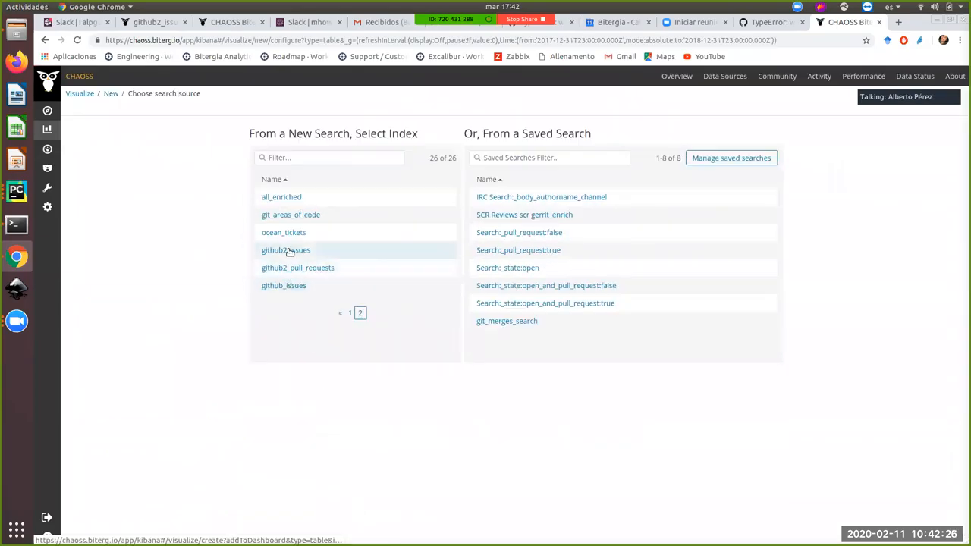
pyautogui.click(286, 249)
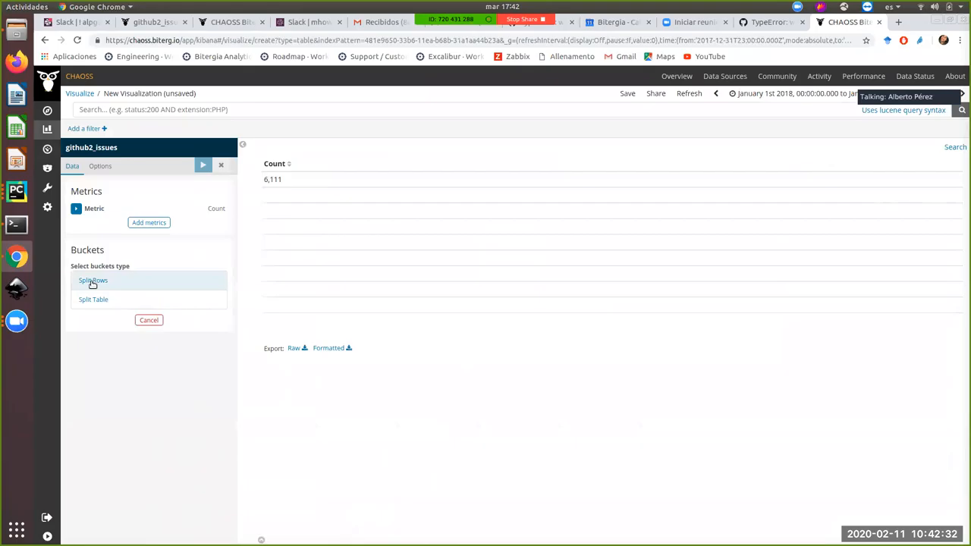
# Split rows by Terms on feeling_emoticon with size 10 and apply.
pyautogui.click(92, 279)
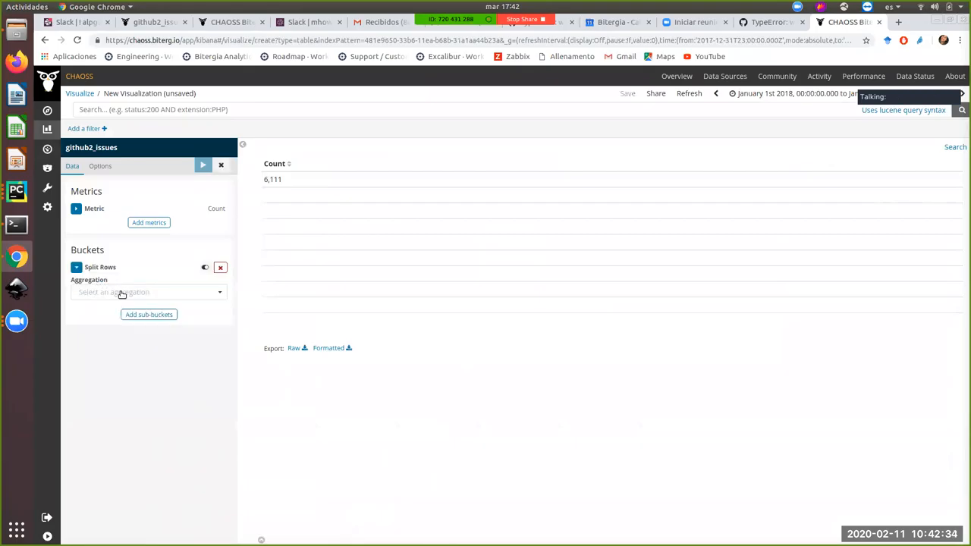
pyautogui.click(149, 291)
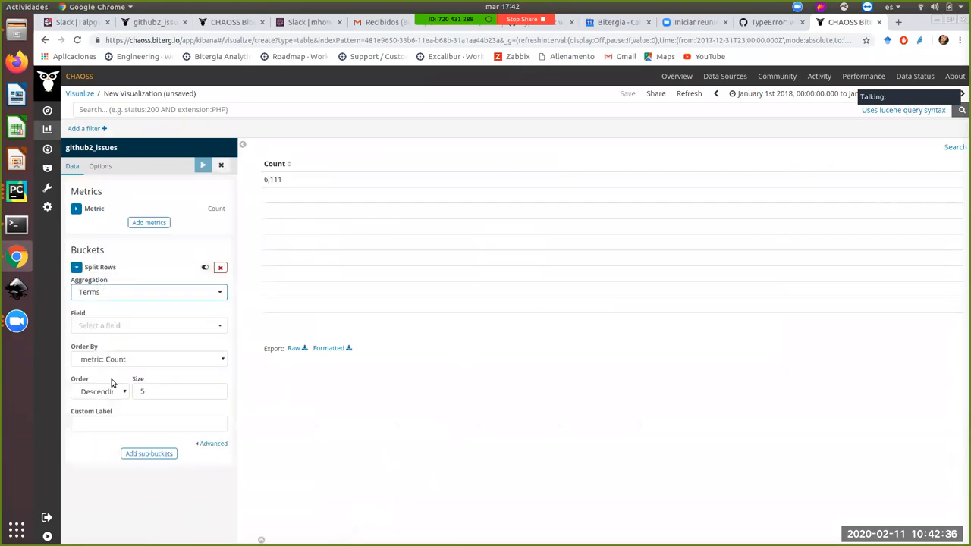
pyautogui.write('fee')
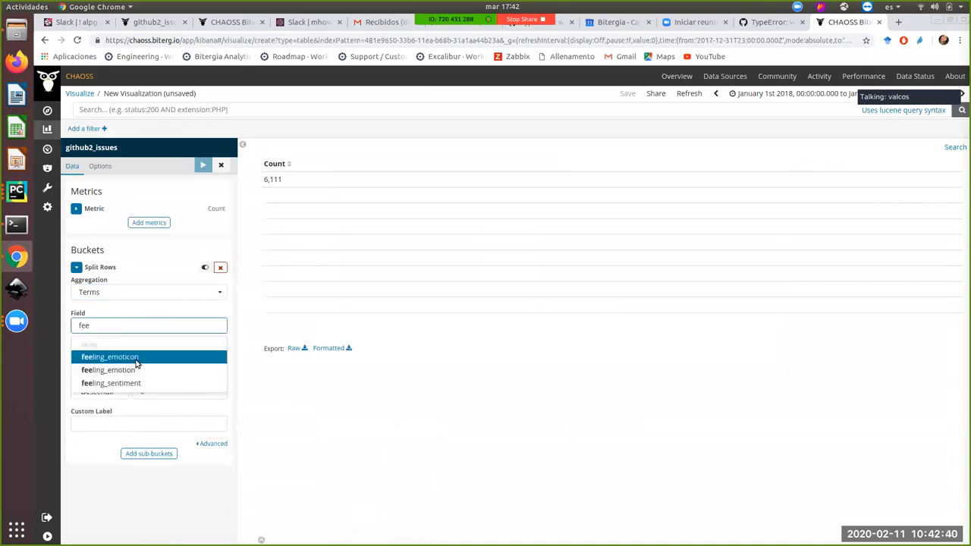
pyautogui.click(109, 356)
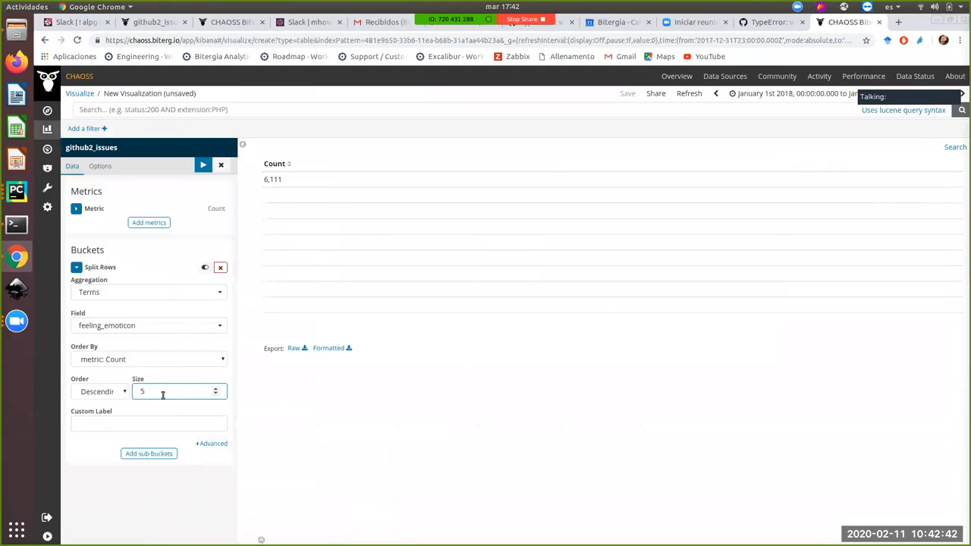
pyautogui.write('10')
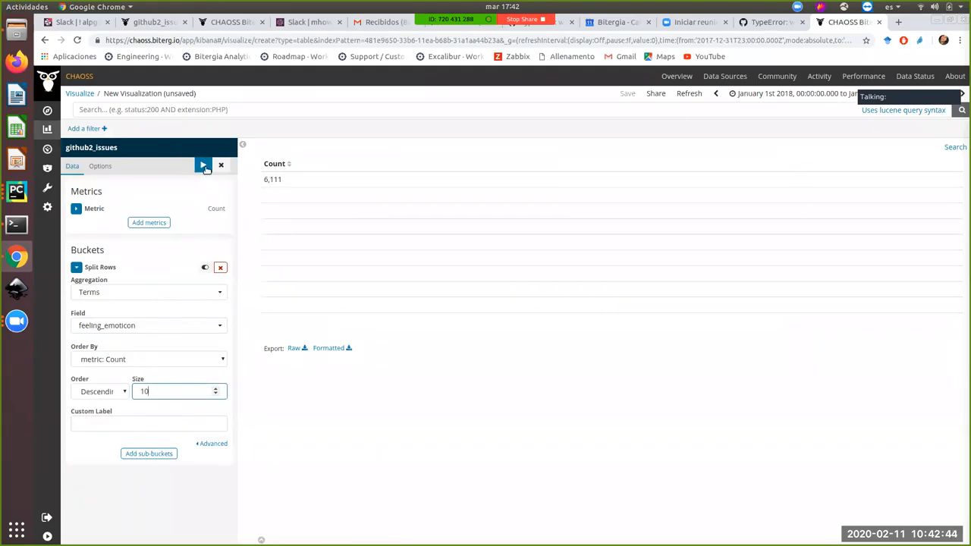
pyautogui.click(204, 165)
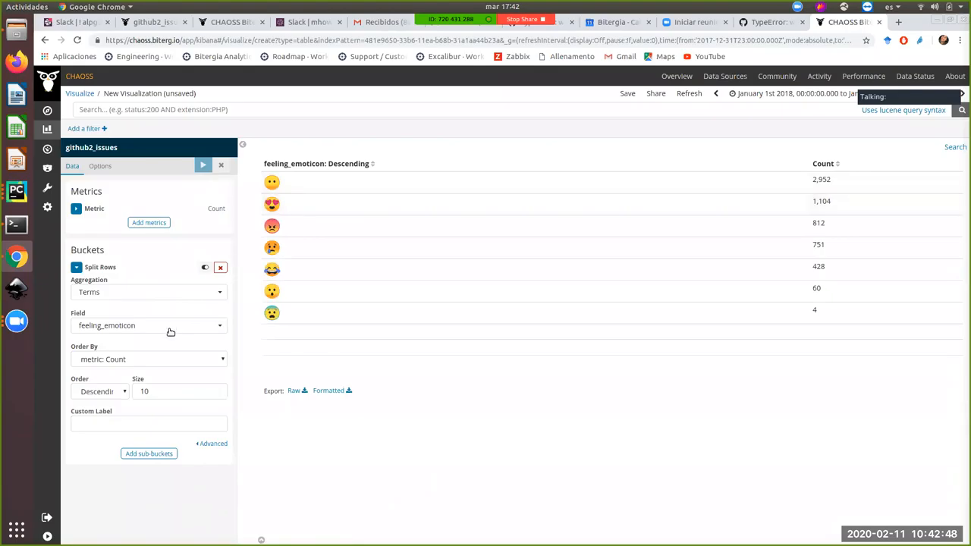
pyautogui.moveTo(117, 224)
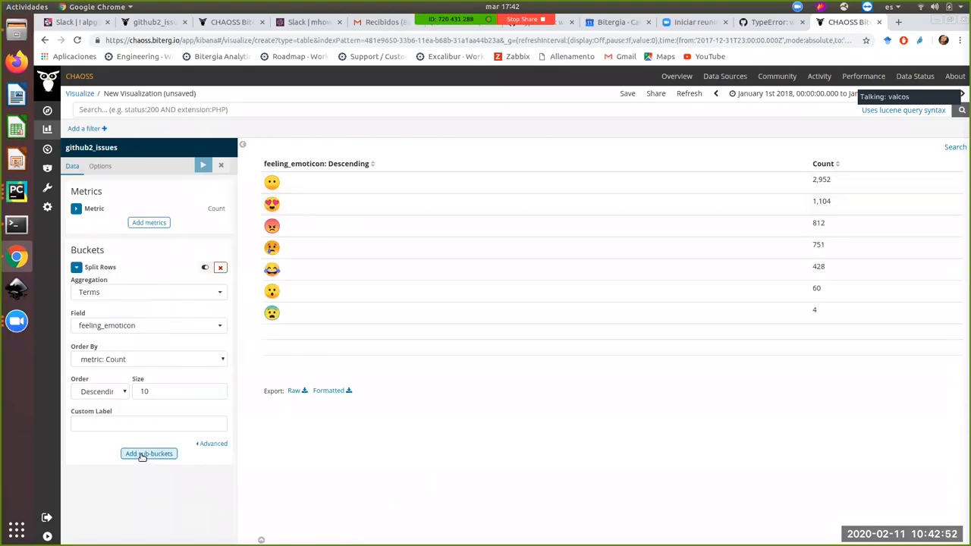
# Add a Terms sub-bucket on author_name under each emoticon and apply.
pyautogui.click(148, 453)
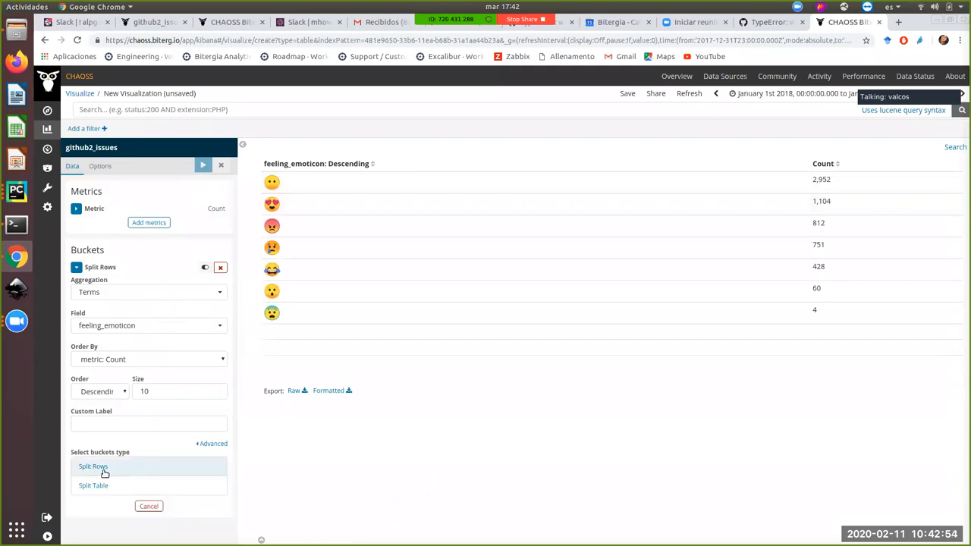
pyautogui.click(92, 466)
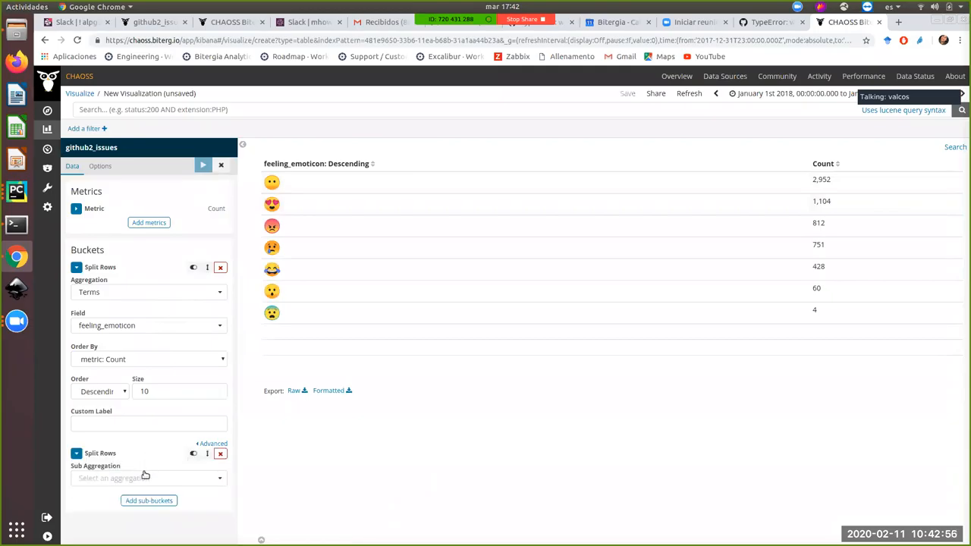
pyautogui.click(144, 478)
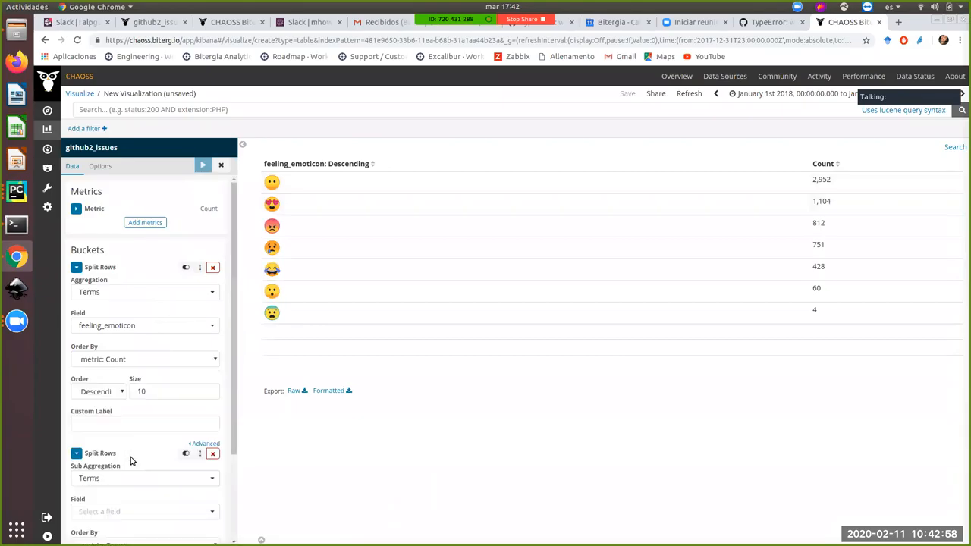
pyautogui.click(140, 396)
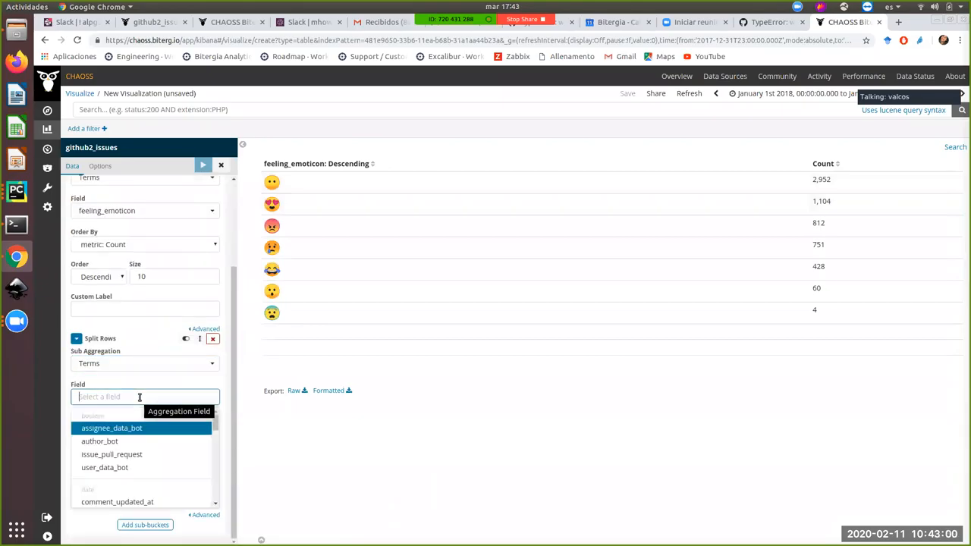
pyautogui.write('au')
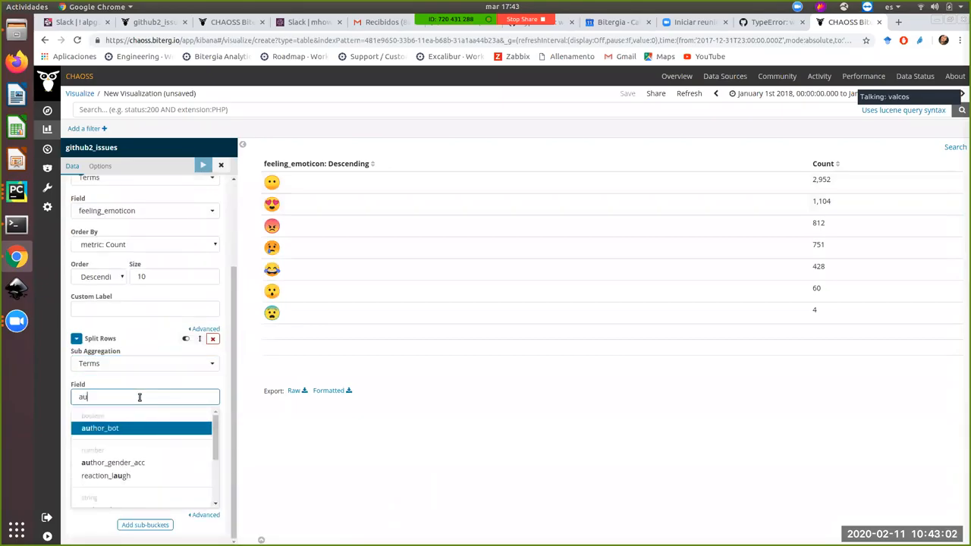
pyautogui.press('BackSpace')
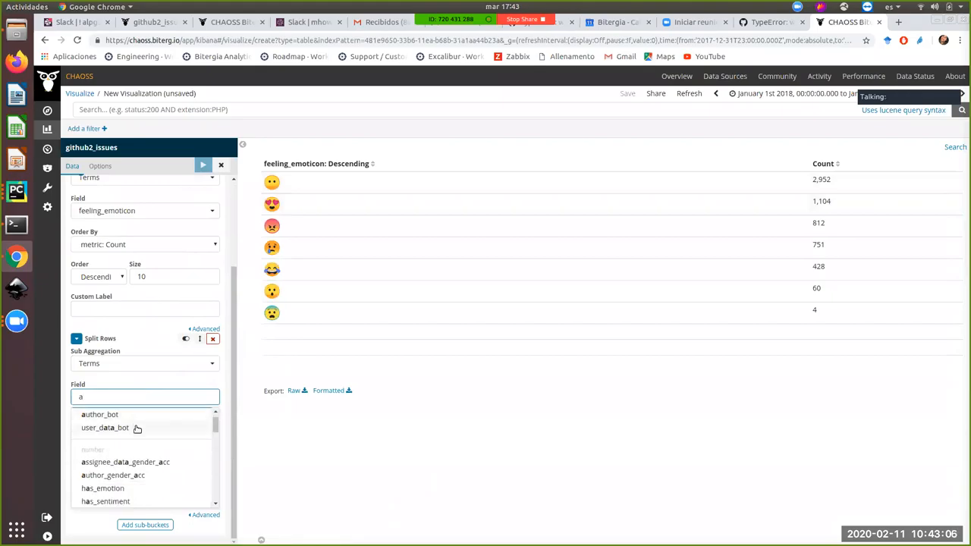
pyautogui.write('ut')
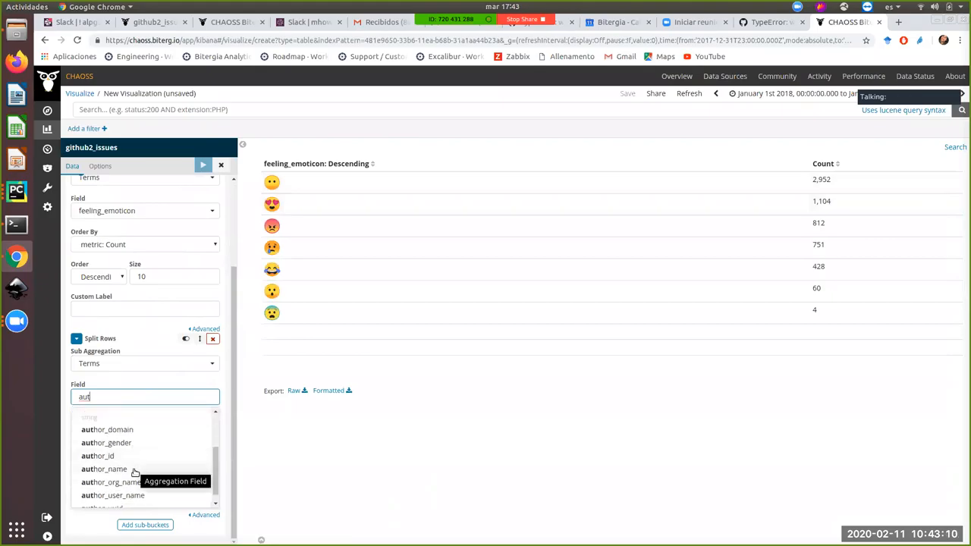
pyautogui.click(105, 469)
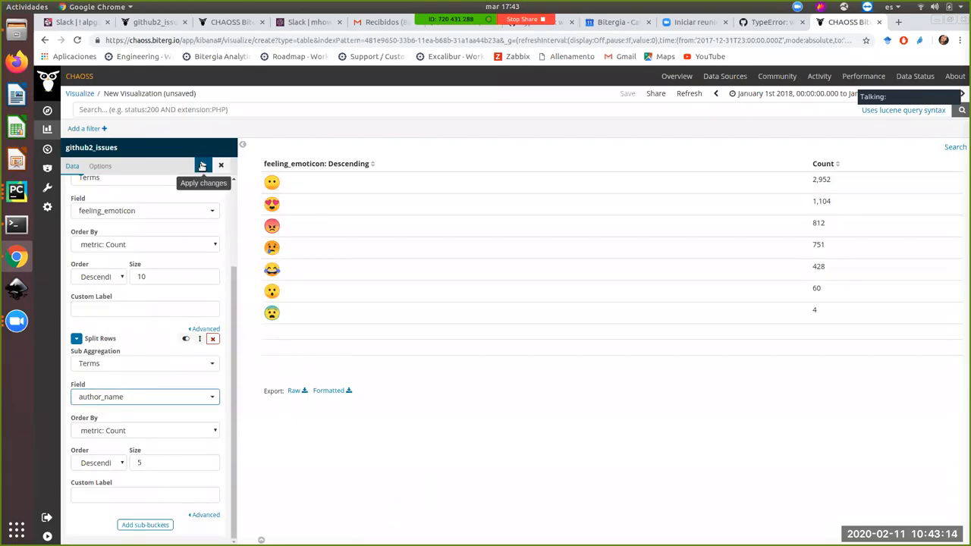
pyautogui.click(203, 165)
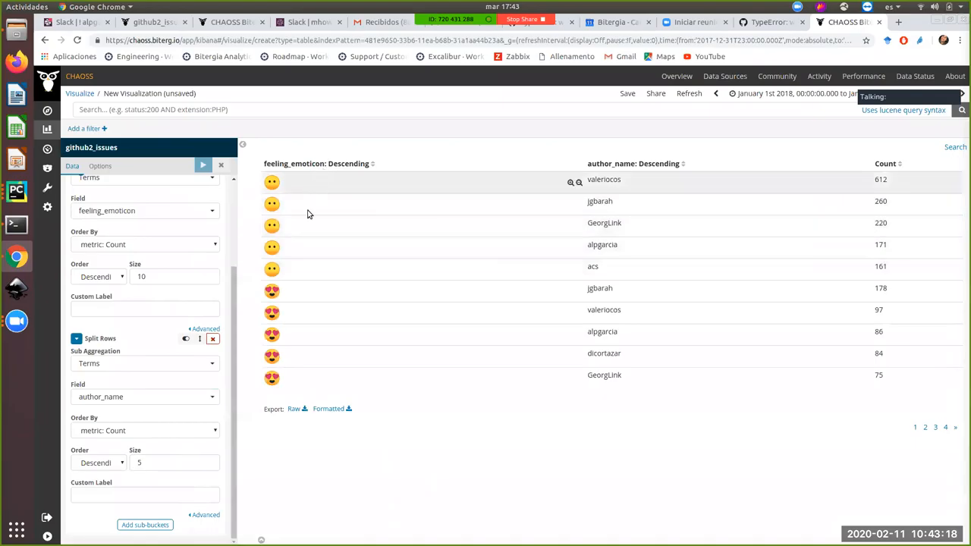
pyautogui.moveTo(373, 244)
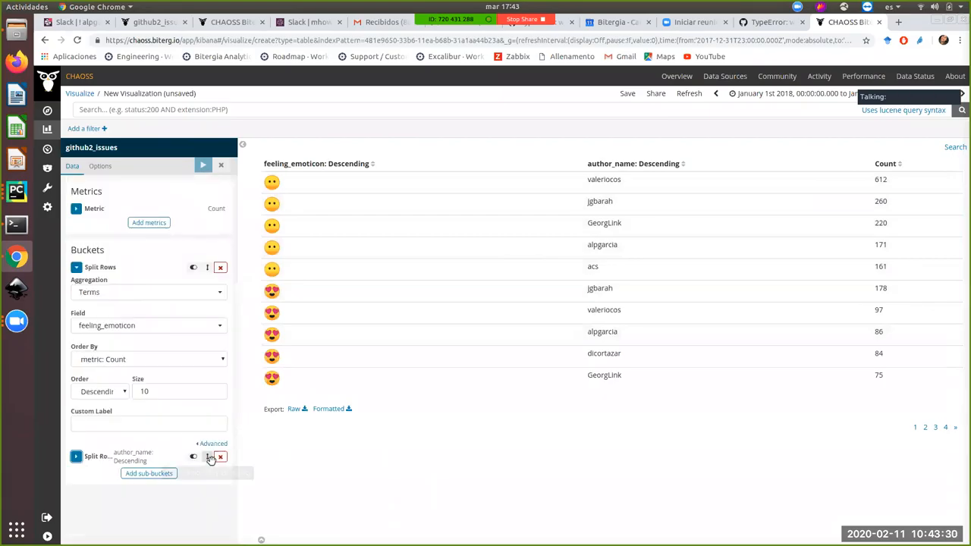
# Move the author_name bucket above feeling_emoticon and apply the new order.
pyautogui.click(220, 455)
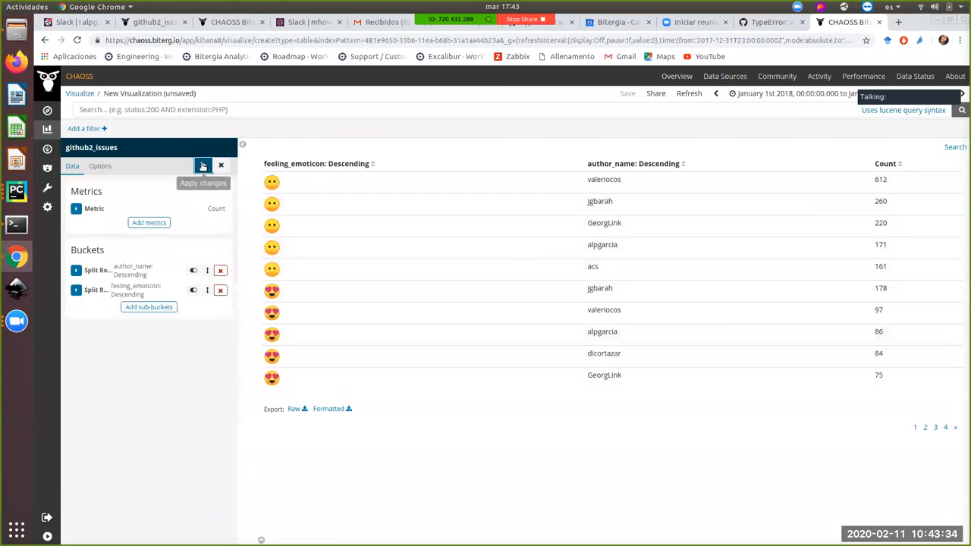
pyautogui.click(204, 165)
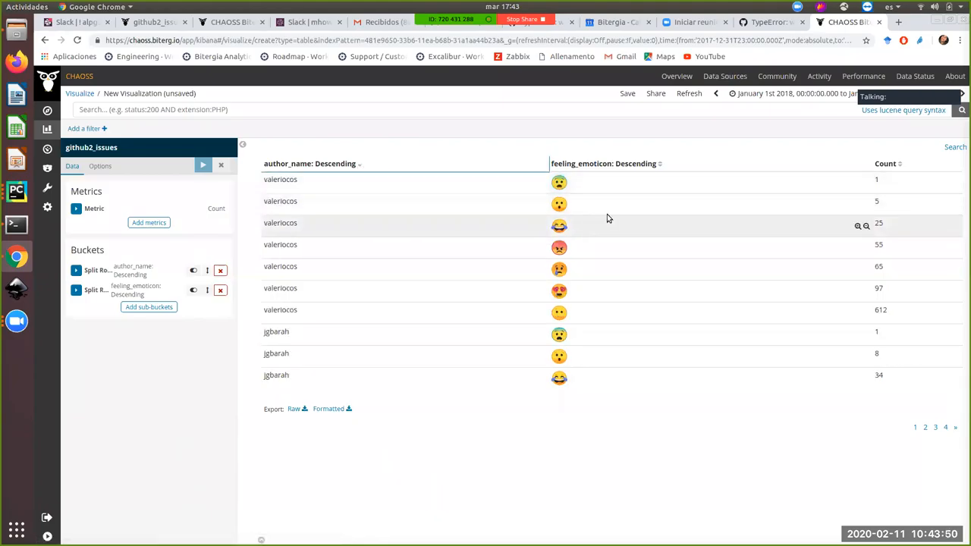
pyautogui.moveTo(861, 314)
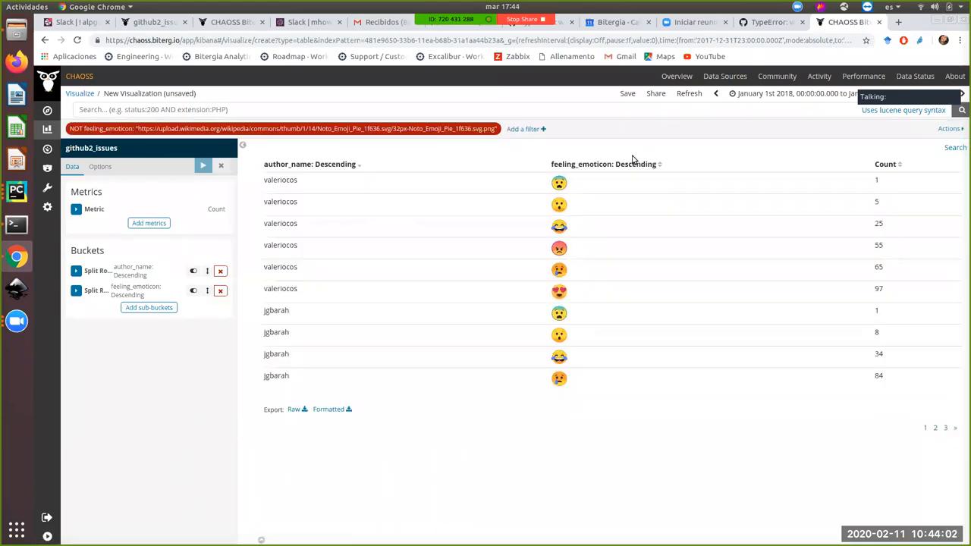
pyautogui.moveTo(446, 227)
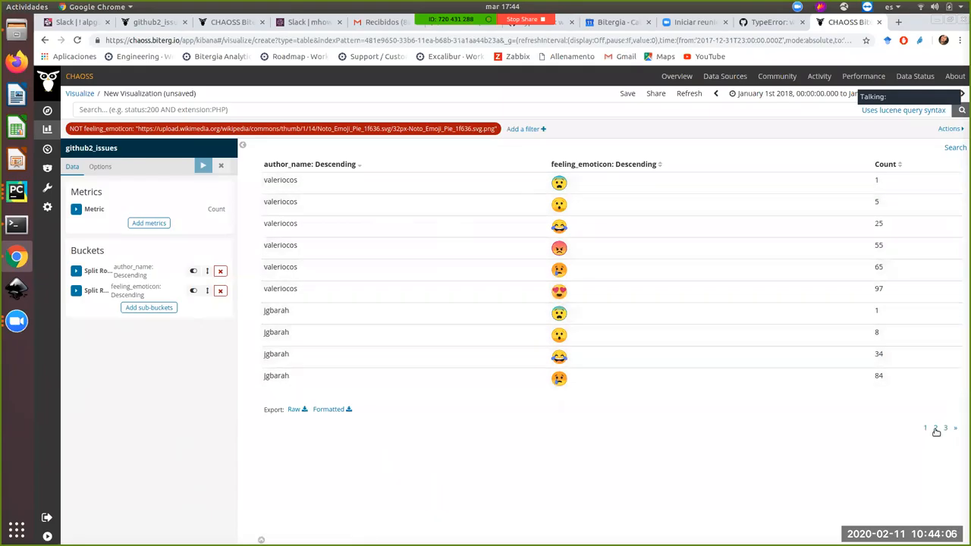
# Page to the second and then third page of the author-by-emoticon table.
pyautogui.click(934, 428)
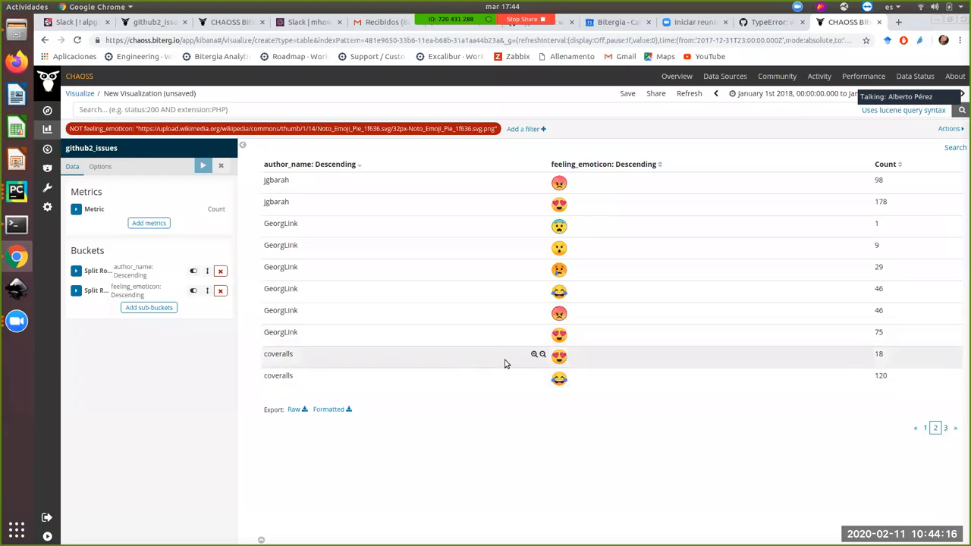
pyautogui.moveTo(552, 379)
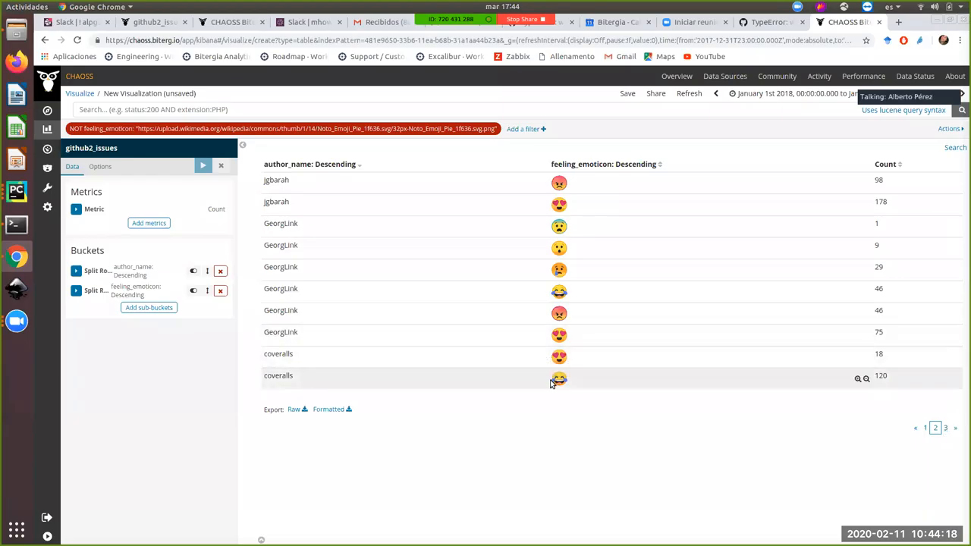
pyautogui.moveTo(671, 422)
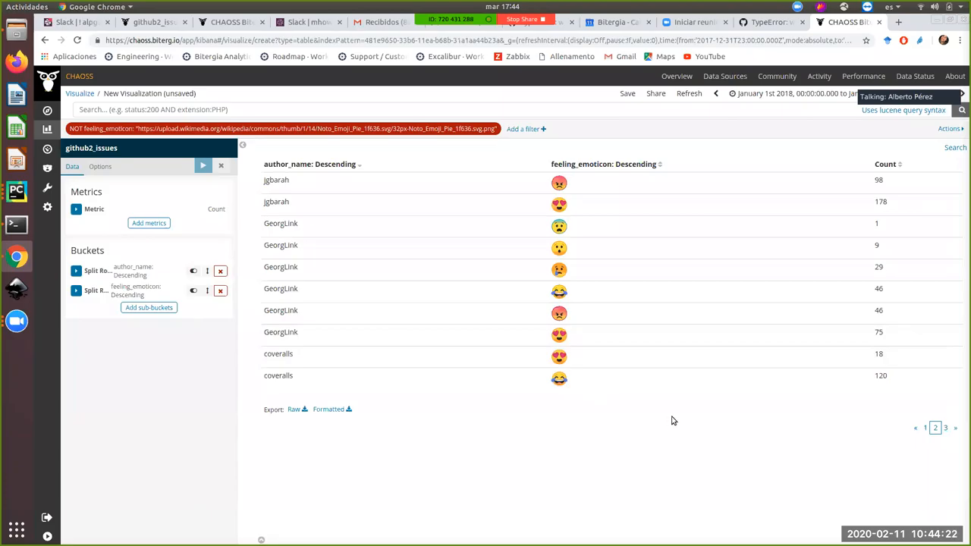
pyautogui.moveTo(674, 420)
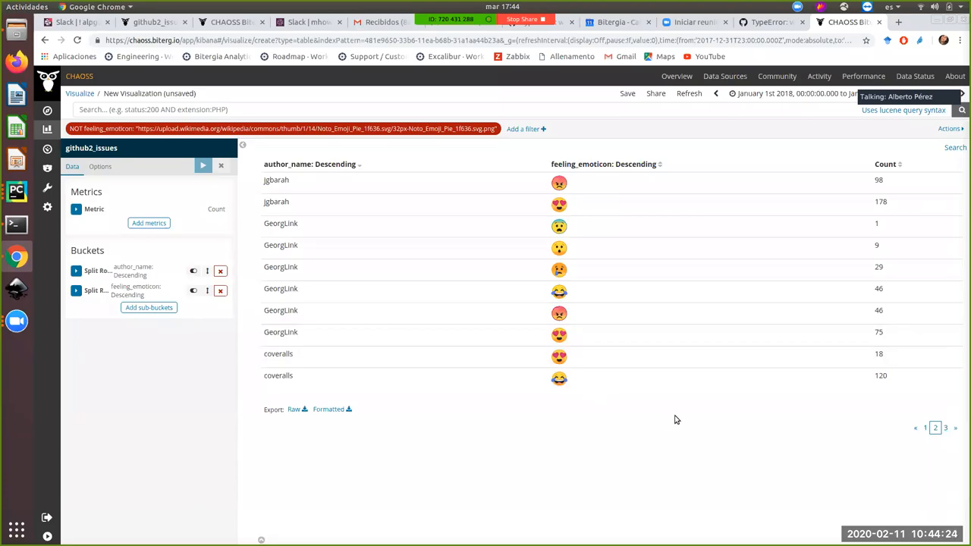
pyautogui.moveTo(722, 419)
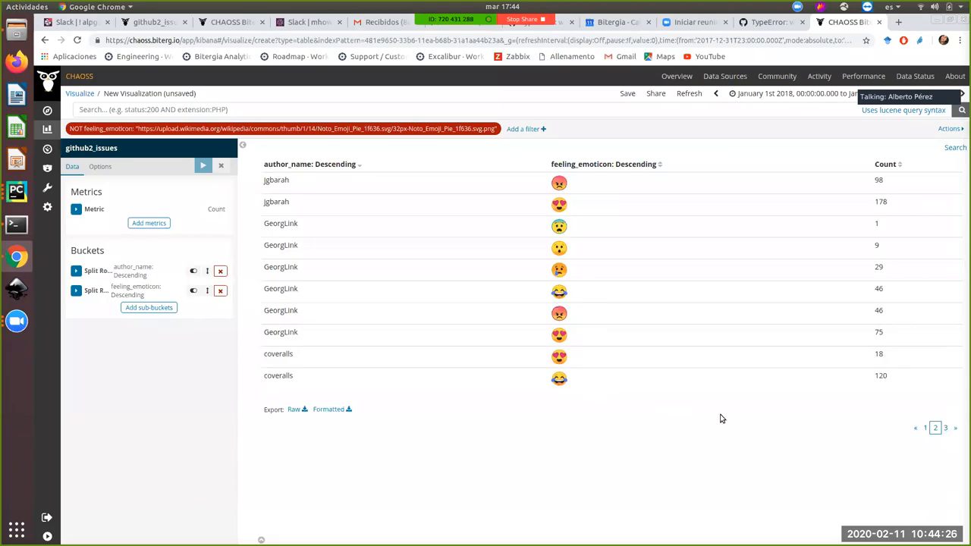
pyautogui.moveTo(786, 419)
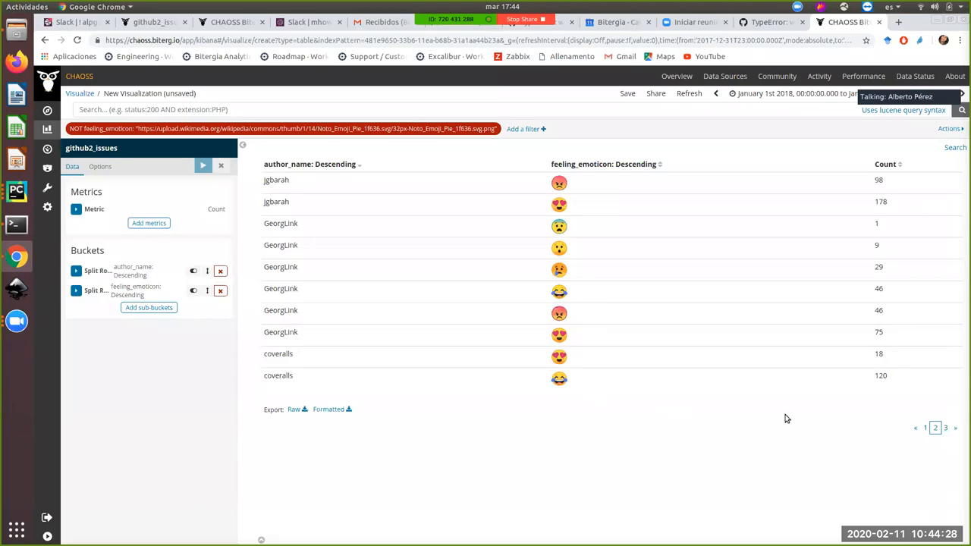
pyautogui.moveTo(872, 425)
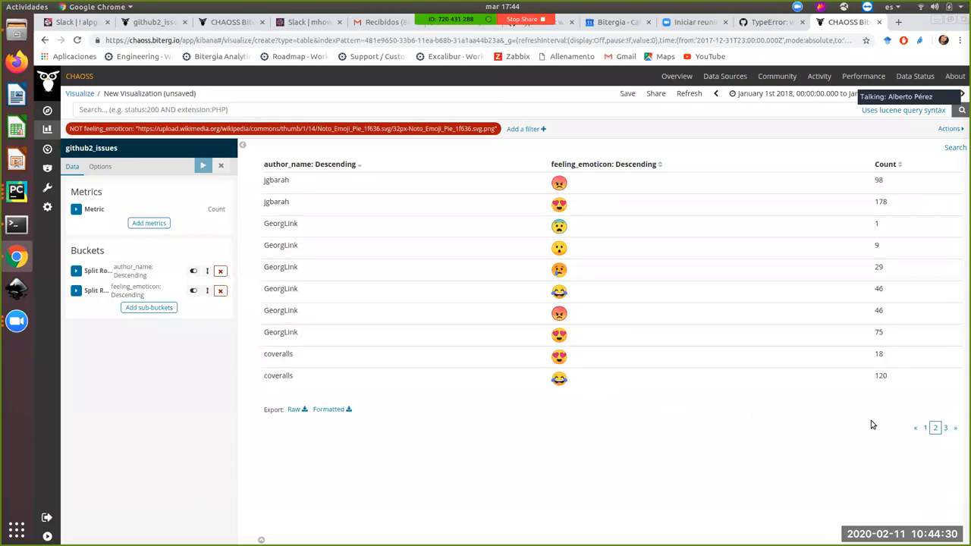
pyautogui.moveTo(947, 428)
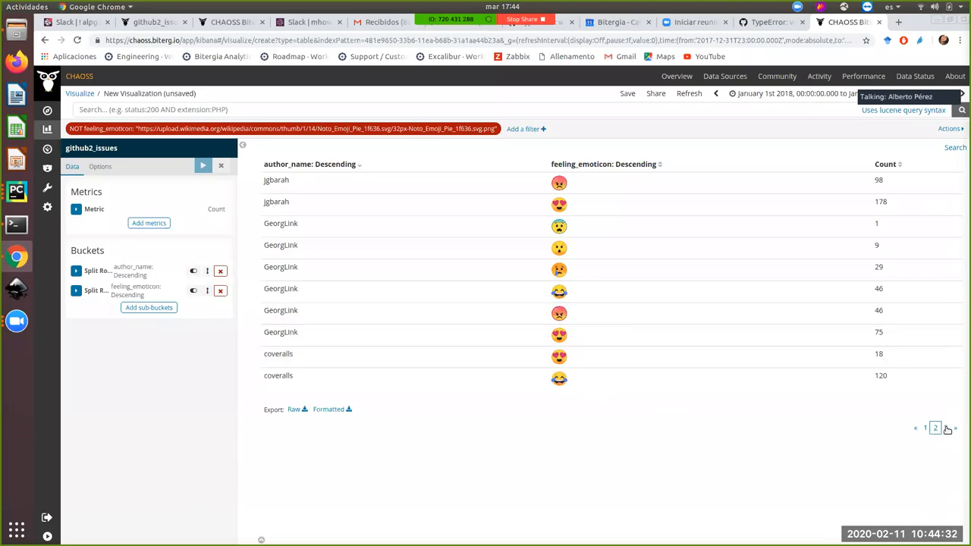
pyautogui.click(947, 428)
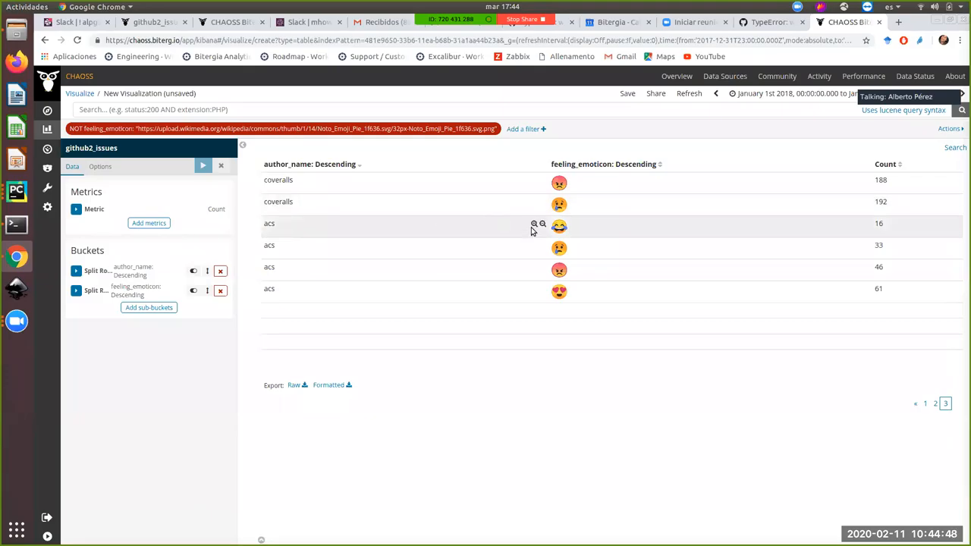
pyautogui.moveTo(235, 312)
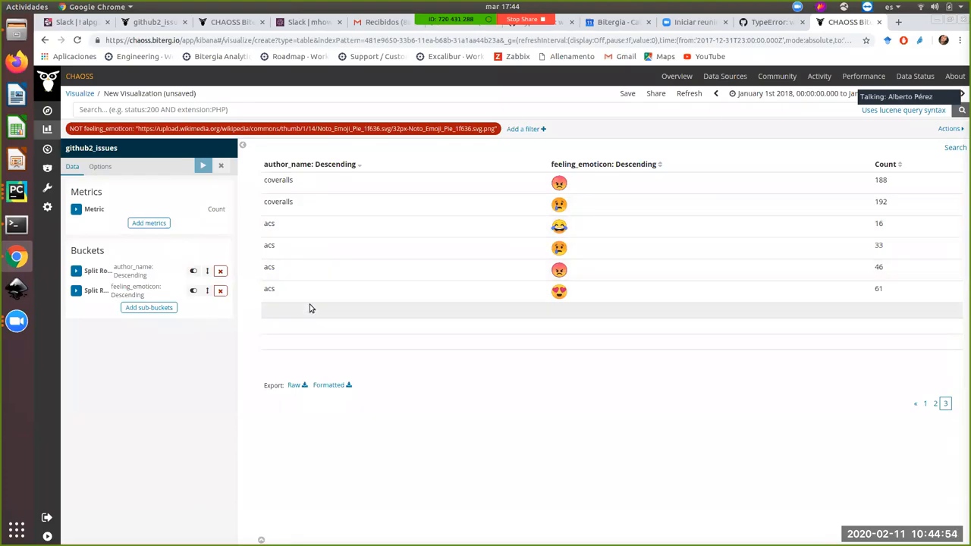
pyautogui.moveTo(220, 271)
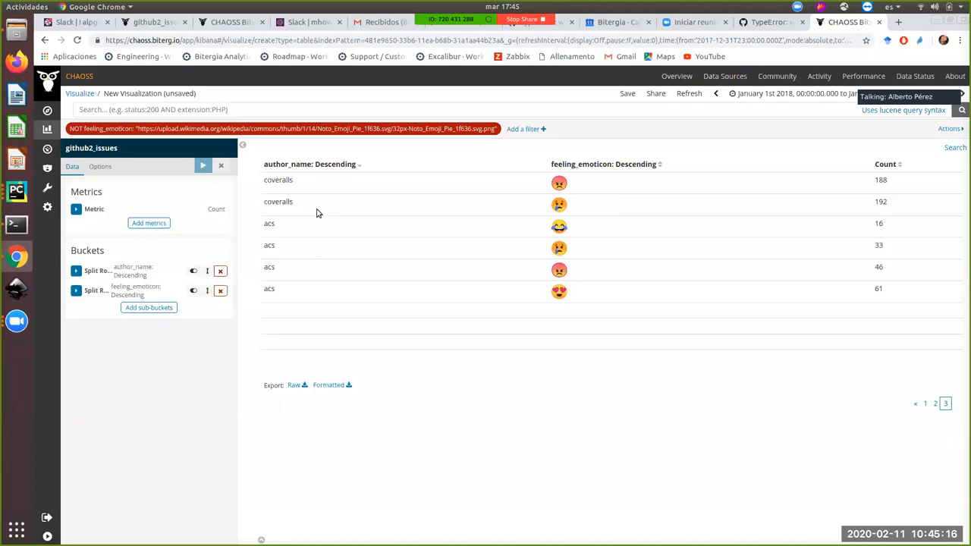
pyautogui.moveTo(358, 213)
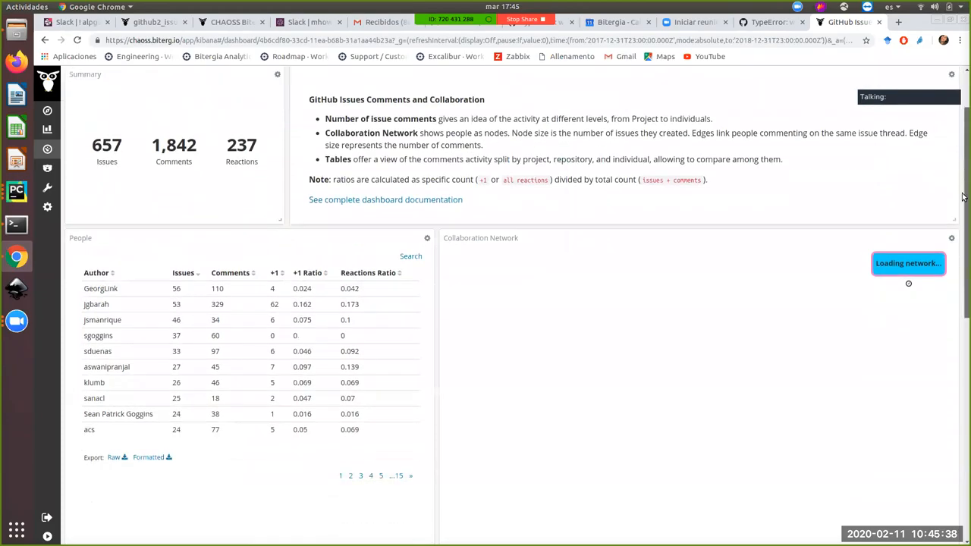
pyautogui.scroll(-3)
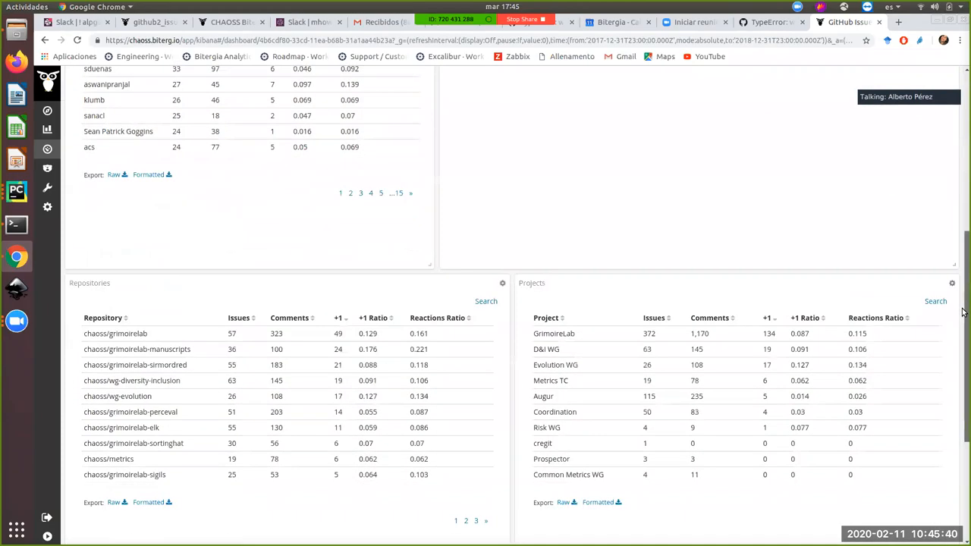
pyautogui.scroll(-3)
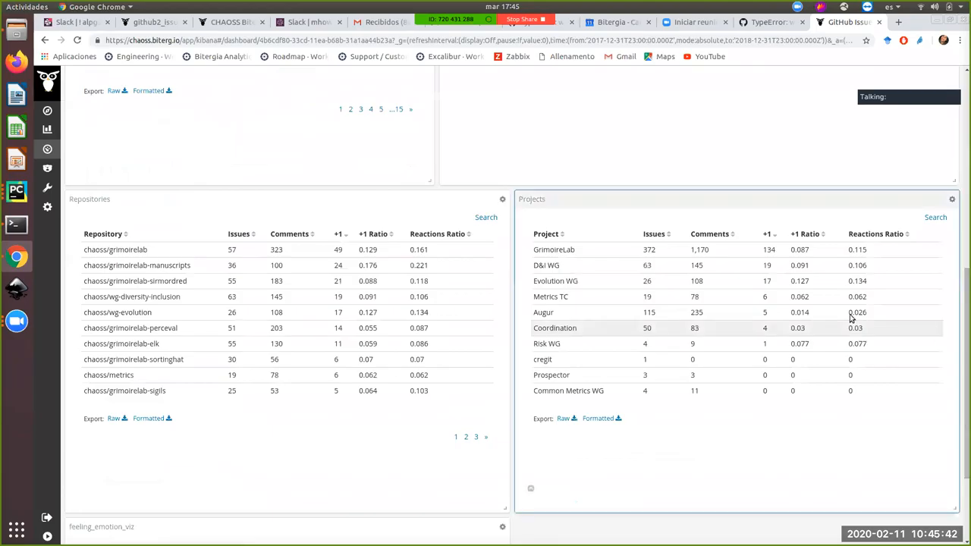
pyautogui.scroll(-3)
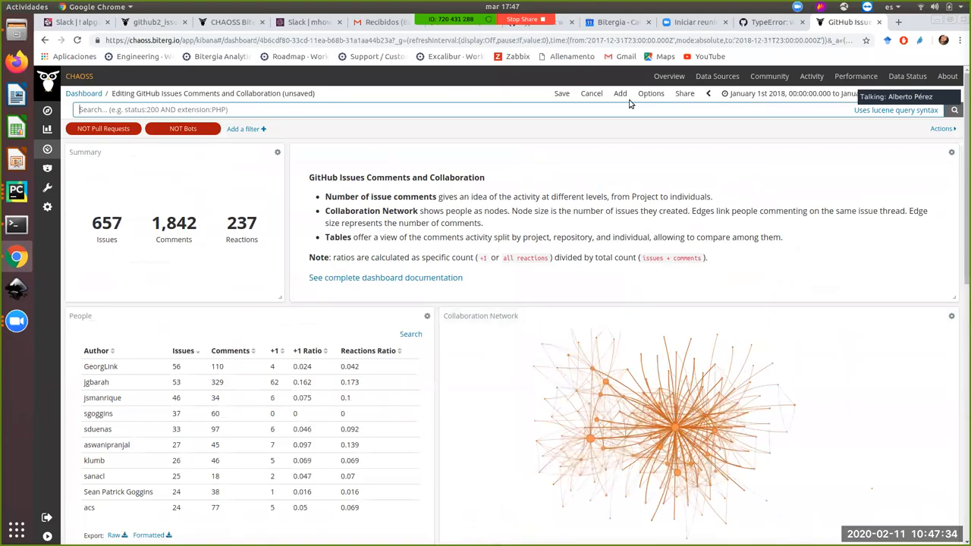
# Add a brand-new visualization to the dashboard, choosing Data Table as its type.
pyautogui.click(620, 94)
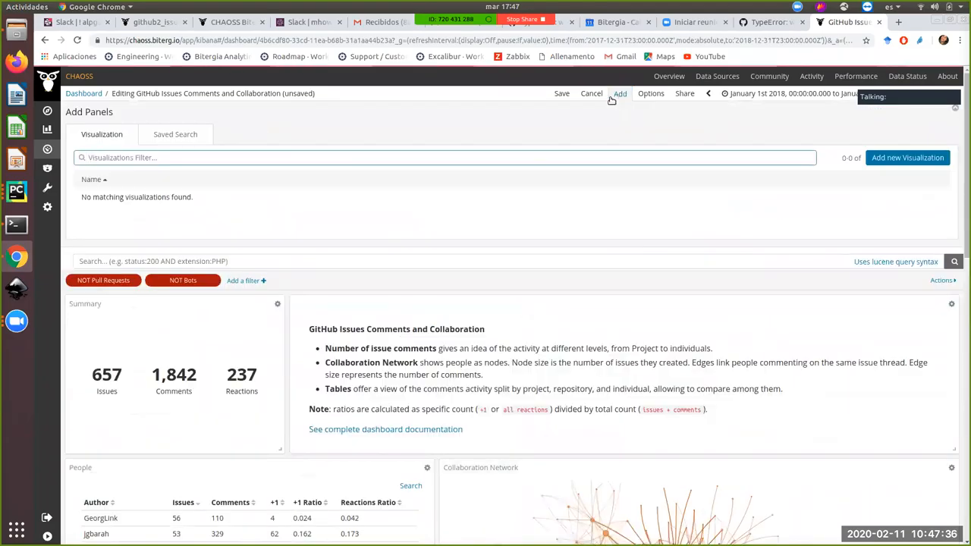
pyautogui.click(907, 157)
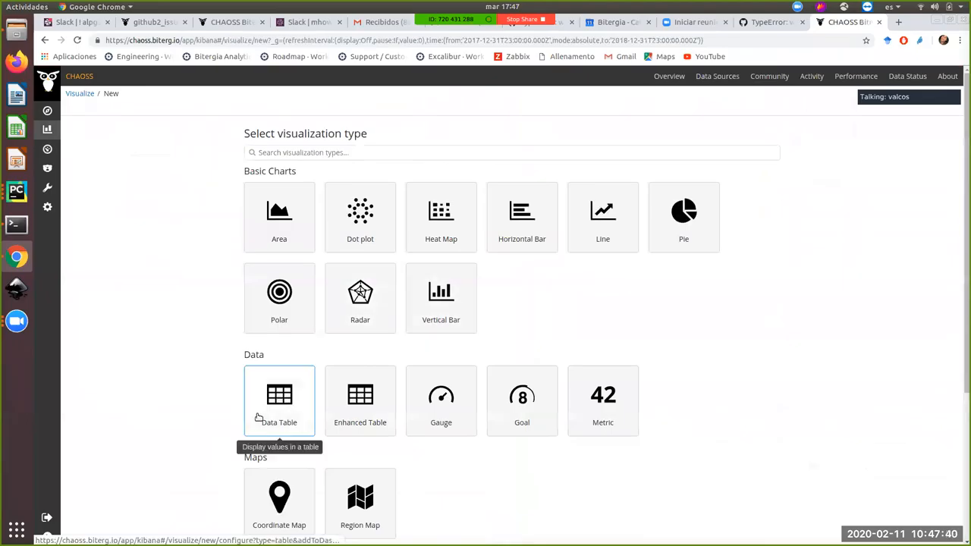
pyautogui.click(279, 401)
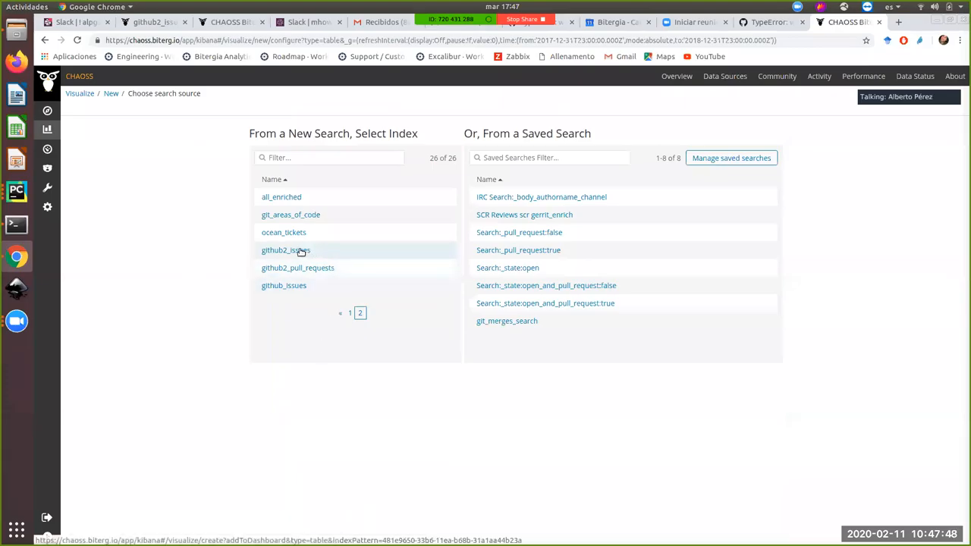
# On github2_issues, split rows by Terms on origin with size 500 and apply.
pyautogui.click(286, 249)
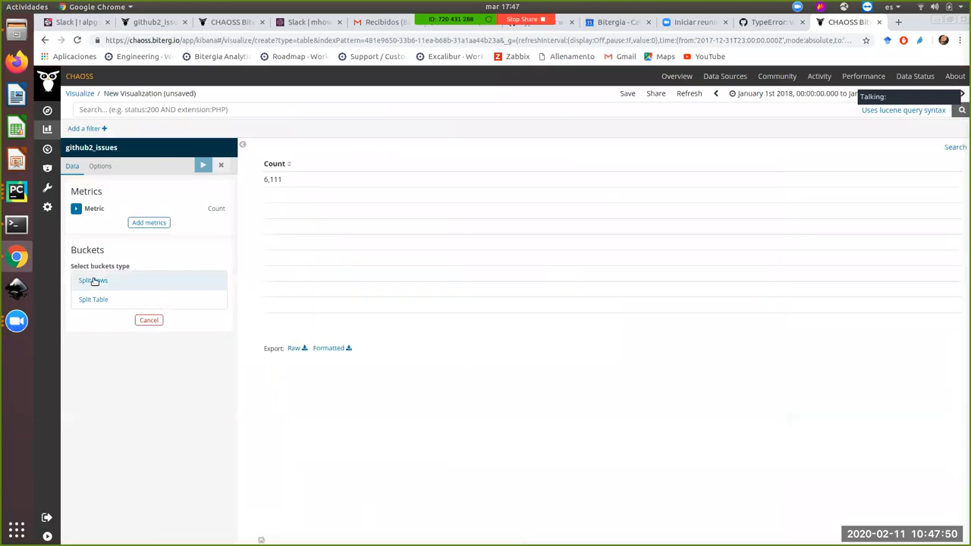
pyautogui.click(93, 279)
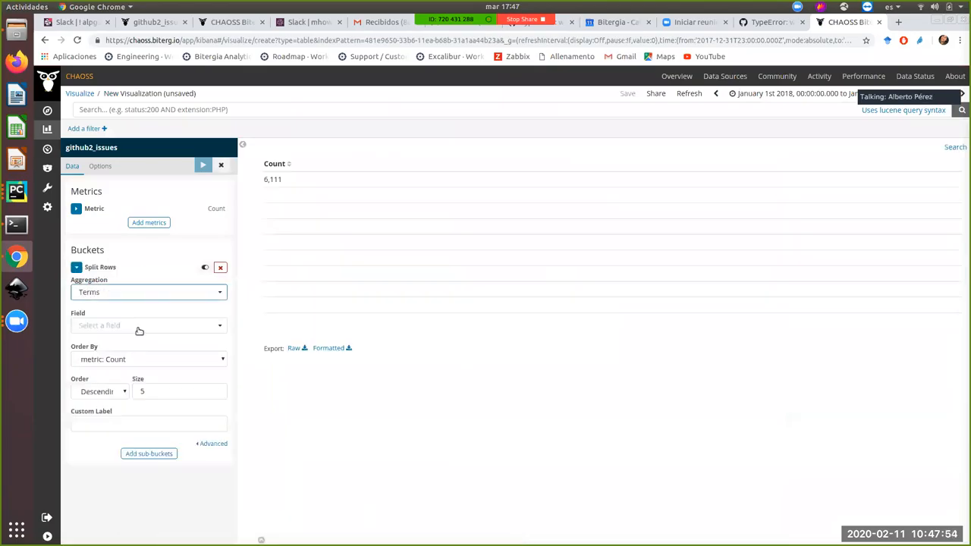
pyautogui.write('repo')
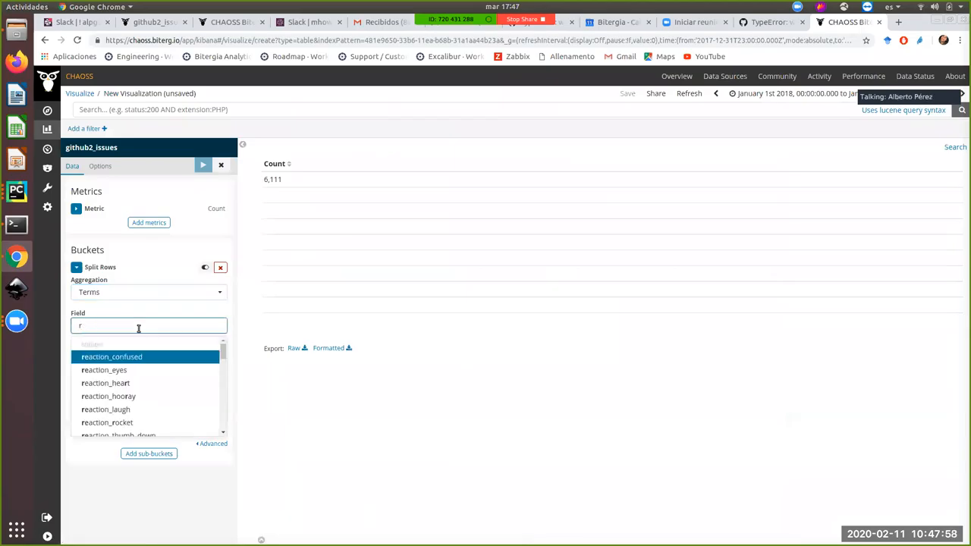
pyautogui.write('orig')
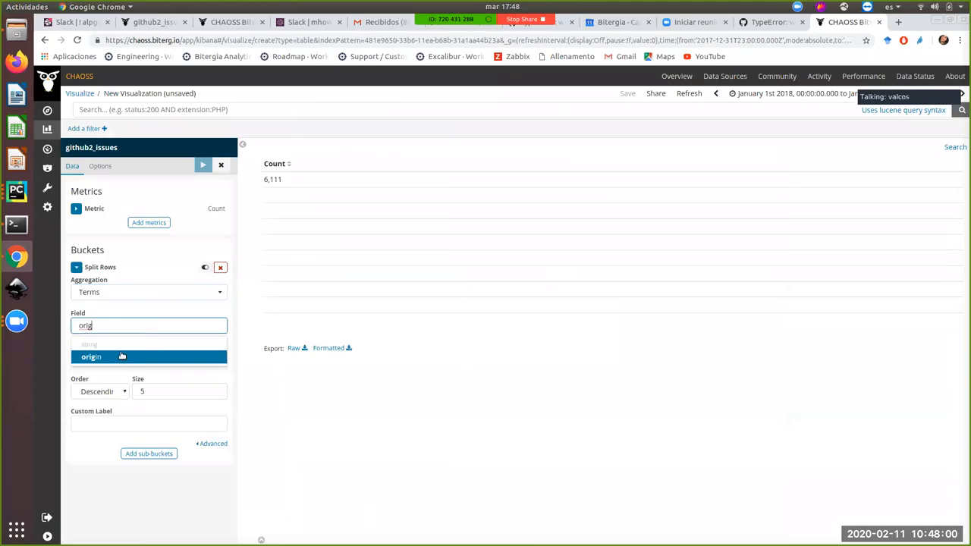
pyautogui.click(91, 357)
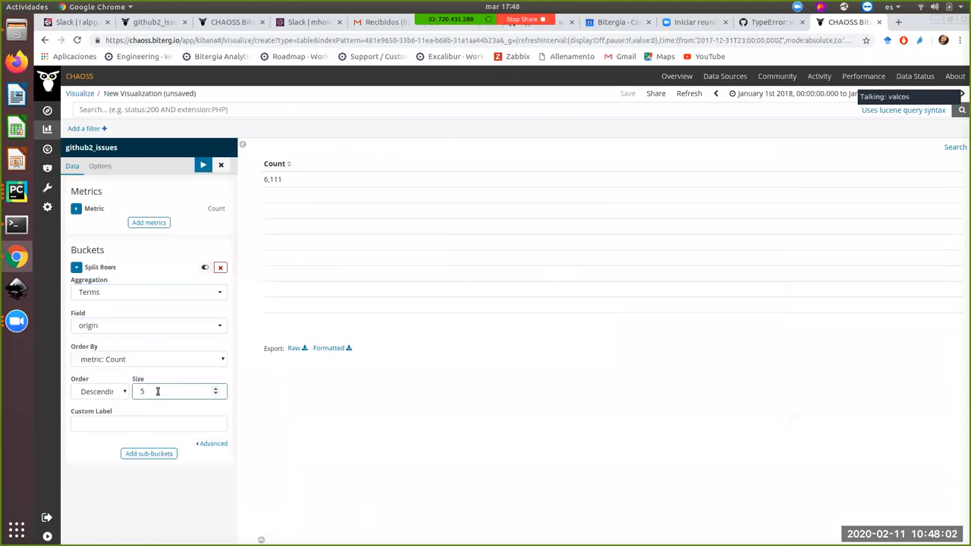
pyautogui.write('00')
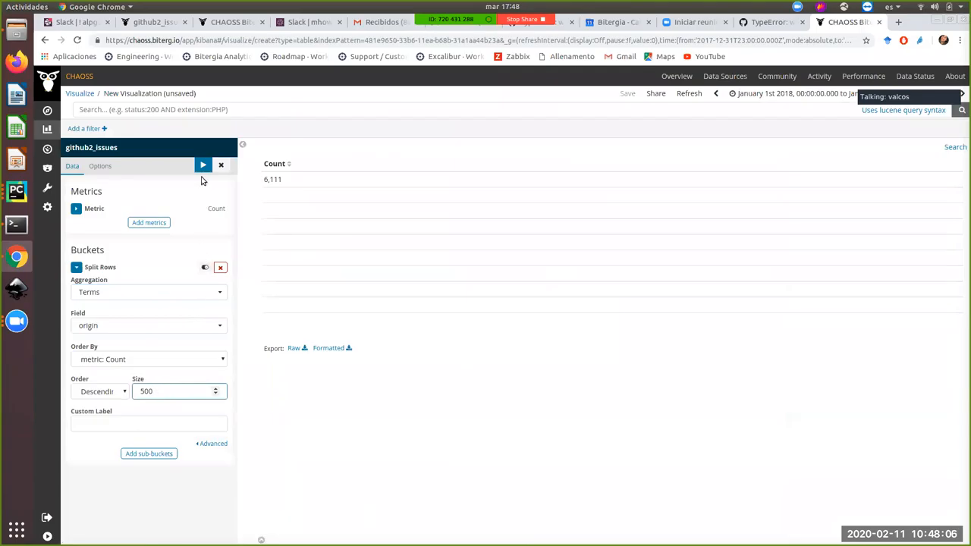
pyautogui.click(204, 165)
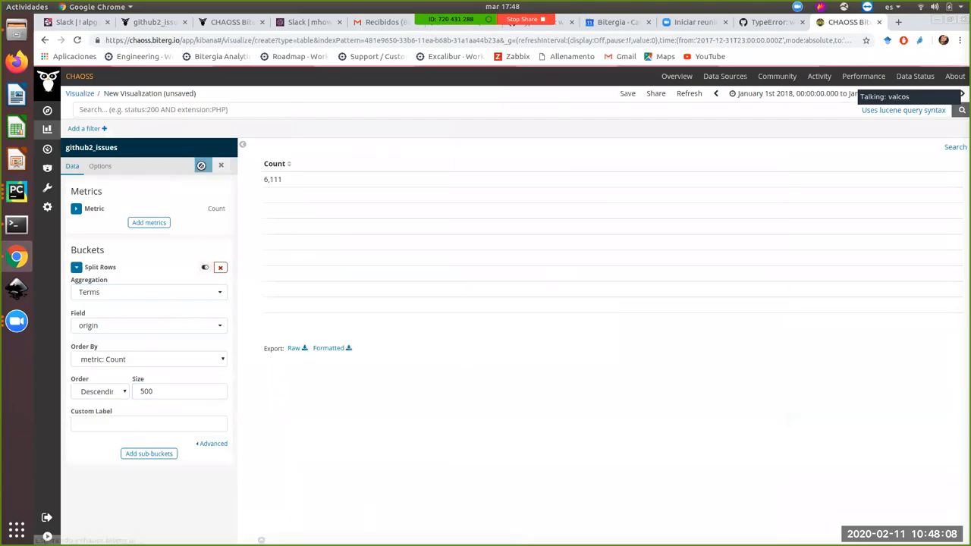
# Go to the table Options to edit the rows-per-page setting.
pyautogui.click(203, 165)
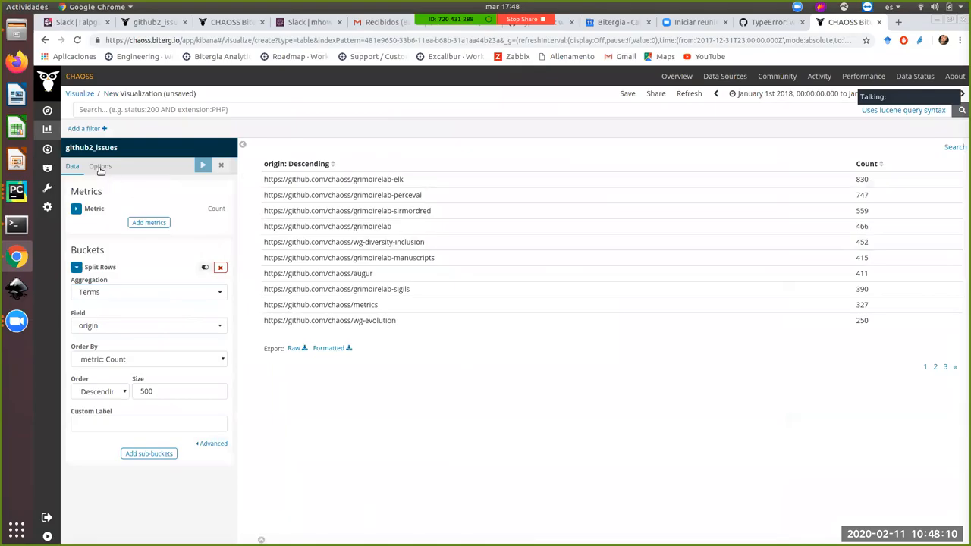
pyautogui.click(100, 166)
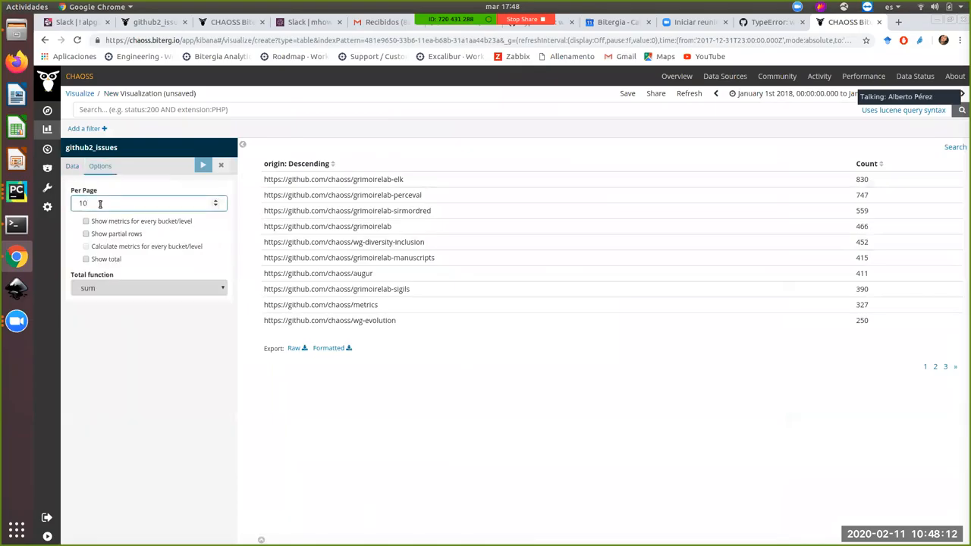
# Set Per Page to 20 and apply.
pyautogui.write('20')
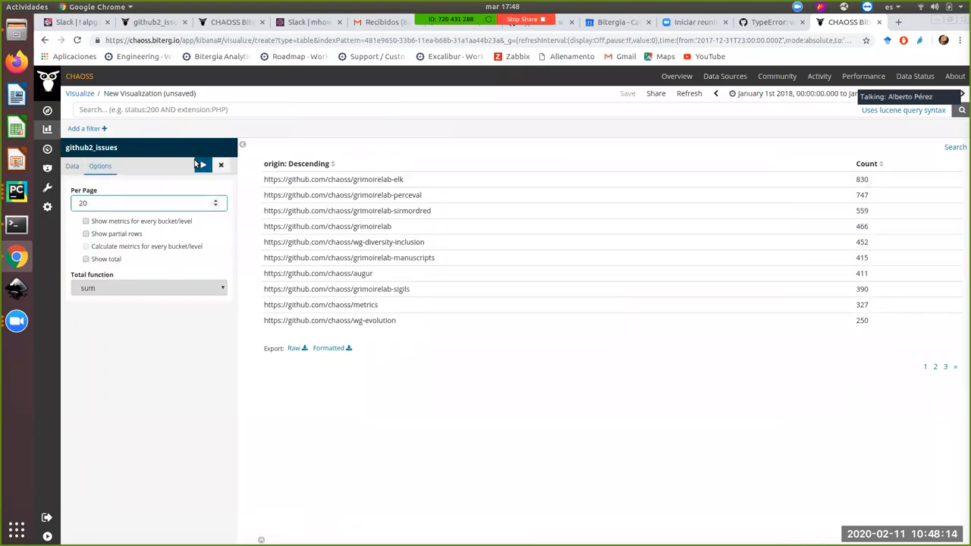
pyautogui.click(72, 165)
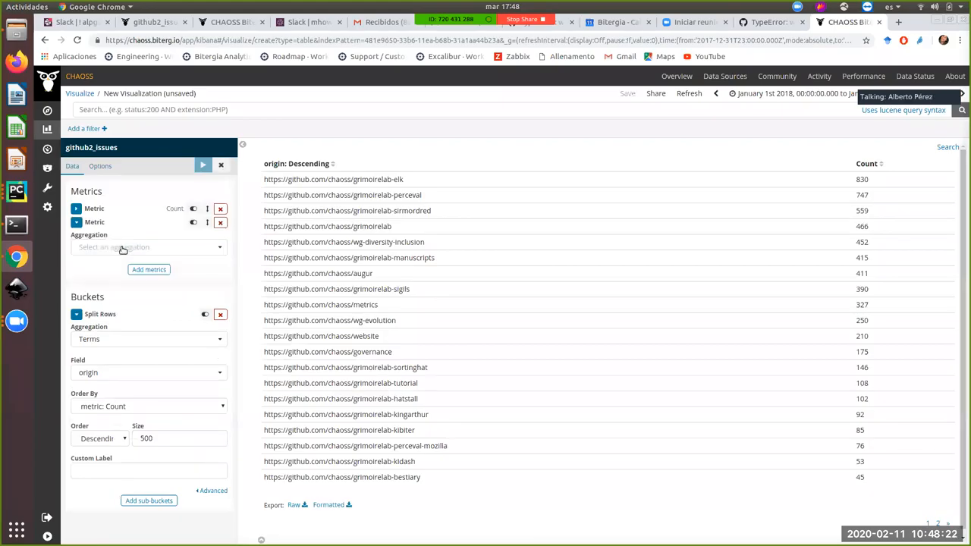
# Add a Sum Bucket metric with its sub-aggregation set to Filters.
pyautogui.click(149, 246)
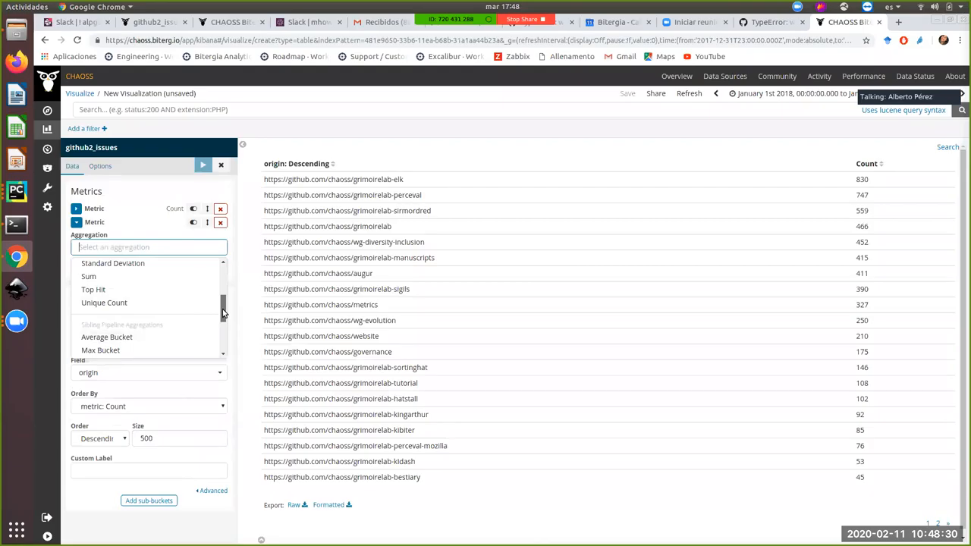
pyautogui.scroll(-3)
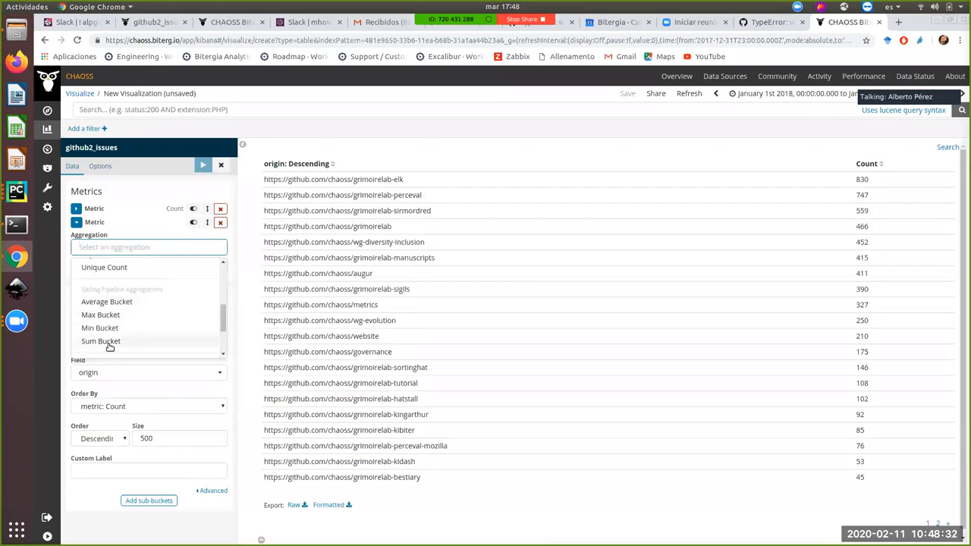
pyautogui.click(100, 339)
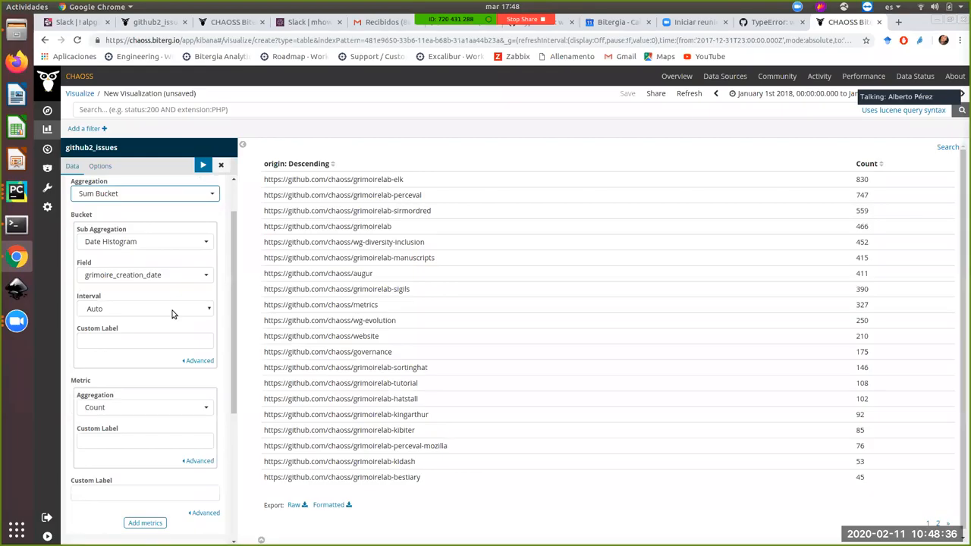
pyautogui.click(145, 241)
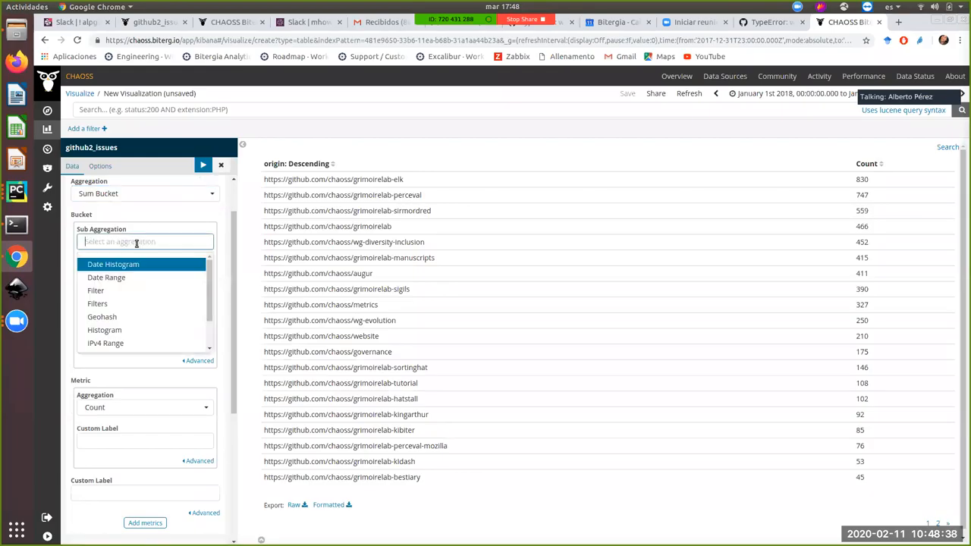
pyautogui.scroll(-3)
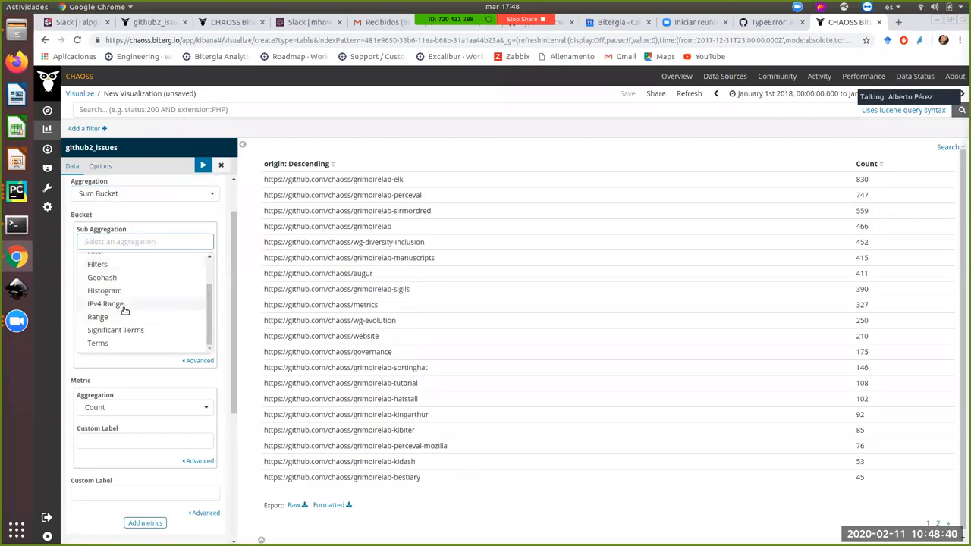
pyautogui.click(98, 264)
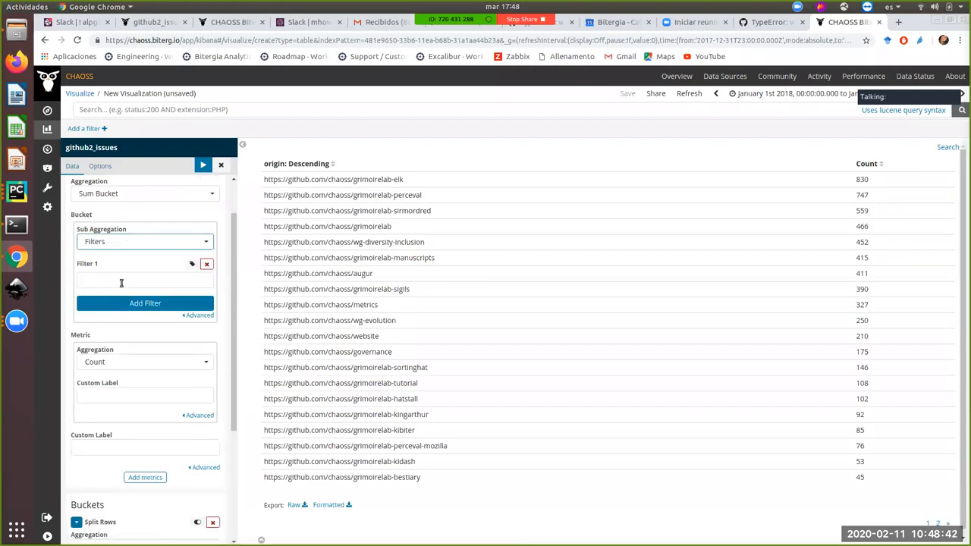
# Enter the Sum Bucket's emotion filters, starting with feeling_emotion:*sadness*, and add further filter rows.
pyautogui.click(144, 280)
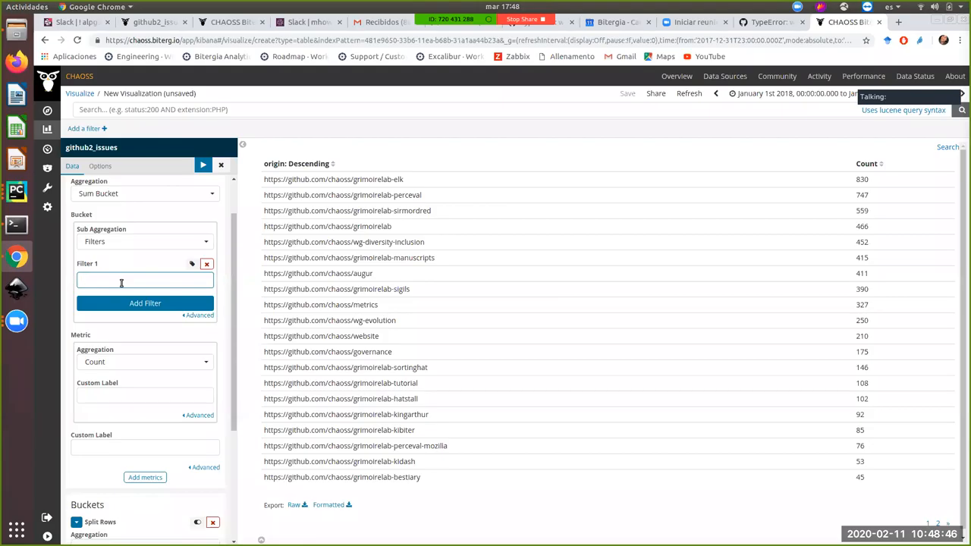
pyautogui.write('feeling_emotion:')
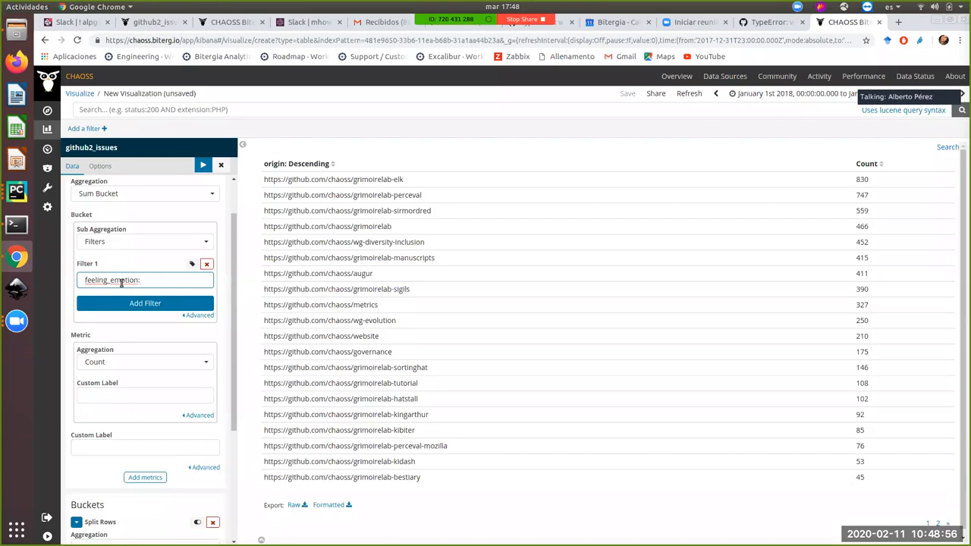
pyautogui.write('*')
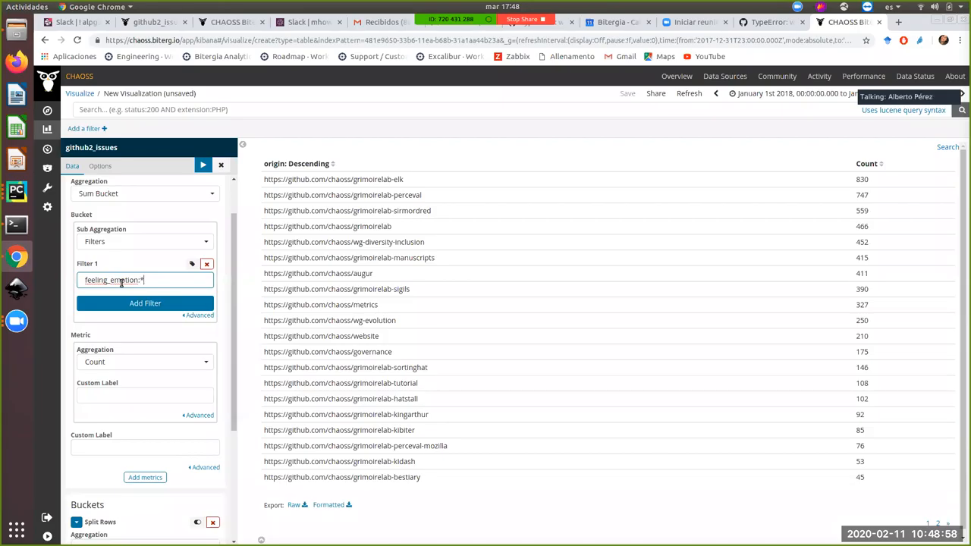
pyautogui.write('sadness*')
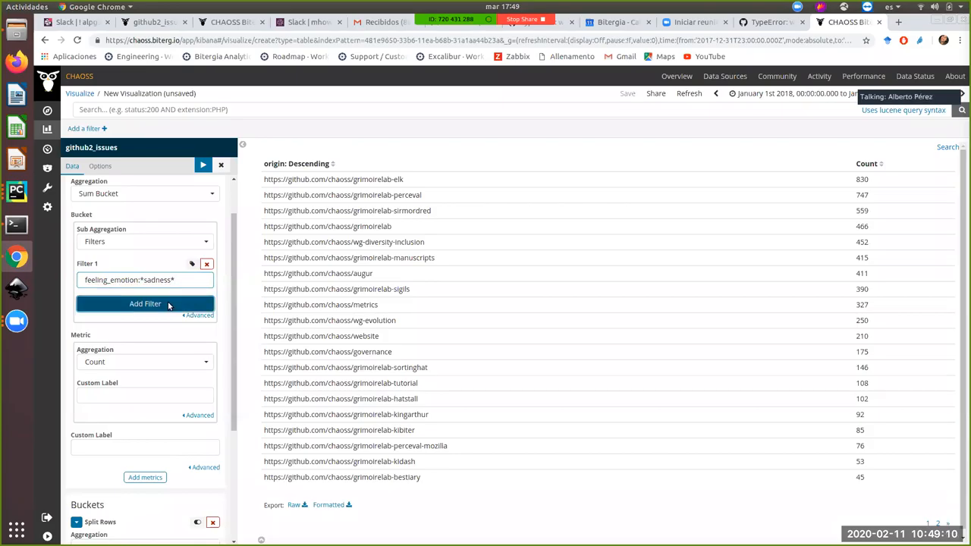
pyautogui.click(146, 303)
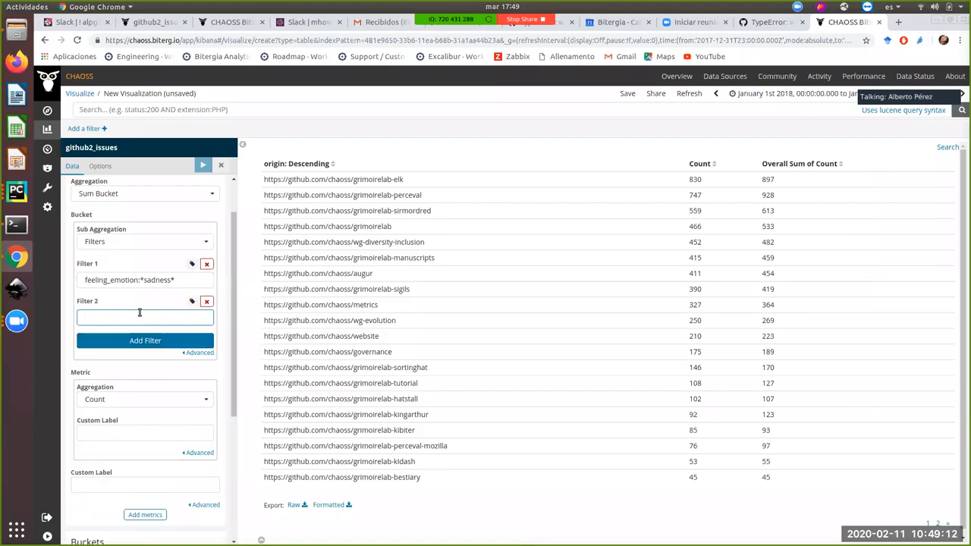
pyautogui.write('feeling_emotion:*love*')
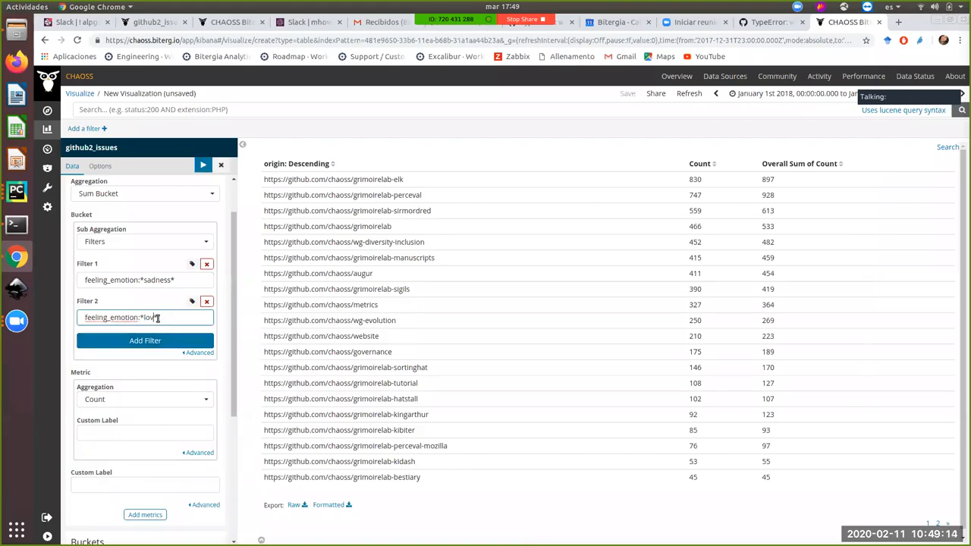
pyautogui.click(146, 340)
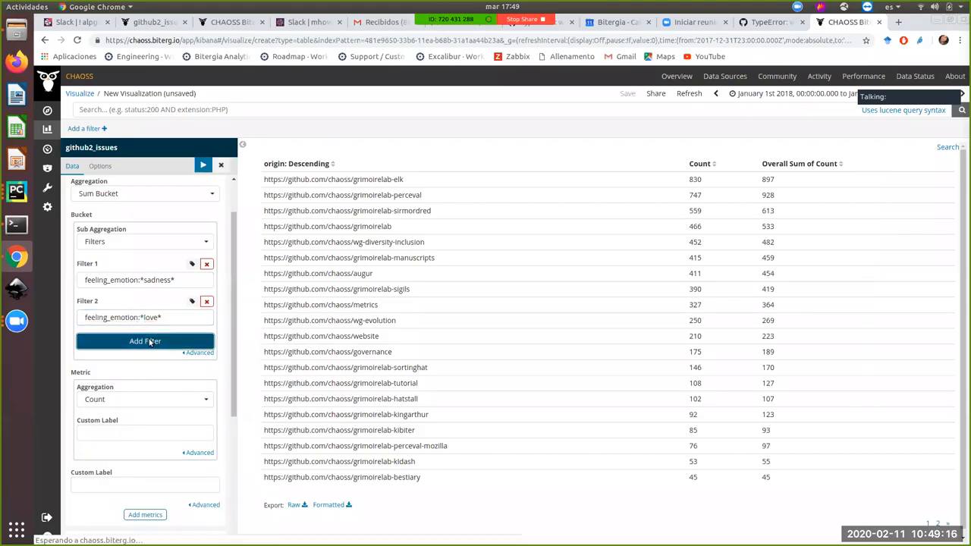
pyautogui.click(146, 340)
pyautogui.write('feeling_emotion:*anger*')
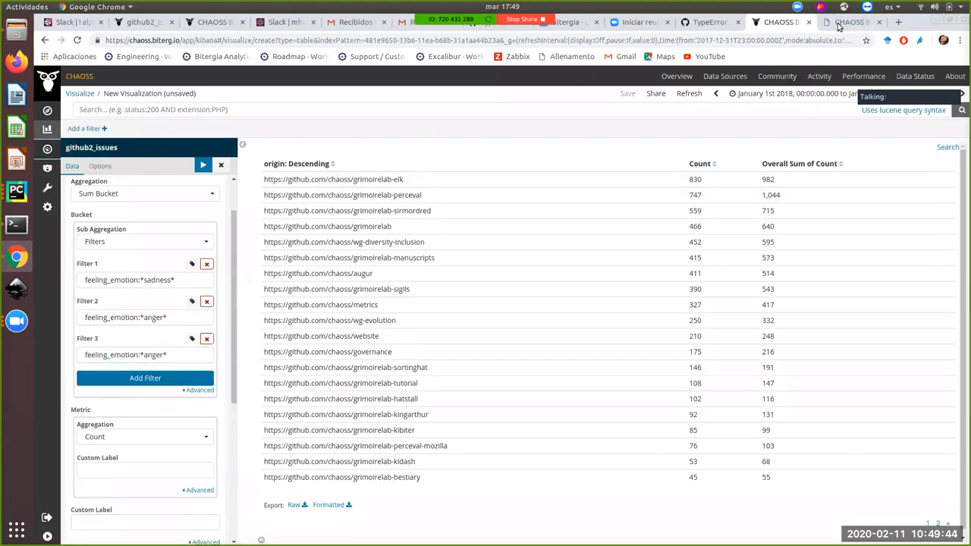
# Return to the GitHub Issues Comments and Collaboration dashboard being edited.
pyautogui.click(851, 21)
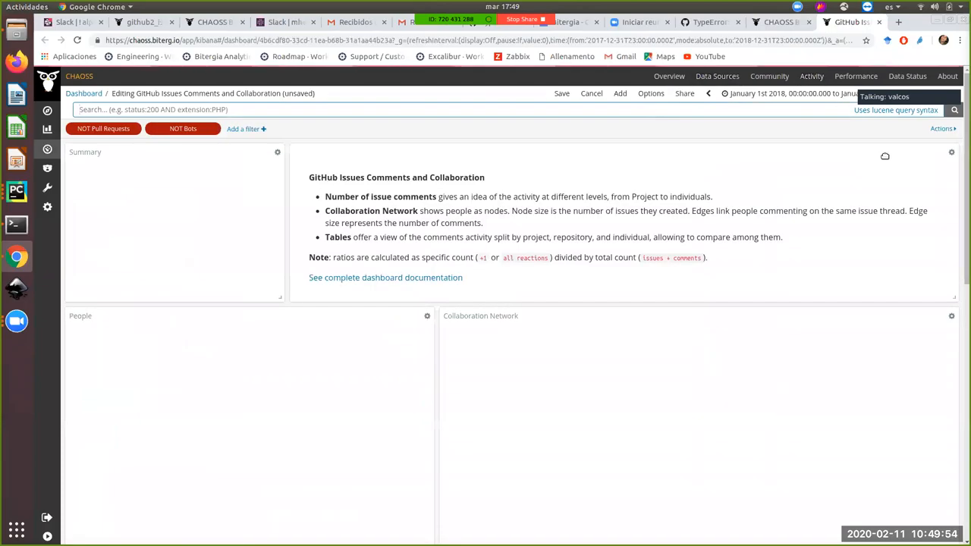
# Scroll the table's sidebar to reach the third emotion filter for fear.
pyautogui.scroll(-3)
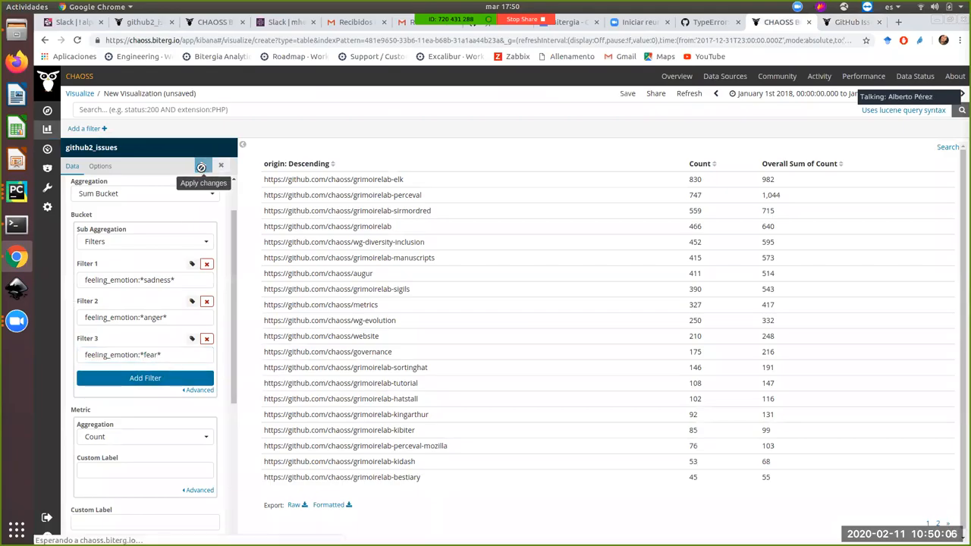
# Apply the sadness, anger and fear filters so the summed column refreshes per repository.
pyautogui.click(202, 166)
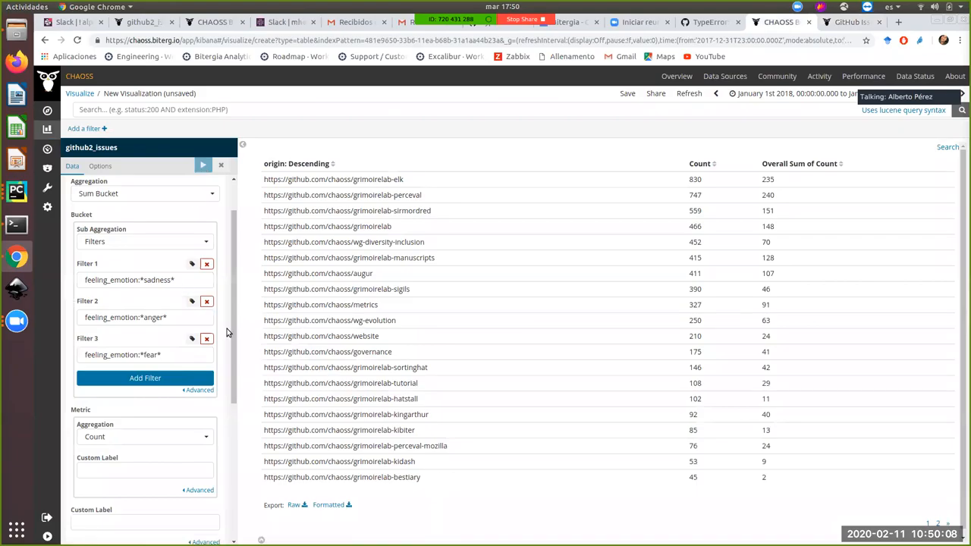
pyautogui.scroll(-3)
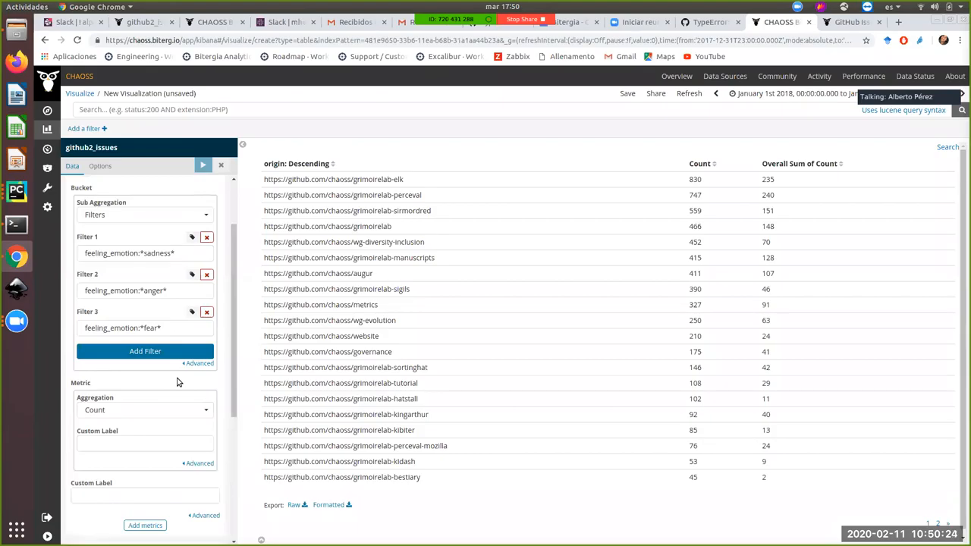
pyautogui.moveTo(159, 386)
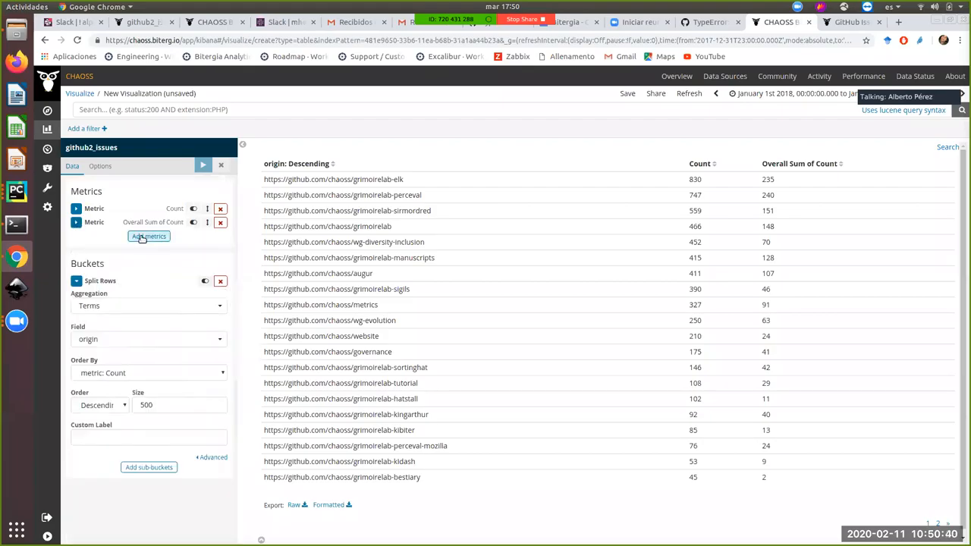
# Add a new Sum Bucket metric with a Filters sub-aggregation.
pyautogui.click(149, 237)
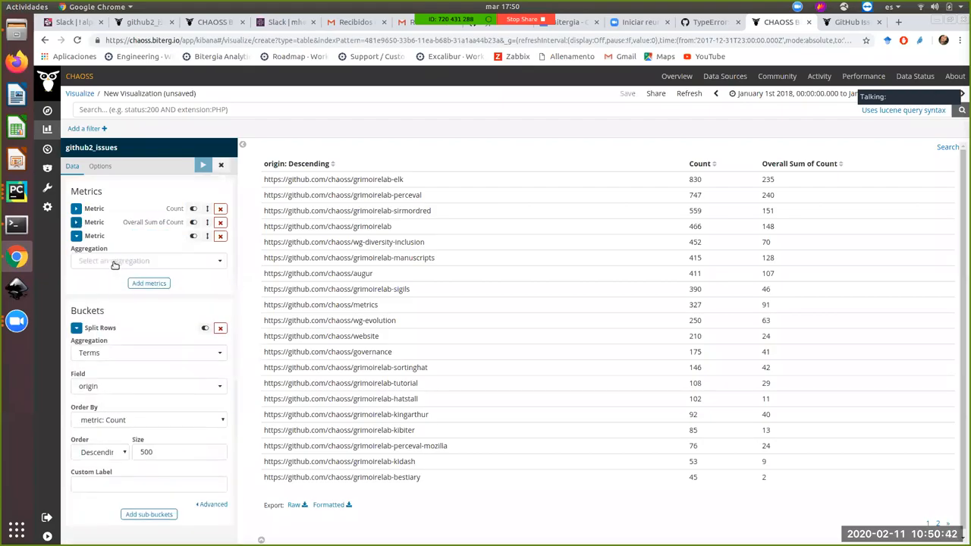
pyautogui.click(148, 261)
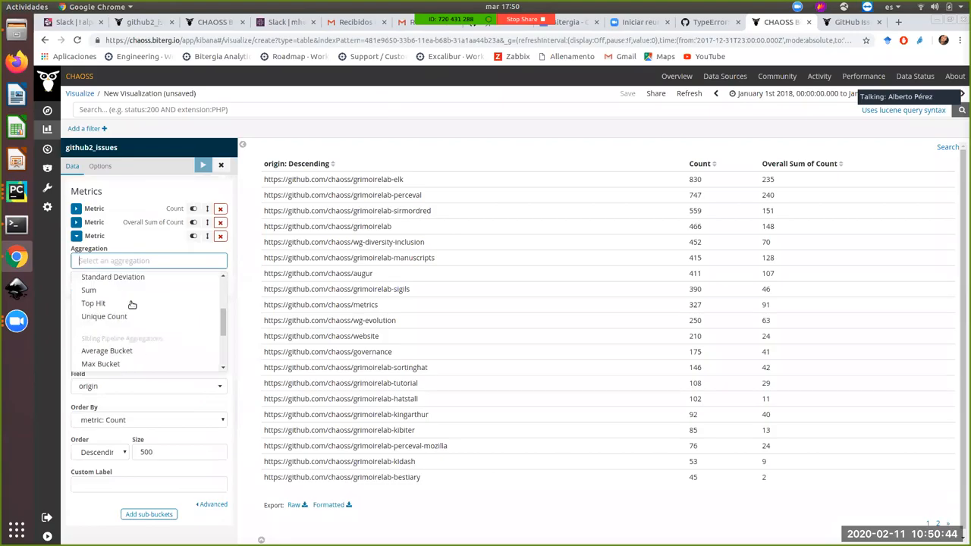
pyautogui.scroll(-3)
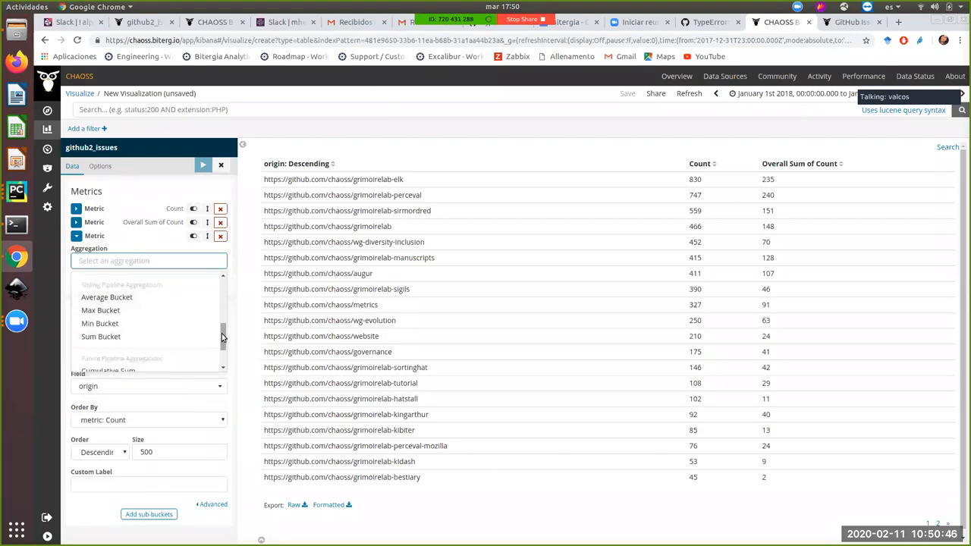
pyautogui.scroll(-3)
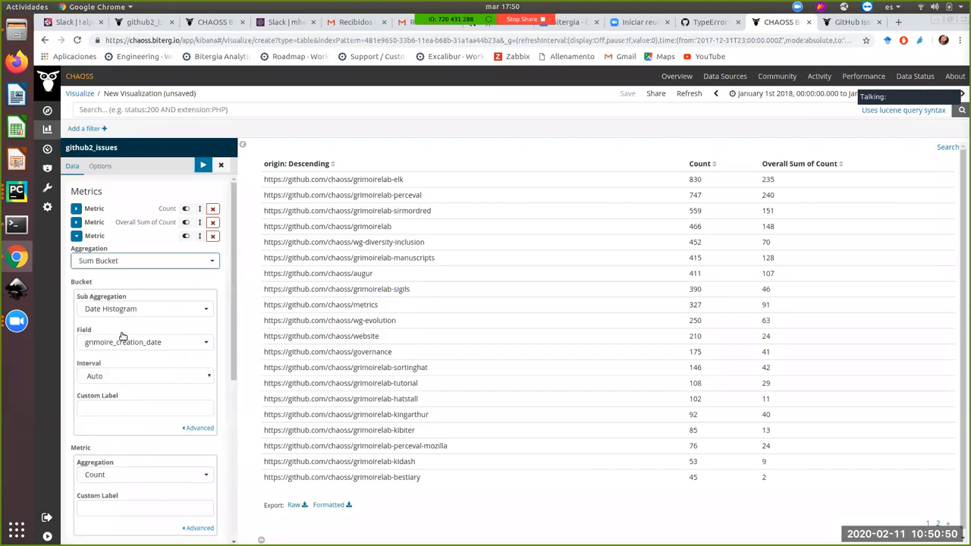
pyautogui.click(144, 310)
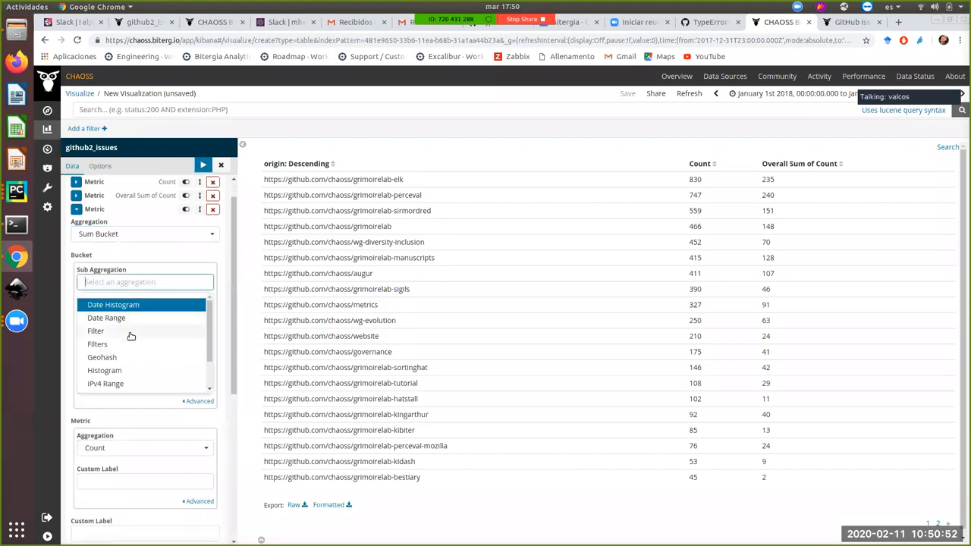
pyautogui.click(96, 331)
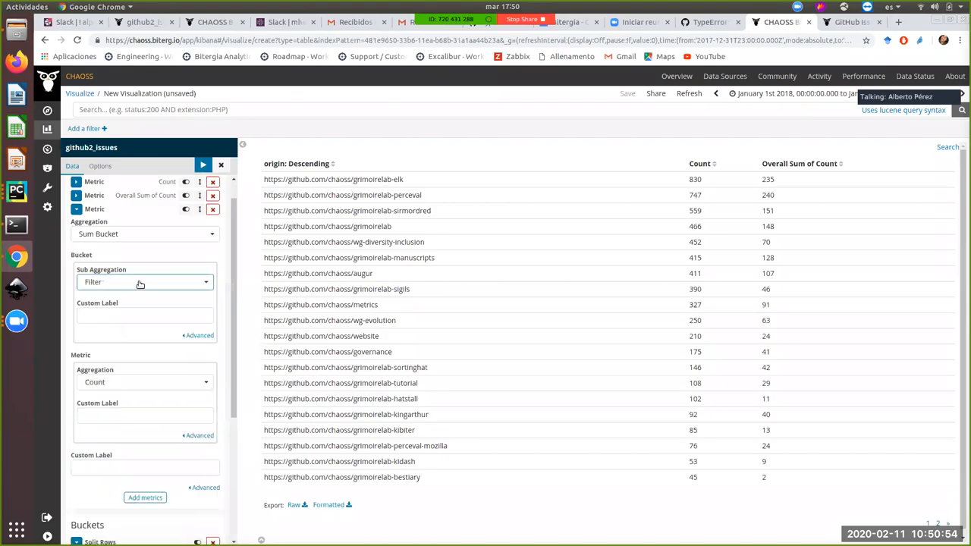
pyautogui.click(145, 281)
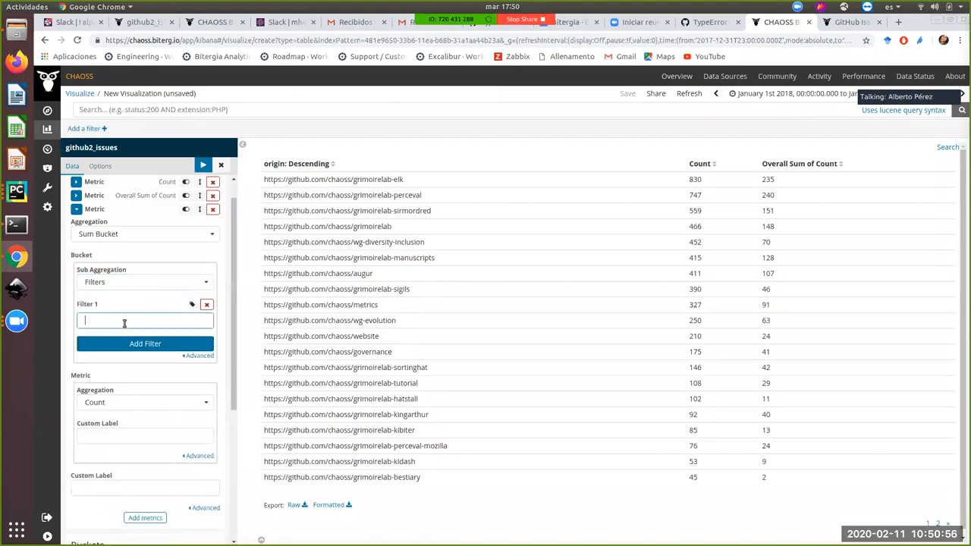
# Fill its three filters with feeling_emotion:*love*, *joy* and *surprise*.
pyautogui.write('fee')
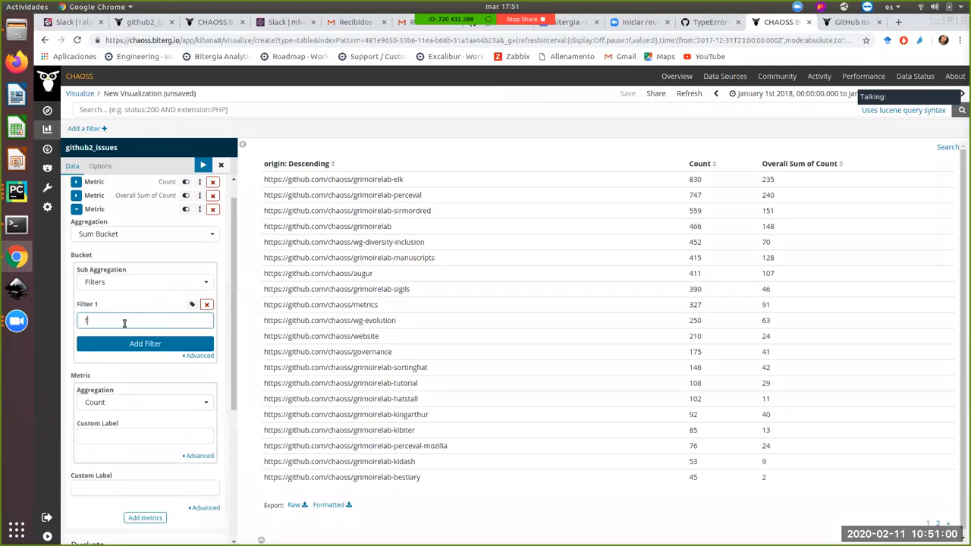
pyautogui.write('feeling_emotion:*anger*')
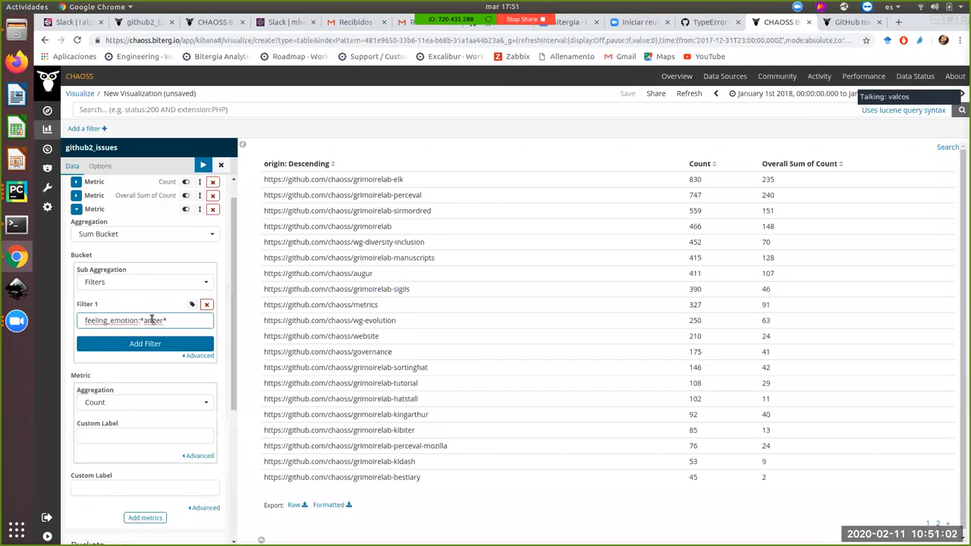
pyautogui.write('*love*')
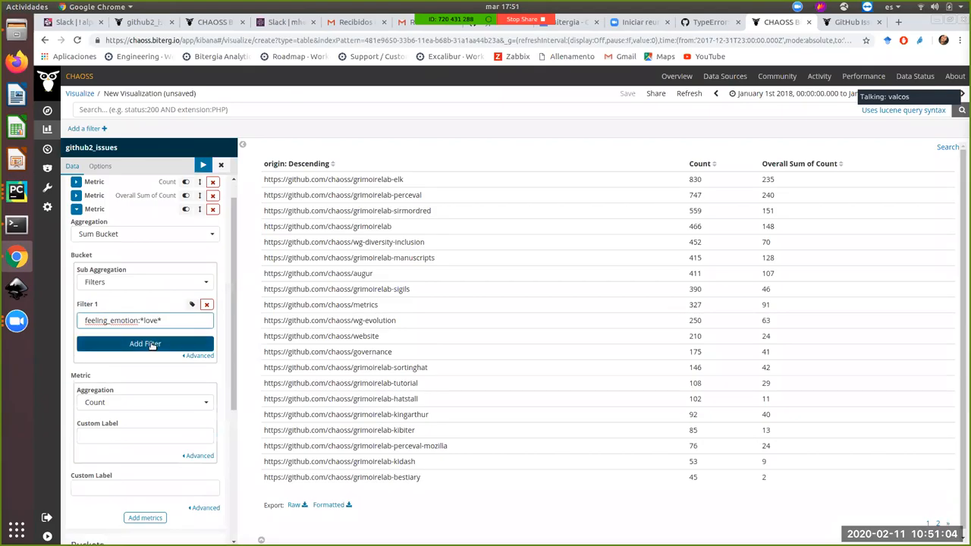
pyautogui.click(145, 343)
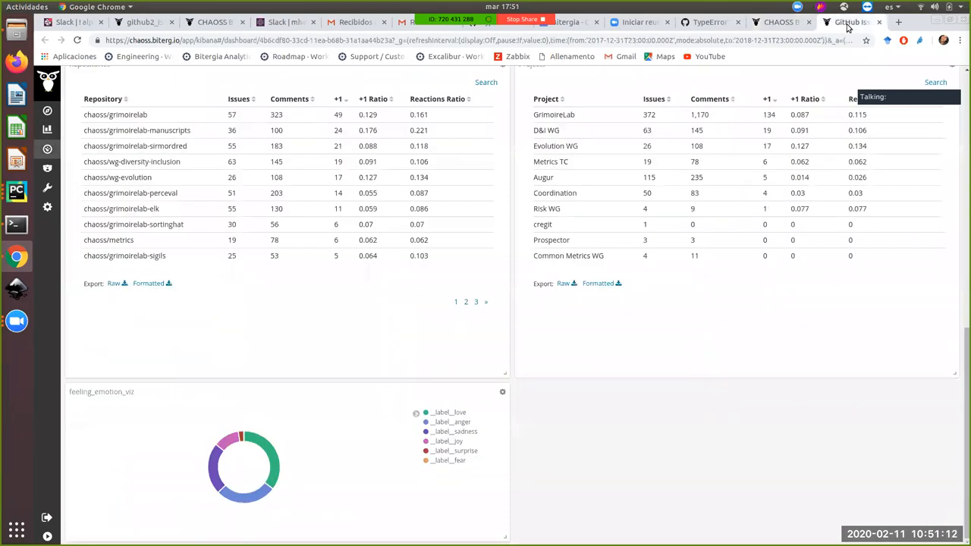
pyautogui.click(780, 23)
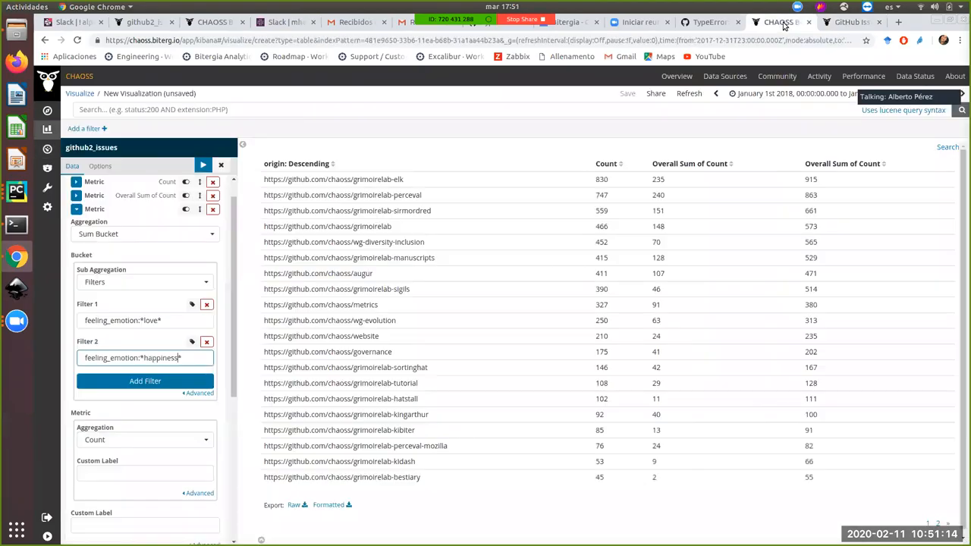
pyautogui.doubleClick(121, 358)
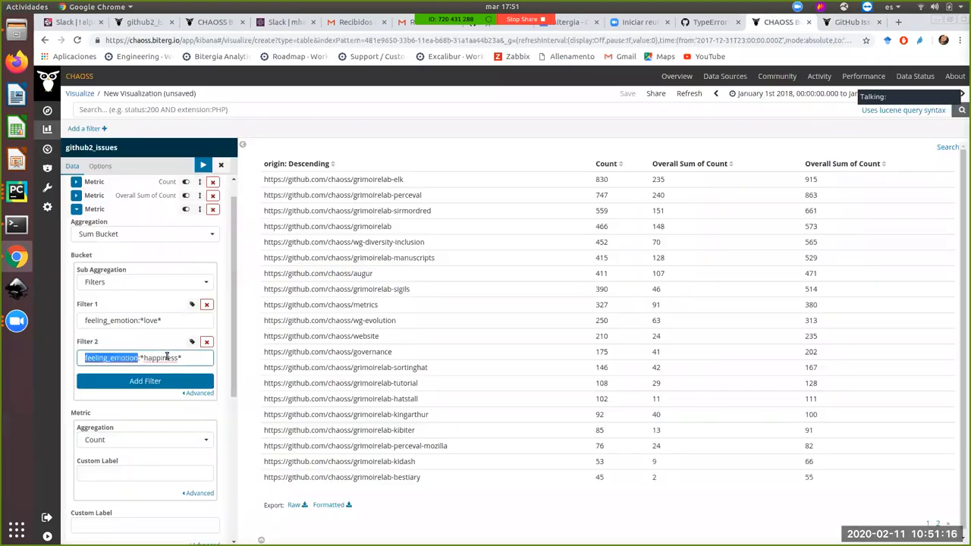
pyautogui.write('feeling_emotion:*j*')
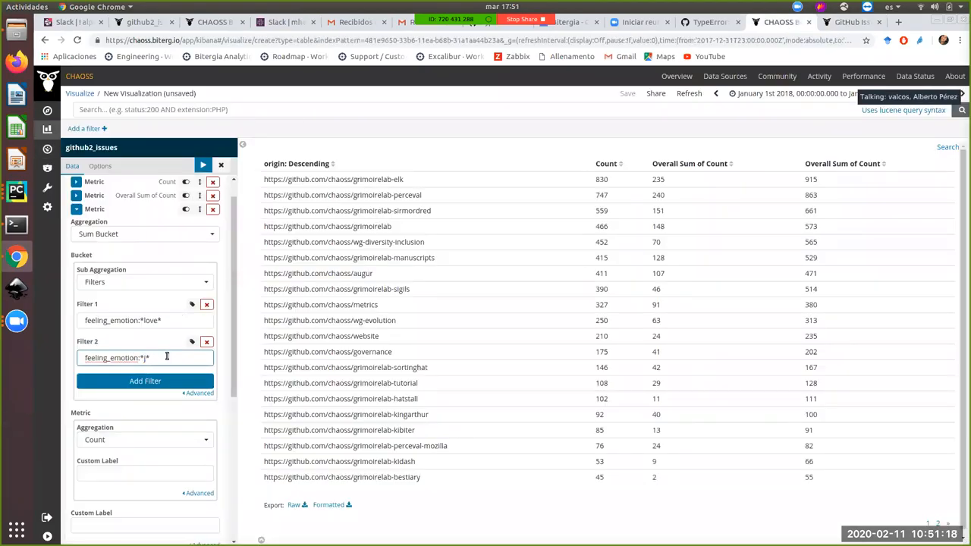
pyautogui.click(146, 381)
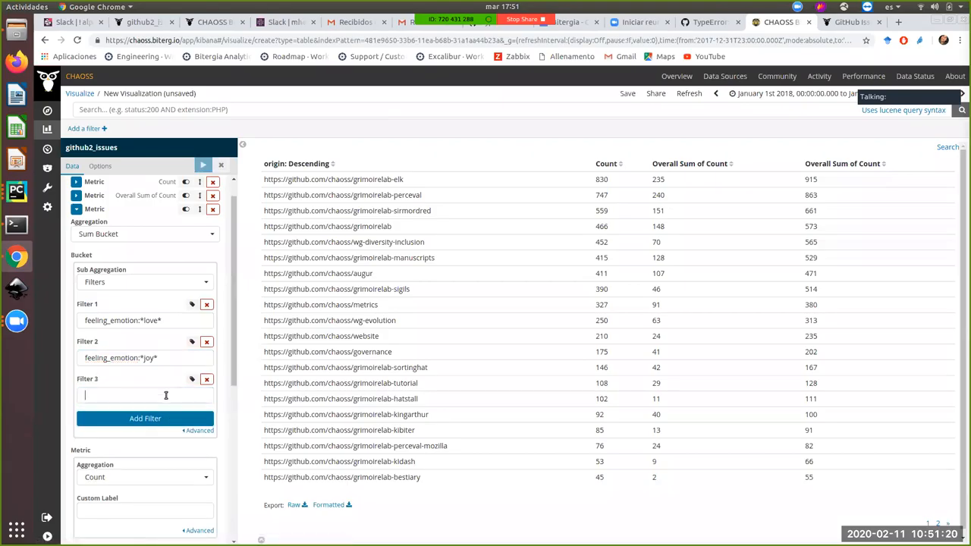
pyautogui.write('feeling_emotion:*surprise*')
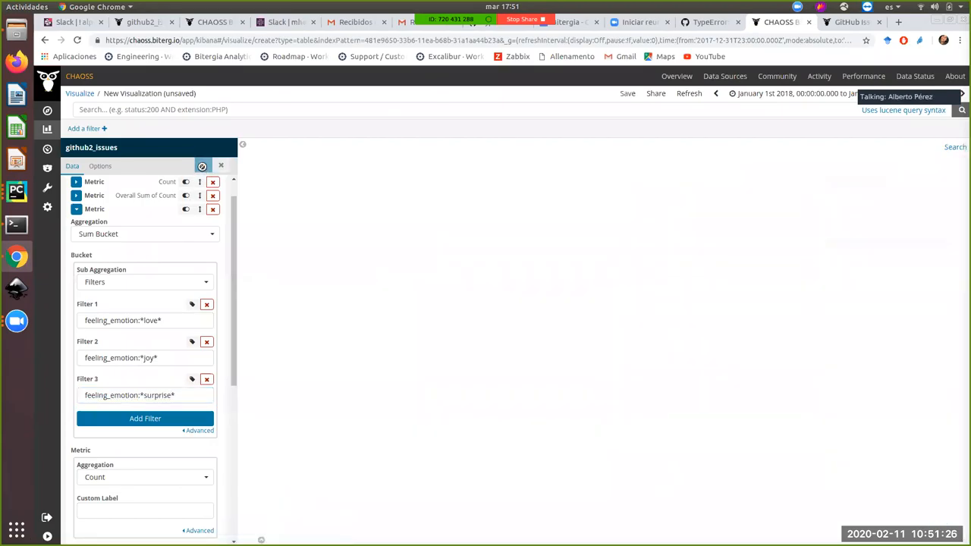
# Apply the filters and label the summed columns 'Positive emotions' and 'Negative emotions'.
pyautogui.click(204, 165)
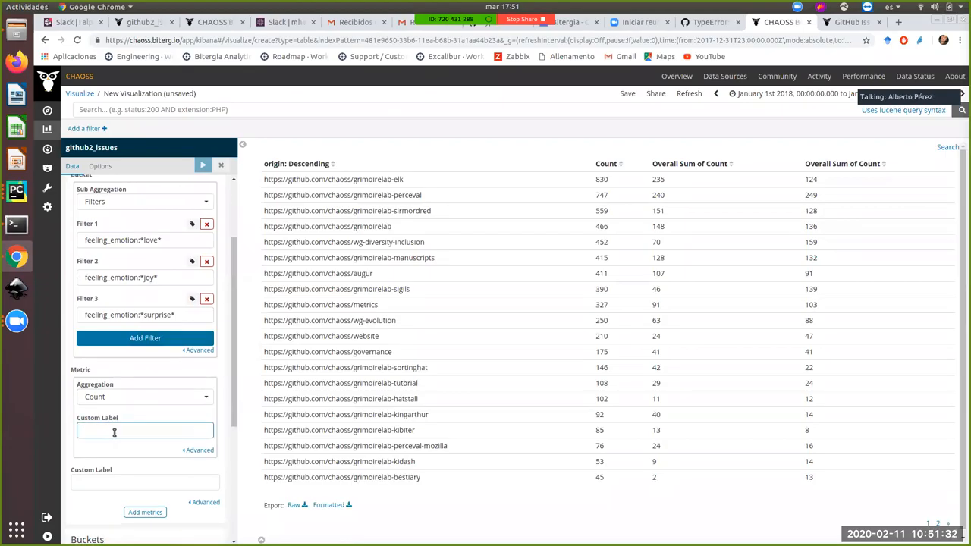
pyautogui.click(146, 483)
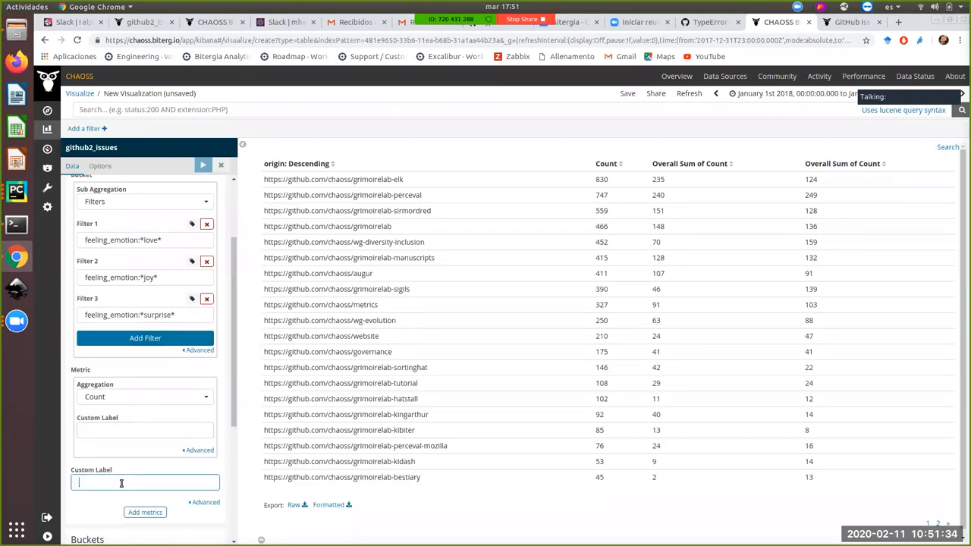
pyautogui.write('Pos')
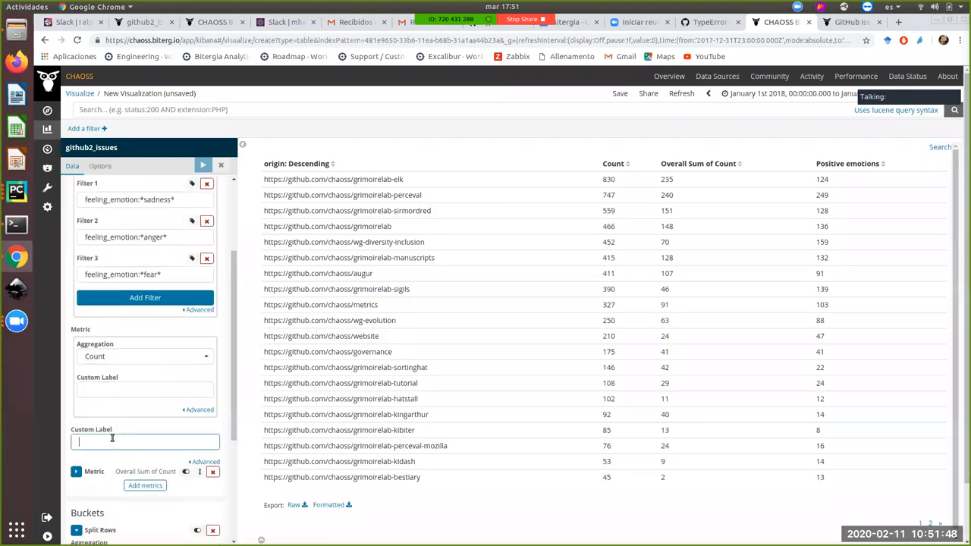
pyautogui.write('Pos')
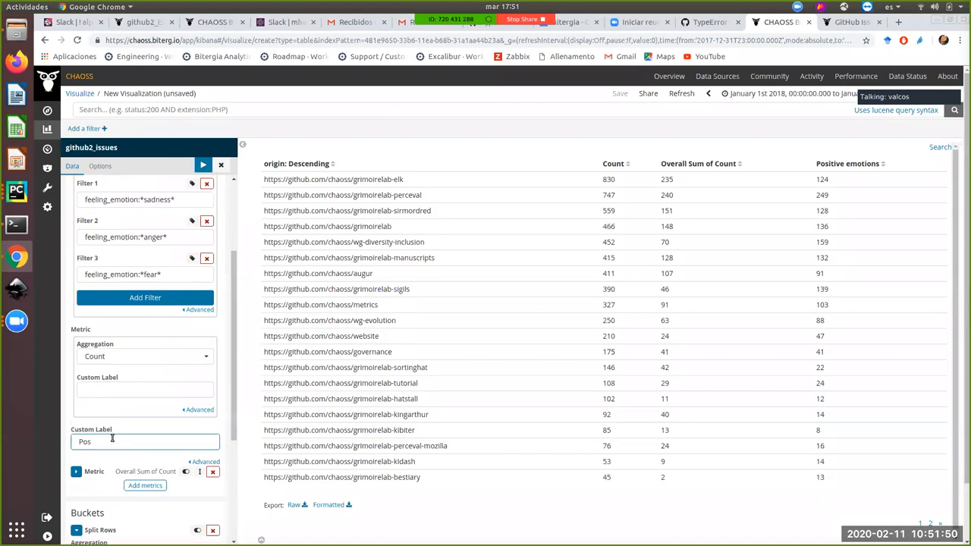
pyautogui.write('Neg')
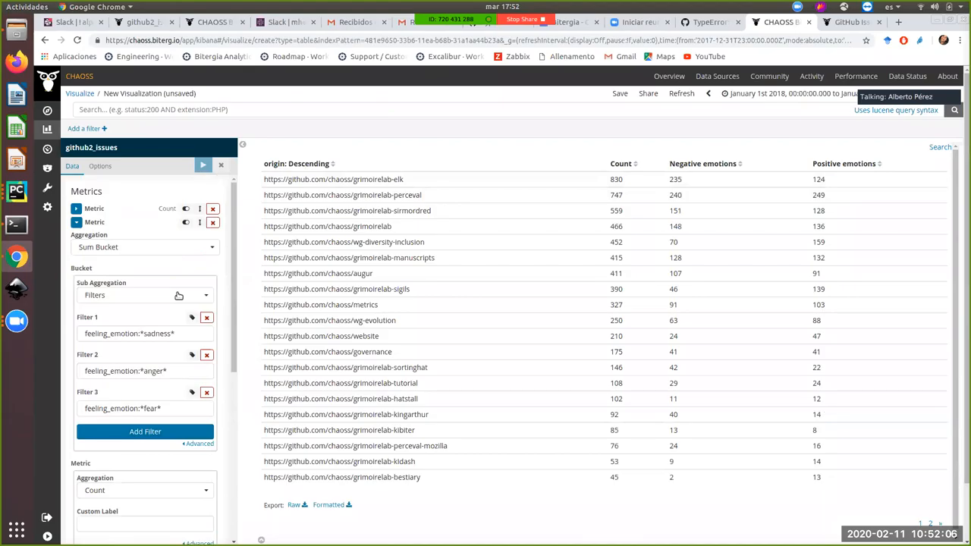
pyautogui.moveTo(167, 302)
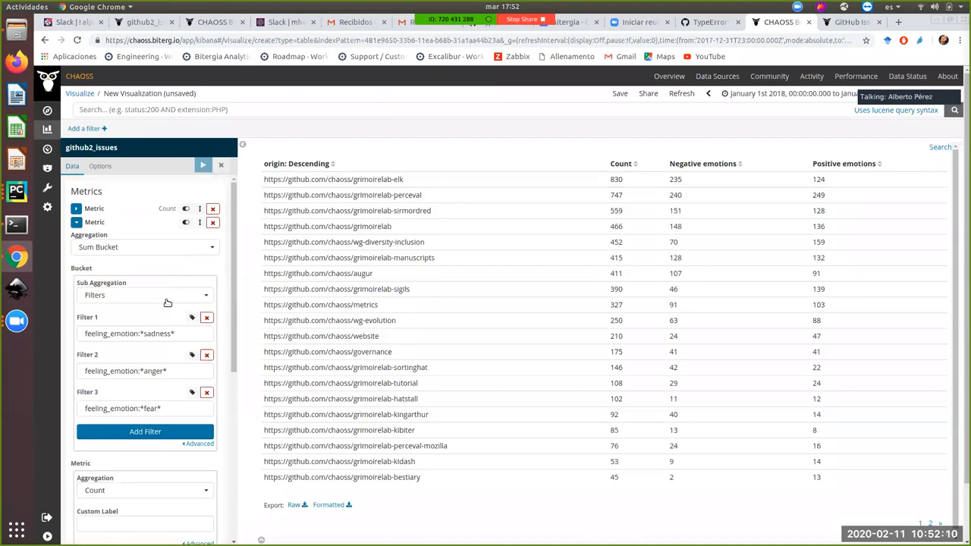
pyautogui.scroll(-3)
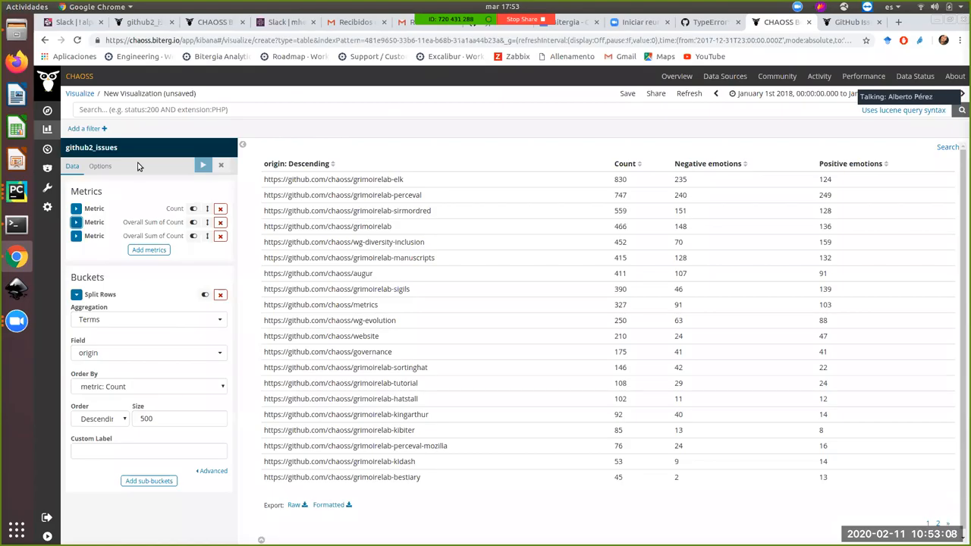
pyautogui.moveTo(458, 127)
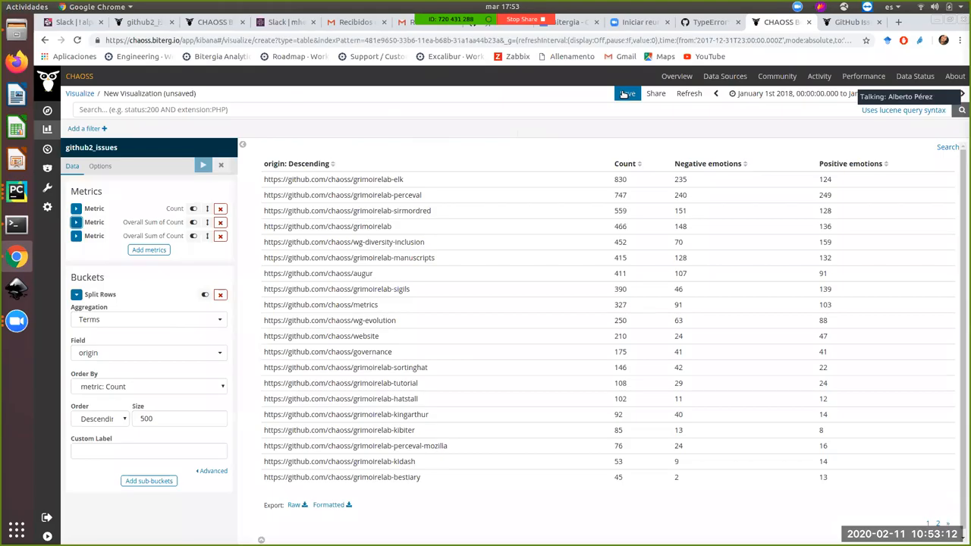
# Save the table as feeling_pos_neg_emotions and add it to the dashboard.
pyautogui.click(628, 95)
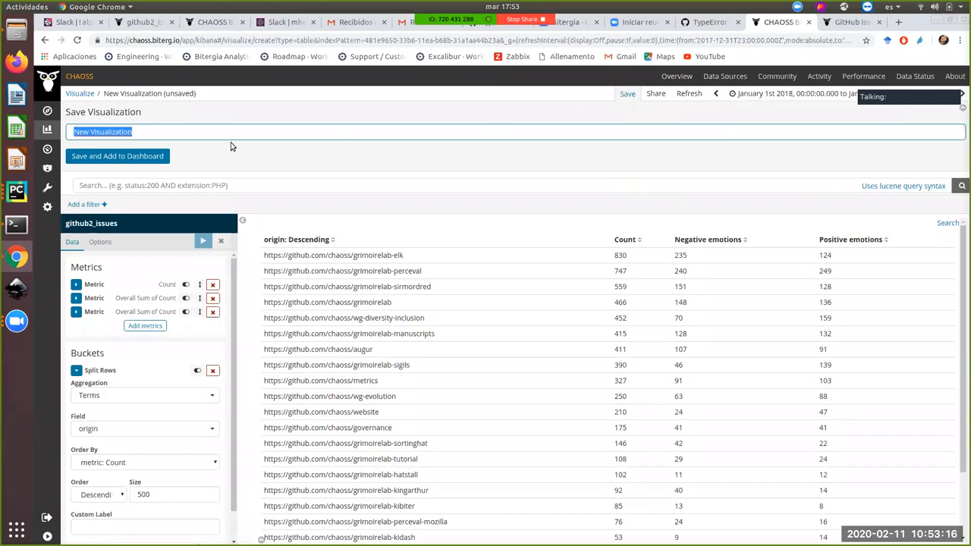
pyautogui.write('feeling_pos')
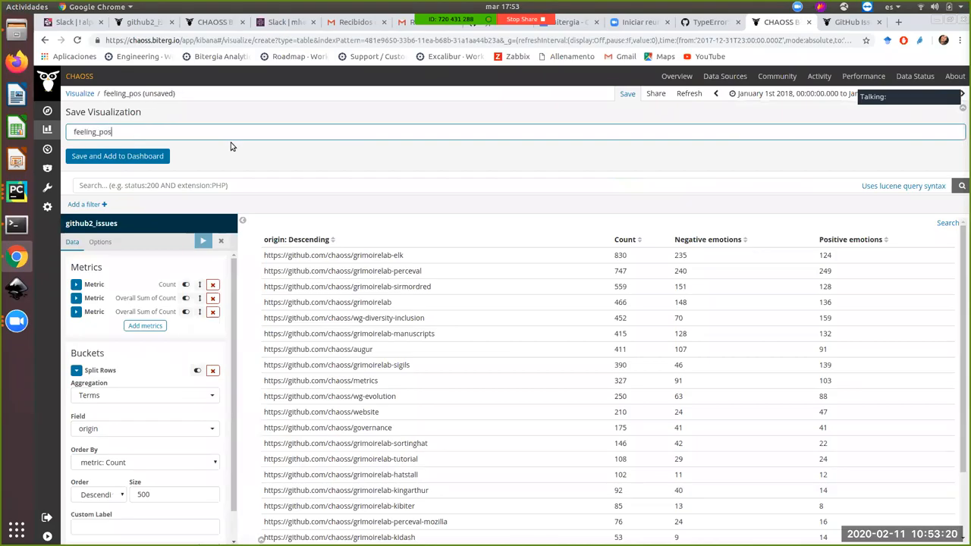
pyautogui.write('_neg_emotions')
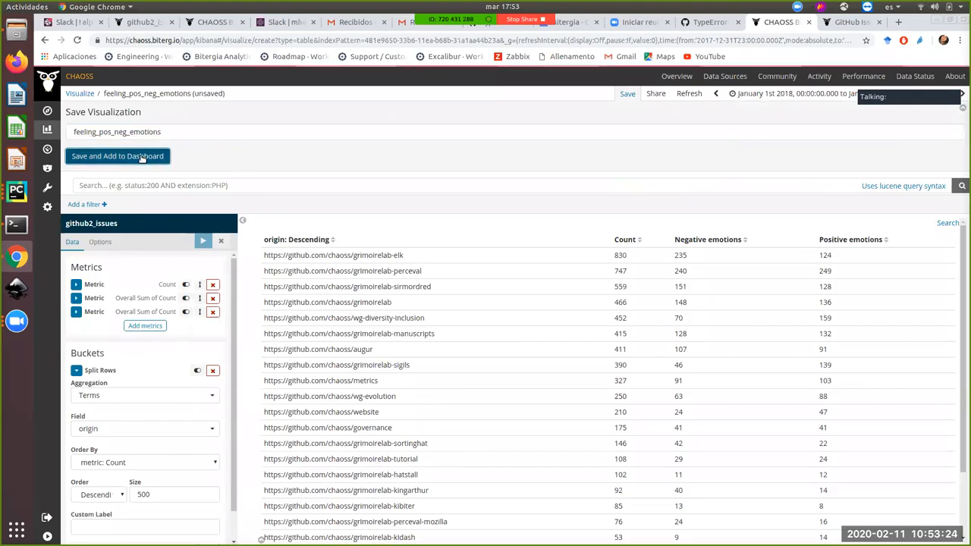
pyautogui.click(117, 155)
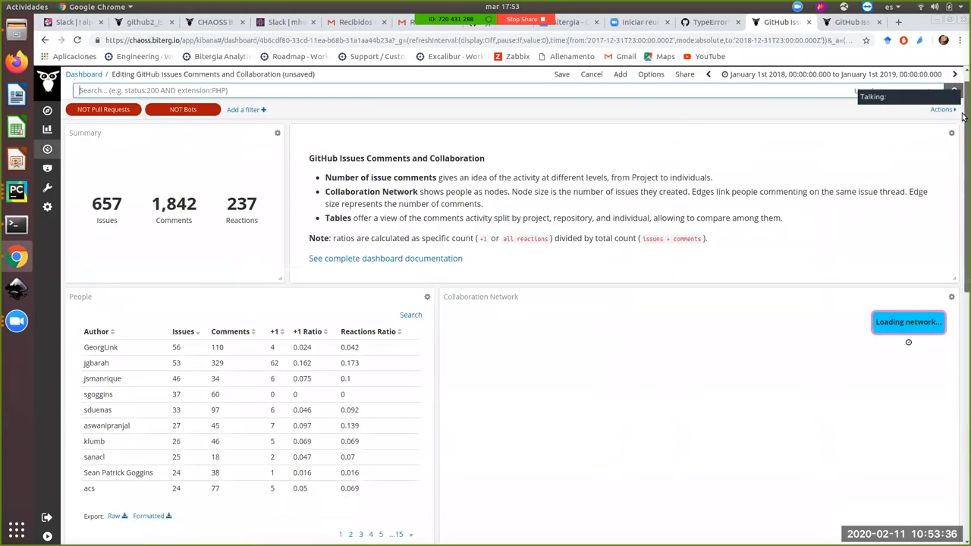
# Scroll down to the feeling_emotion_viz donut and feeling_pos_neg_emotions table panels.
pyautogui.scroll(-3)
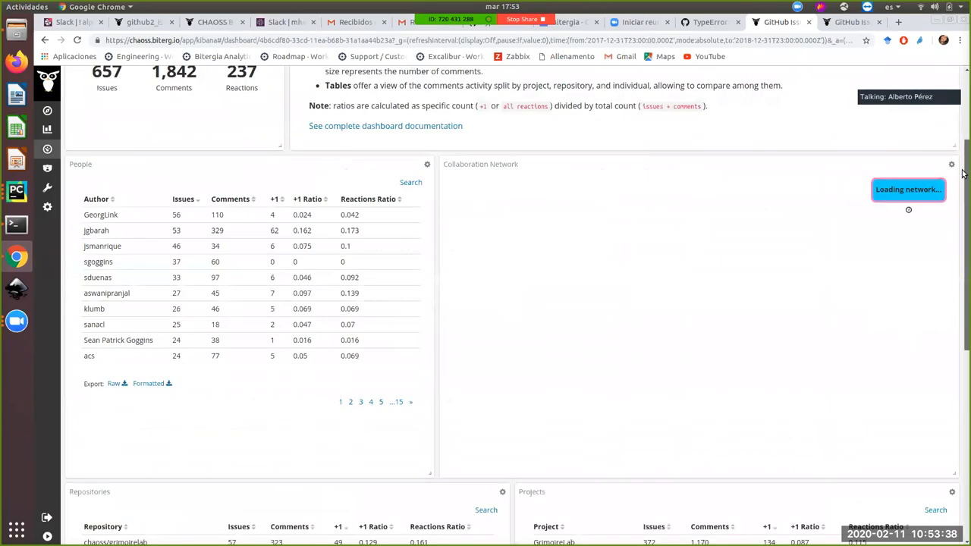
pyautogui.moveTo(956, 291)
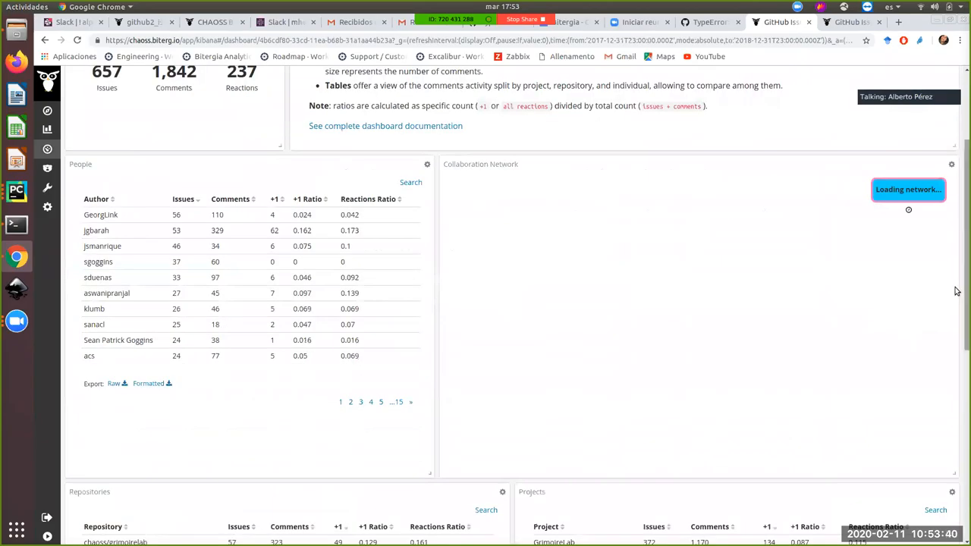
pyautogui.scroll(-3)
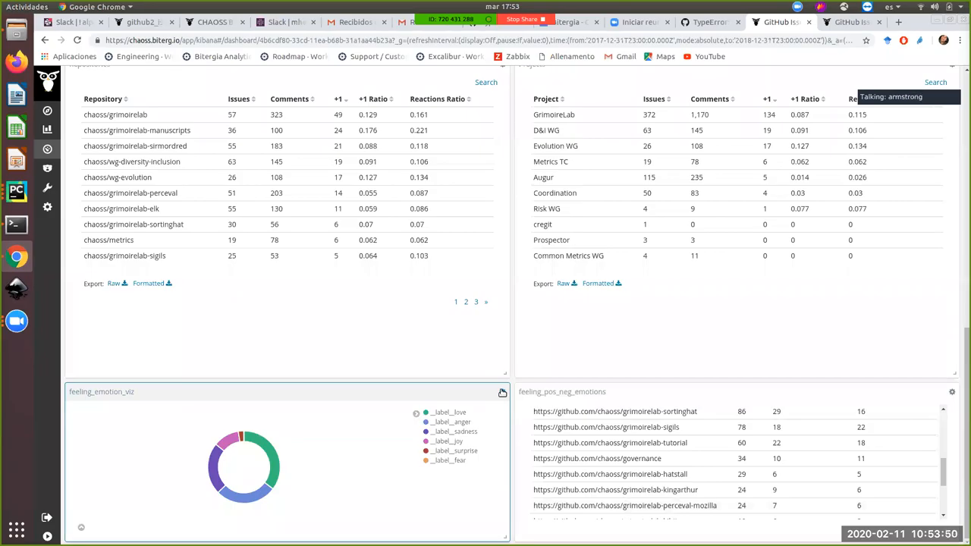
# Customize the donut panel's title to 'Feelings overview'.
pyautogui.click(501, 392)
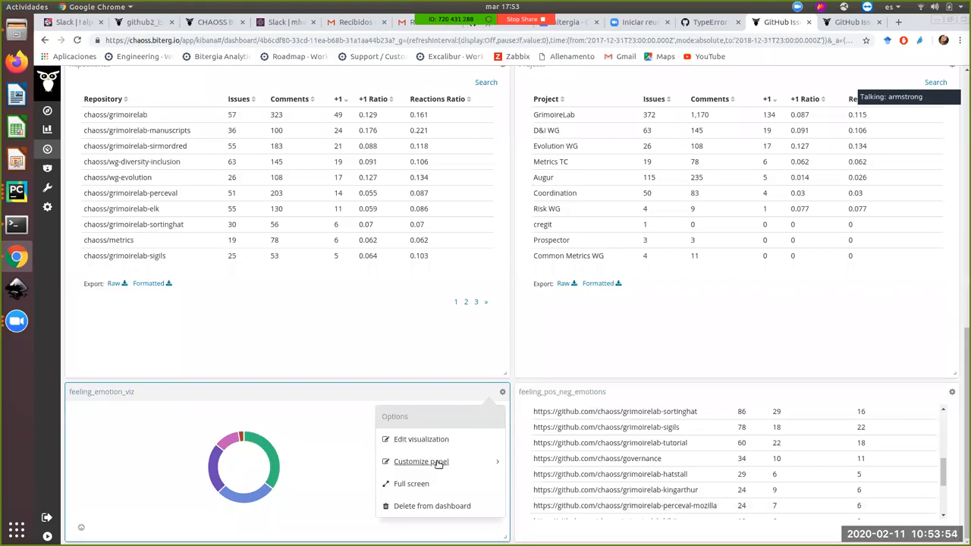
pyautogui.click(422, 461)
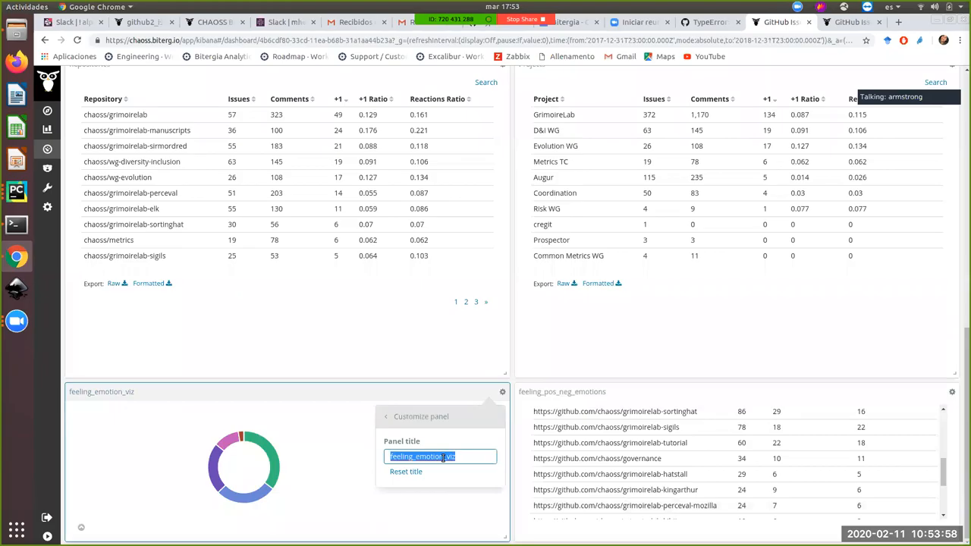
pyautogui.write('Fel')
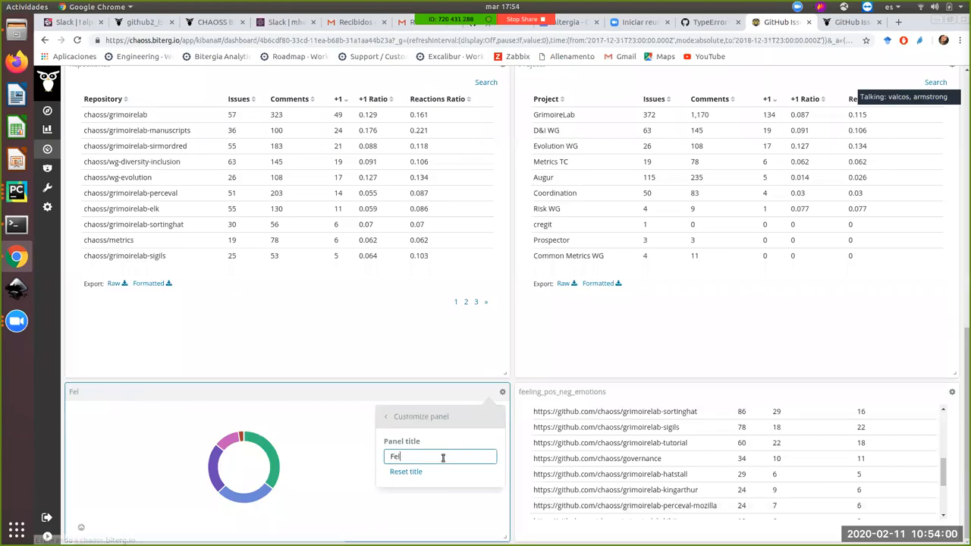
pyautogui.write('eeling overie')
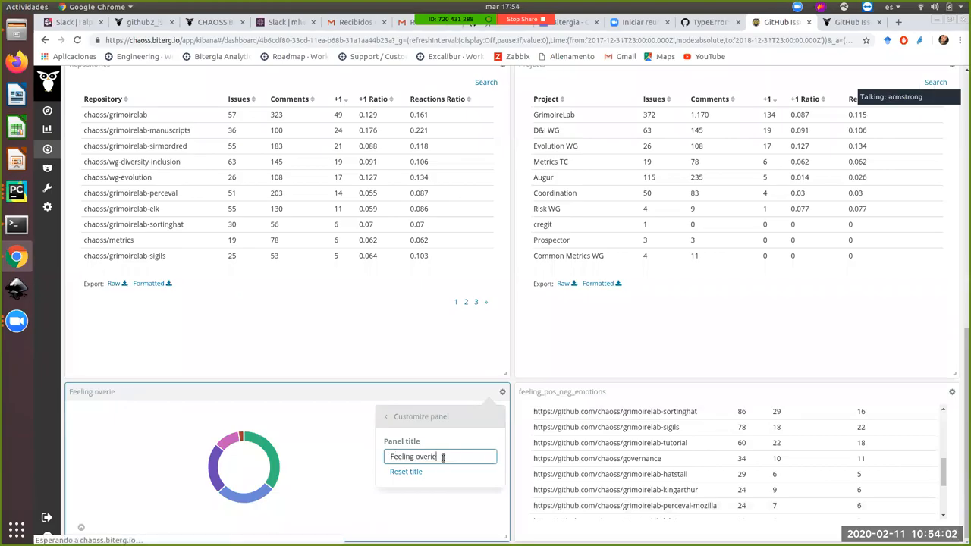
pyautogui.write('w')
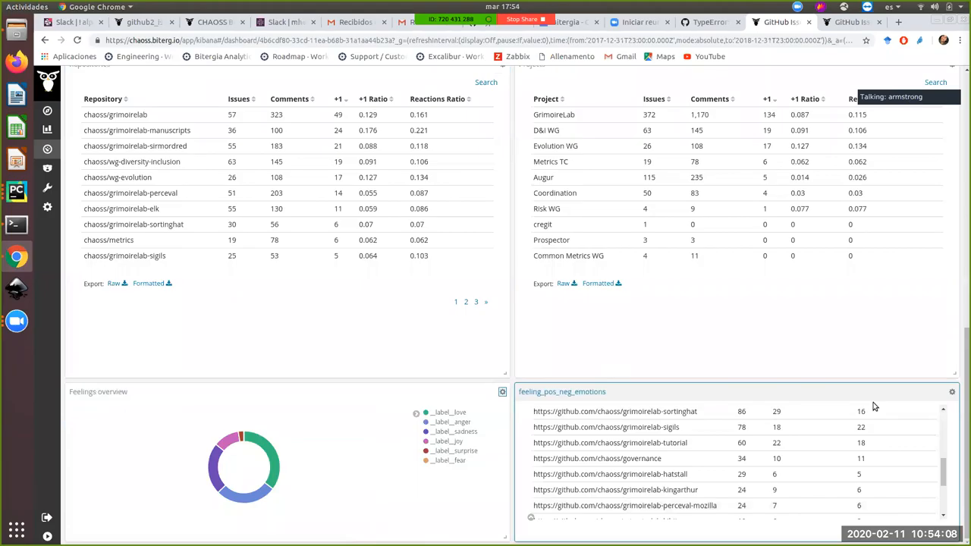
# Replace the table panel's title with 'Positive and negative feelings per repository'.
pyautogui.click(953, 392)
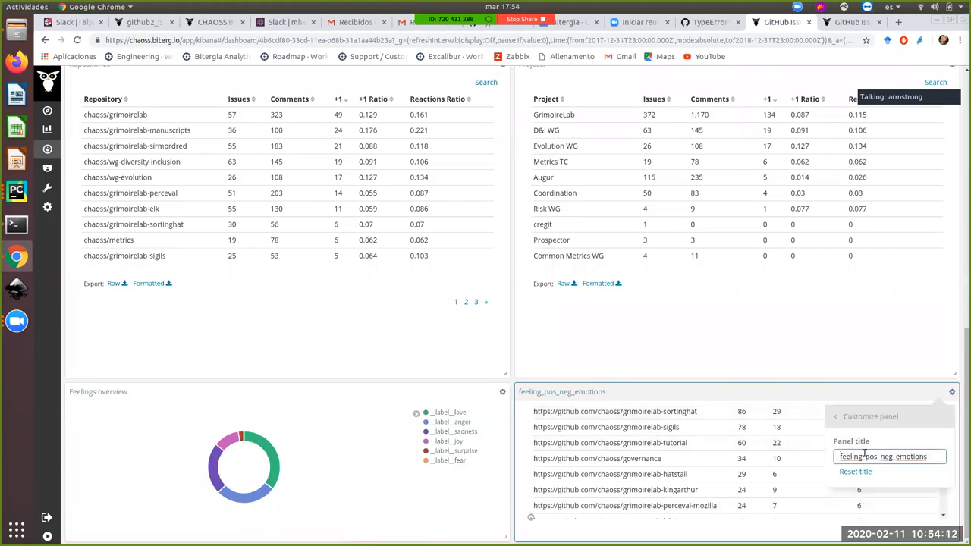
pyautogui.tripleClick(883, 456)
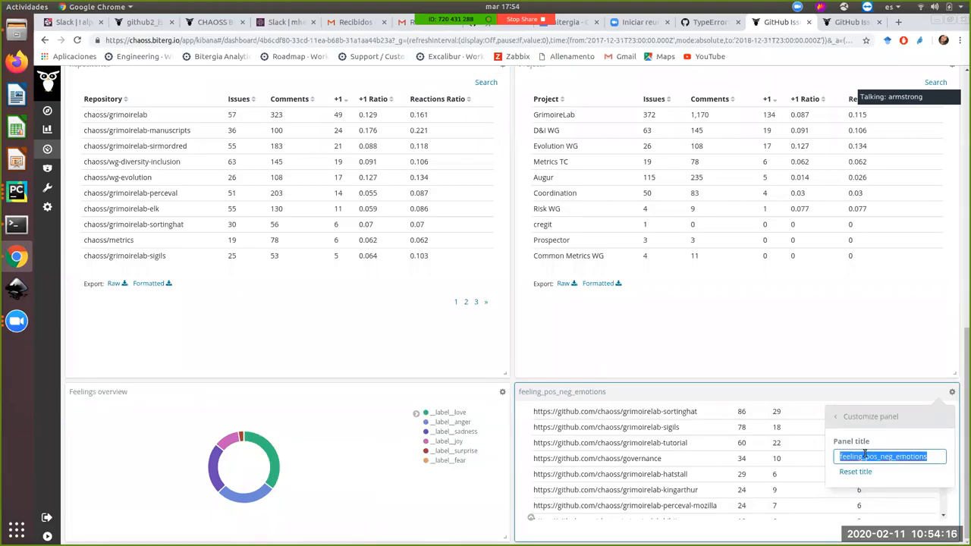
pyautogui.write('Positive and Nega')
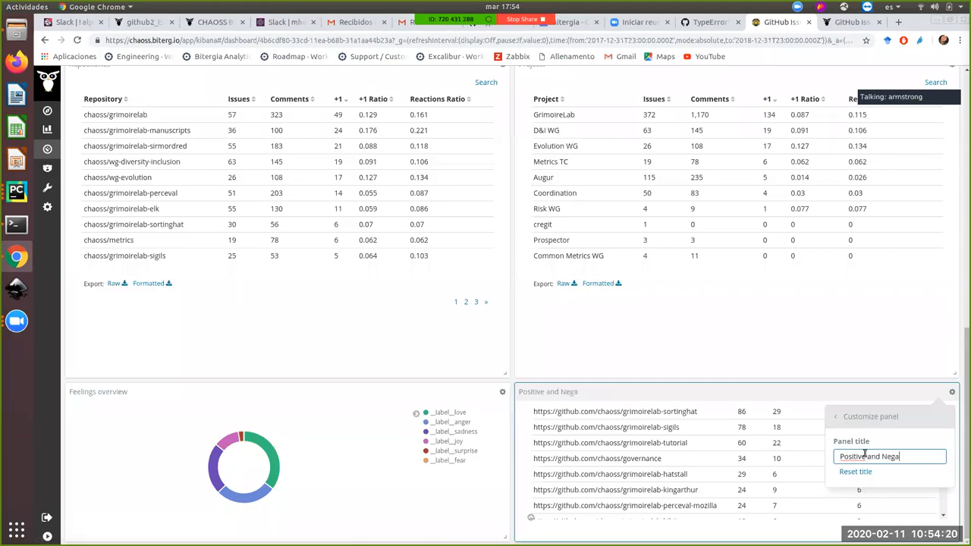
pyautogui.write('tive fe')
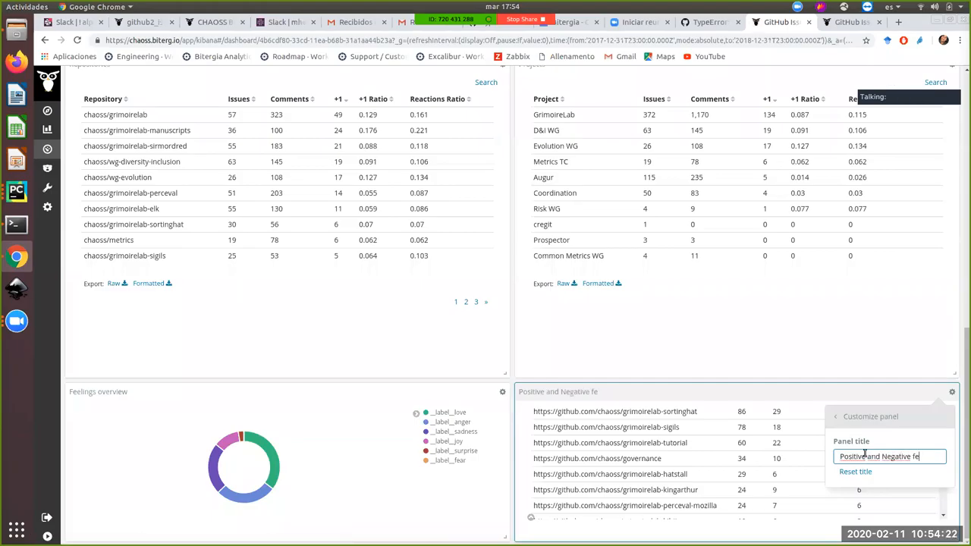
pyautogui.write('elings')
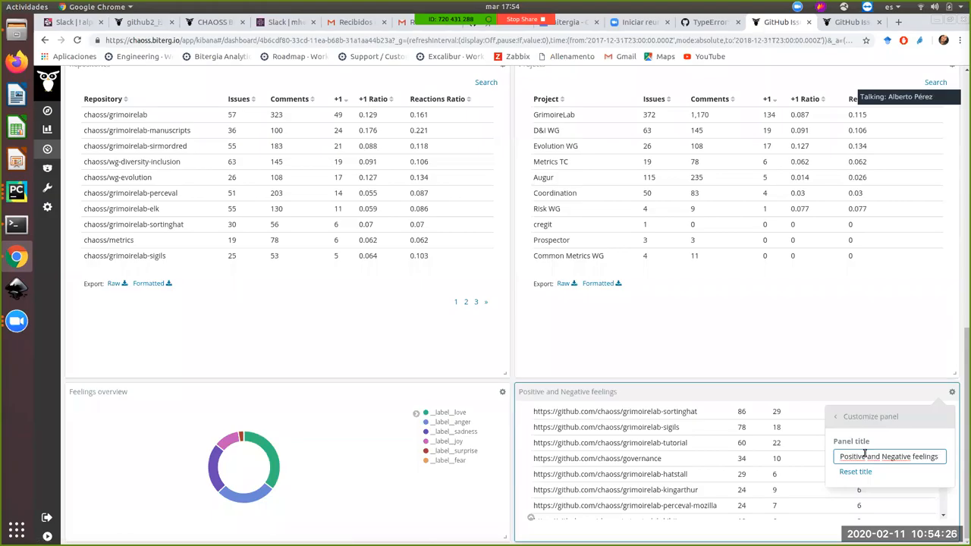
pyautogui.write('p')
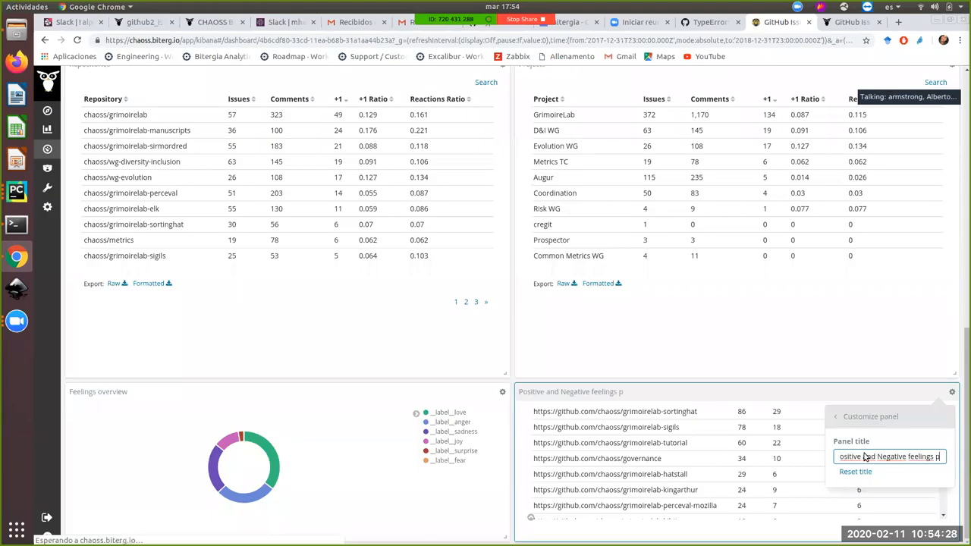
pyautogui.write('Negative feelings per reposito')
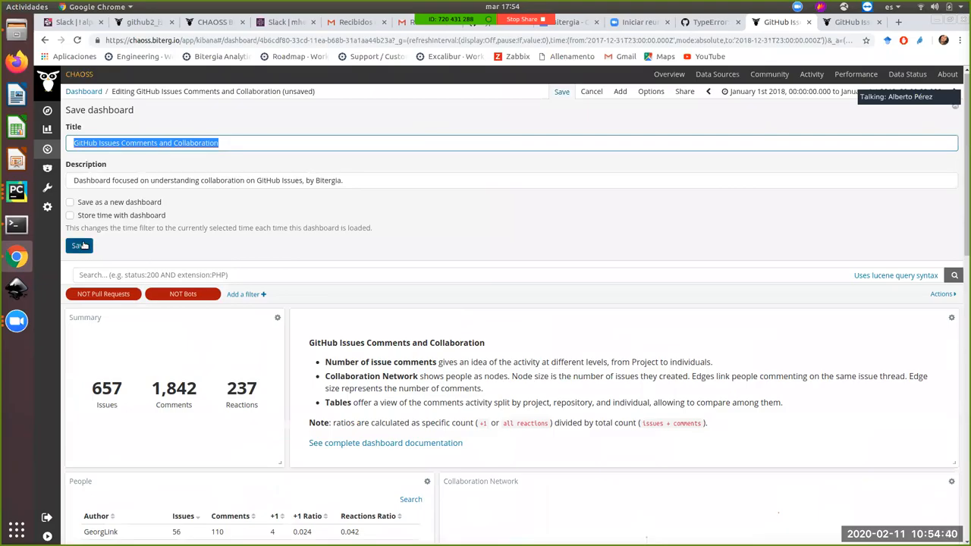
# Confirm saving the dashboard and scroll down to check the renamed feelings panels.
pyautogui.click(79, 246)
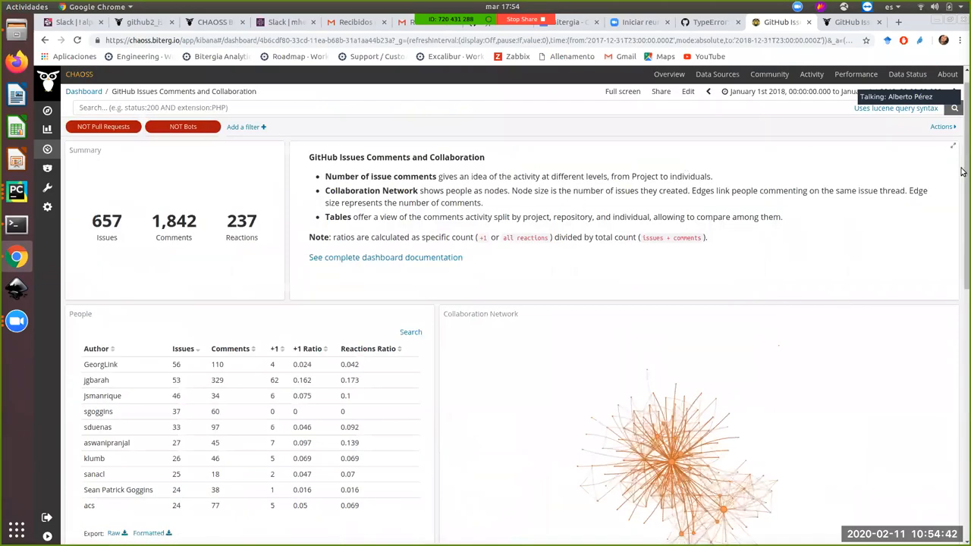
pyautogui.scroll(-3)
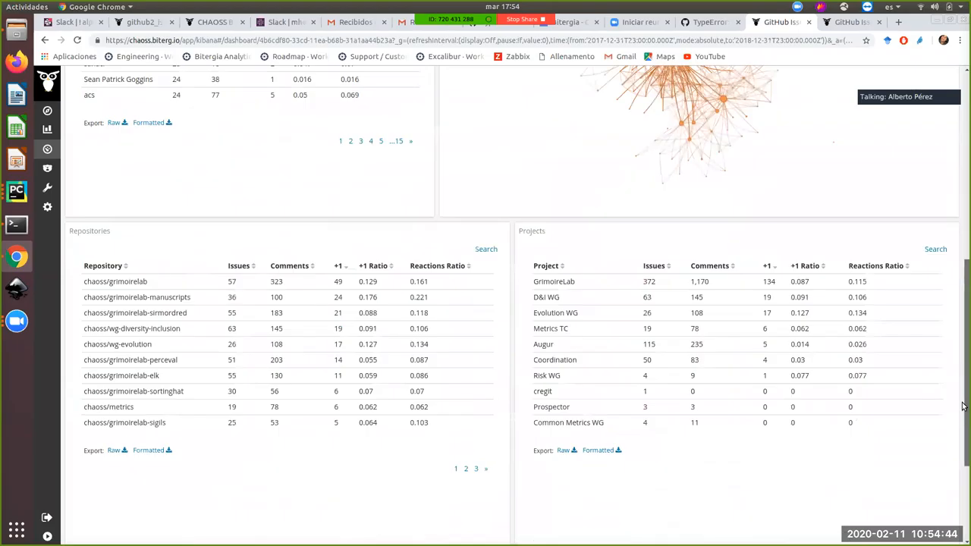
pyautogui.scroll(-3)
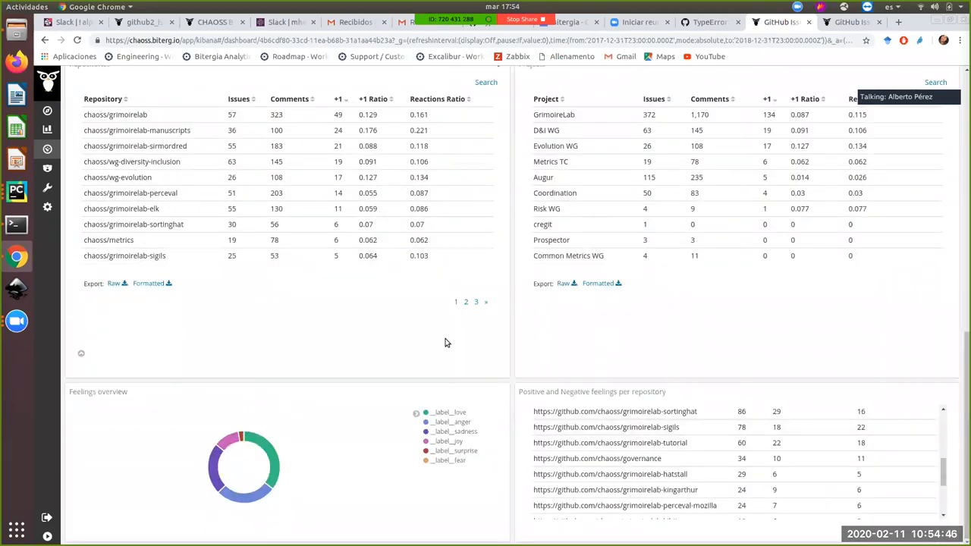
pyautogui.moveTo(457, 328)
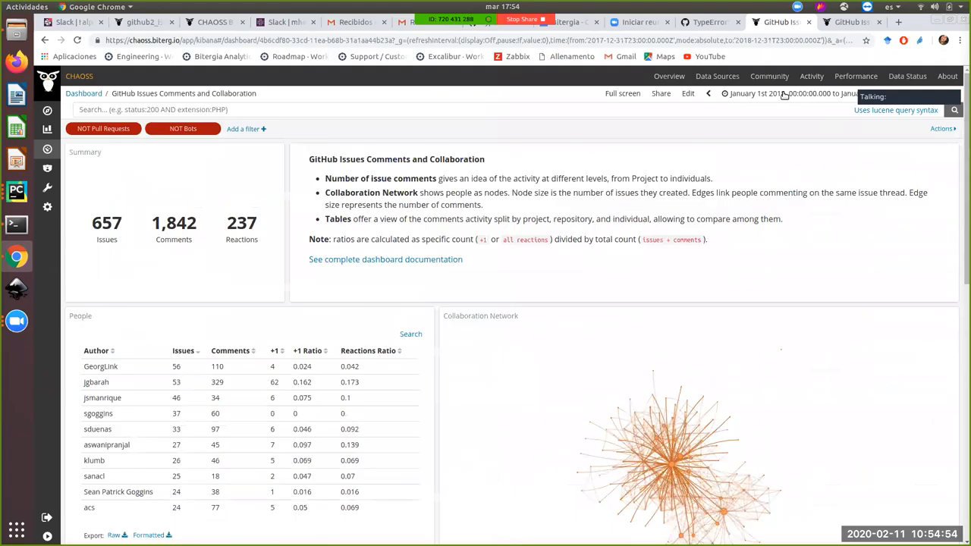
pyautogui.scroll(-3)
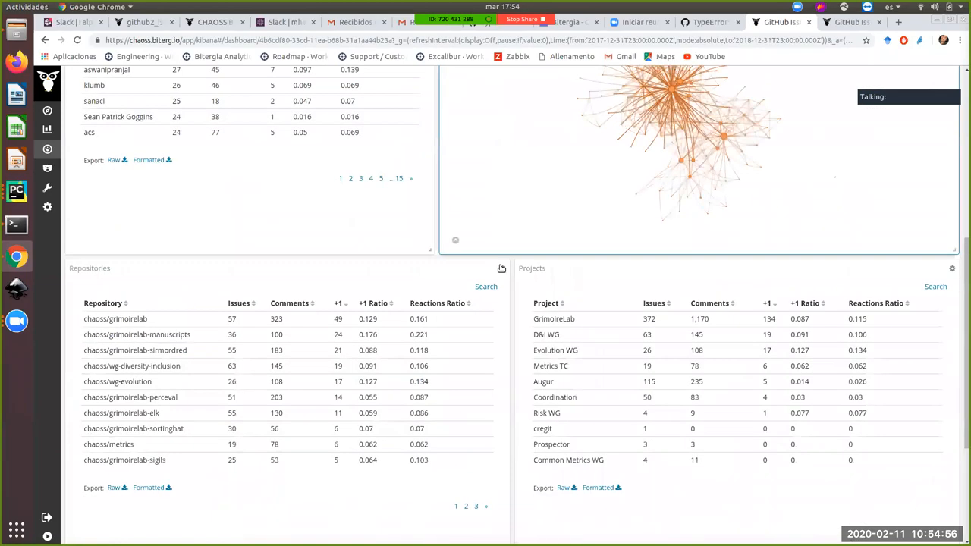
pyautogui.click(502, 391)
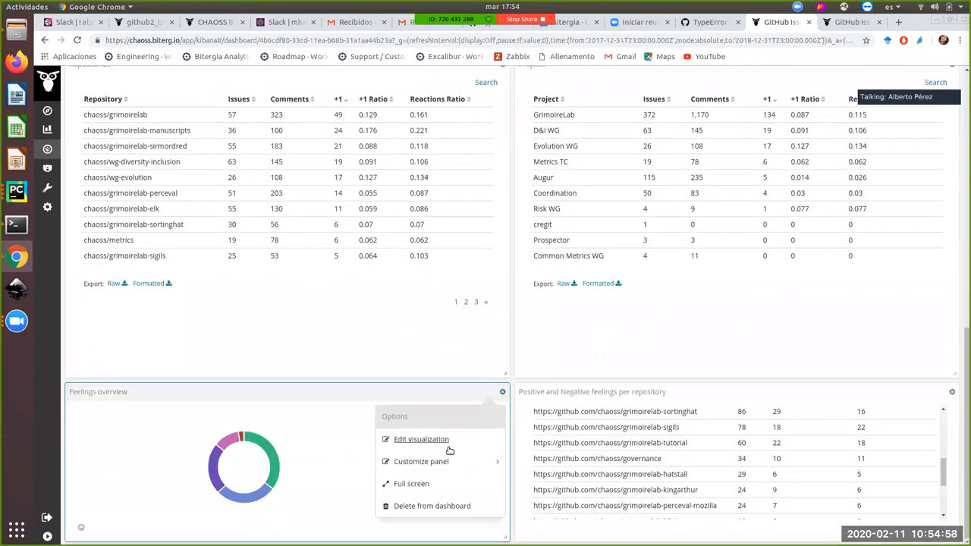
pyautogui.click(422, 439)
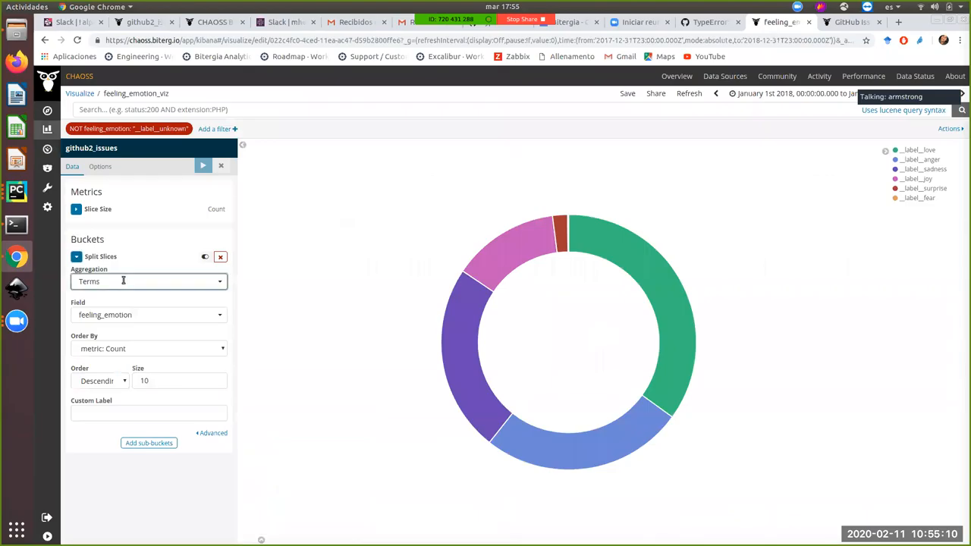
pyautogui.click(149, 280)
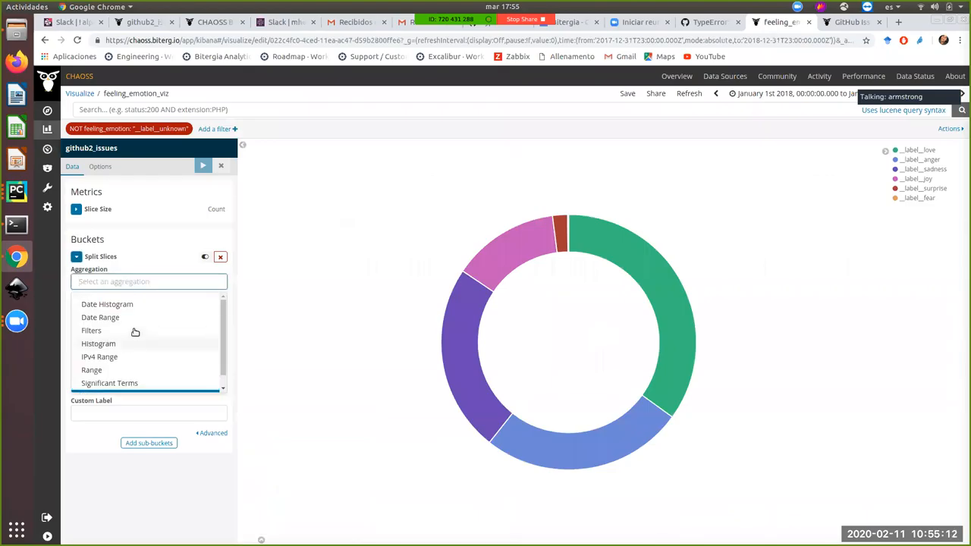
pyautogui.moveTo(129, 335)
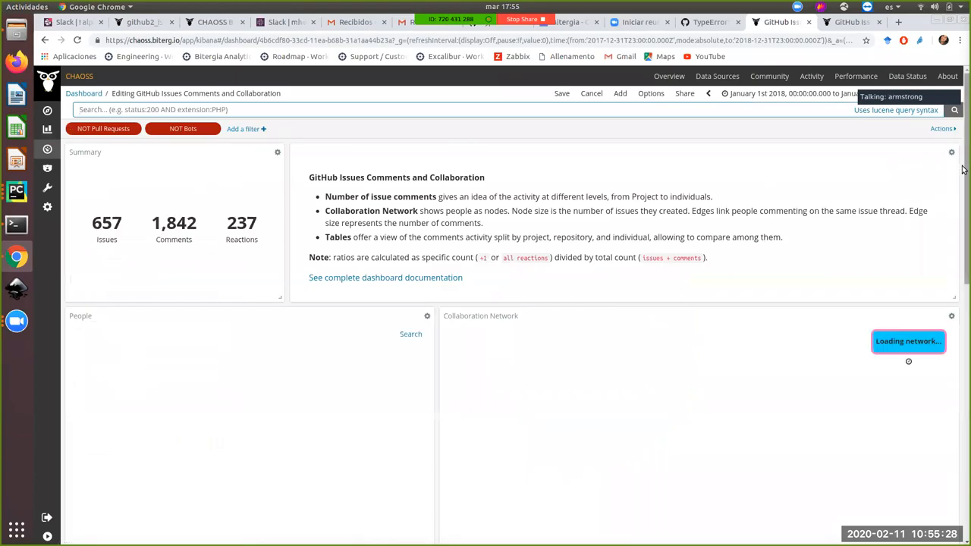
pyautogui.scroll(-3)
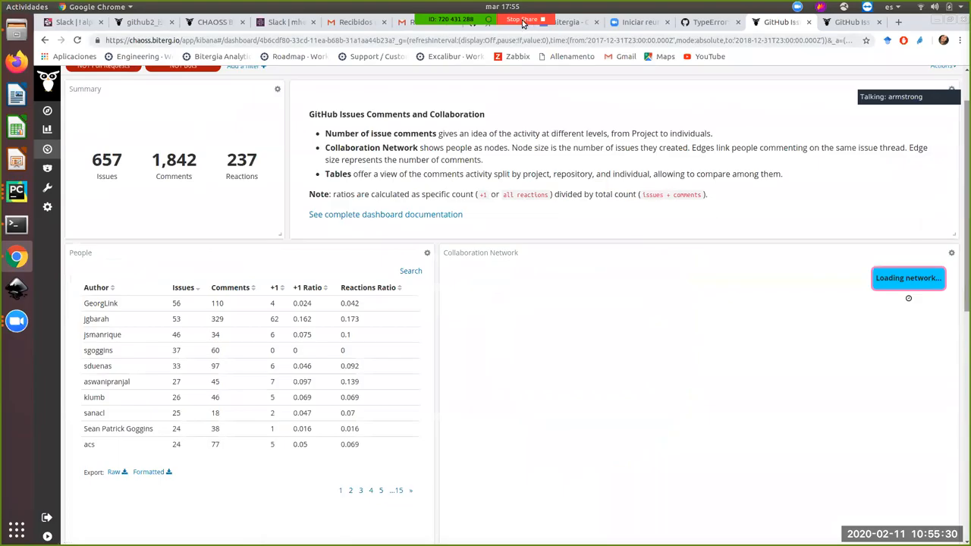
pyautogui.click(522, 18)
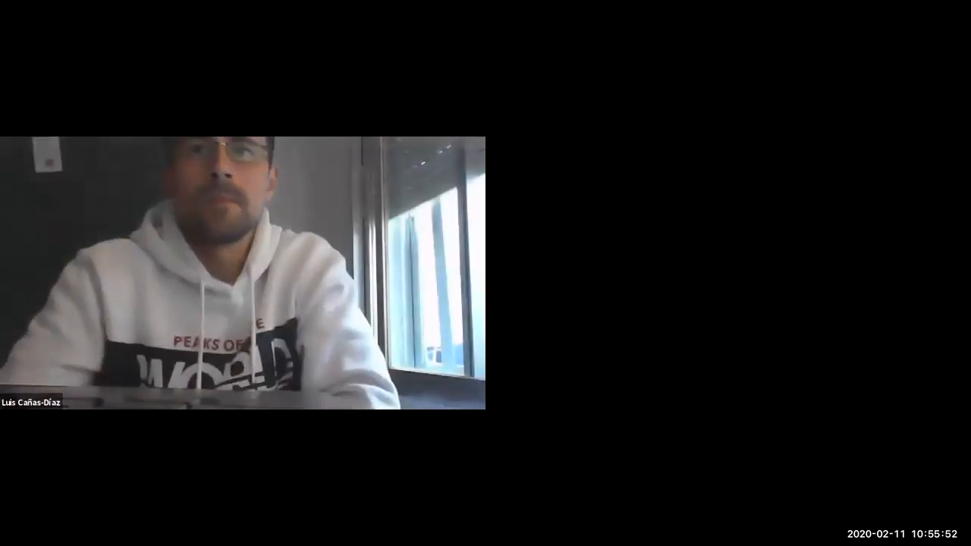